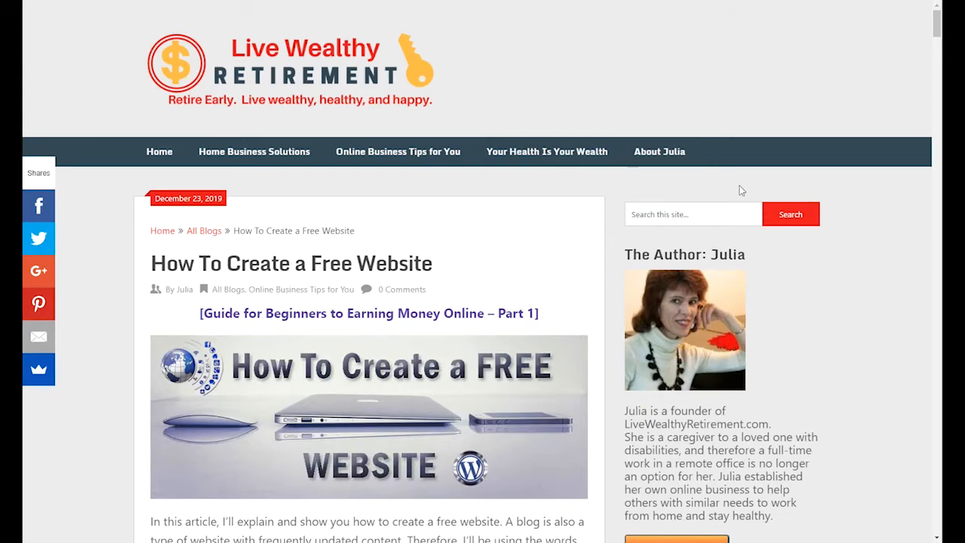
Step: Jump from the Table of Contents to entry 3.1 on accessing the Wealthy Affiliate starter account
scroll("down", 3)
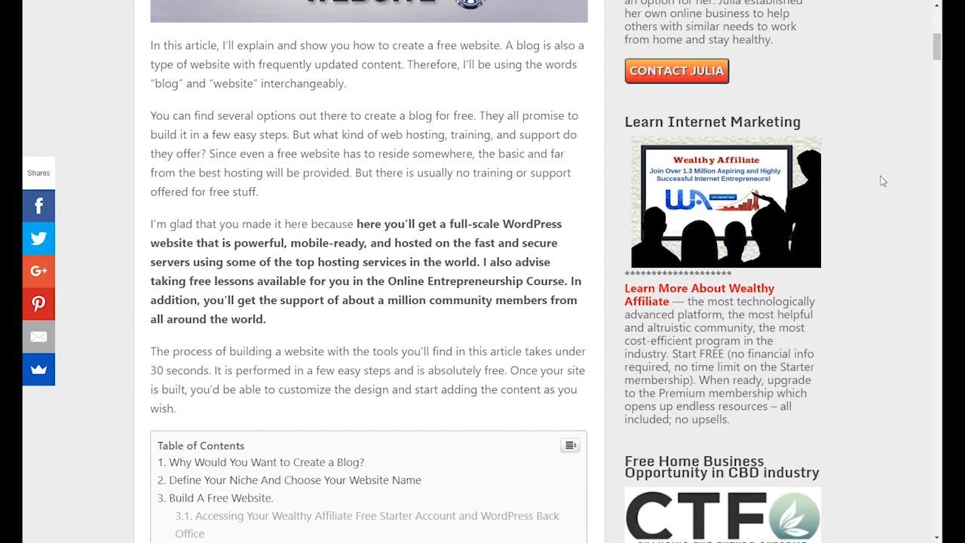
mouse_move(694, 299)
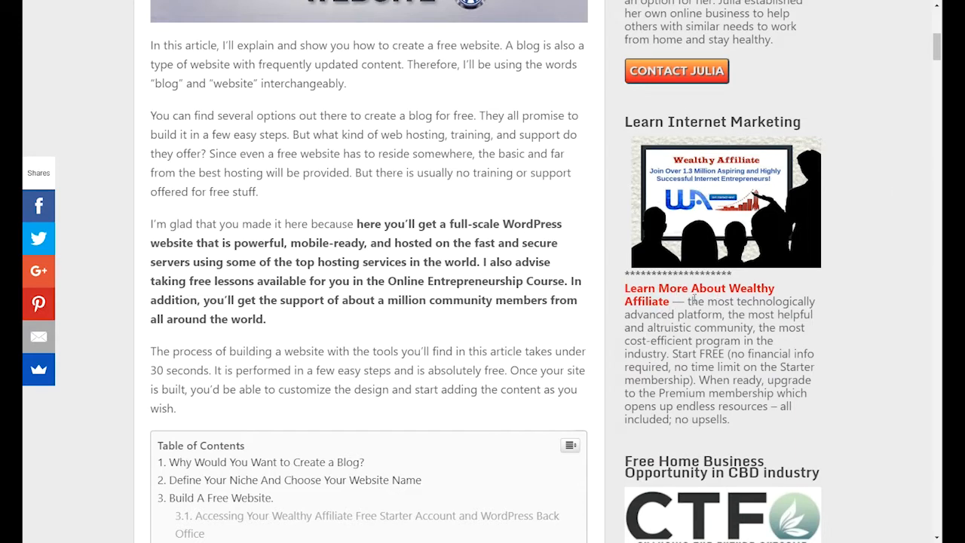
mouse_move(696, 228)
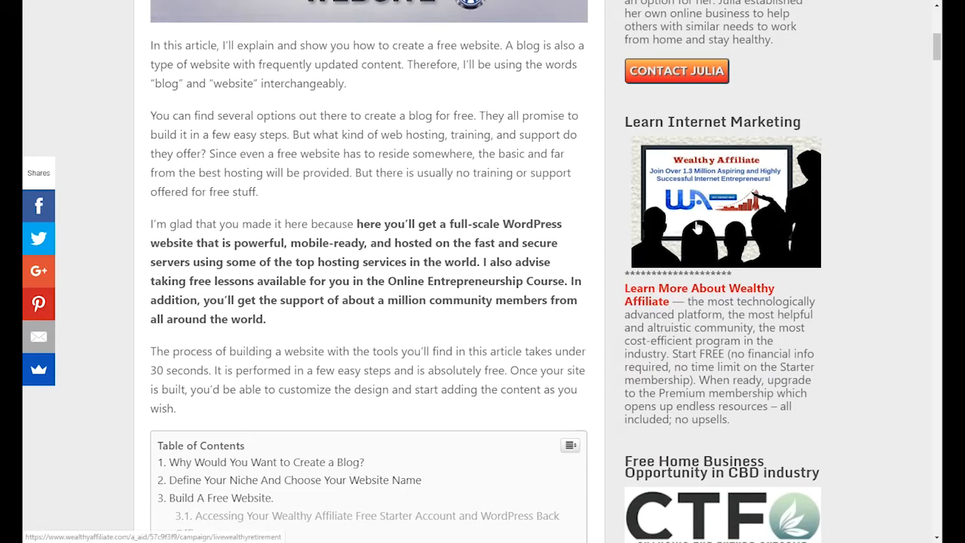
scroll("down", 3)
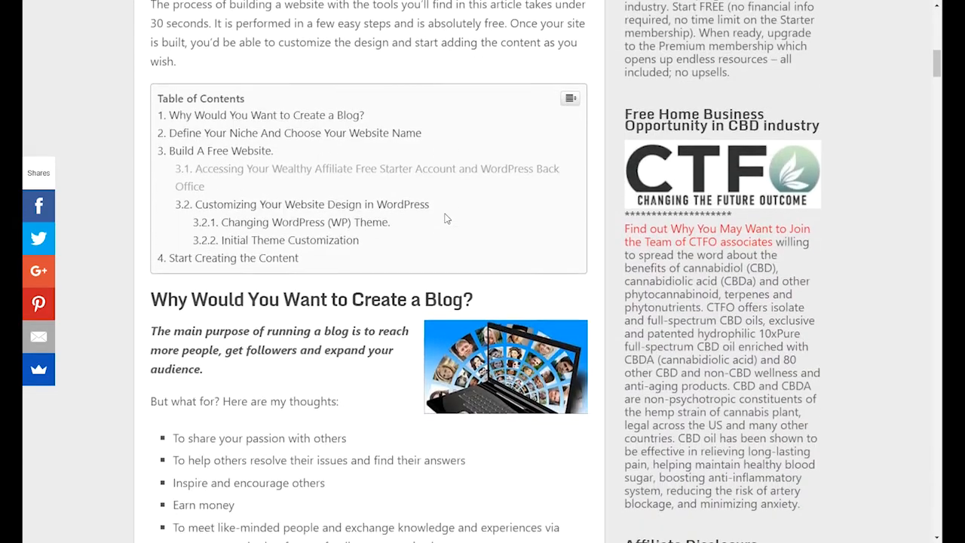
scroll("down", 3)
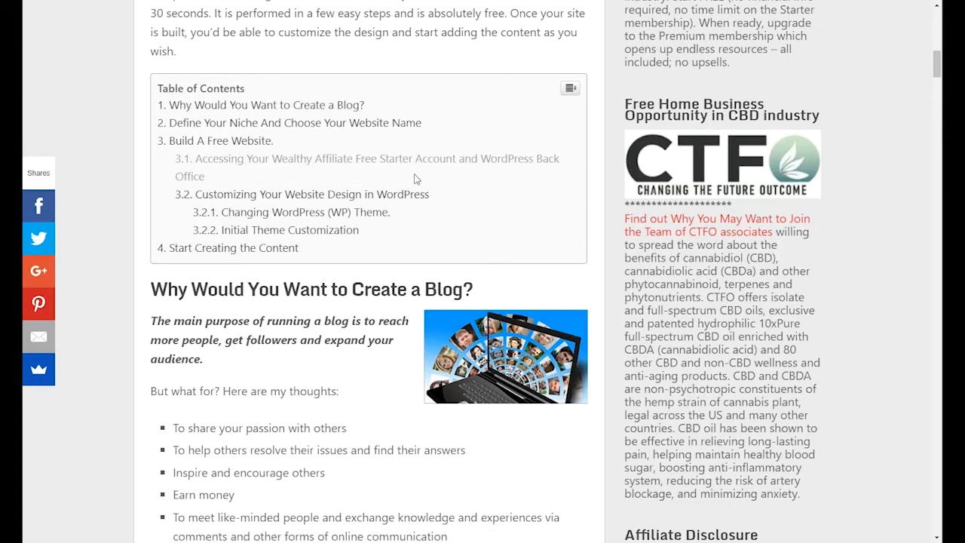
mouse_move(359, 165)
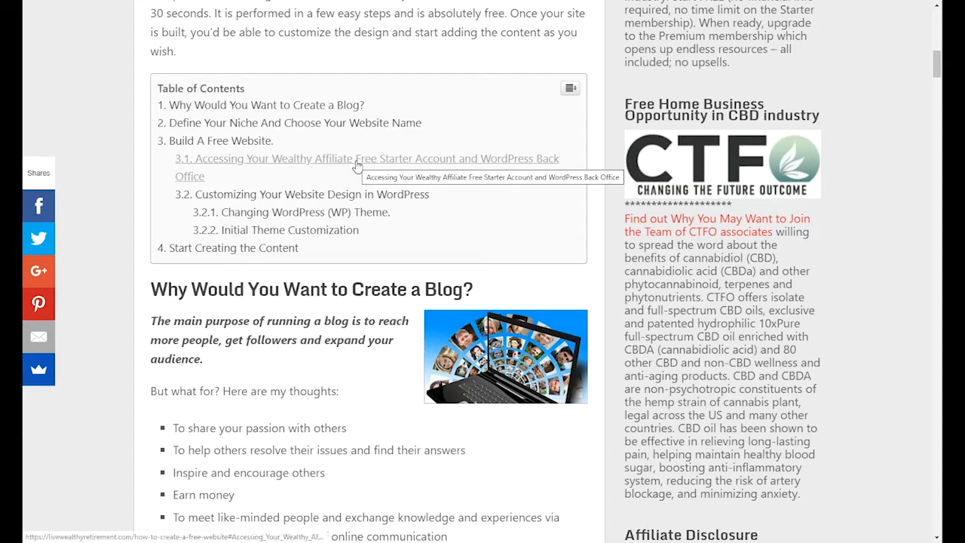
left_click(368, 159)
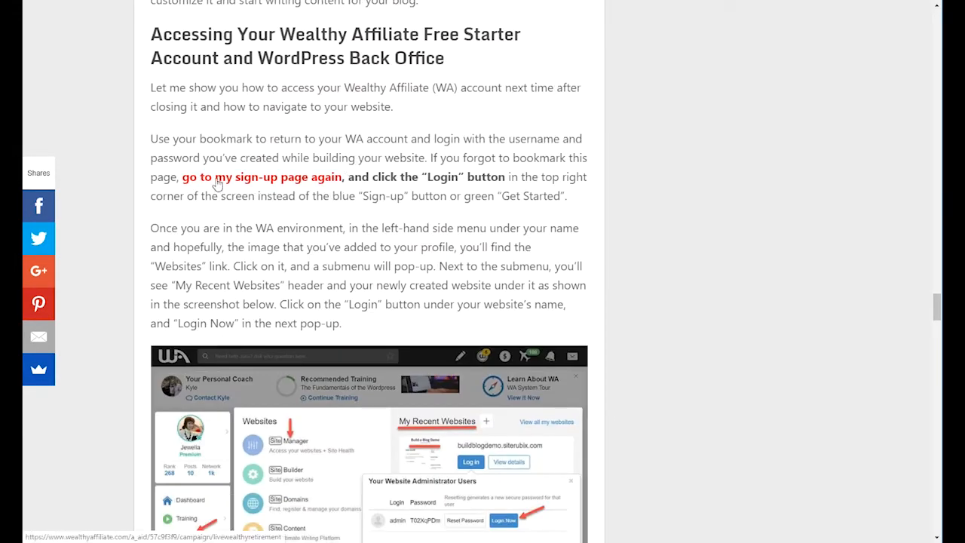
Step: Sign in from the Wealthy Affiliate landing page to reach the member home dashboard
left_click(261, 176)
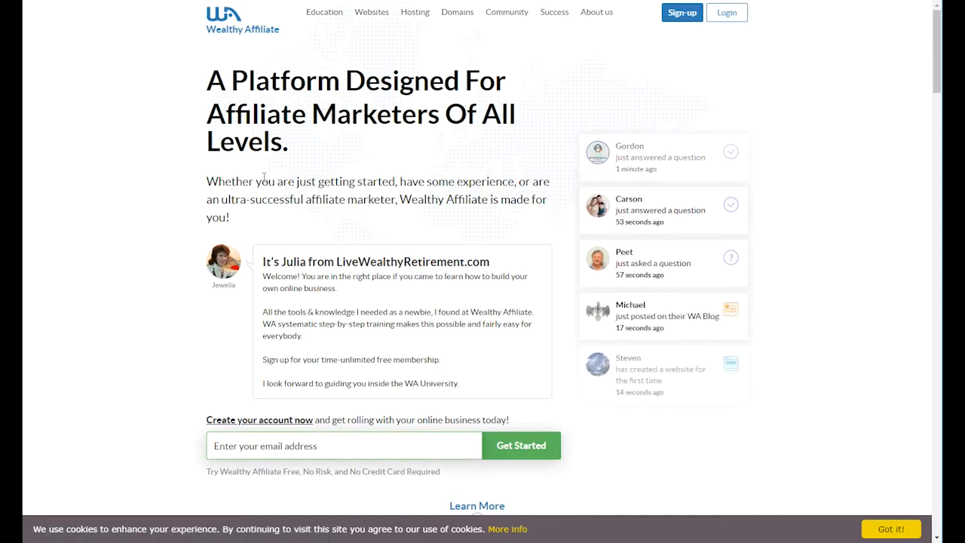
mouse_move(727, 12)
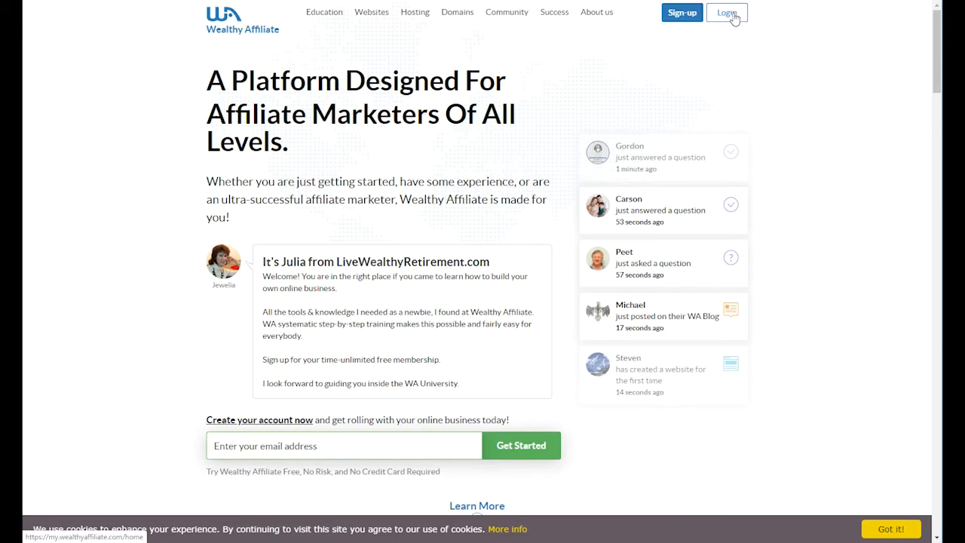
left_click(727, 12)
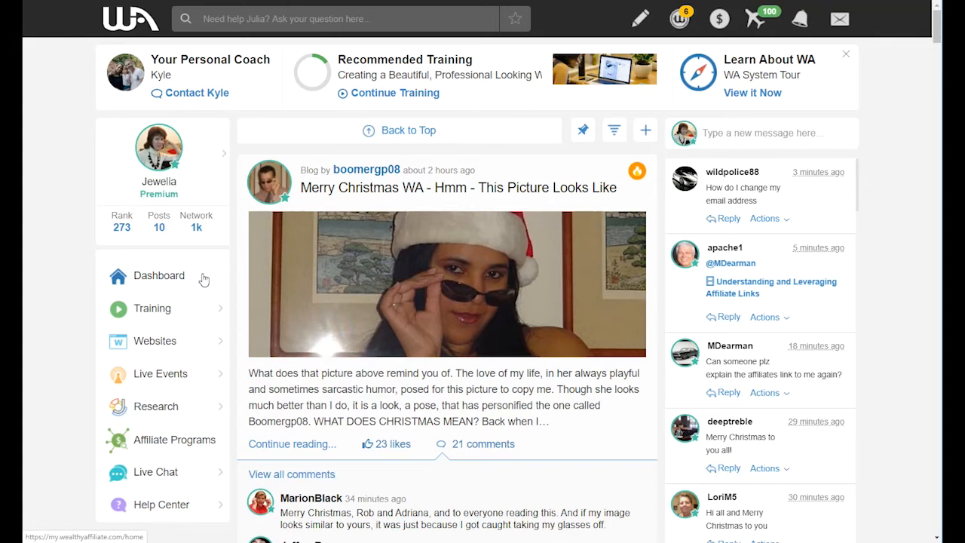
mouse_move(154, 270)
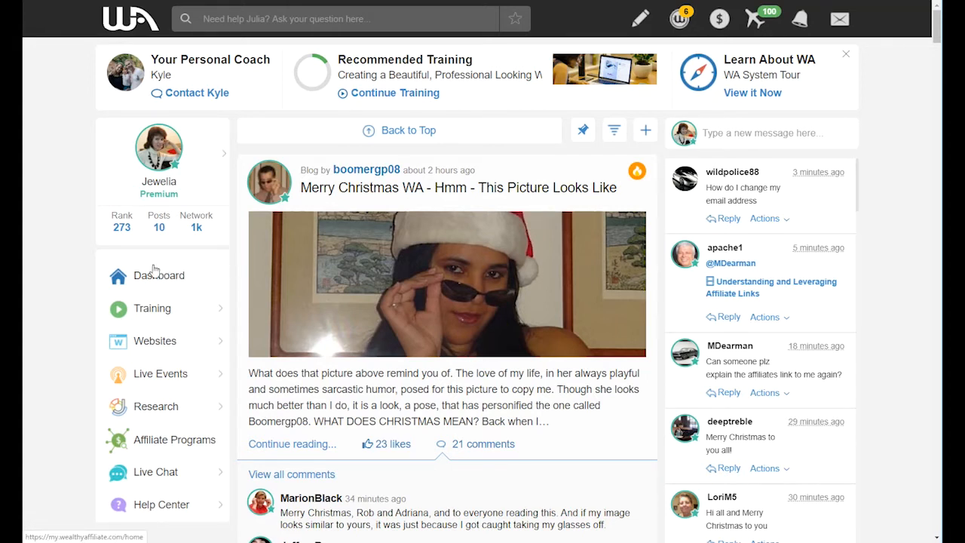
mouse_move(142, 345)
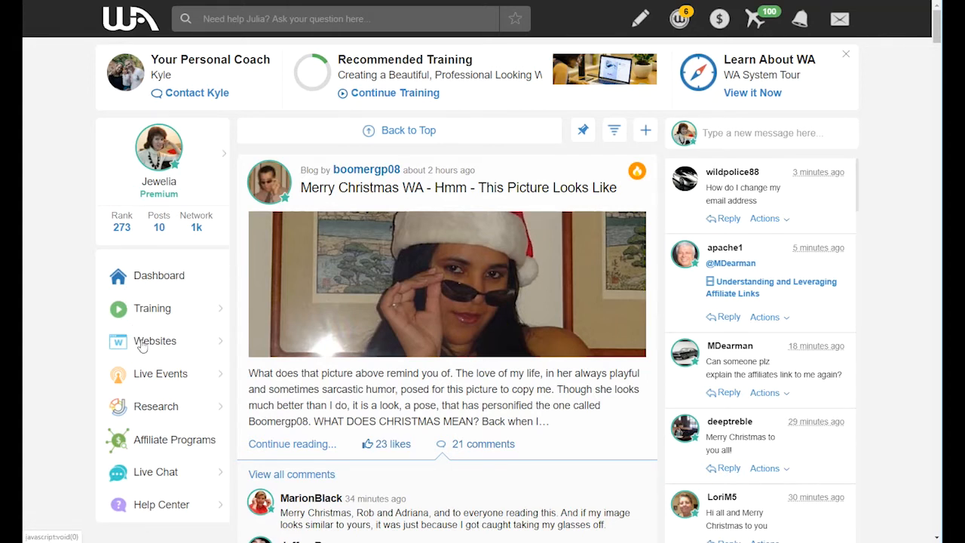
Step: Show the administrator login details for buildblogdemo.siterubix.com under Websites
left_click(154, 341)
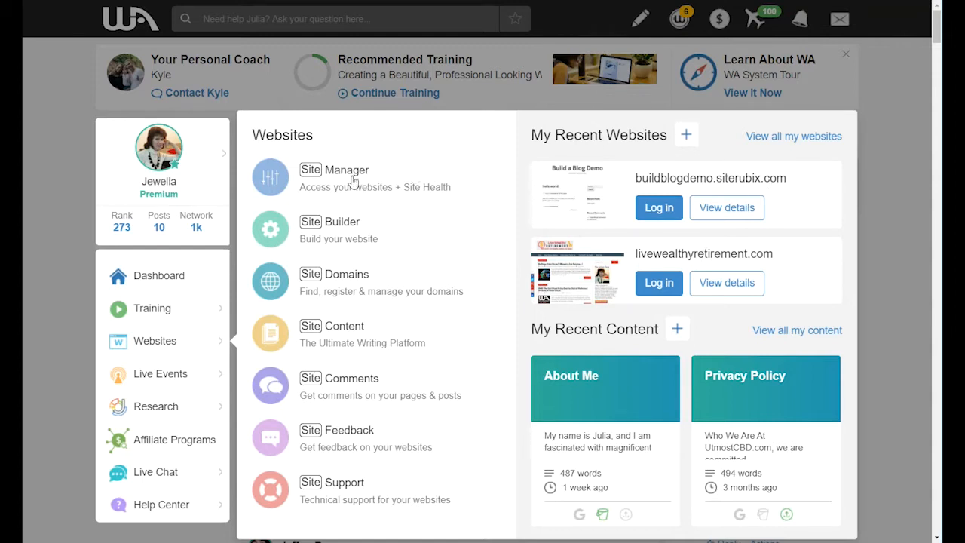
mouse_move(337, 178)
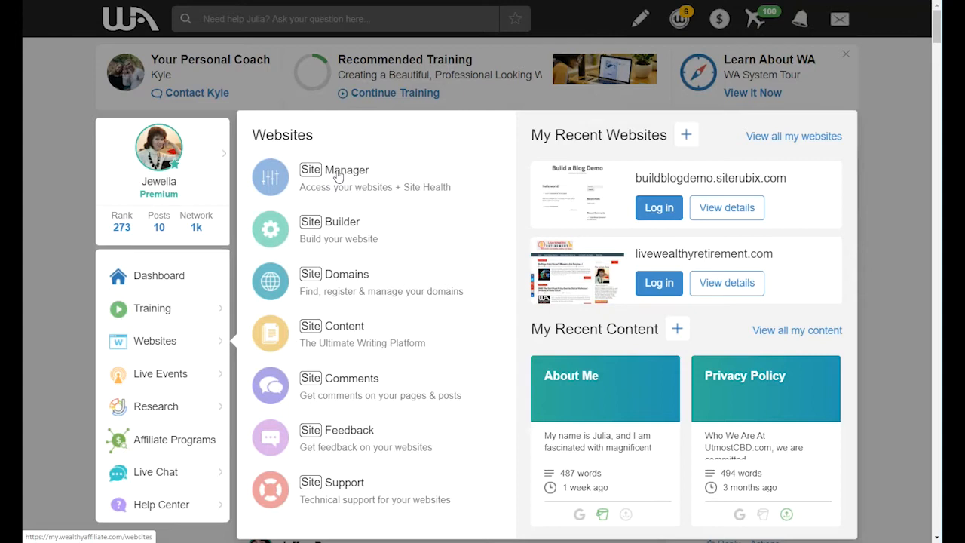
mouse_move(364, 178)
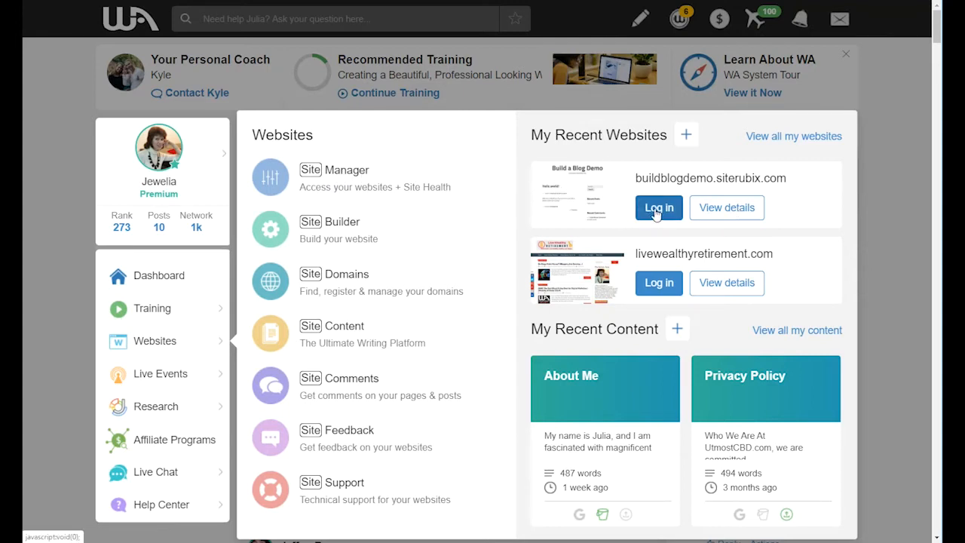
left_click(657, 208)
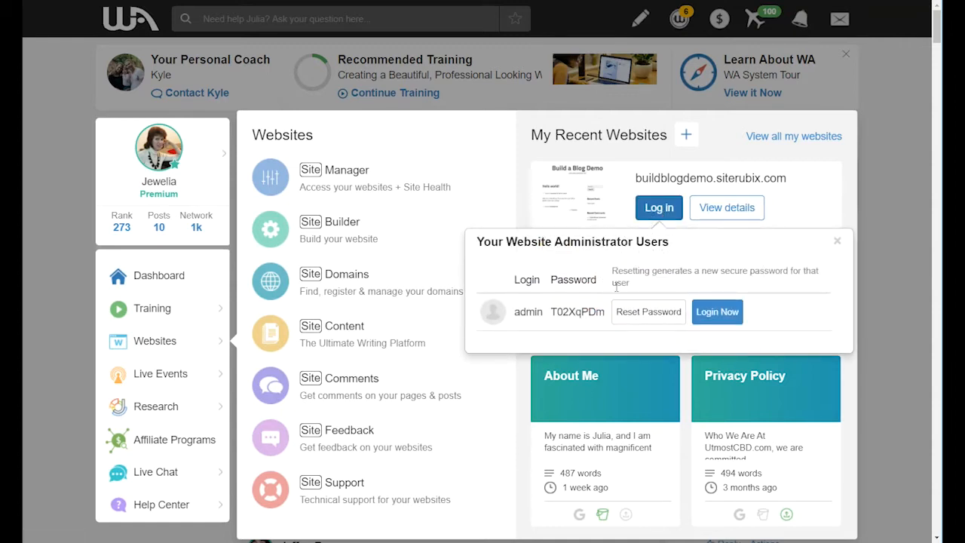
mouse_move(540, 300)
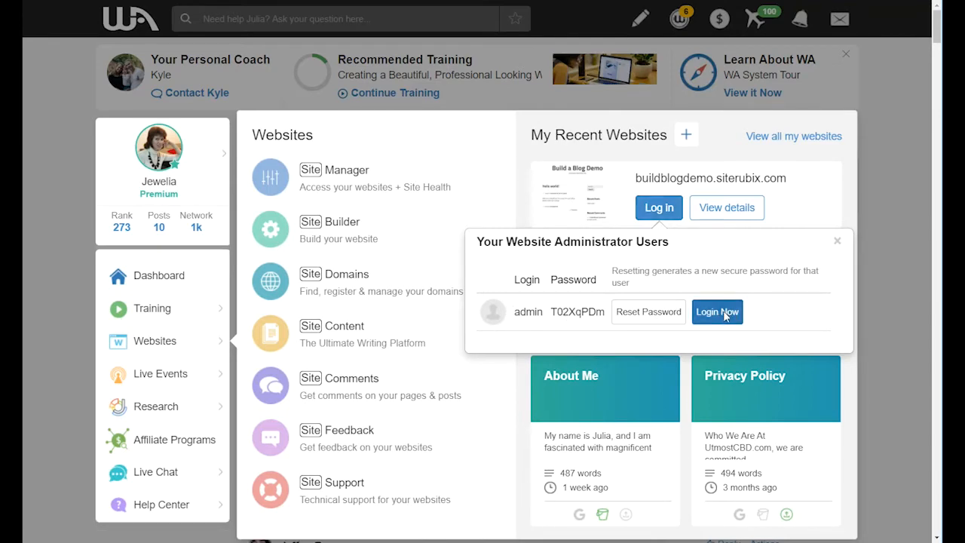
Step: Log in as administrator to the Build a Blog Demo WordPress dashboard
left_click(718, 310)
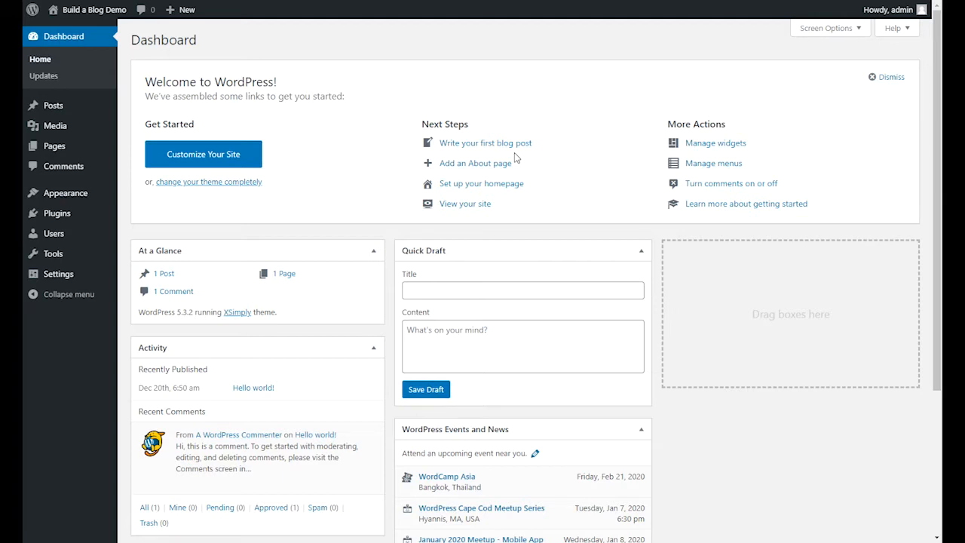
mouse_move(259, 103)
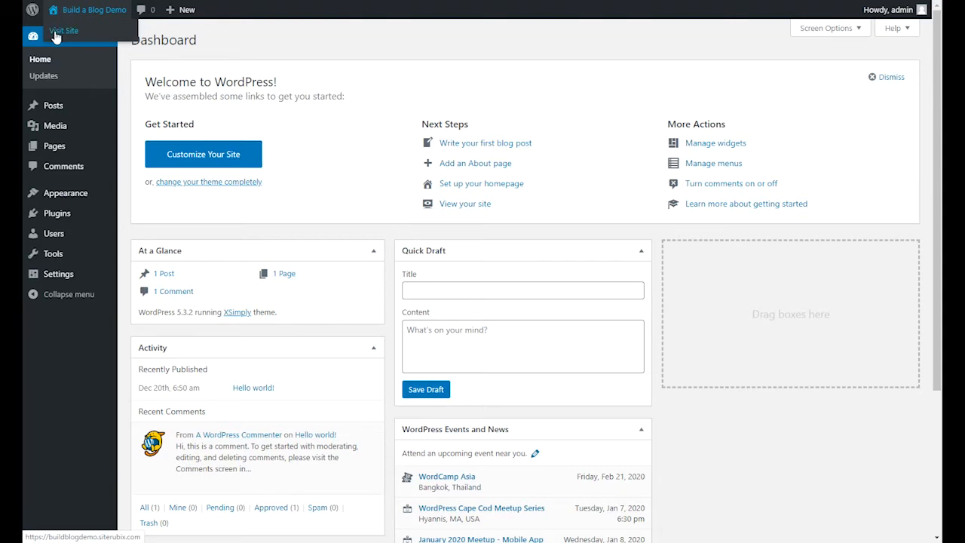
Step: Visit the live Build a Blog Demo front page showing the Hello world! post
left_click(64, 30)
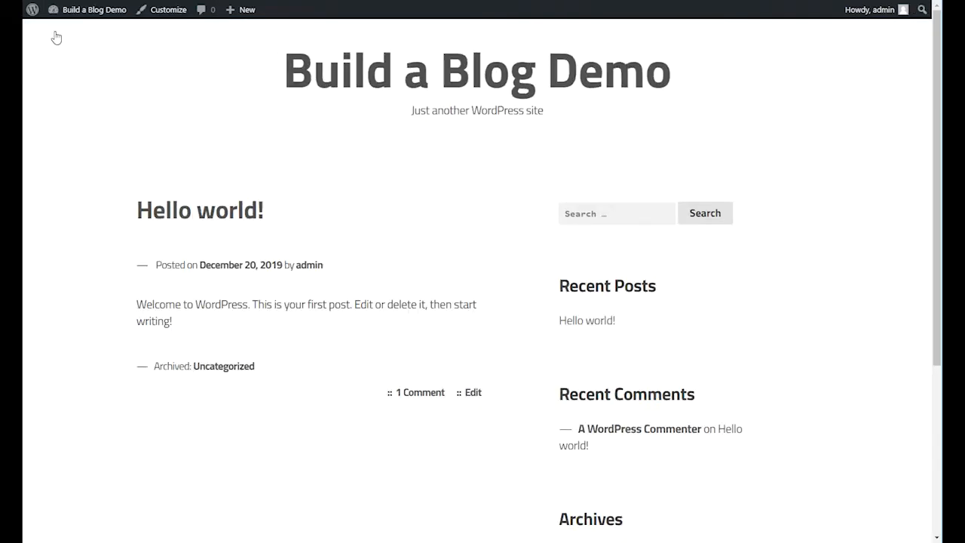
mouse_move(316, 122)
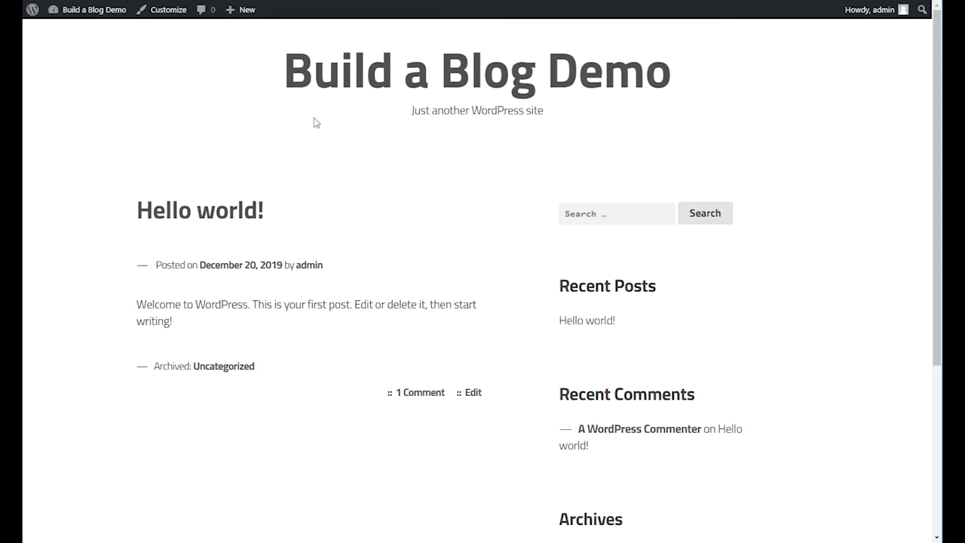
mouse_move(214, 86)
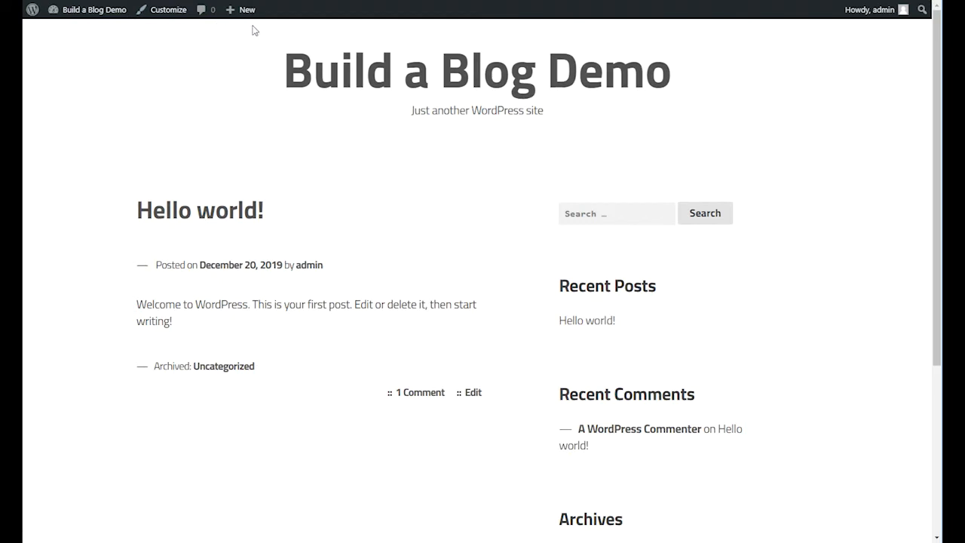
mouse_move(243, 30)
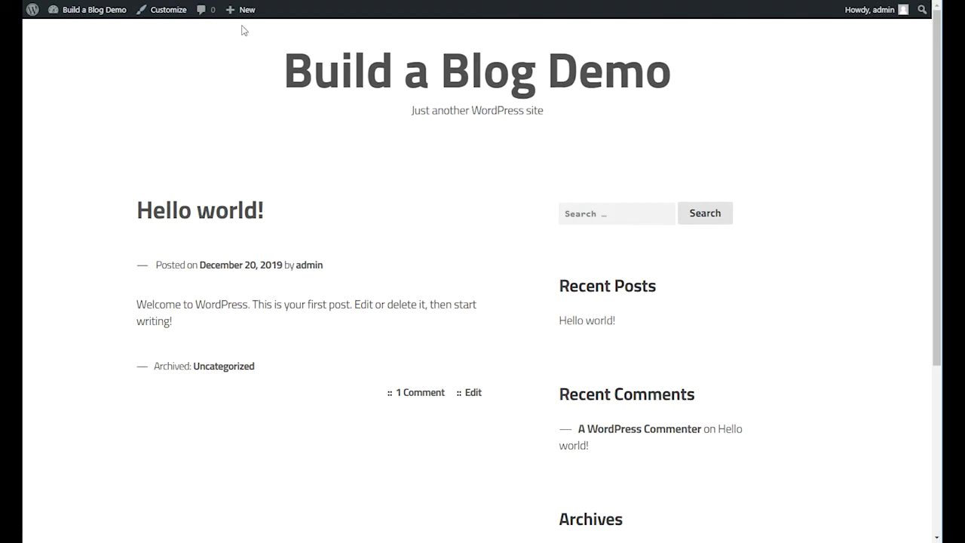
mouse_move(241, 45)
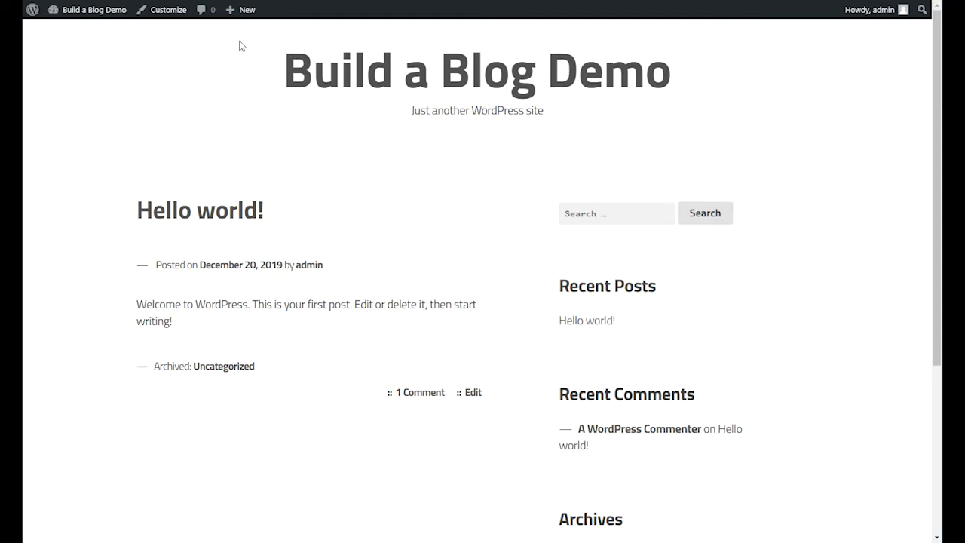
mouse_move(270, 85)
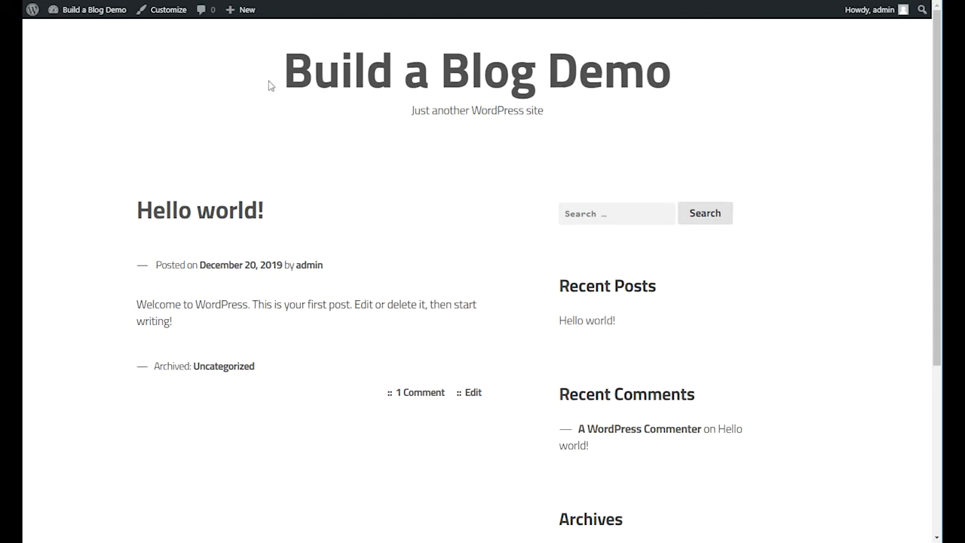
mouse_move(492, 180)
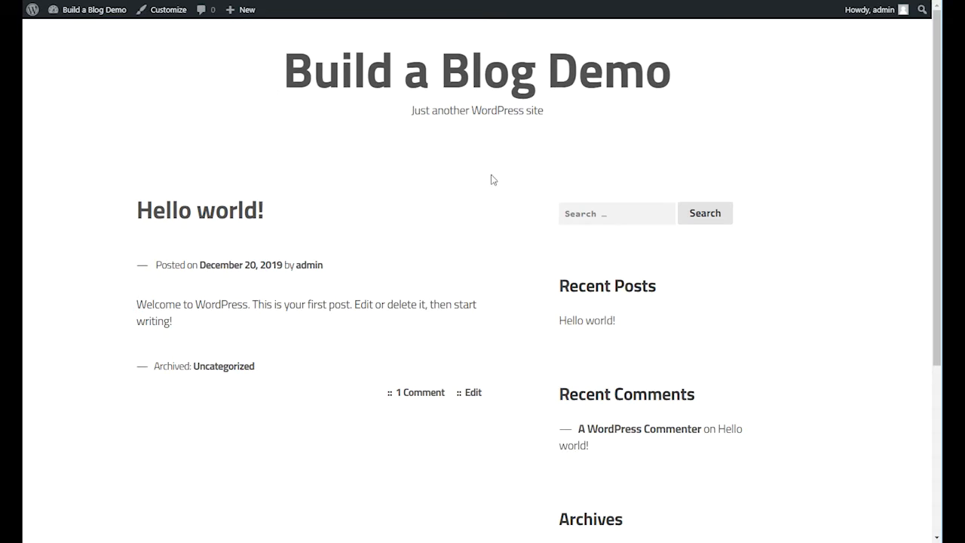
mouse_move(277, 83)
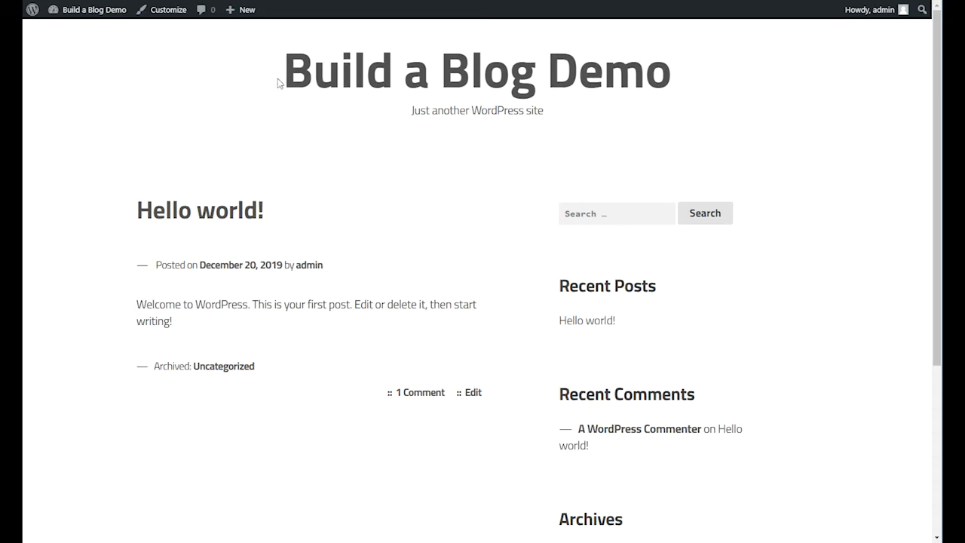
mouse_move(611, 133)
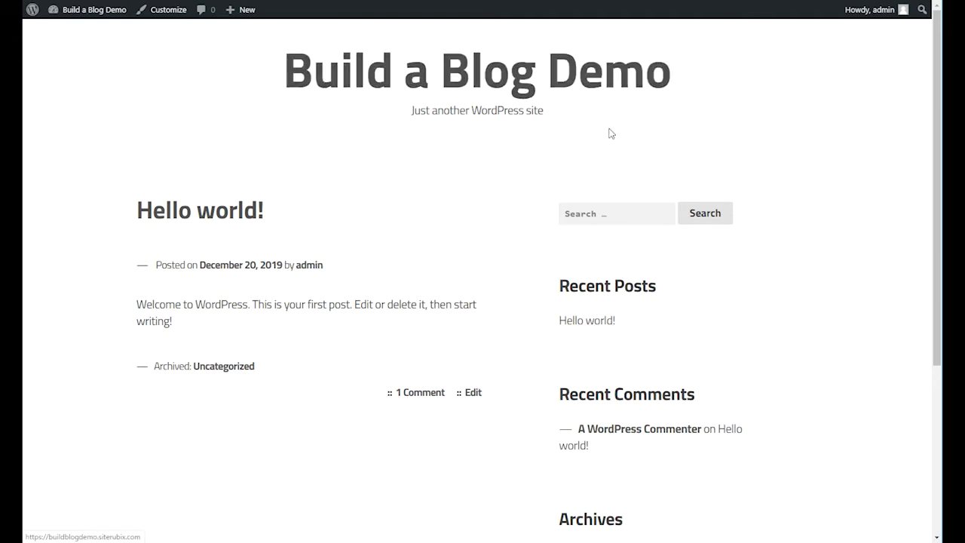
mouse_move(416, 117)
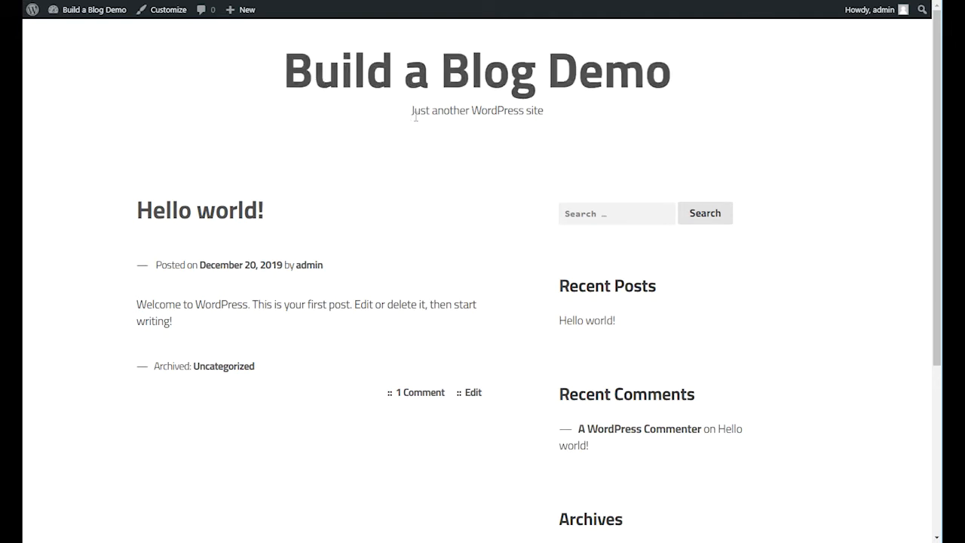
mouse_move(519, 113)
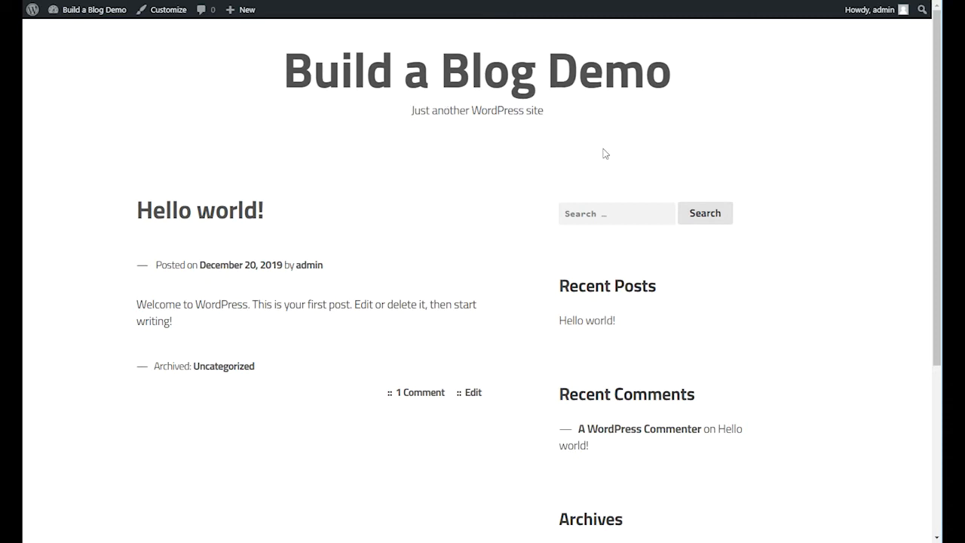
scroll("down", 3)
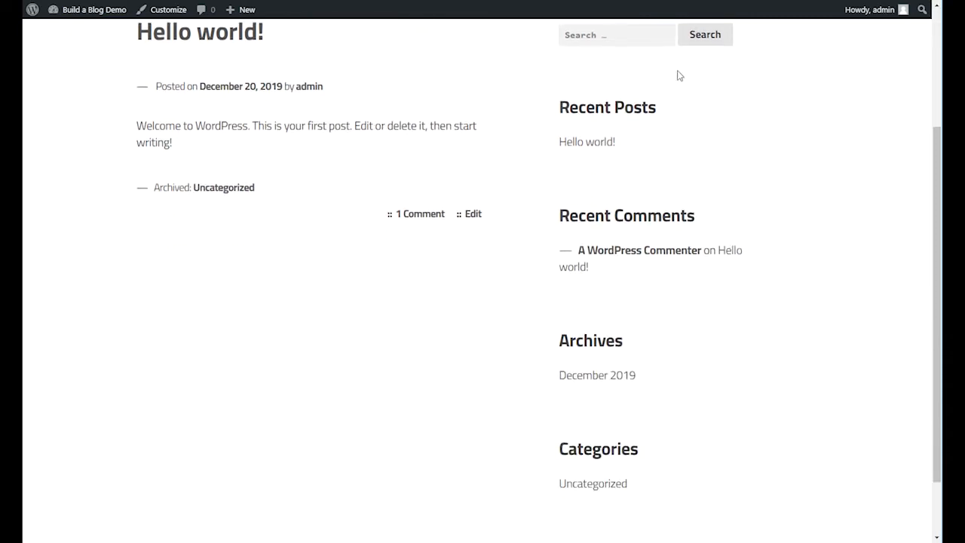
mouse_move(709, 114)
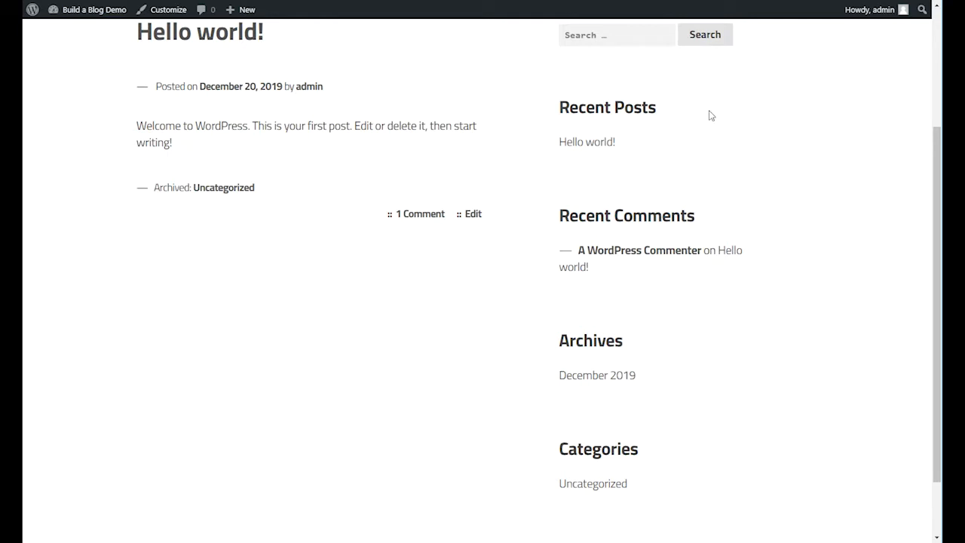
mouse_move(566, 197)
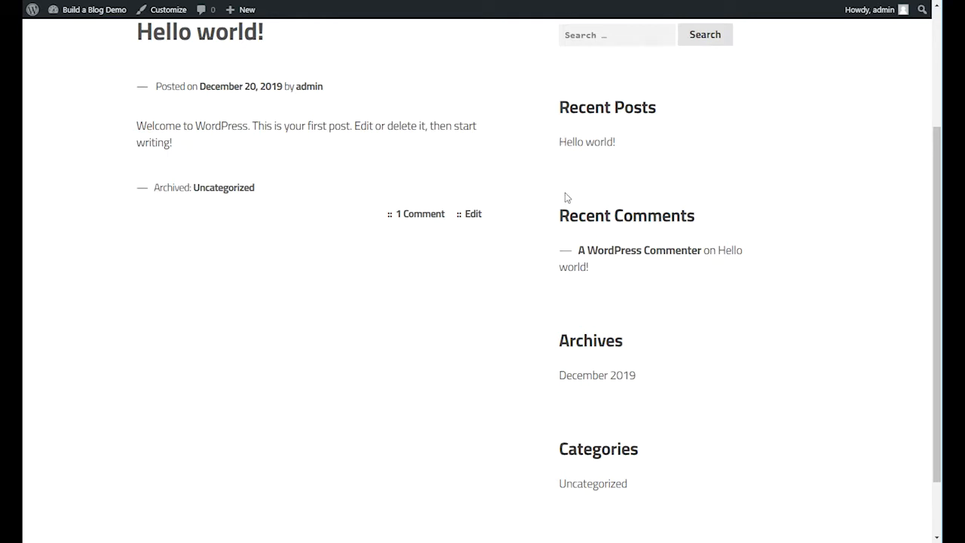
mouse_move(702, 196)
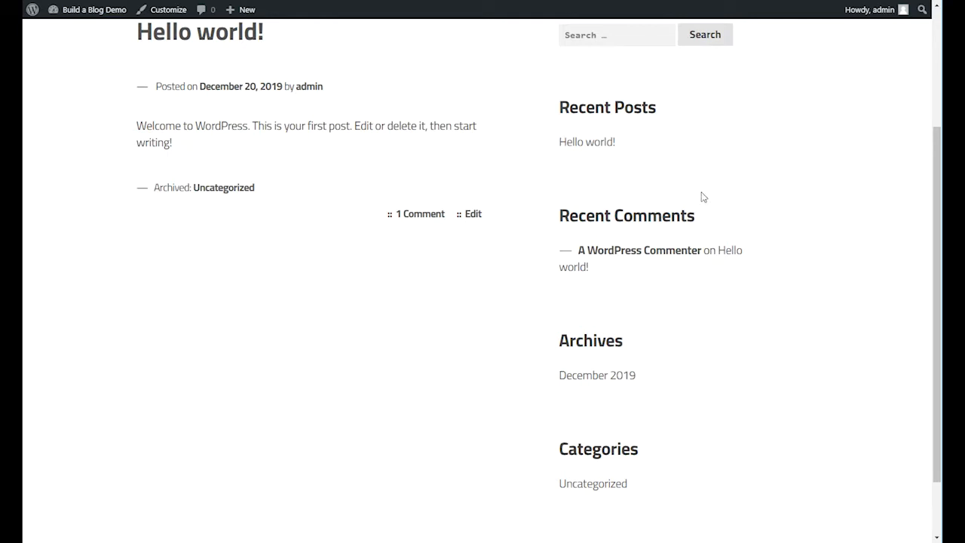
mouse_move(687, 203)
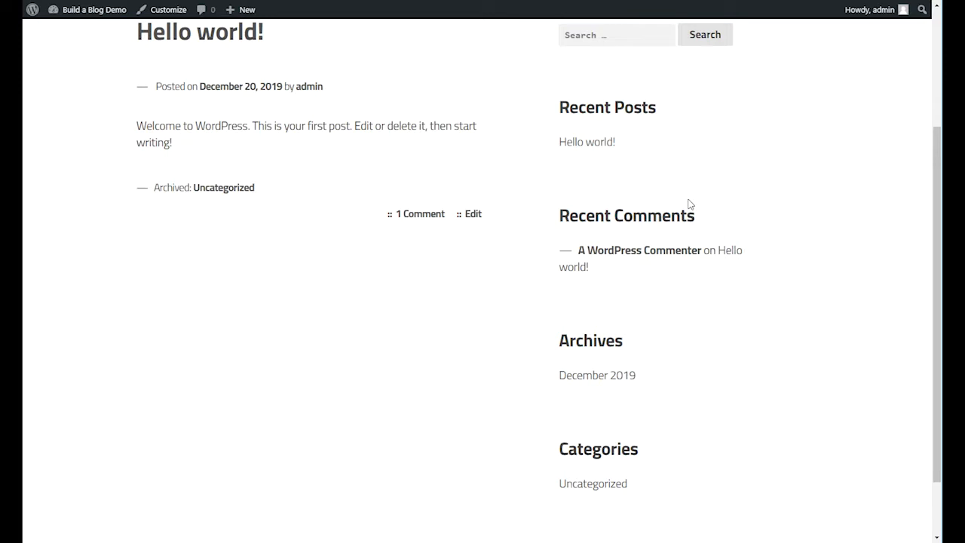
mouse_move(527, 329)
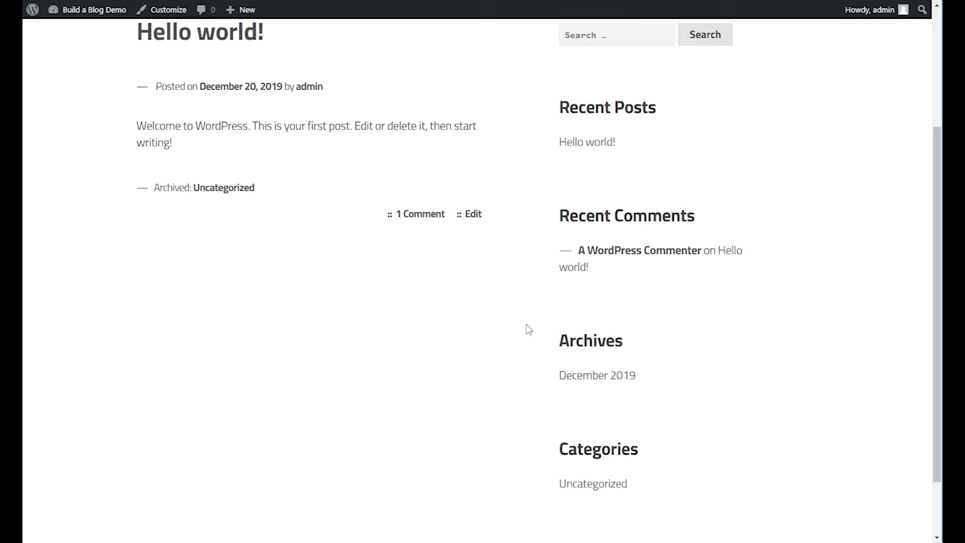
mouse_move(684, 265)
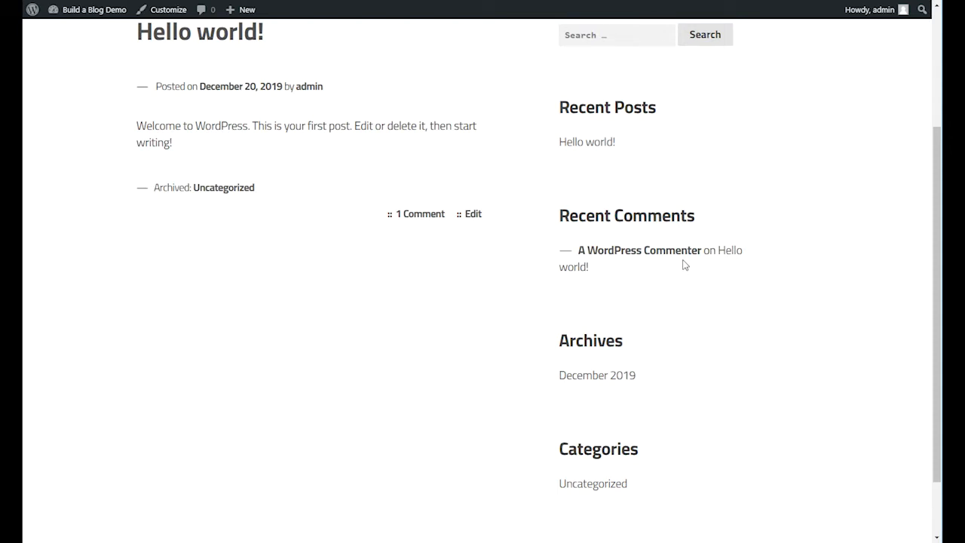
scroll("up", 3)
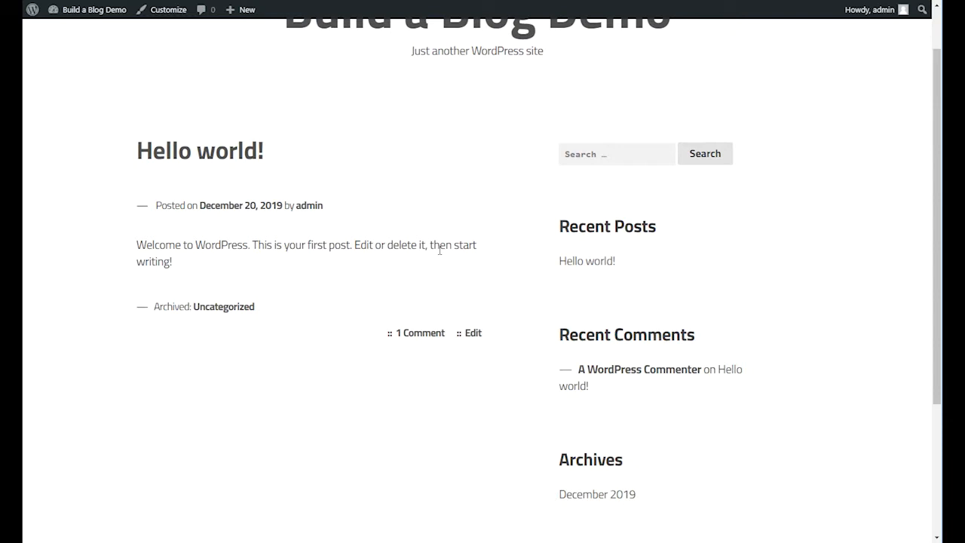
mouse_move(431, 271)
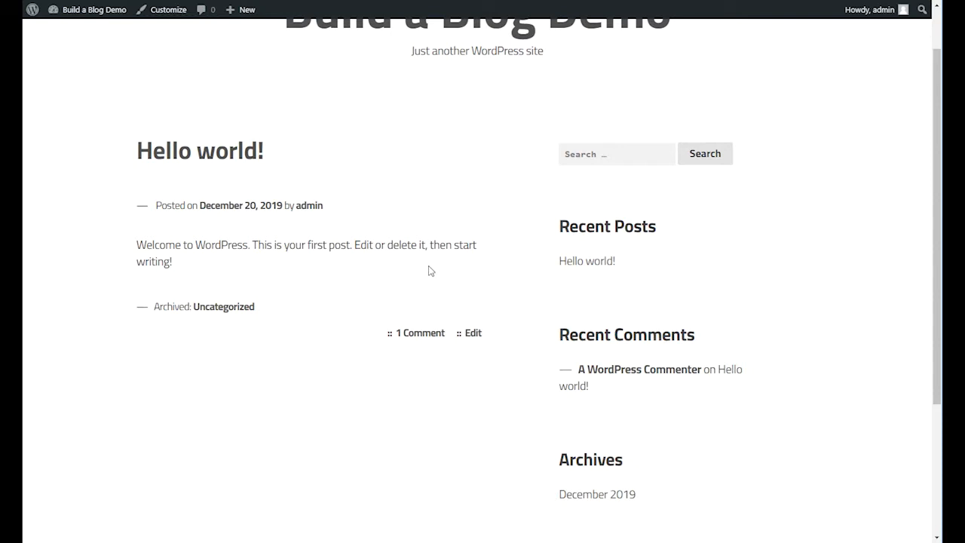
mouse_move(435, 275)
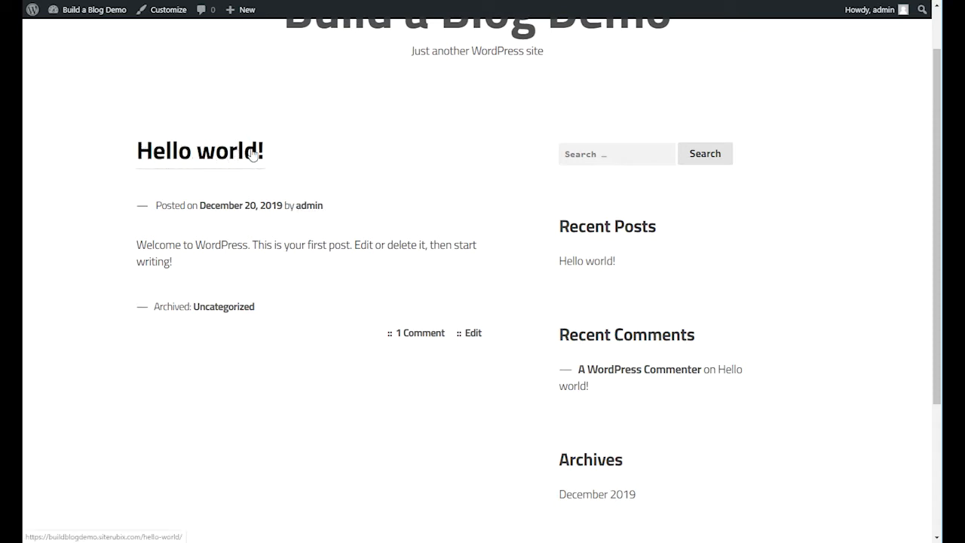
mouse_move(214, 155)
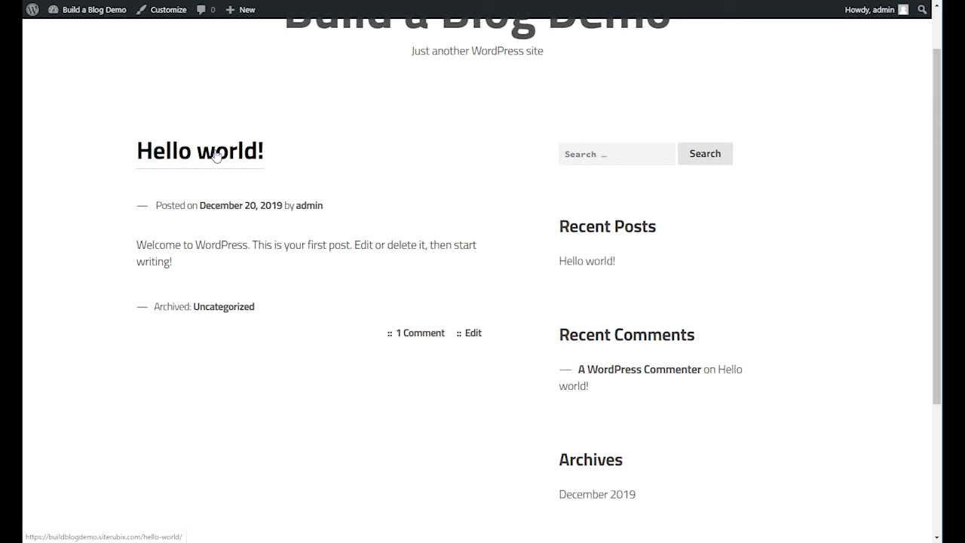
mouse_move(175, 154)
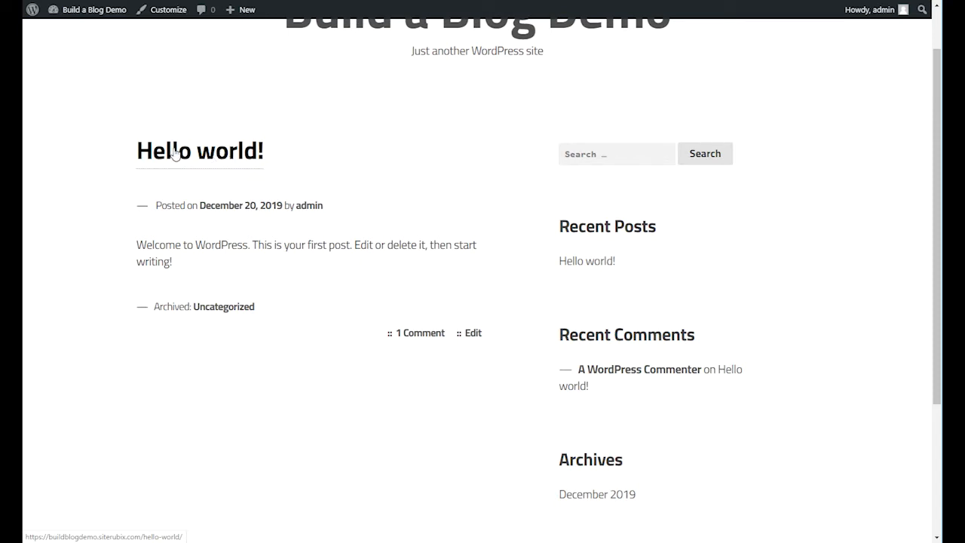
mouse_move(256, 271)
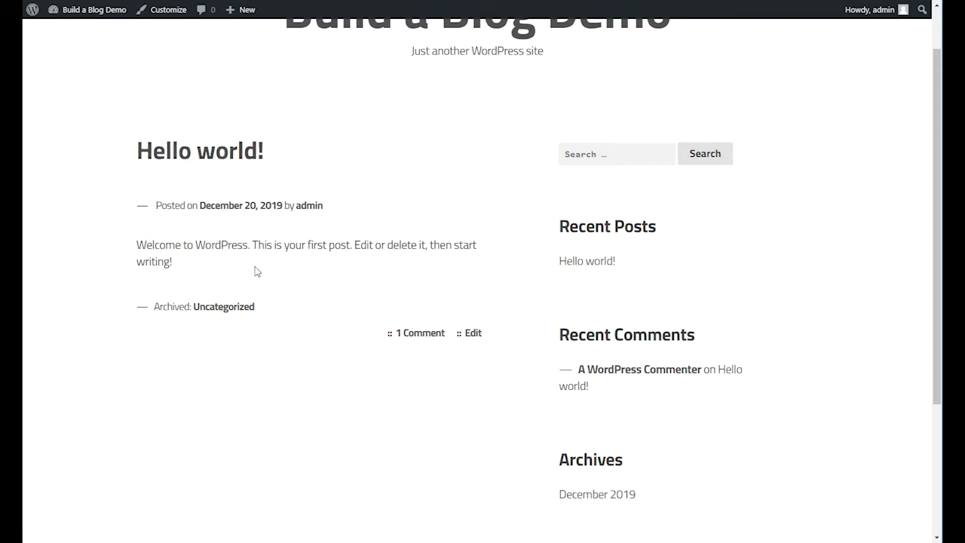
mouse_move(316, 264)
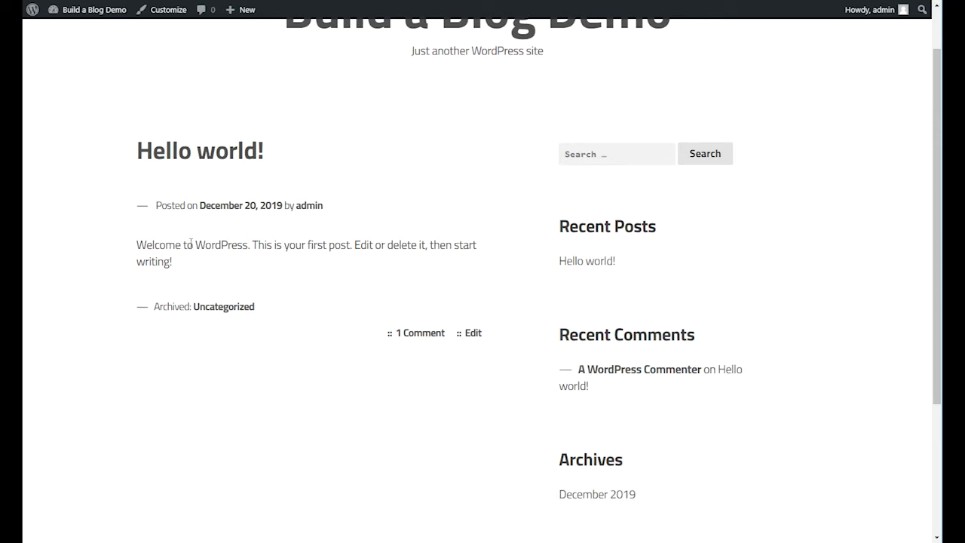
mouse_move(383, 287)
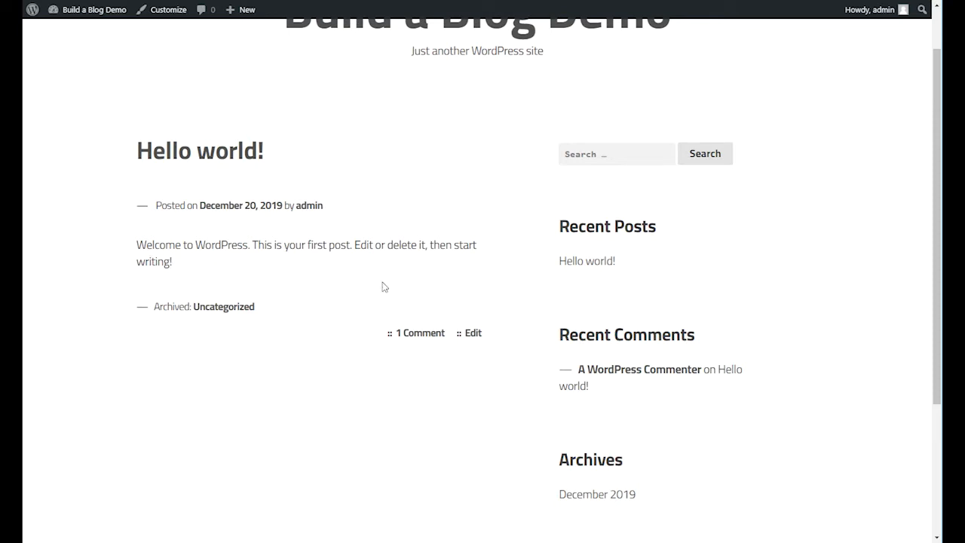
mouse_move(235, 268)
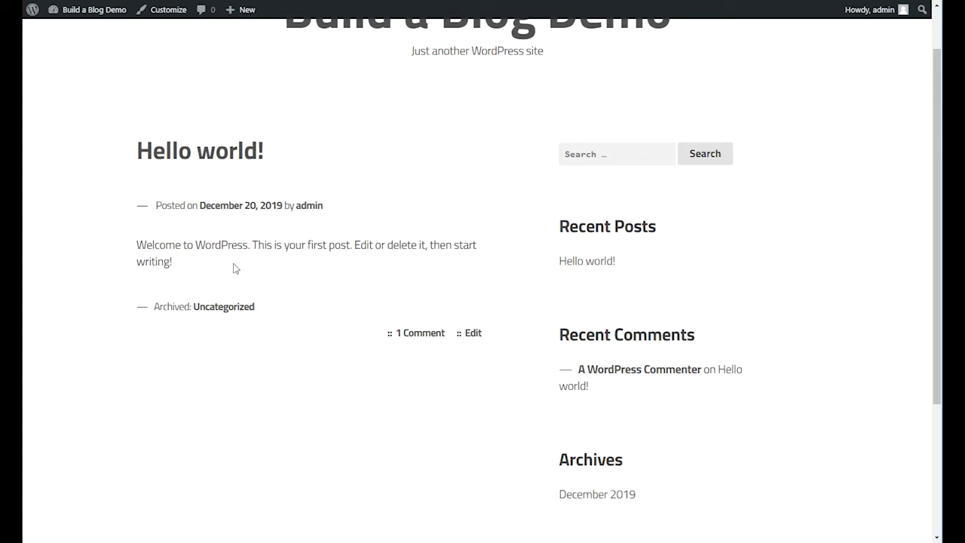
mouse_move(200, 272)
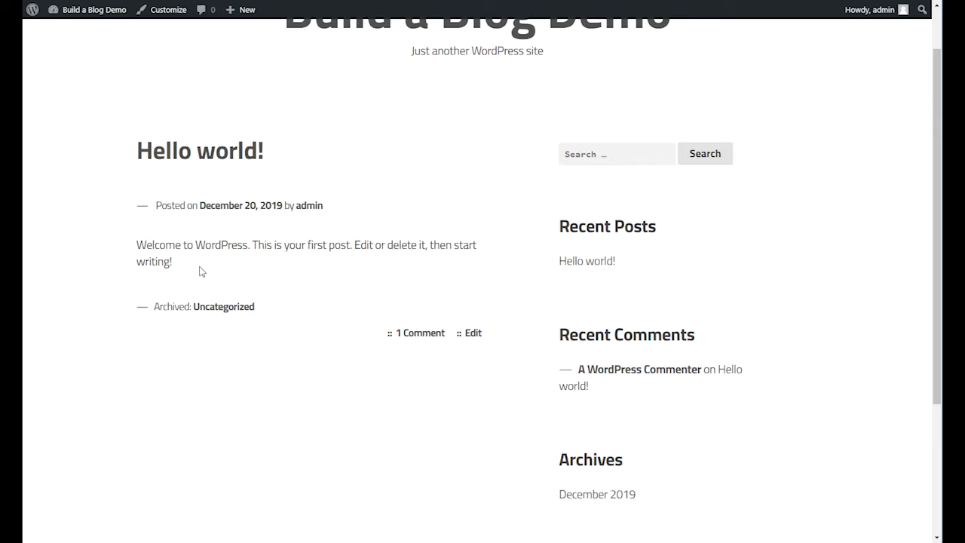
mouse_move(307, 277)
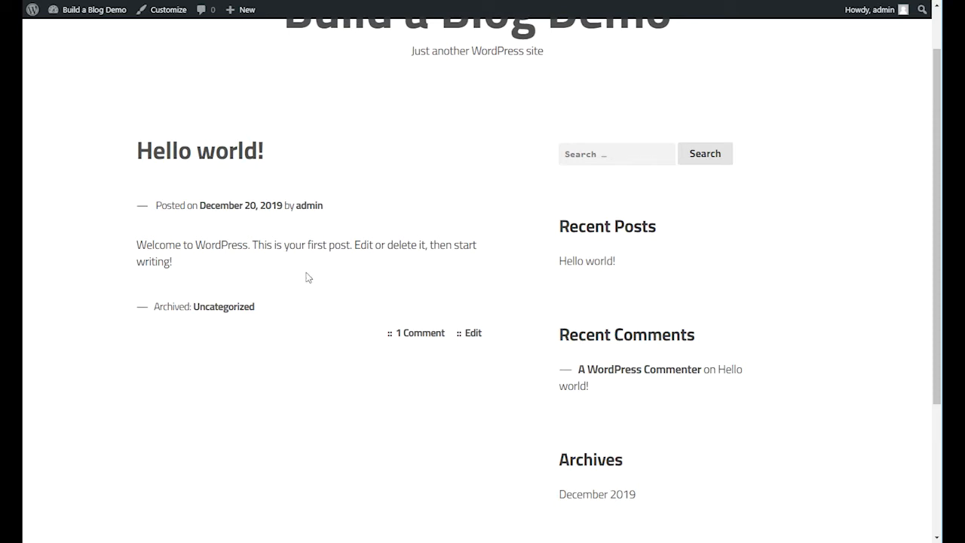
mouse_move(274, 262)
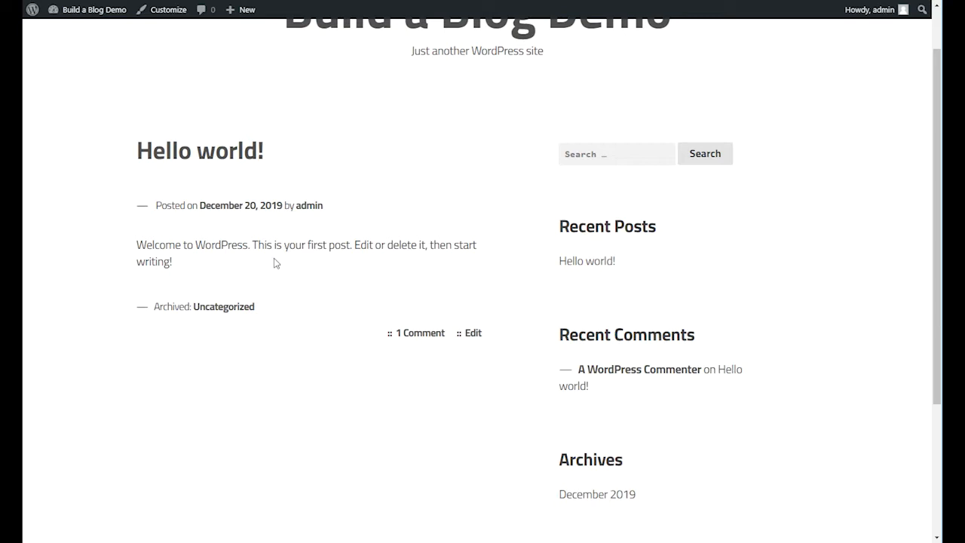
mouse_move(223, 151)
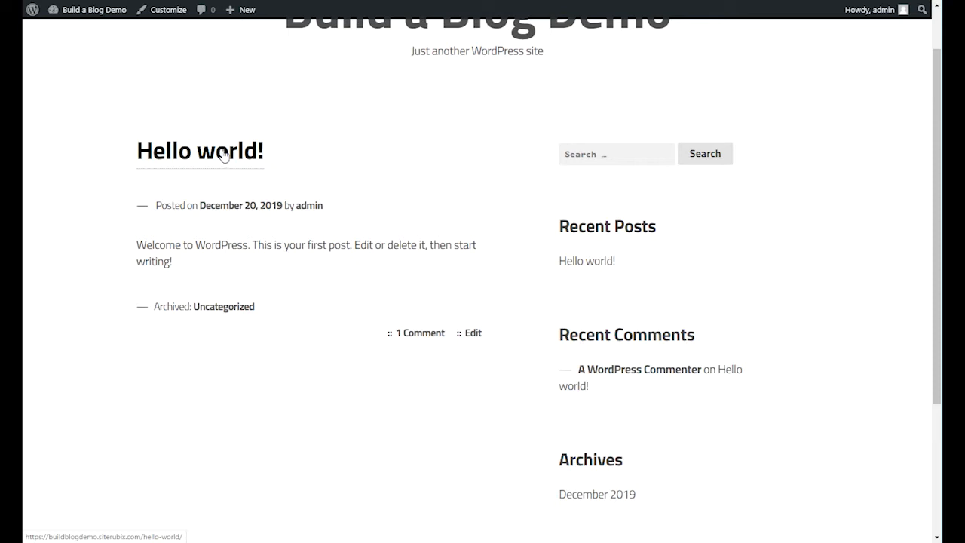
mouse_move(208, 155)
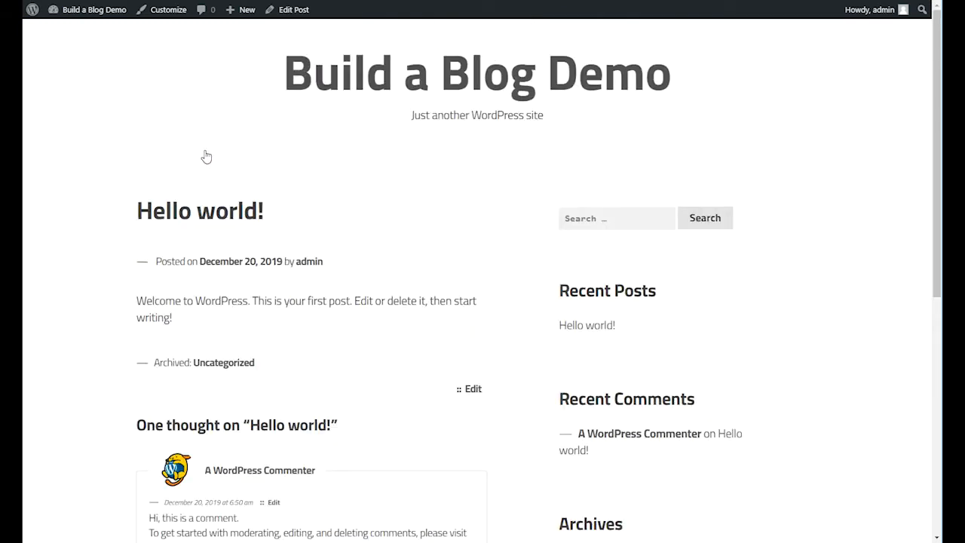
scroll("down", 3)
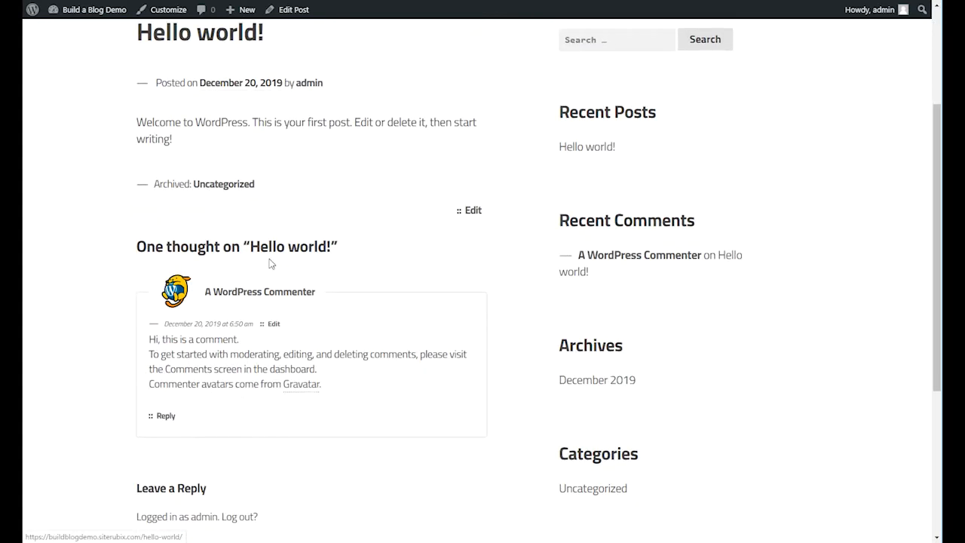
scroll("down", 3)
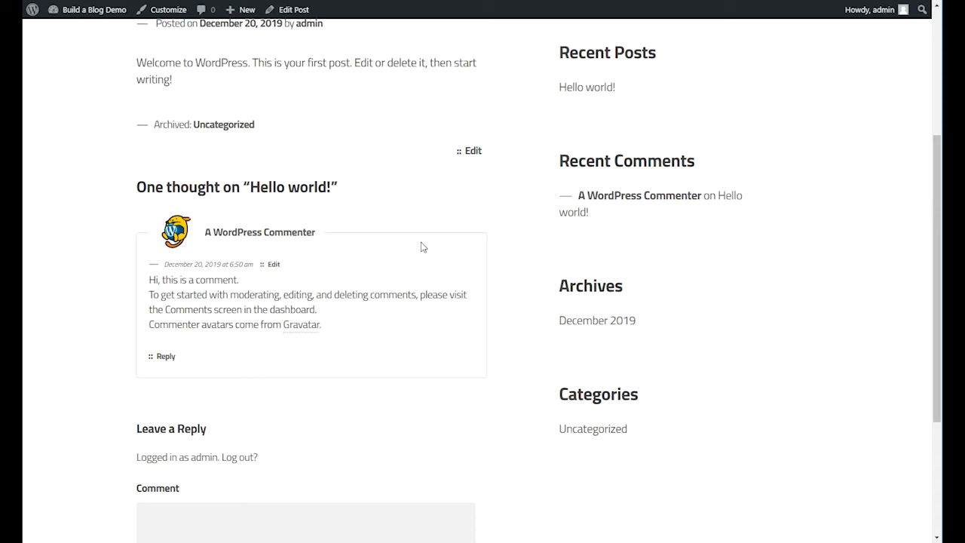
mouse_move(407, 249)
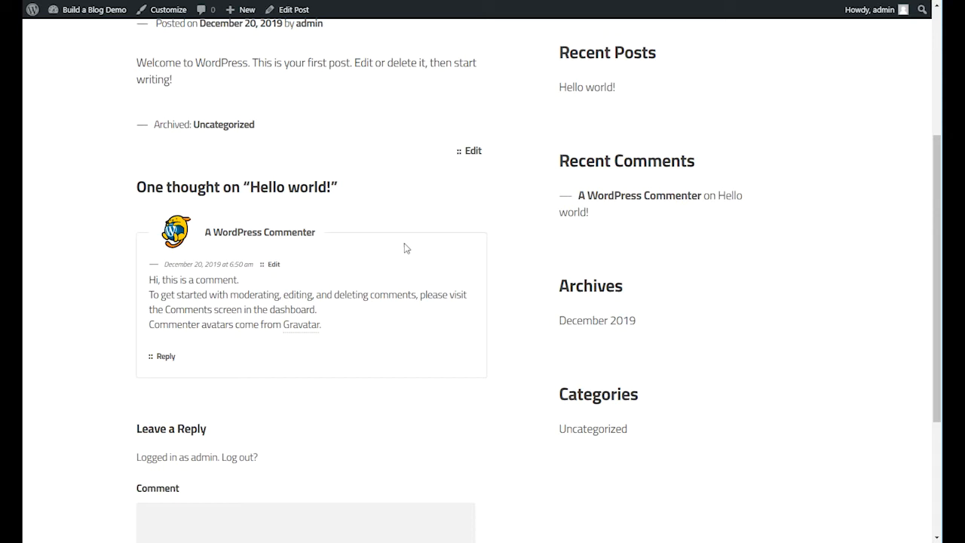
mouse_move(370, 250)
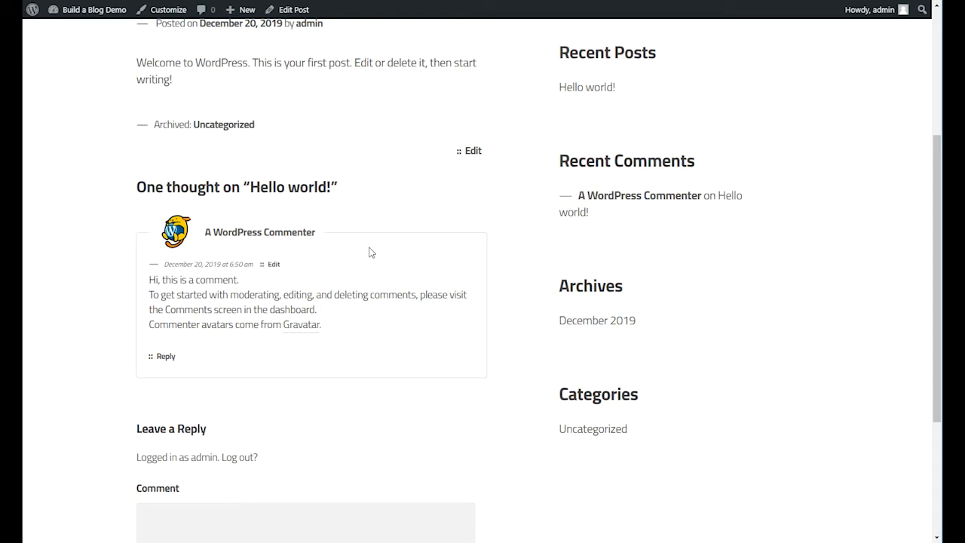
scroll("down", 3)
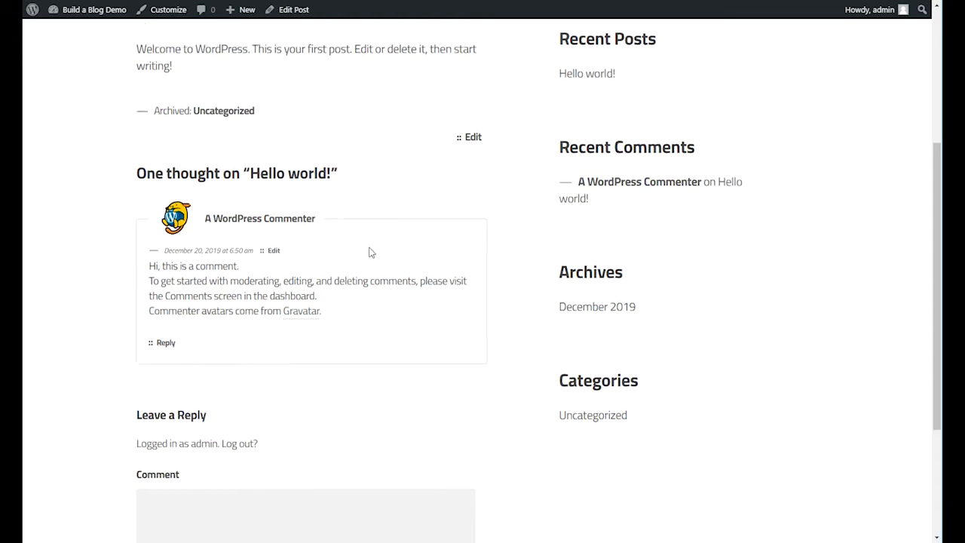
scroll("down", 3)
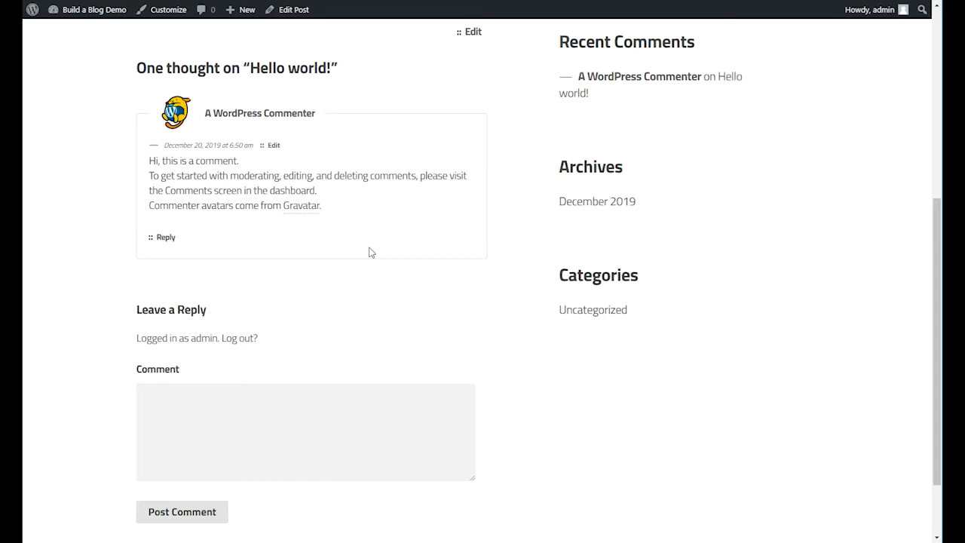
scroll("down", 3)
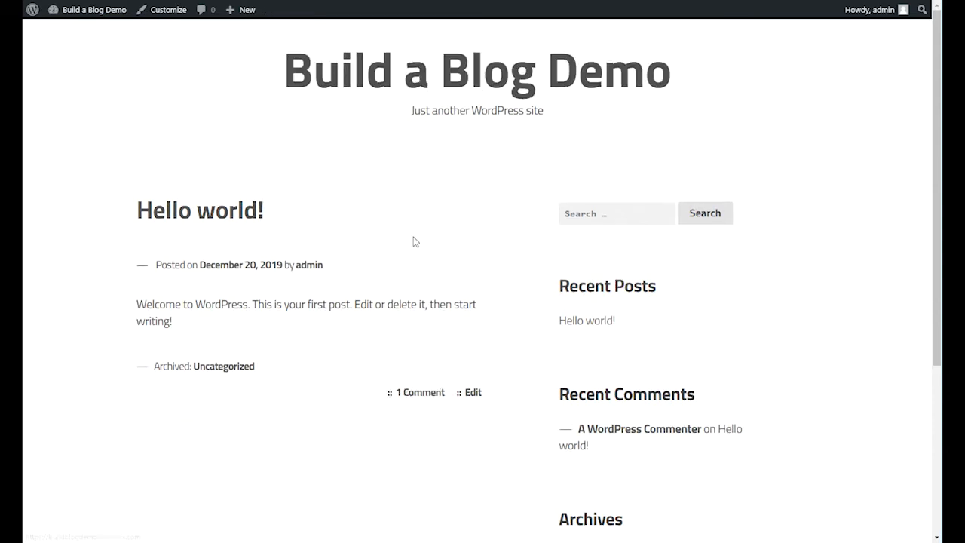
mouse_move(413, 244)
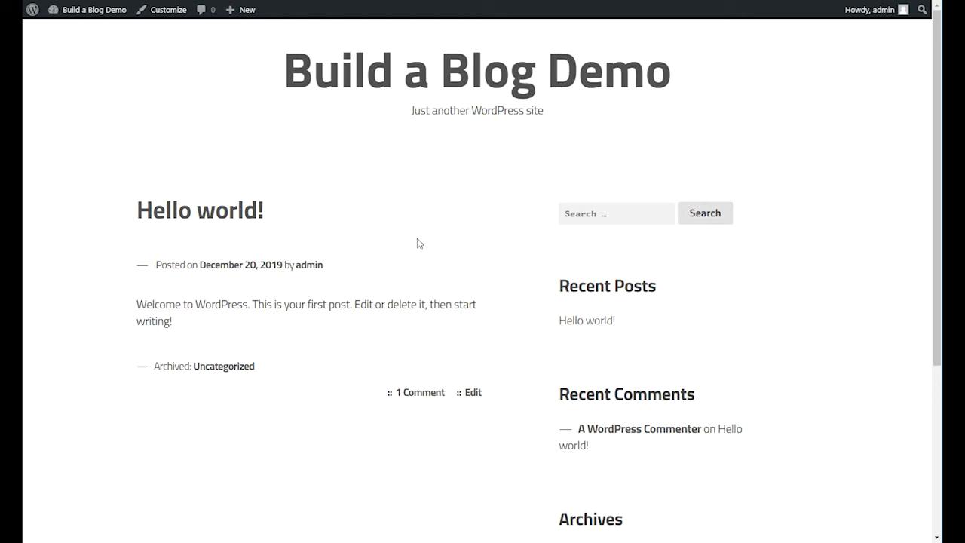
mouse_move(485, 323)
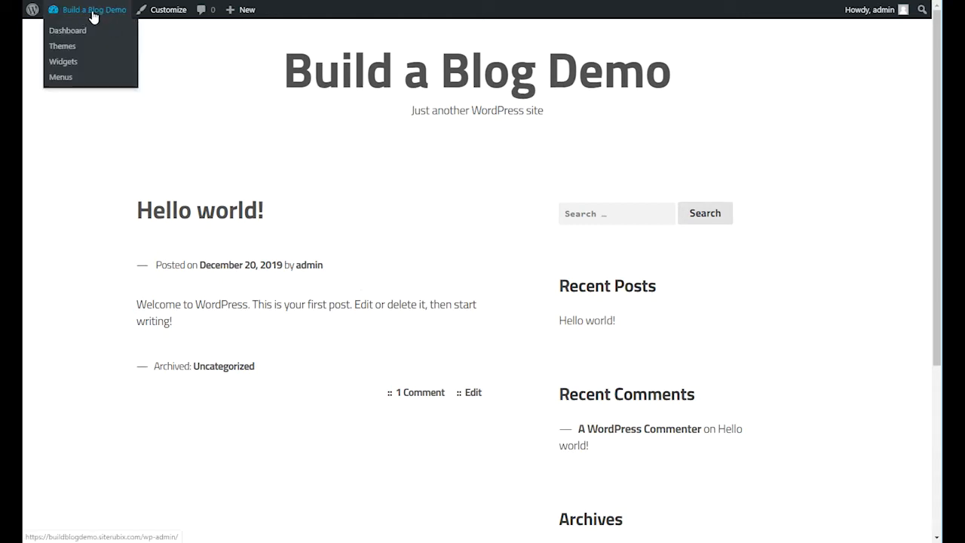
mouse_move(67, 30)
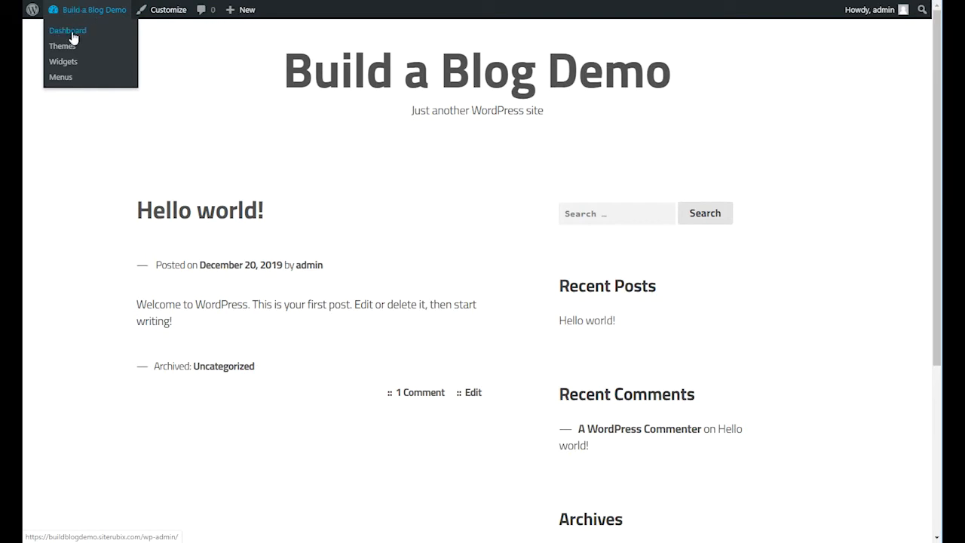
Step: Open the Hello world! post from All Posts in the Edit Post screen
left_click(66, 30)
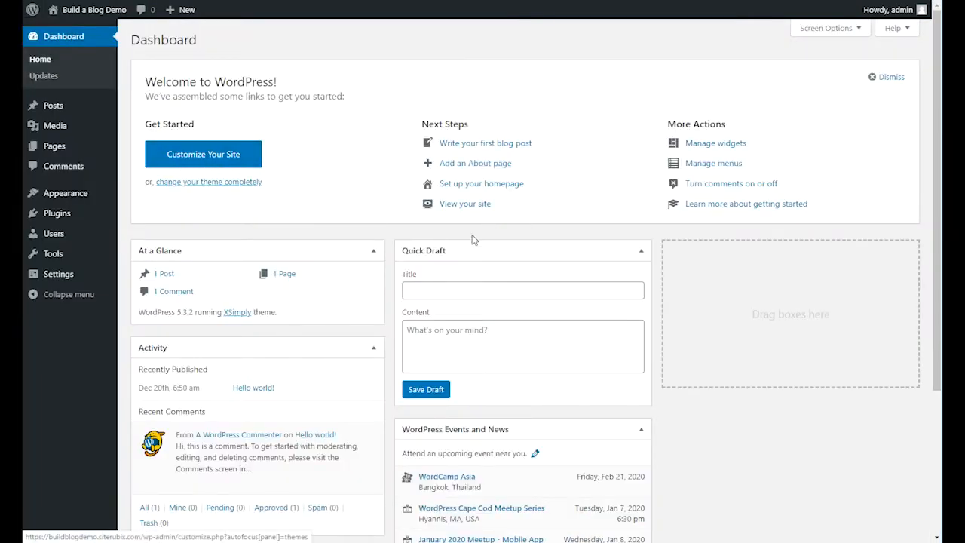
mouse_move(53, 105)
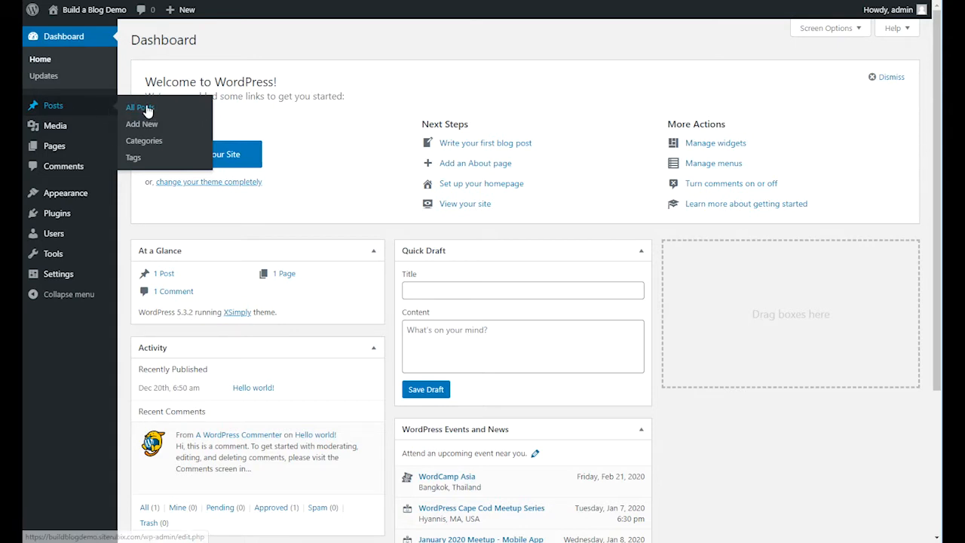
left_click(139, 109)
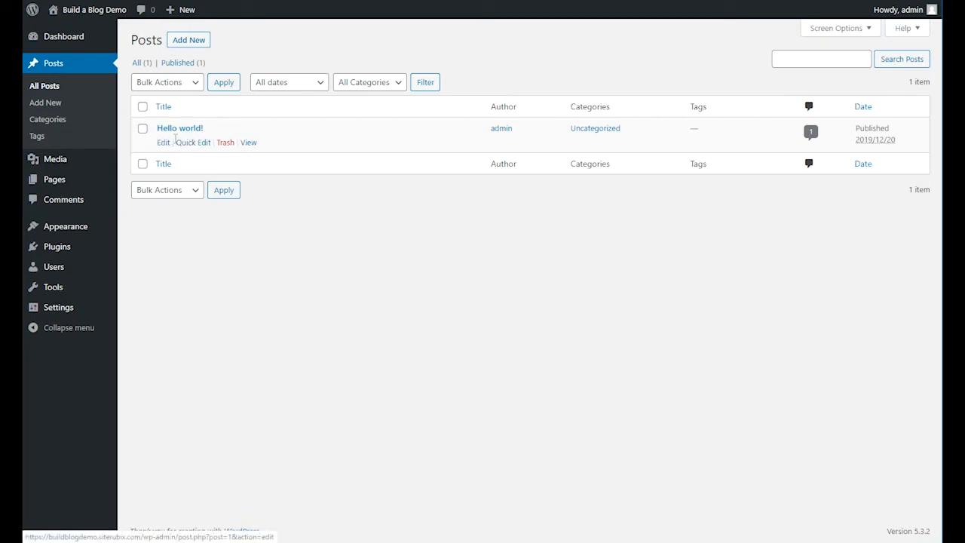
mouse_move(380, 242)
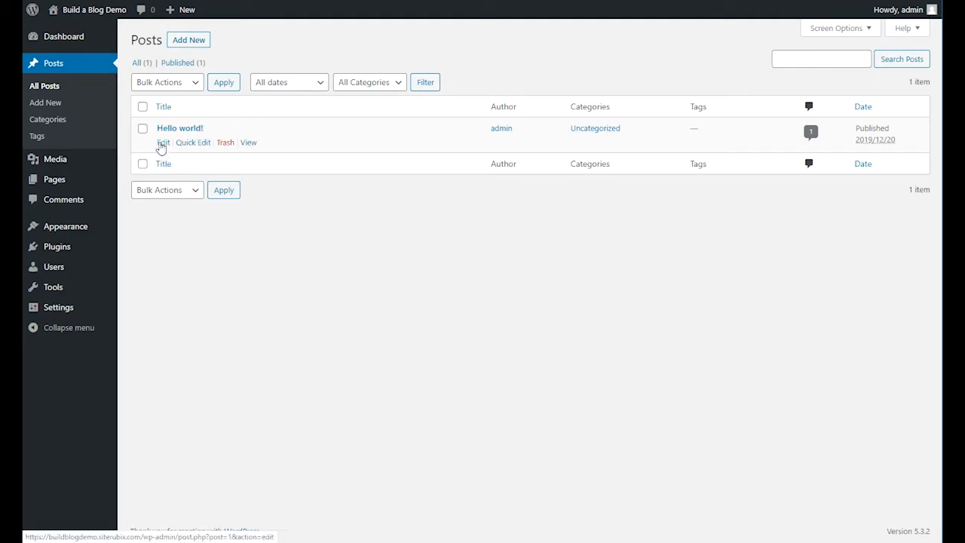
mouse_move(179, 129)
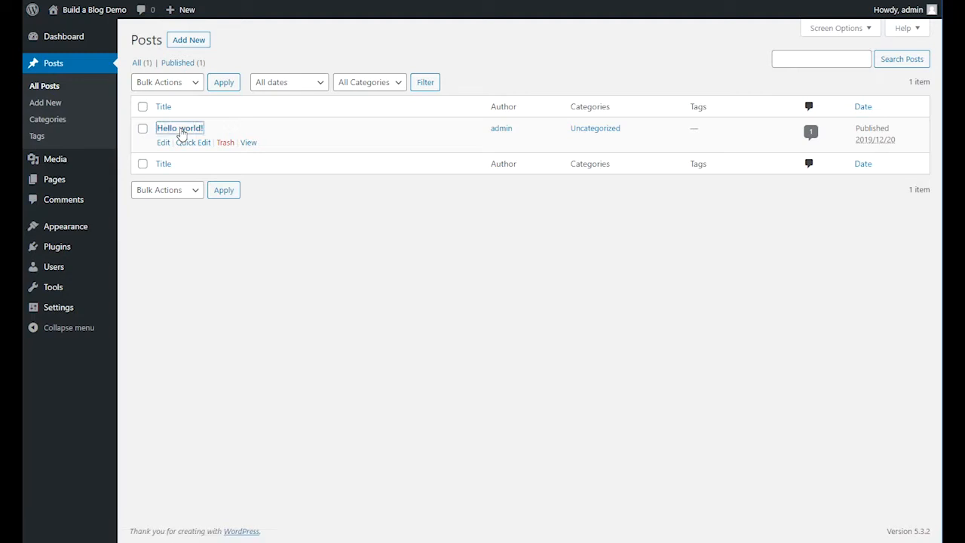
left_click(179, 126)
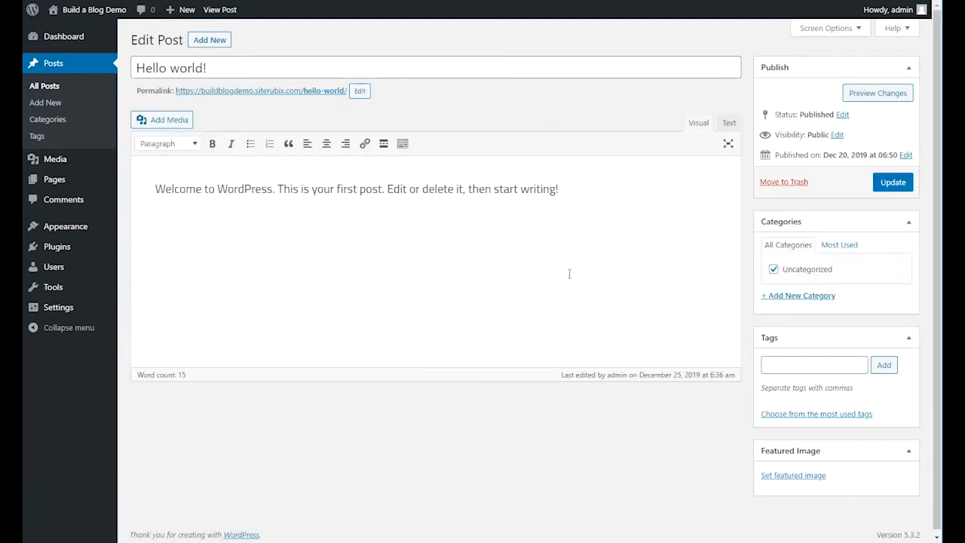
mouse_move(504, 245)
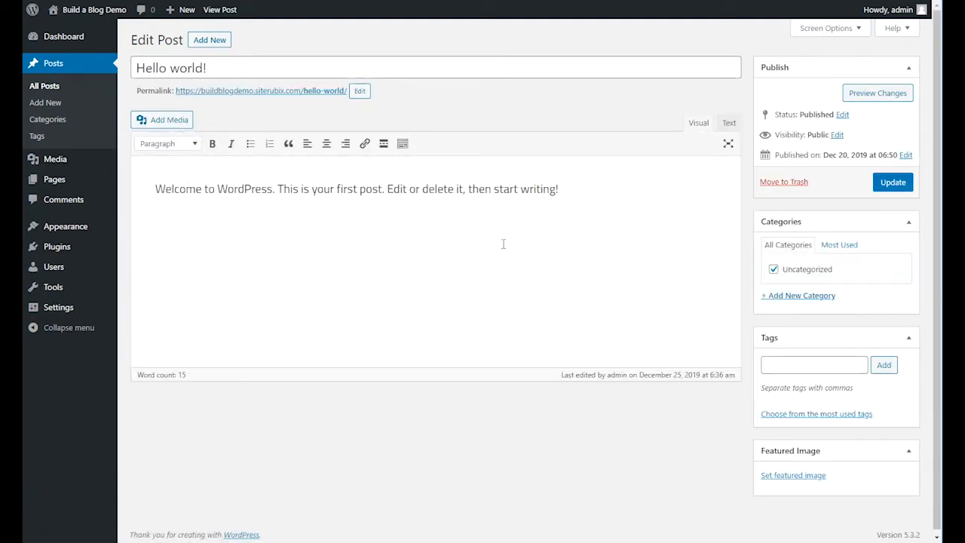
mouse_move(428, 282)
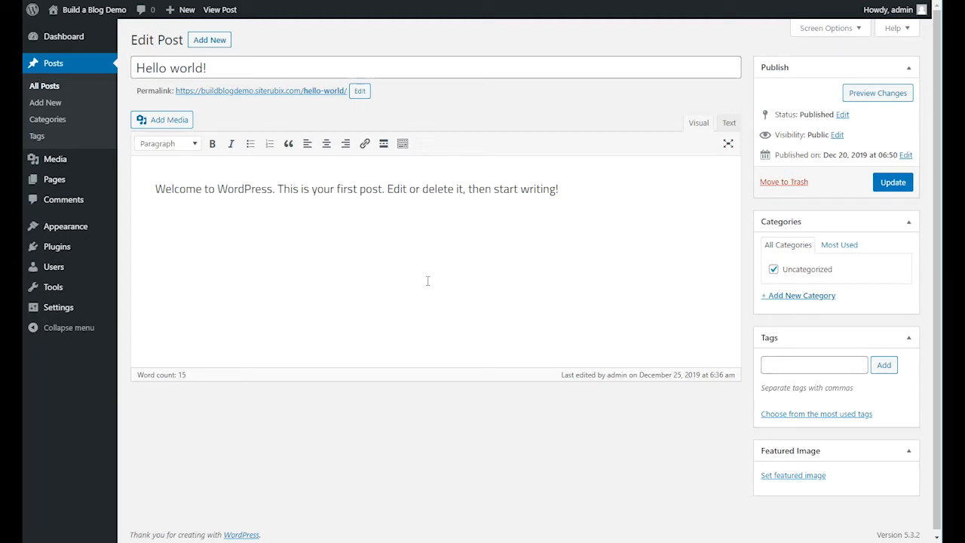
mouse_move(742, 436)
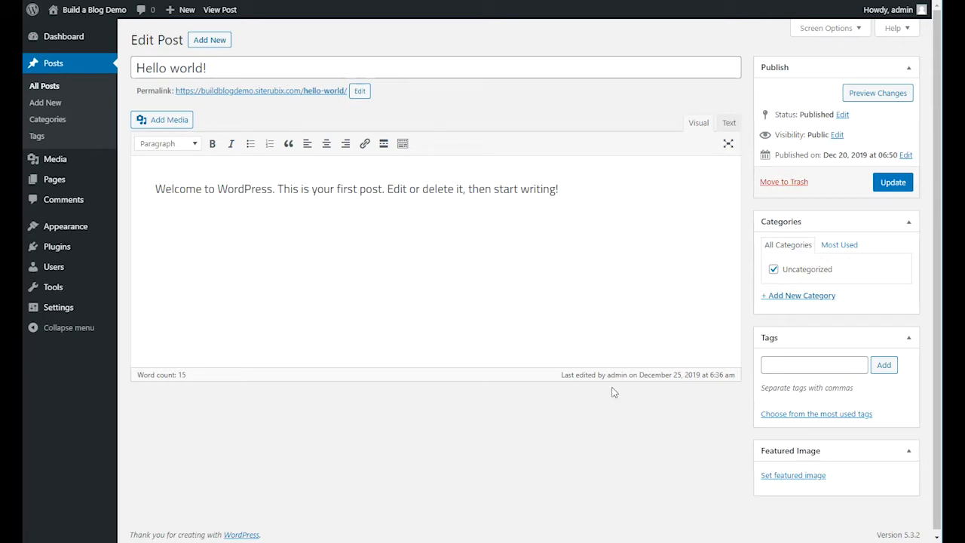
mouse_move(651, 359)
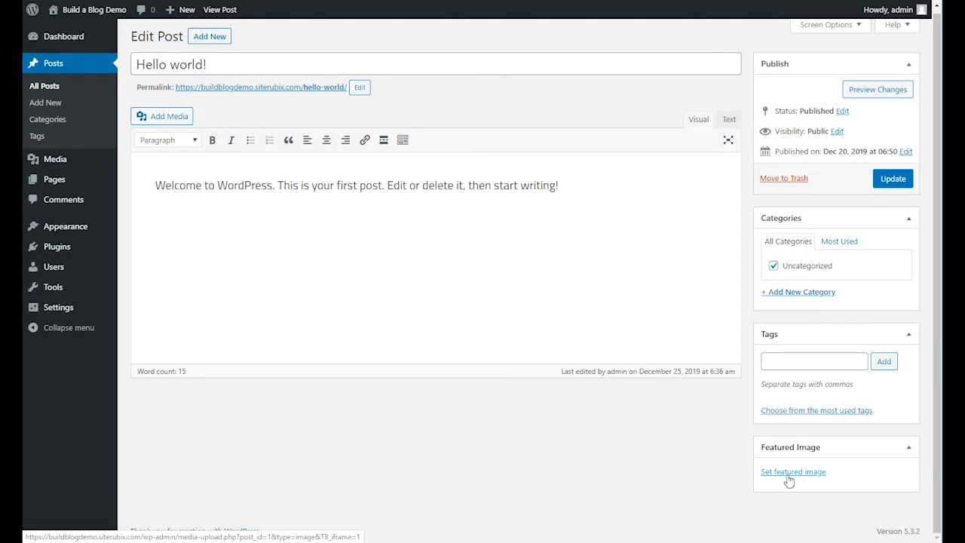
Step: Upload hello-featured-image.jpg from the computer through the featured image media dialog
left_click(793, 471)
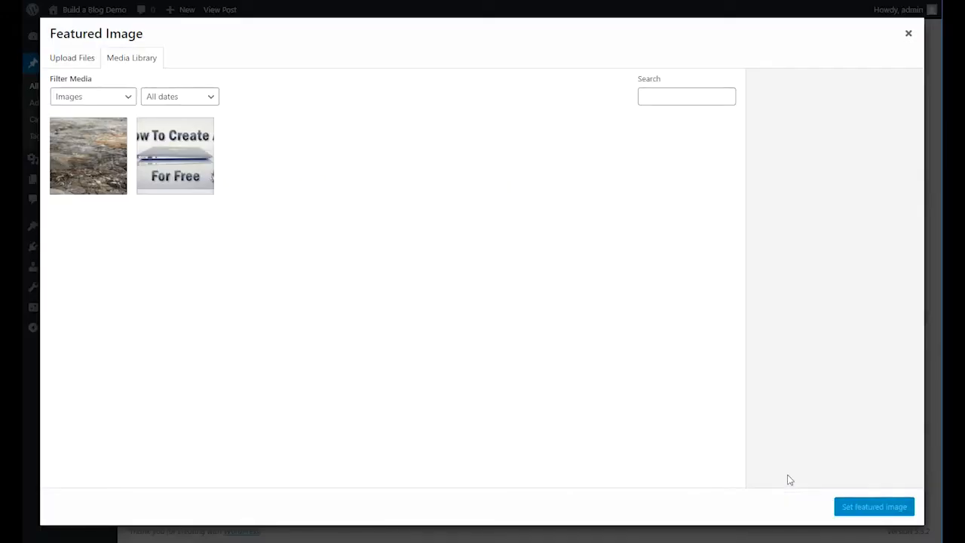
mouse_move(486, 346)
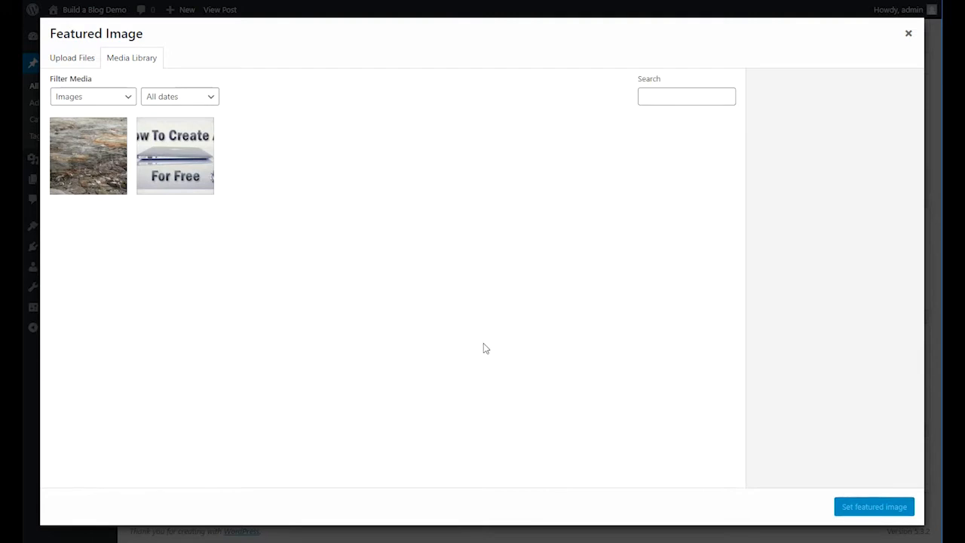
mouse_move(434, 332)
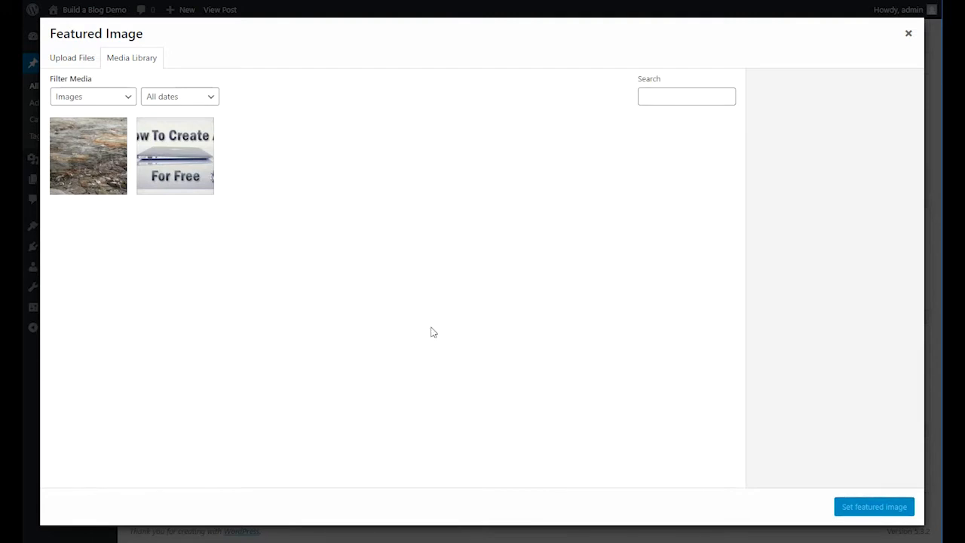
mouse_move(300, 277)
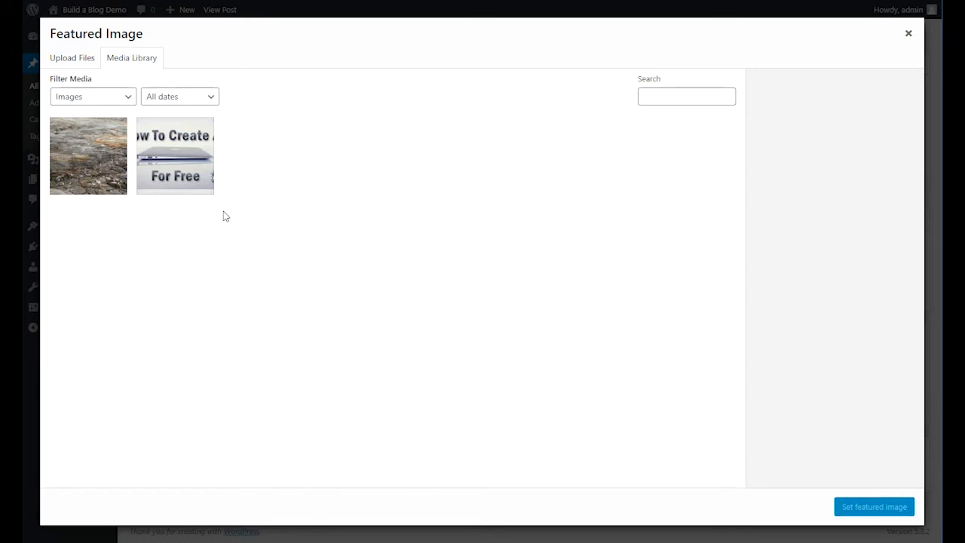
mouse_move(285, 214)
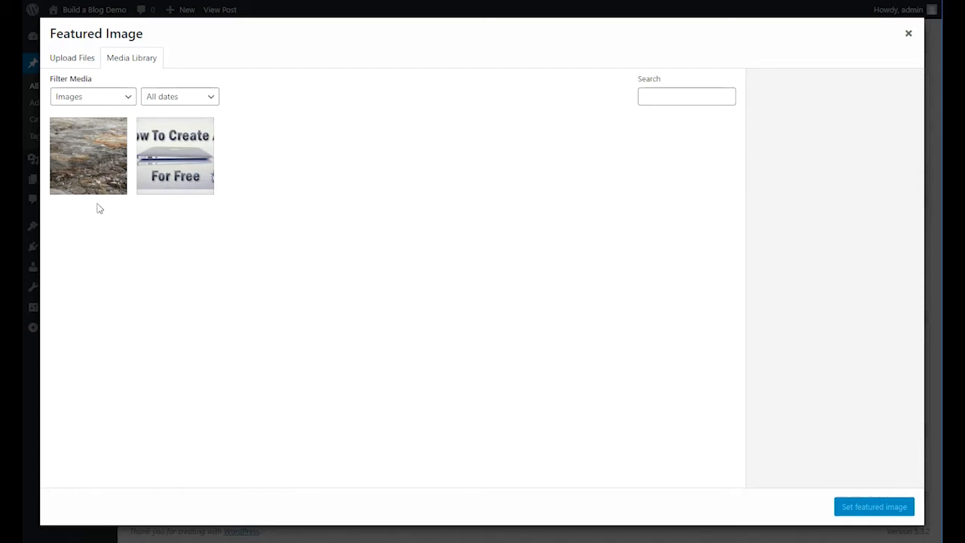
mouse_move(194, 134)
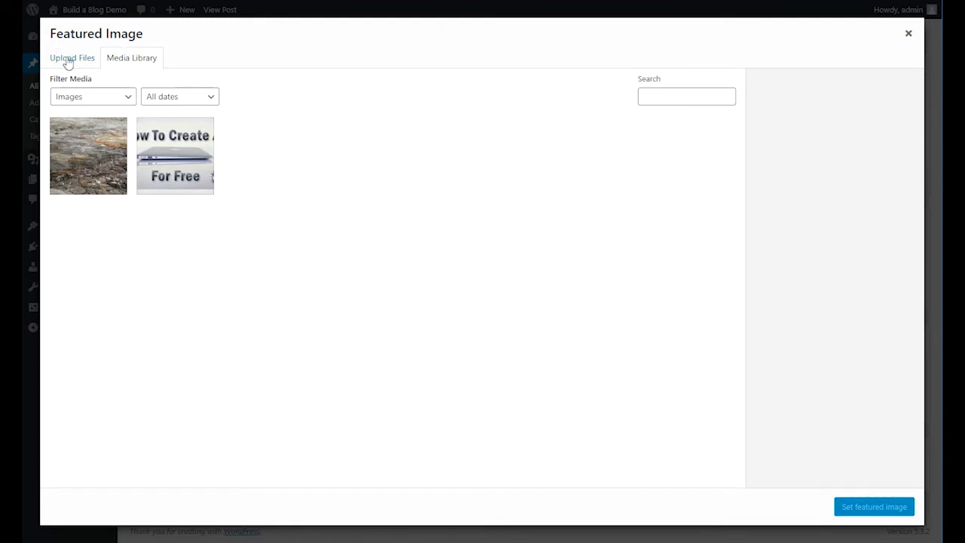
left_click(73, 57)
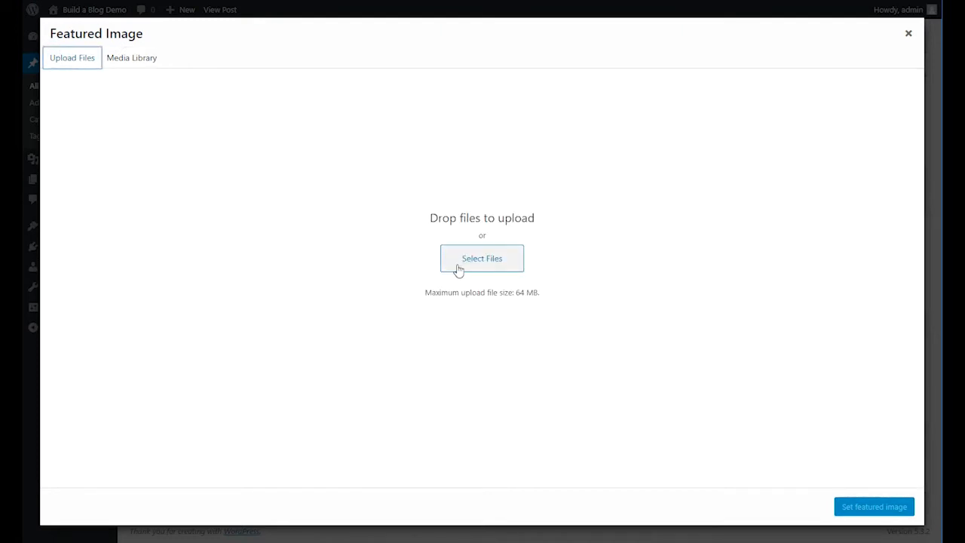
left_click(482, 258)
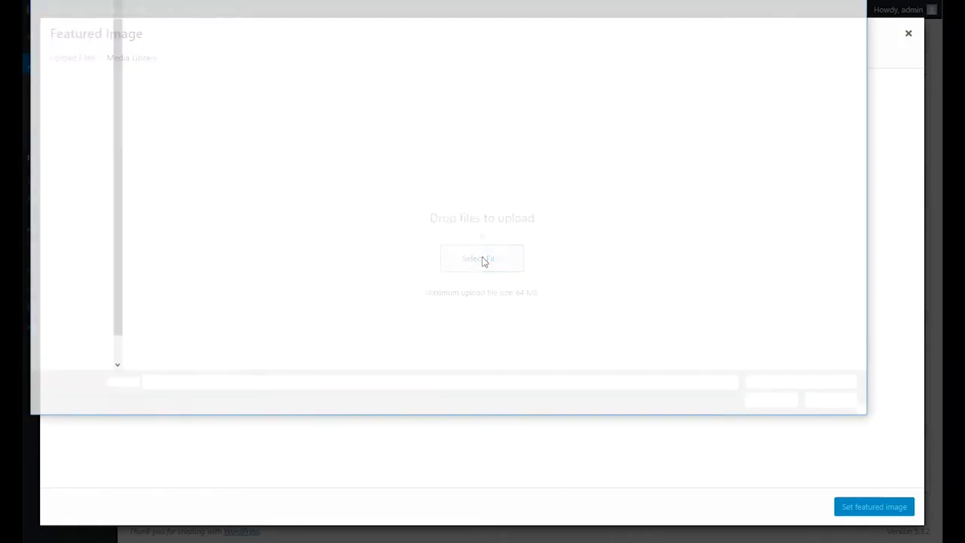
left_click(482, 259)
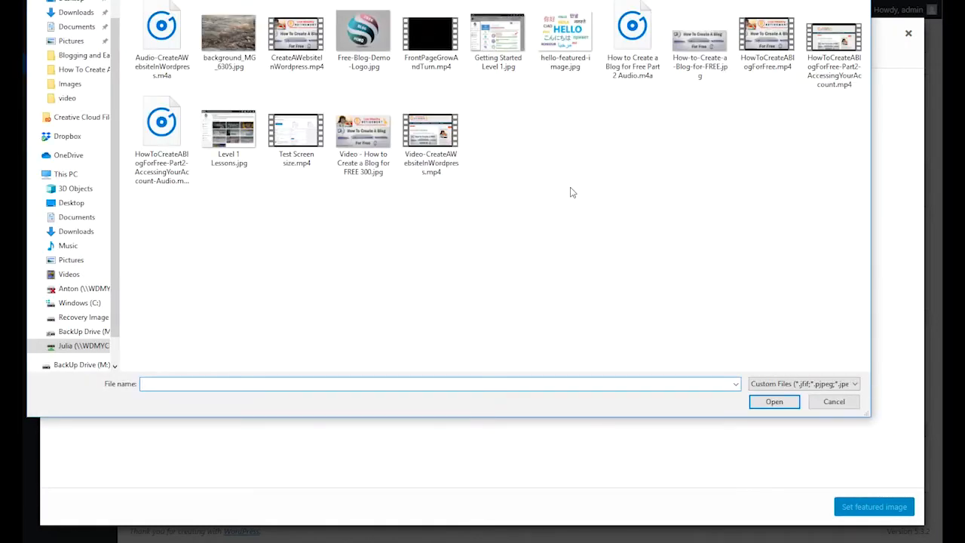
left_click(564, 34)
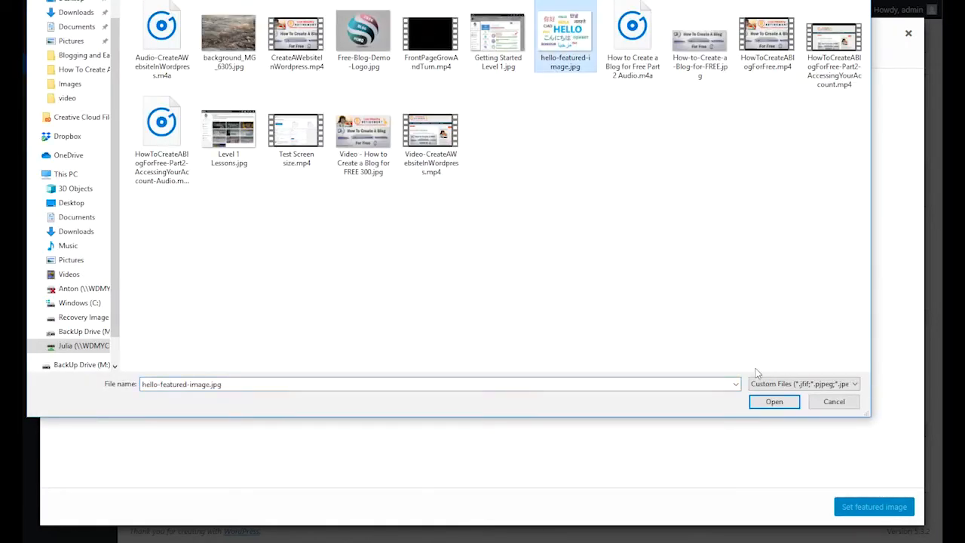
left_click(773, 401)
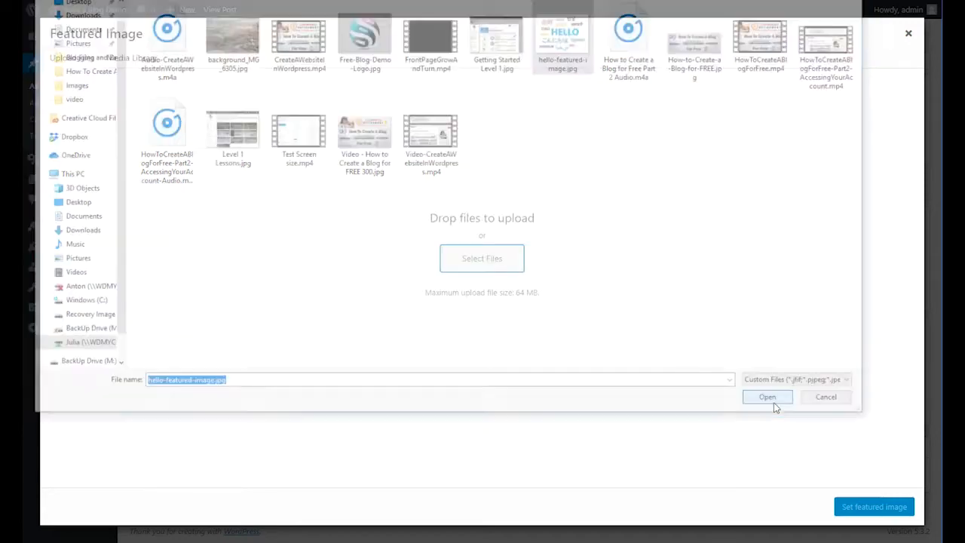
left_click(766, 396)
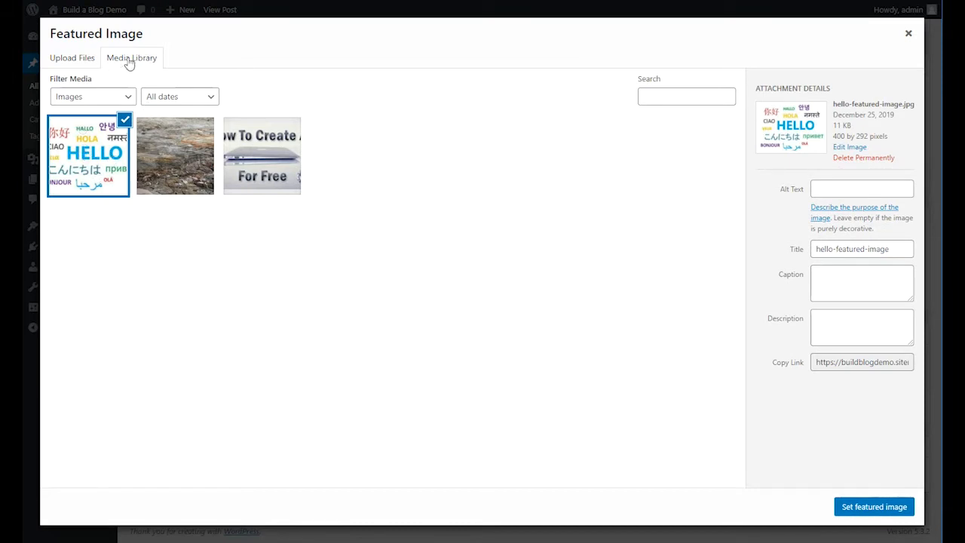
mouse_move(787, 362)
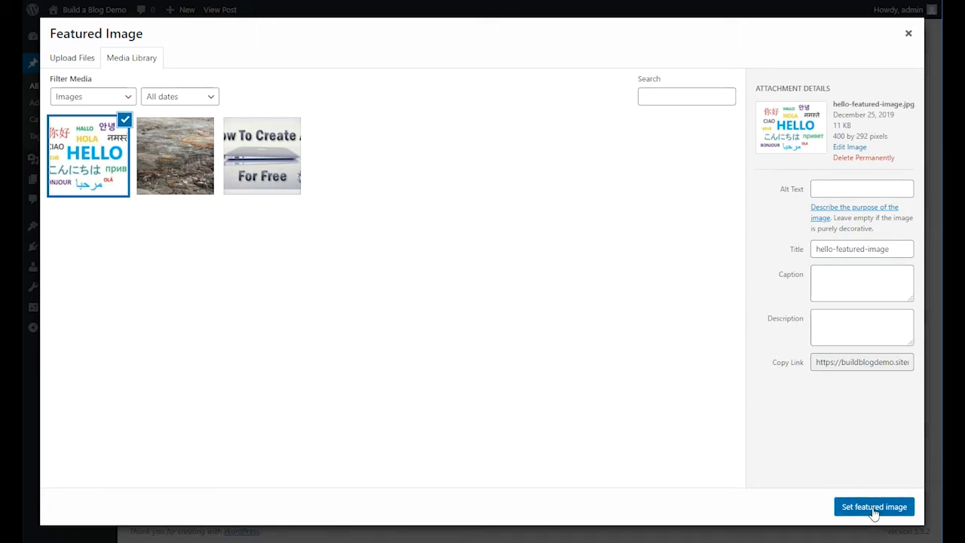
mouse_move(902, 519)
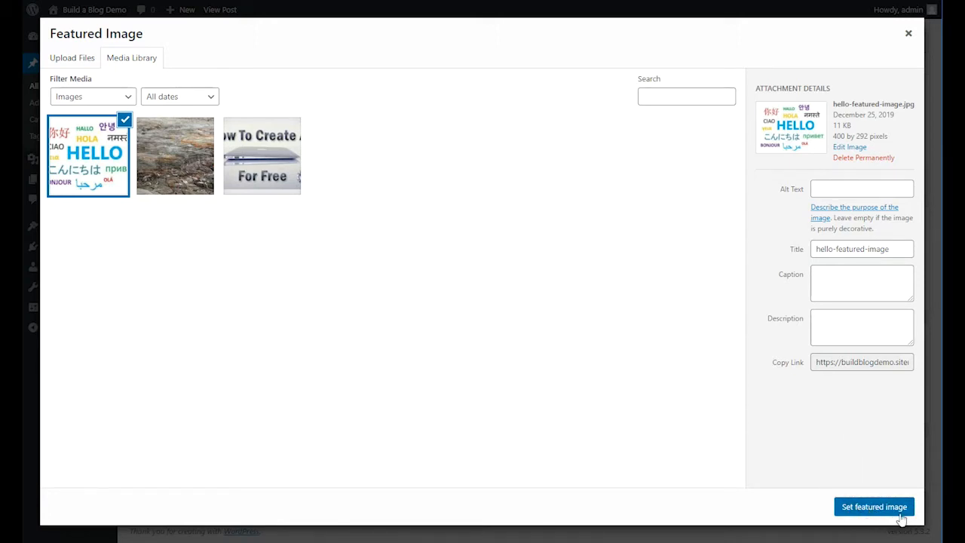
Step: Set the HELLO image as the featured image and update the Hello world! post
left_click(873, 506)
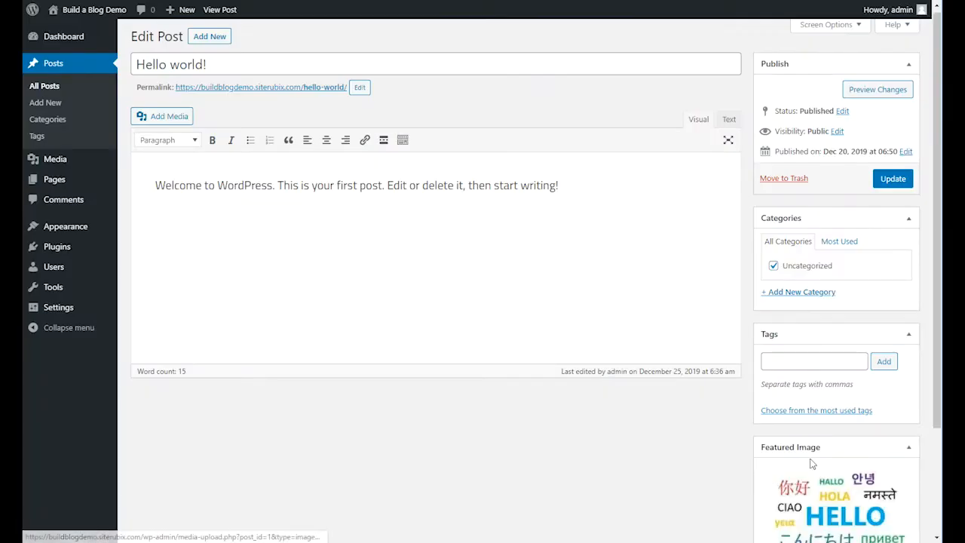
scroll("down", 3)
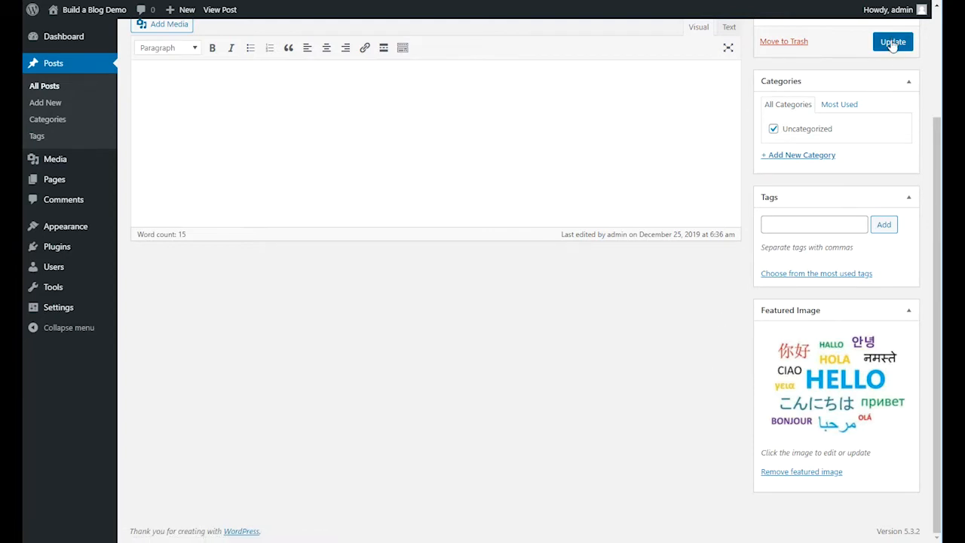
left_click(892, 43)
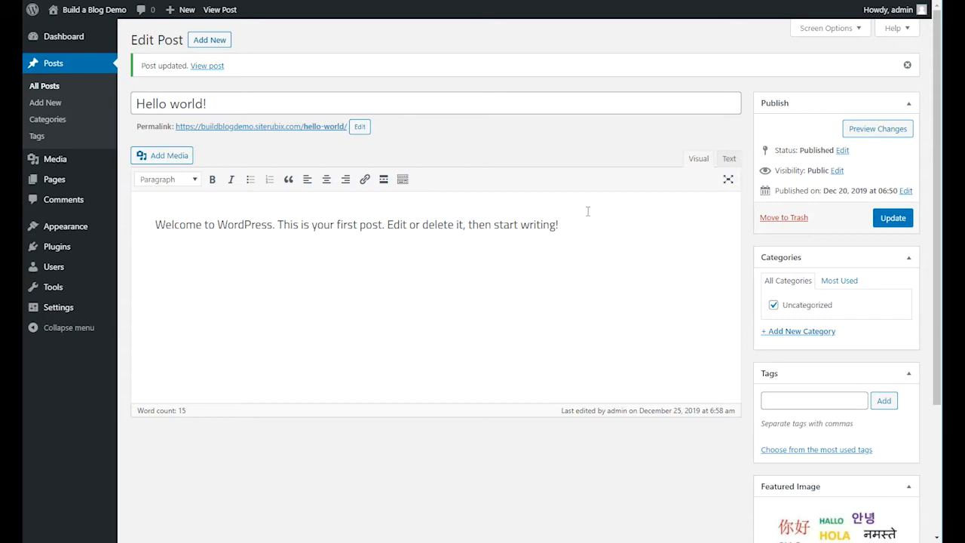
mouse_move(599, 246)
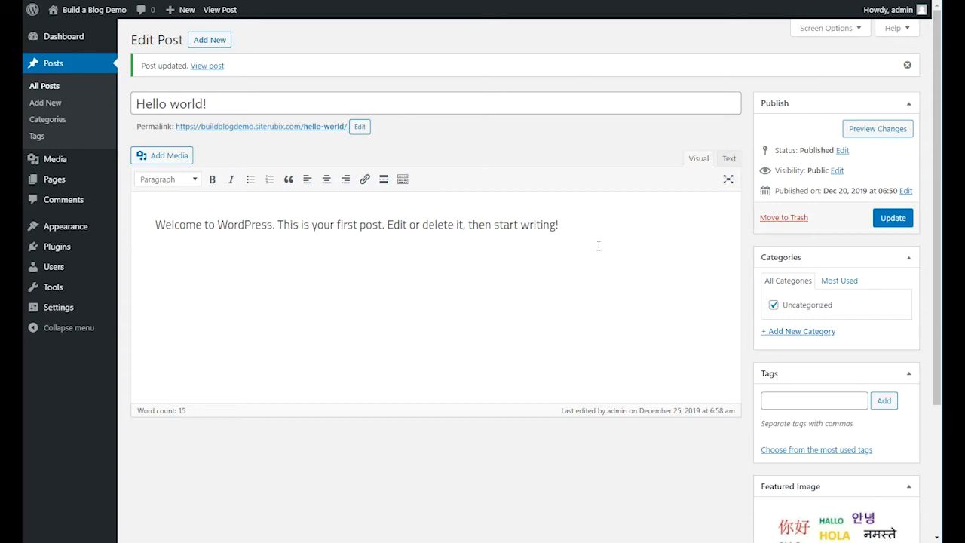
mouse_move(513, 278)
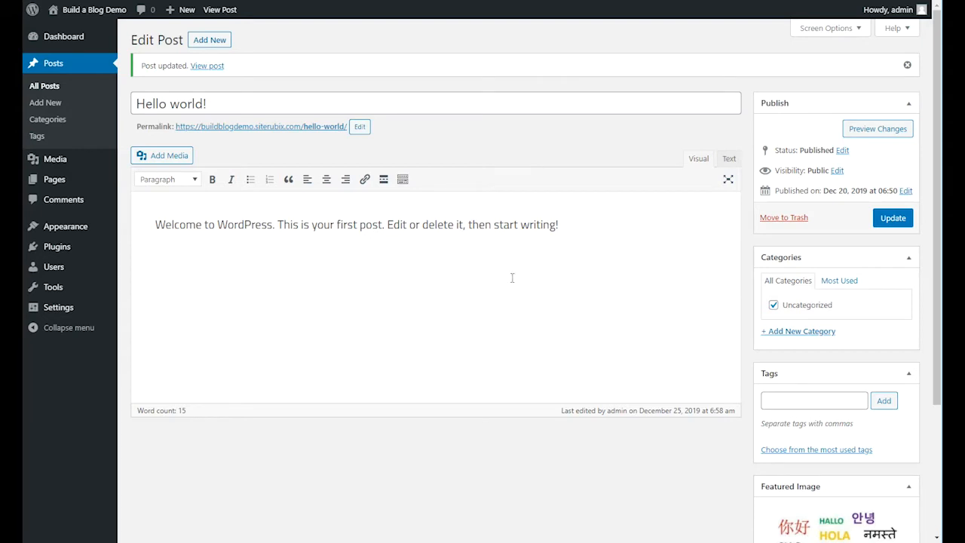
mouse_move(76, 199)
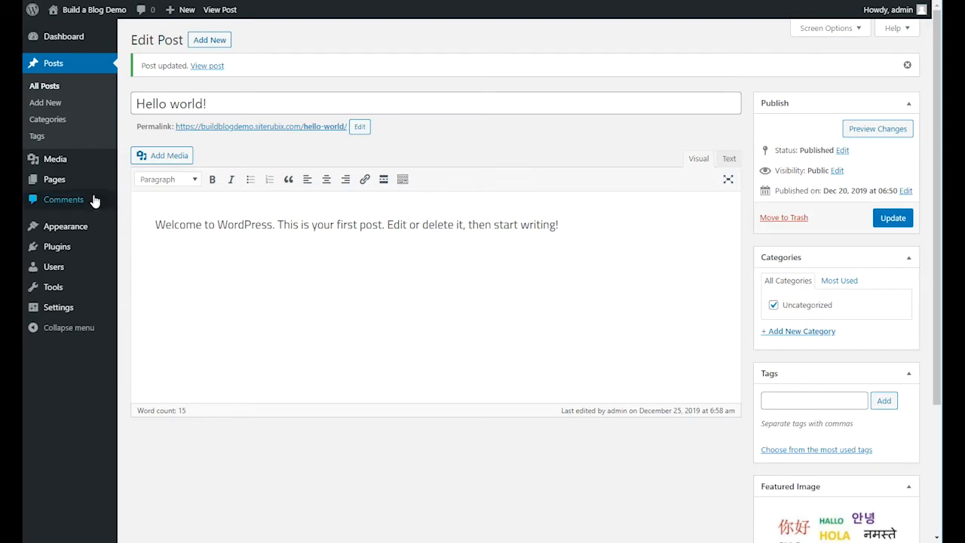
mouse_move(55, 178)
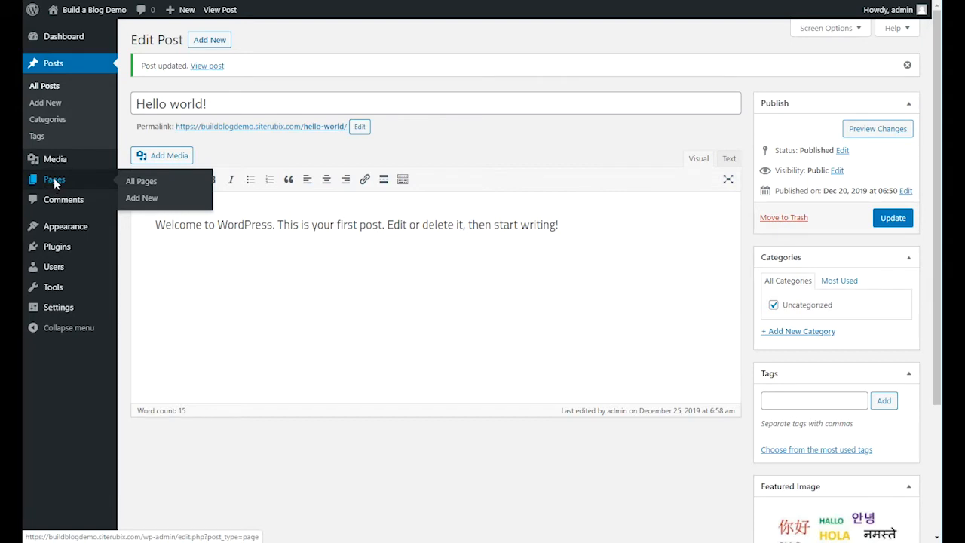
left_click(142, 180)
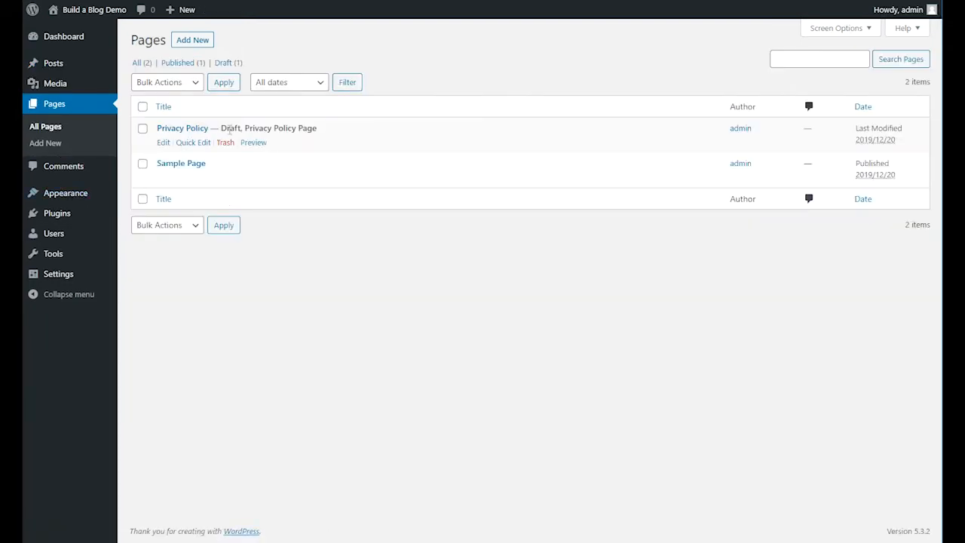
mouse_move(181, 163)
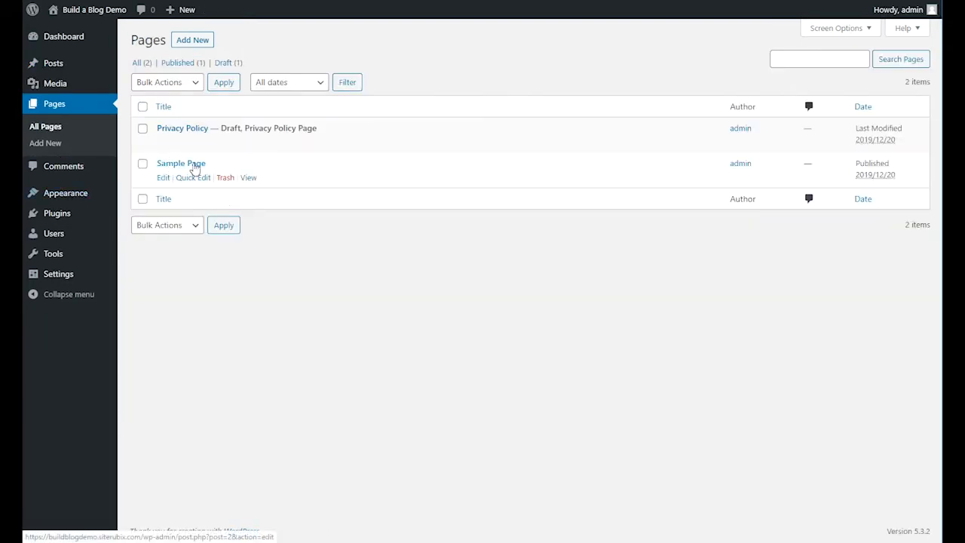
left_click(181, 163)
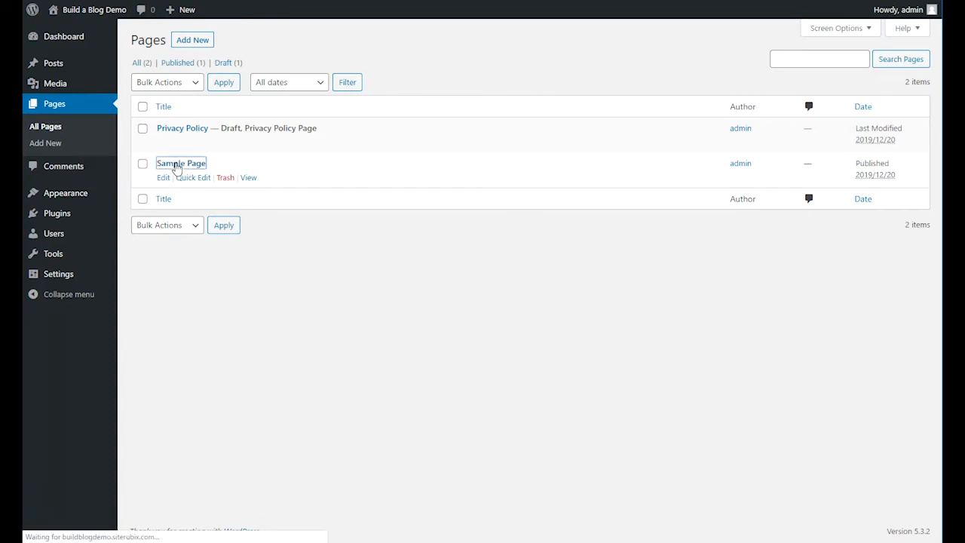
left_click(181, 163)
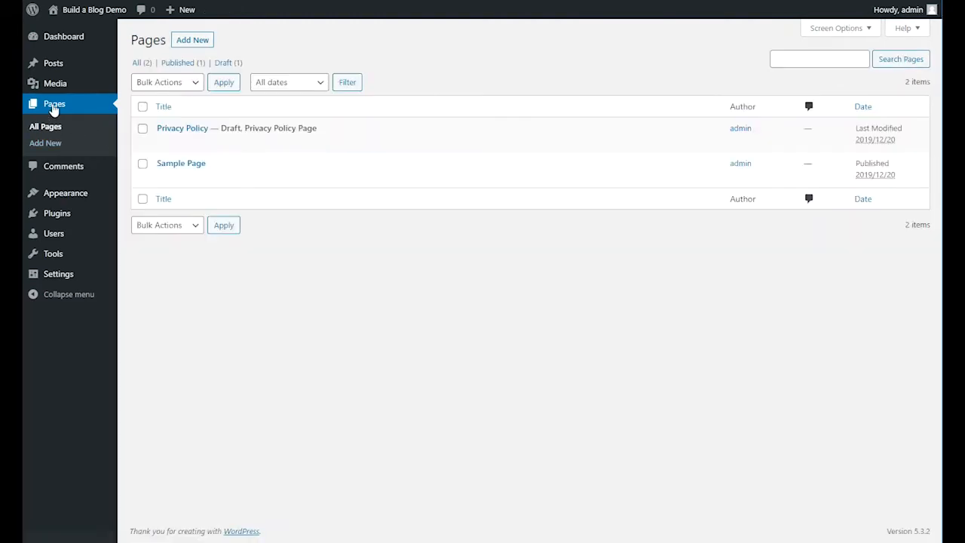
mouse_move(182, 126)
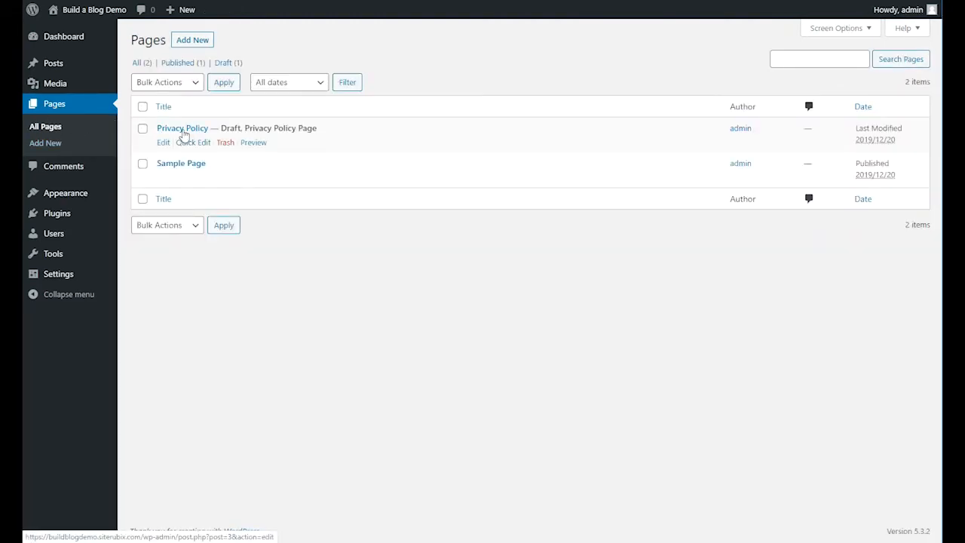
Step: Open the draft Privacy Policy page for editing and read its data-collection template text
left_click(181, 127)
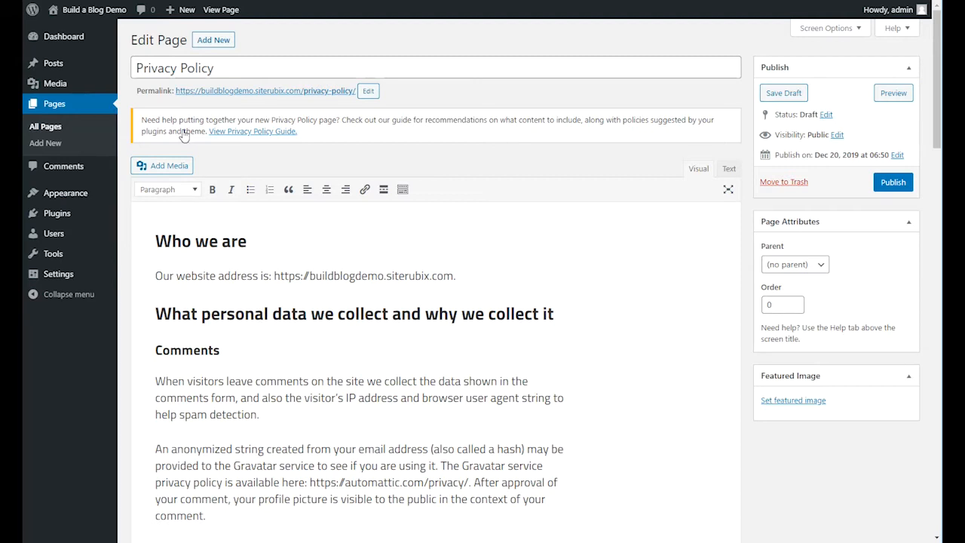
mouse_move(184, 134)
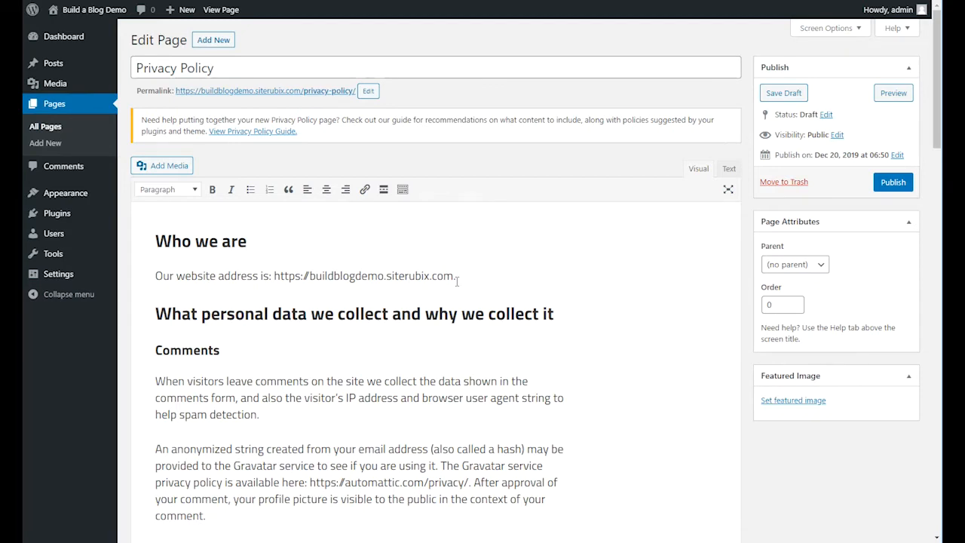
scroll("down", 3)
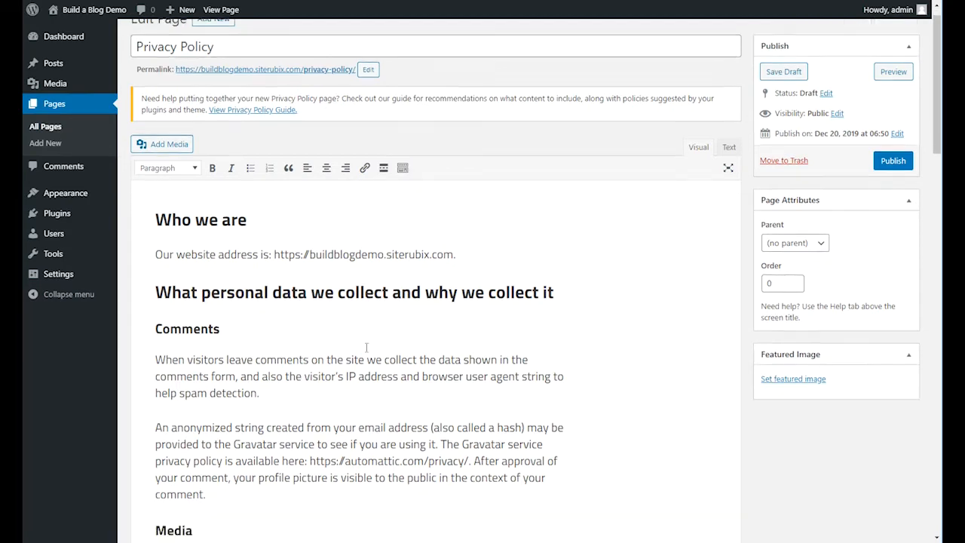
scroll("down", 3)
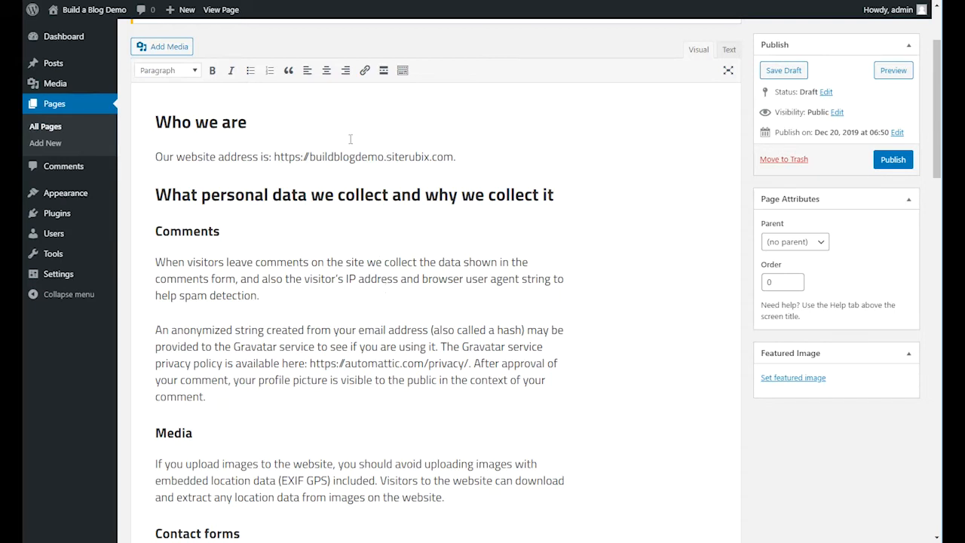
mouse_move(442, 250)
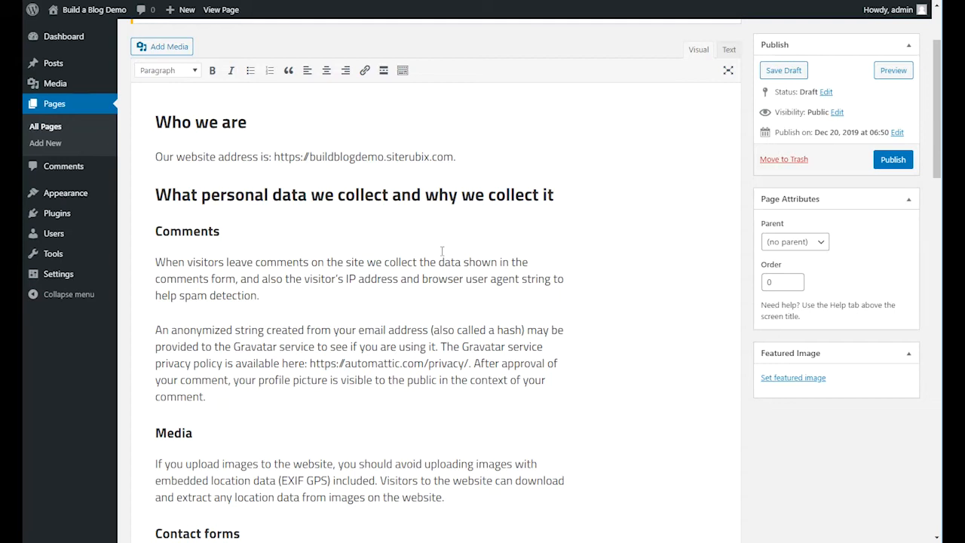
mouse_move(434, 137)
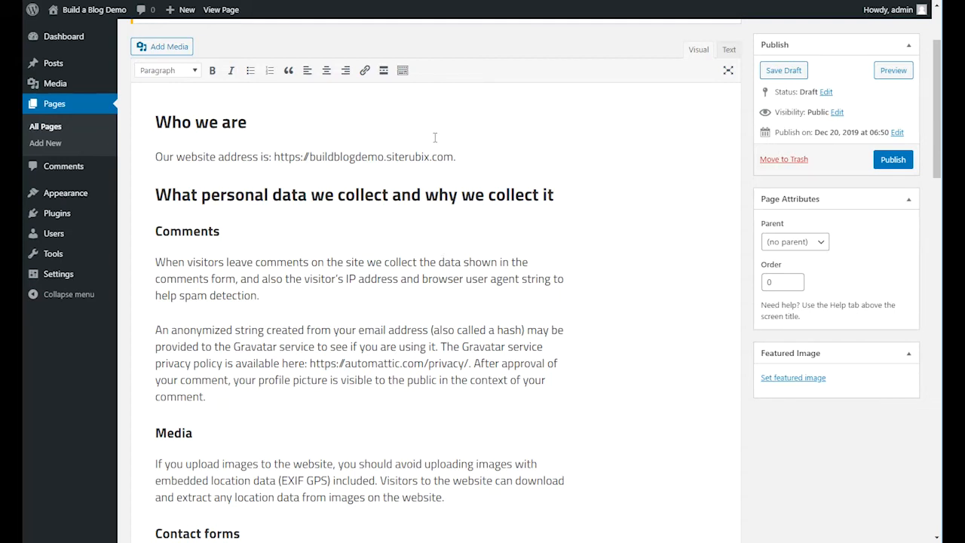
mouse_move(434, 217)
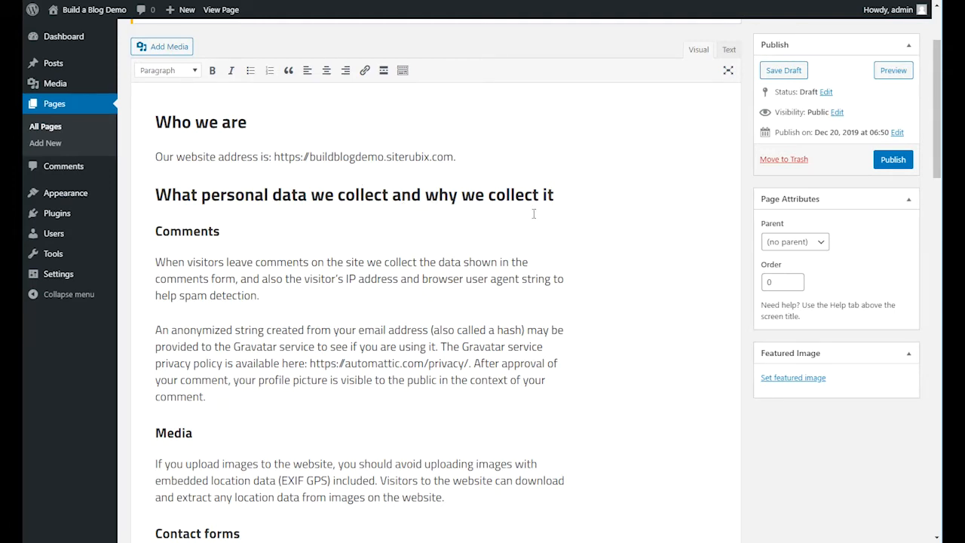
mouse_move(477, 194)
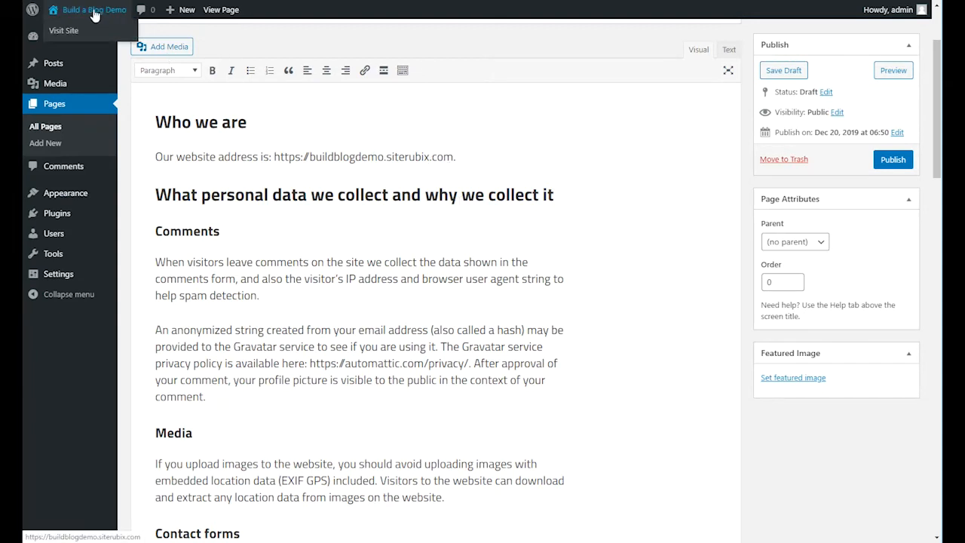
mouse_move(63, 30)
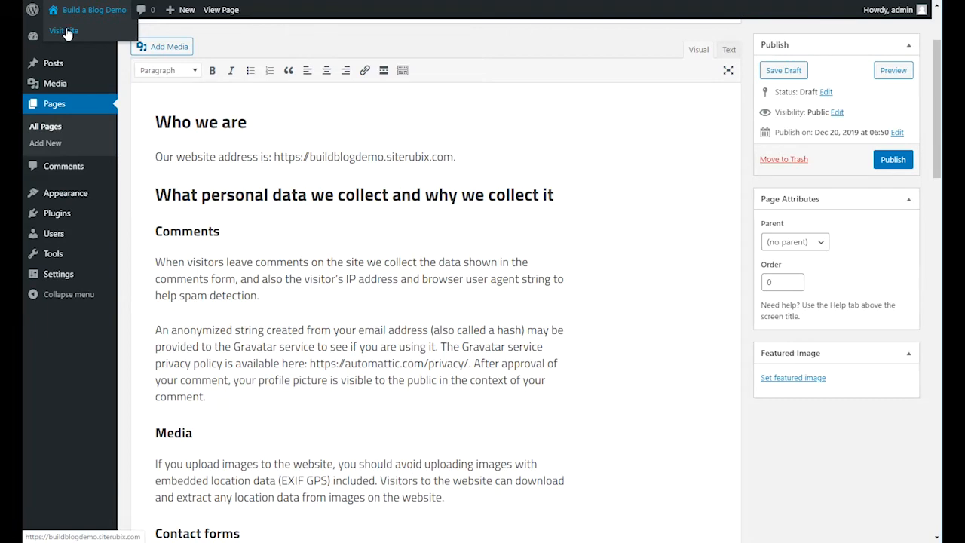
Step: Visit the live front page and review the Hello world! post with its HELLO featured image
left_click(63, 30)
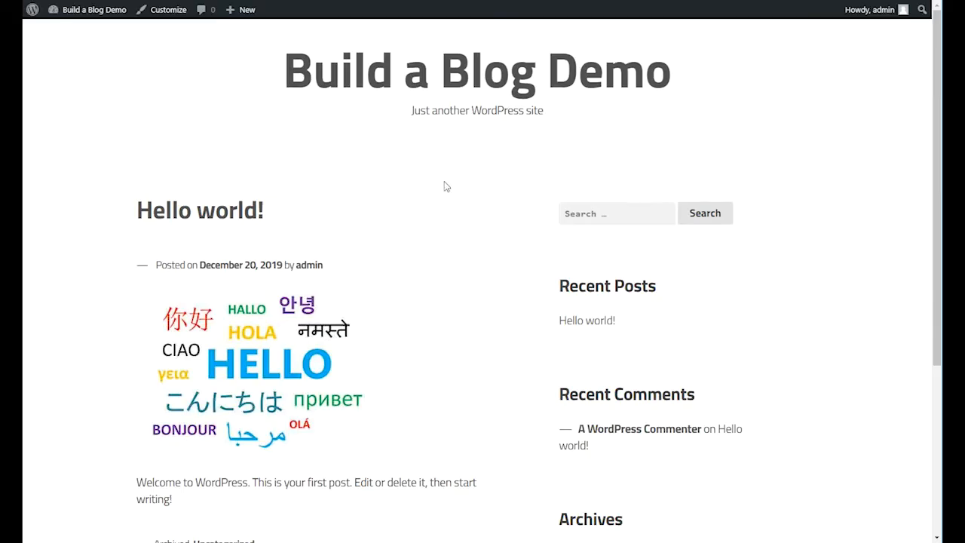
scroll("down", 3)
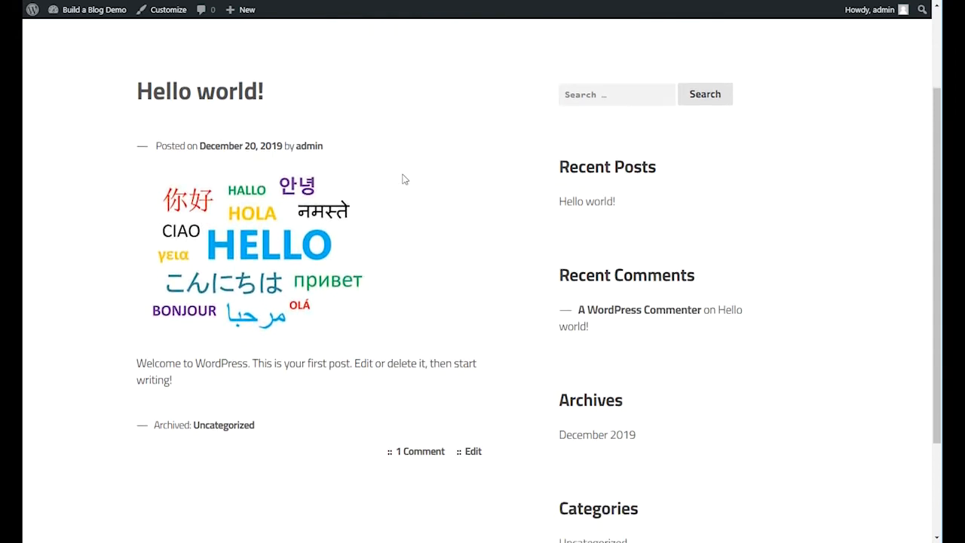
mouse_move(316, 181)
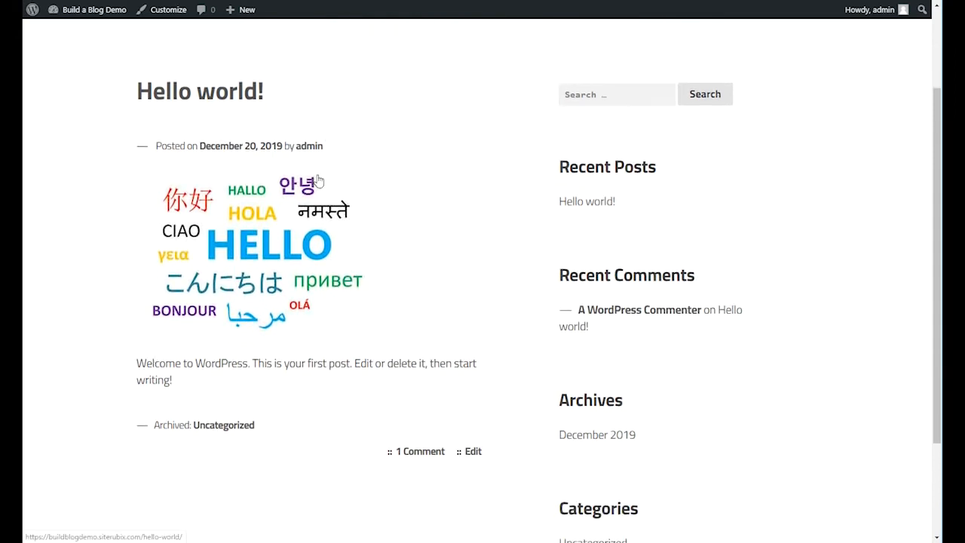
mouse_move(352, 244)
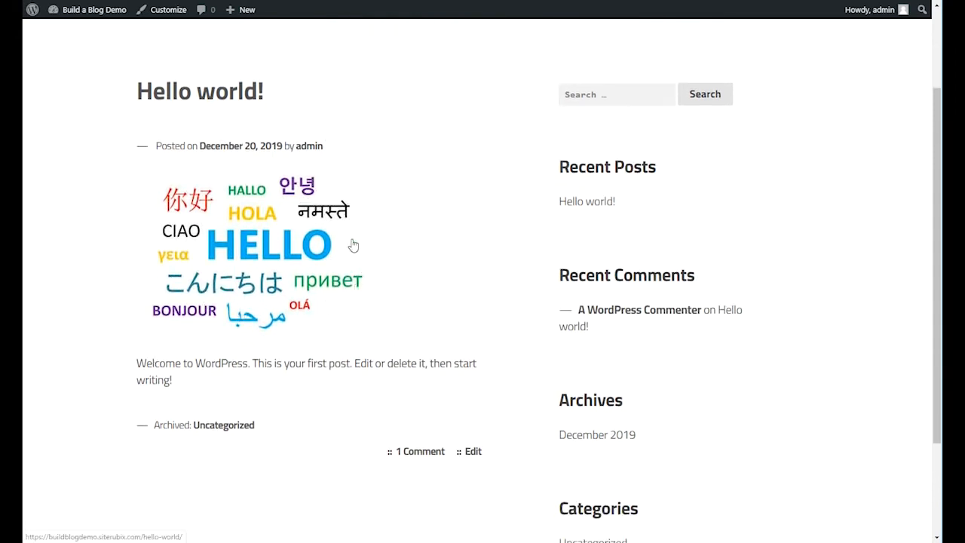
mouse_move(334, 305)
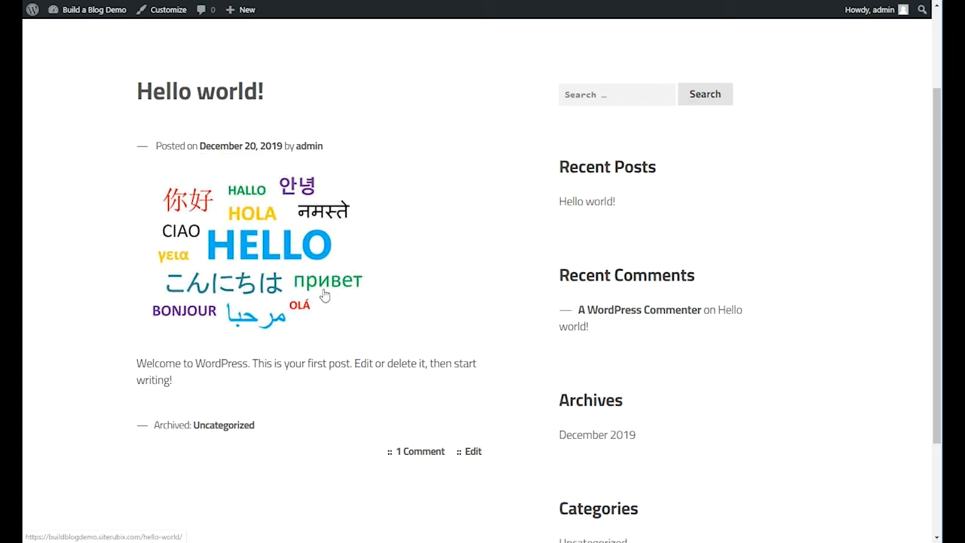
scroll("down", 3)
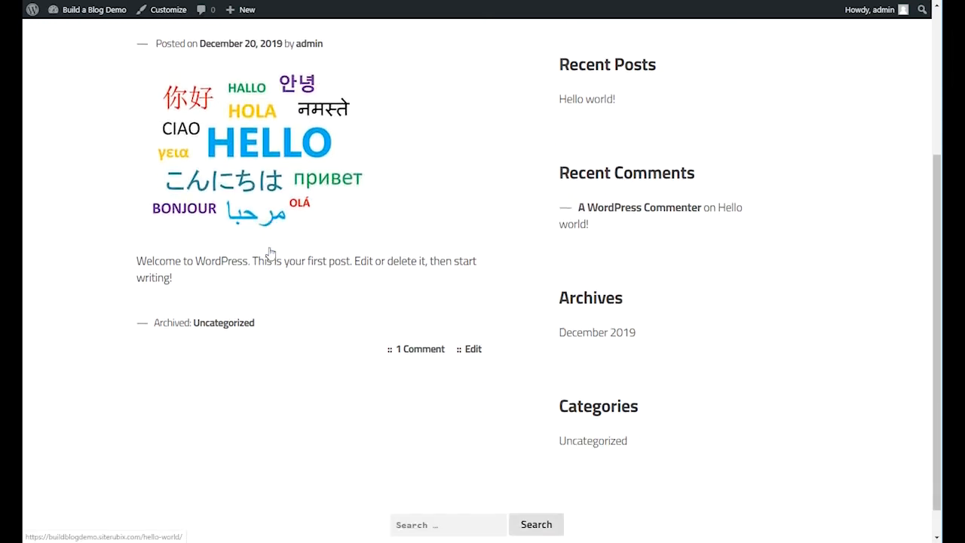
scroll("up", 3)
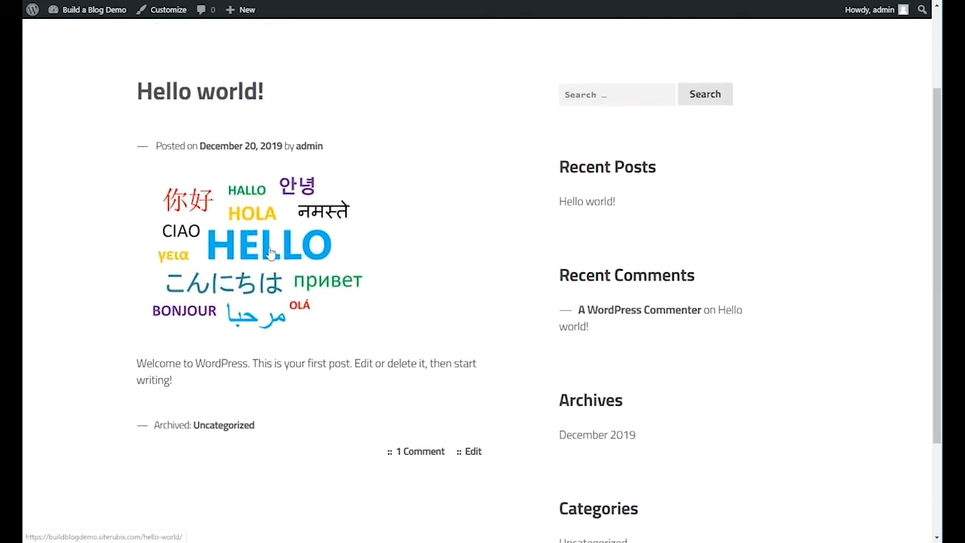
mouse_move(339, 287)
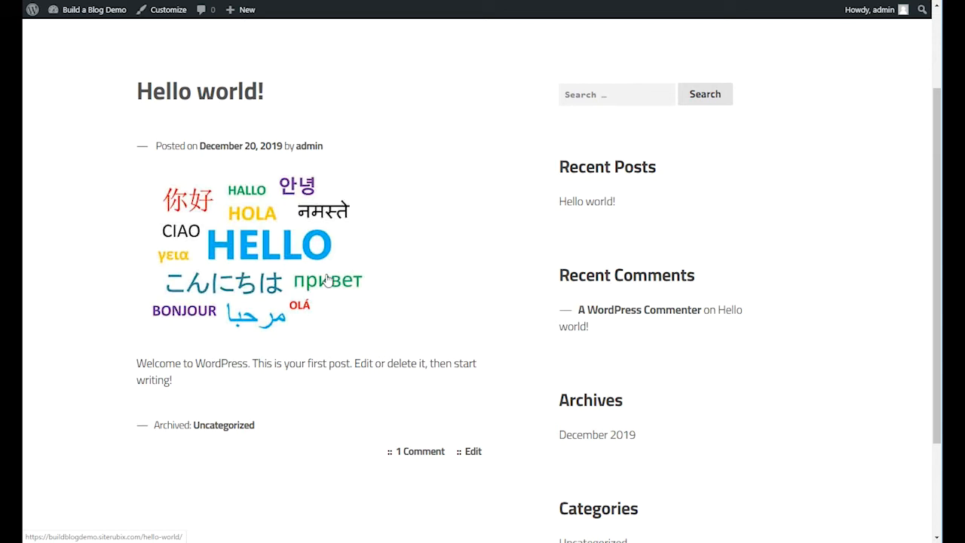
mouse_move(467, 208)
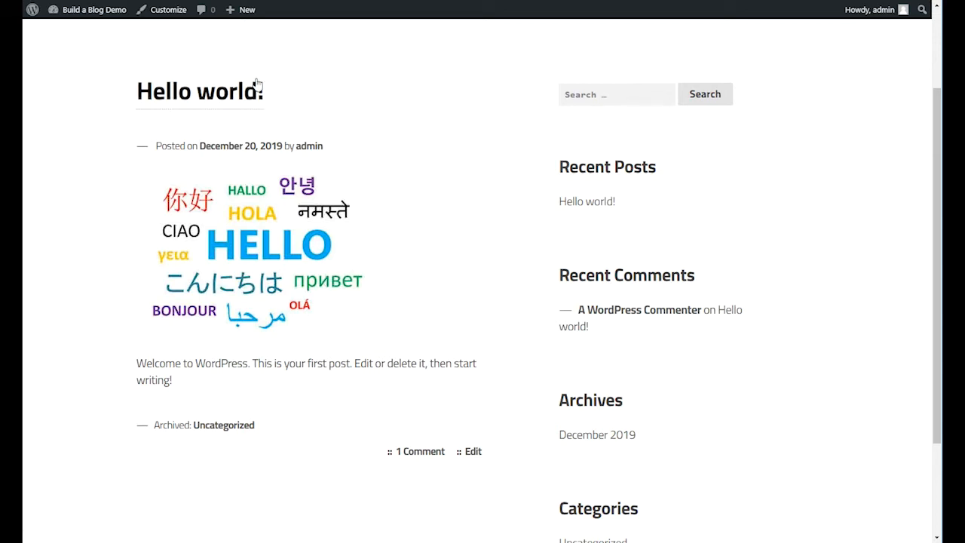
mouse_move(413, 155)
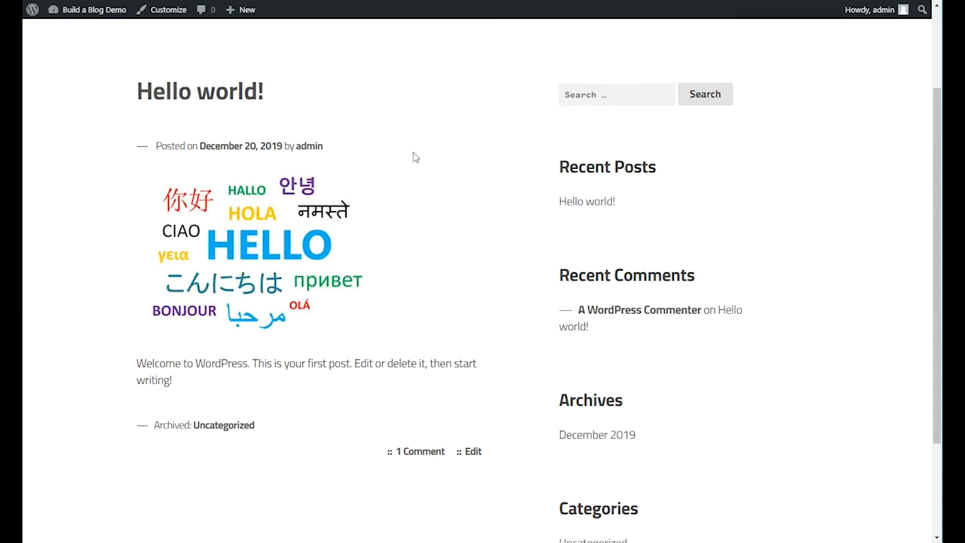
scroll("up", 3)
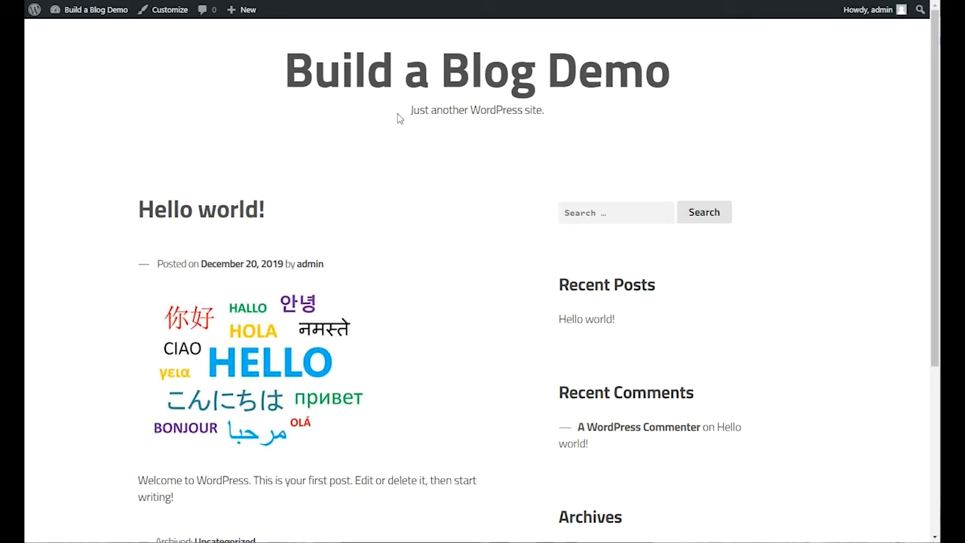
mouse_move(416, 127)
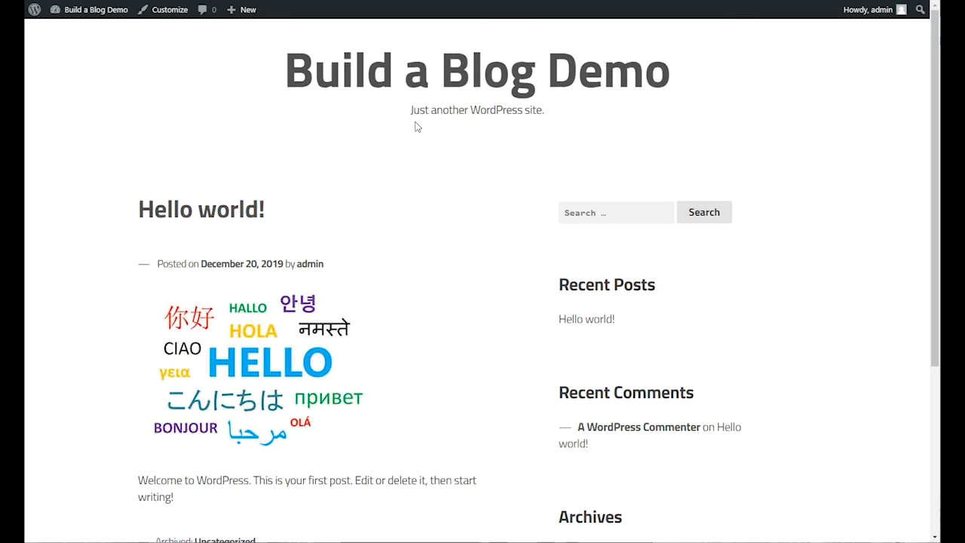
mouse_move(555, 199)
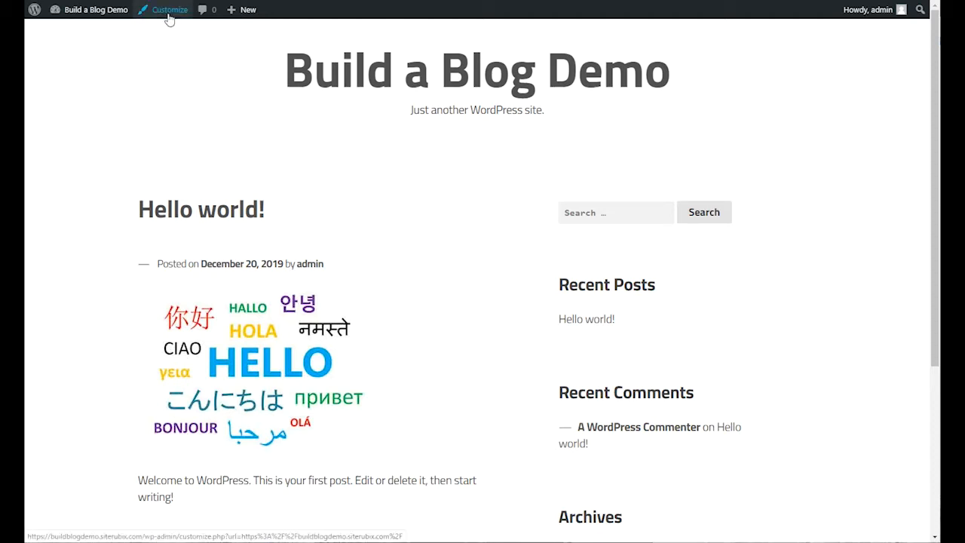
Step: Briefly visit the live customizer, then return via the site to the admin dashboard
left_click(169, 9)
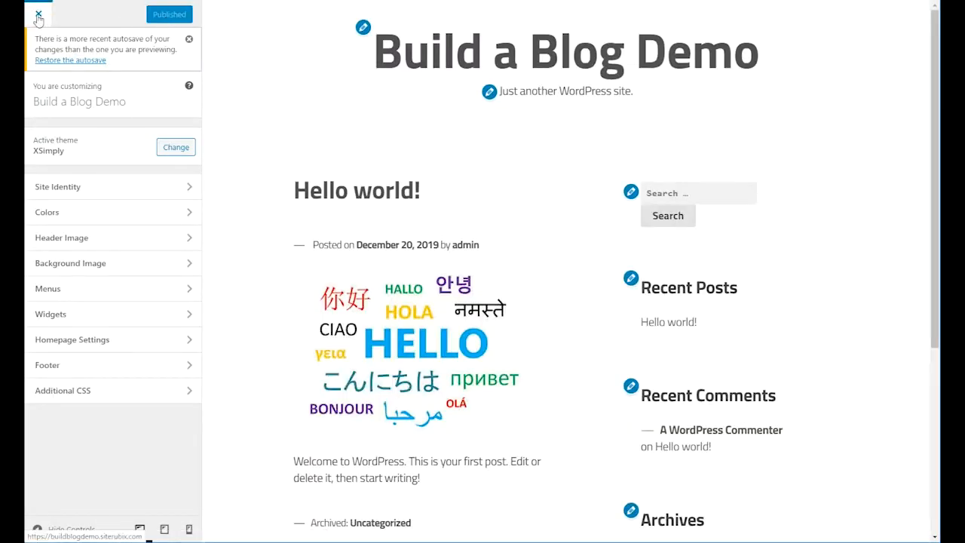
left_click(38, 13)
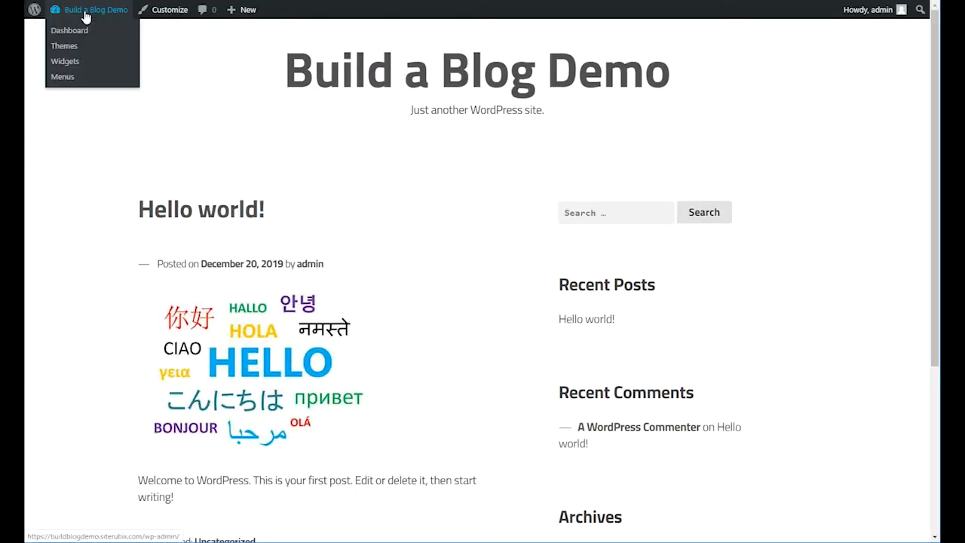
left_click(70, 30)
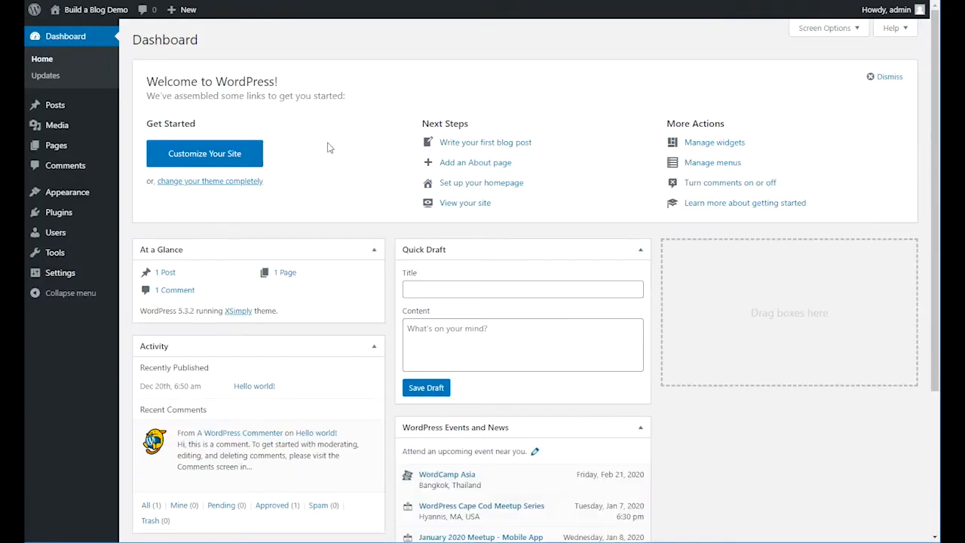
mouse_move(204, 132)
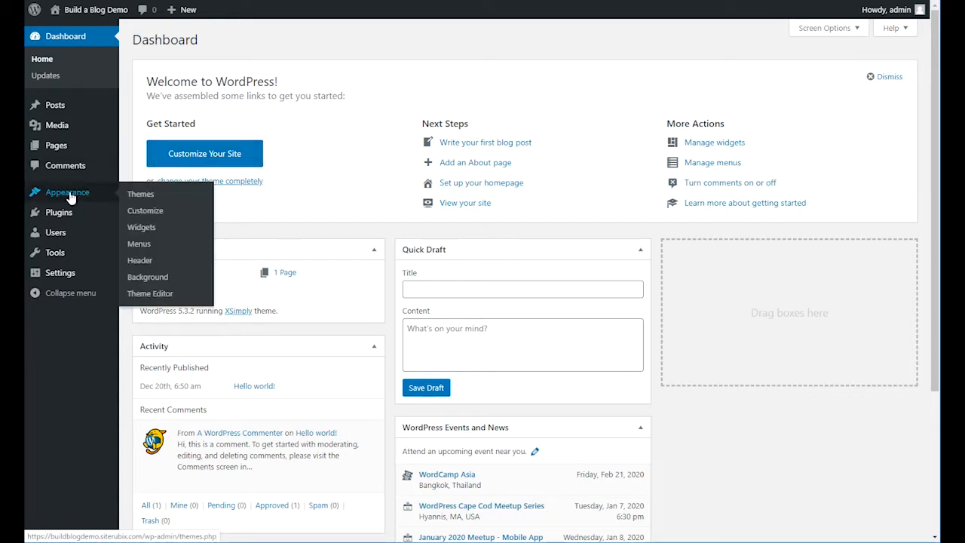
mouse_move(145, 211)
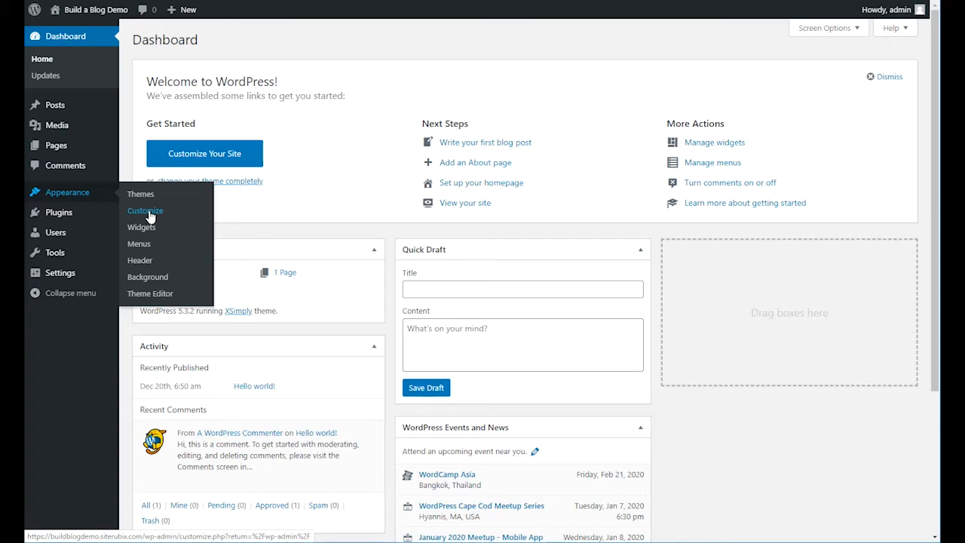
Step: Launch the live customizer for Build a Blog Demo and browse down the preview
left_click(144, 211)
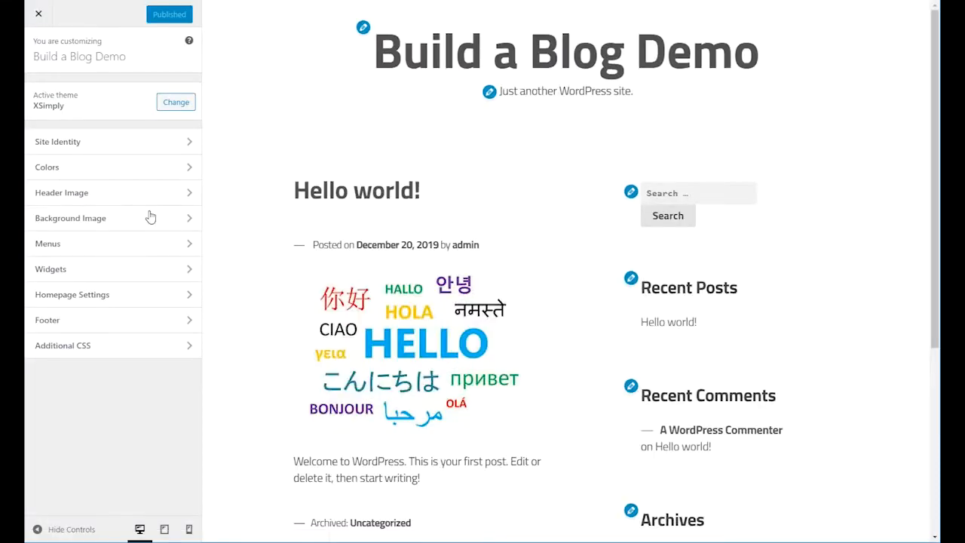
mouse_move(475, 238)
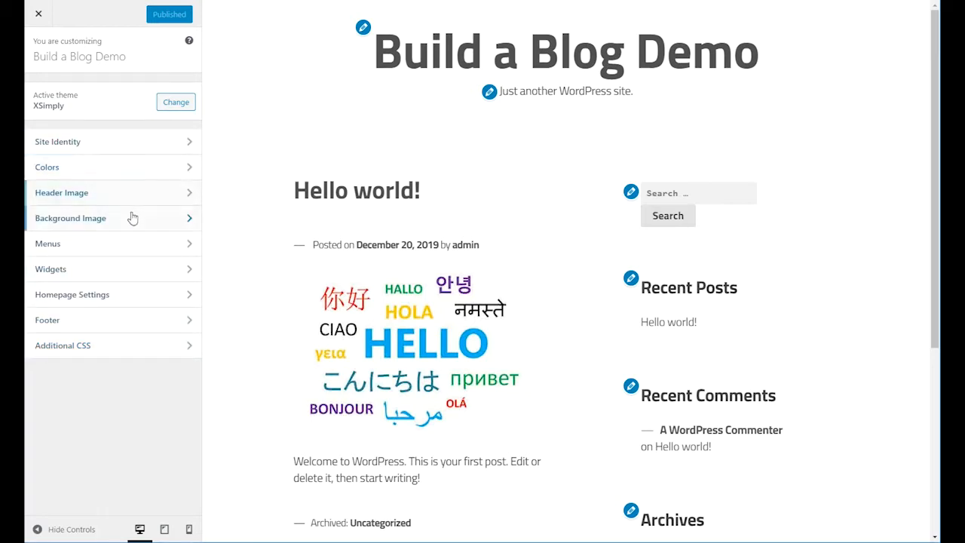
left_click(70, 217)
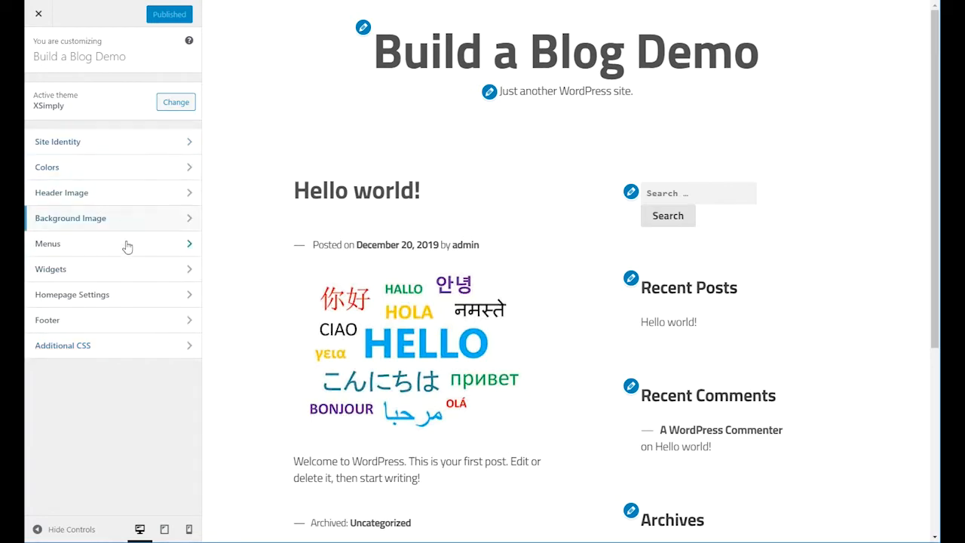
mouse_move(118, 268)
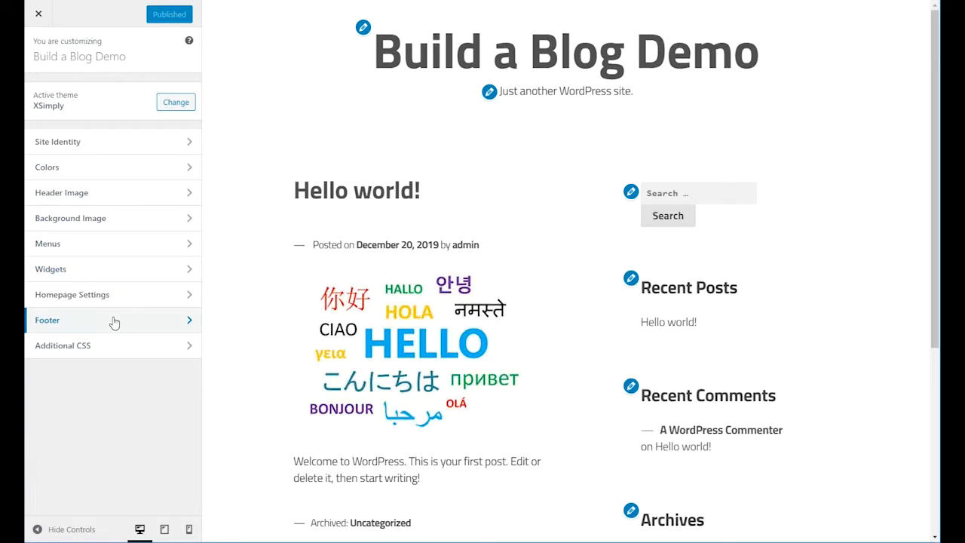
mouse_move(503, 226)
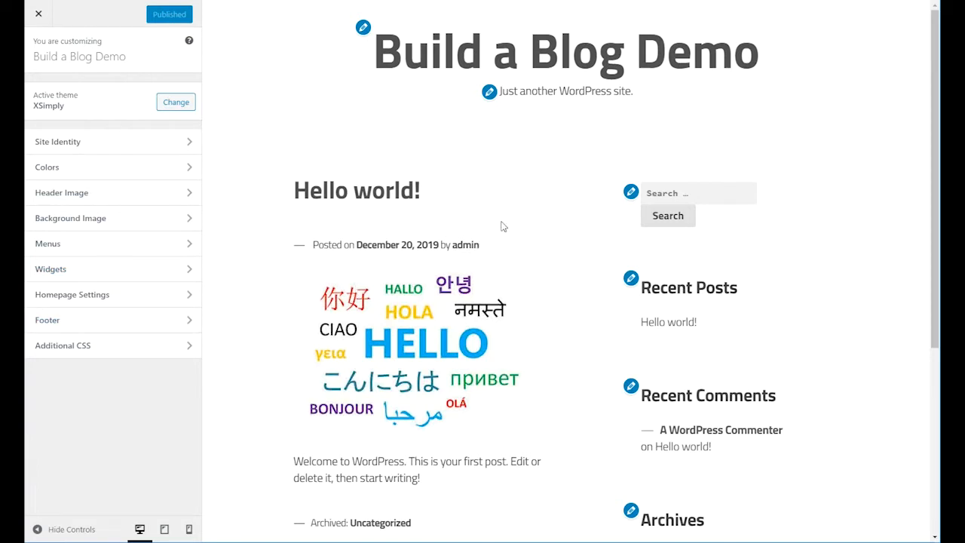
mouse_move(492, 219)
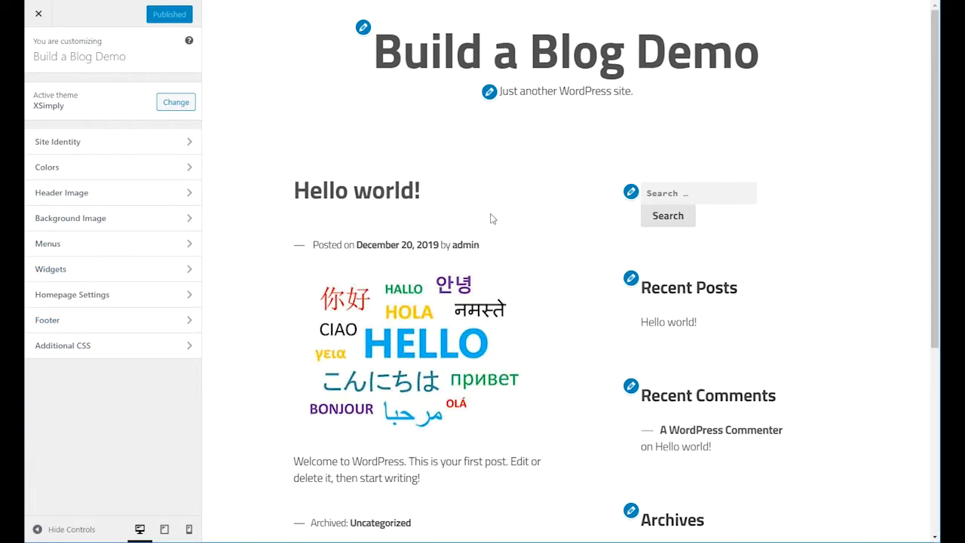
mouse_move(415, 17)
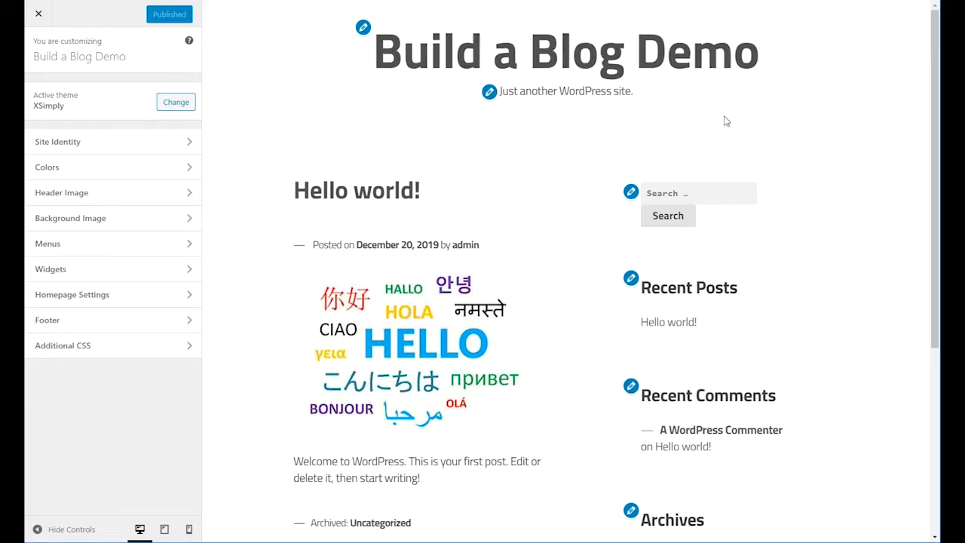
scroll("down", 3)
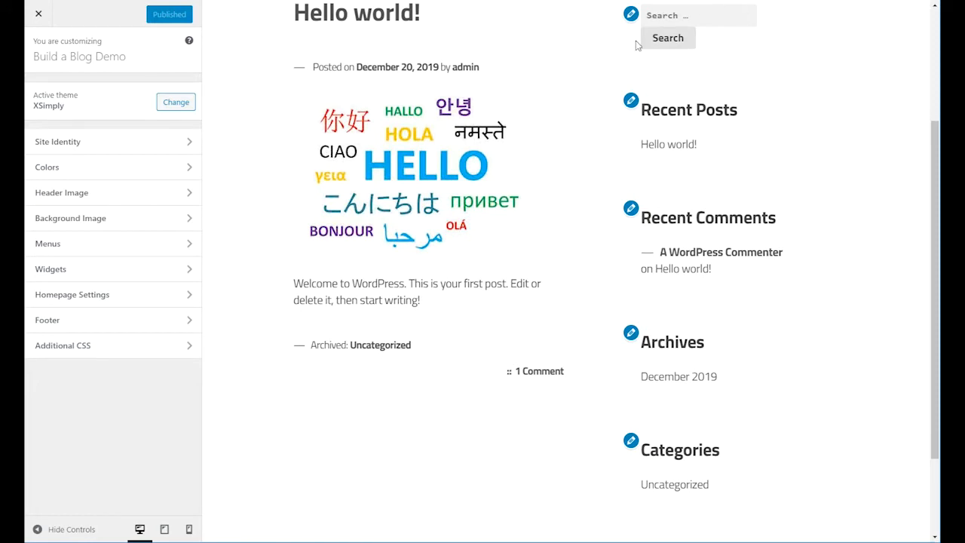
mouse_move(781, 159)
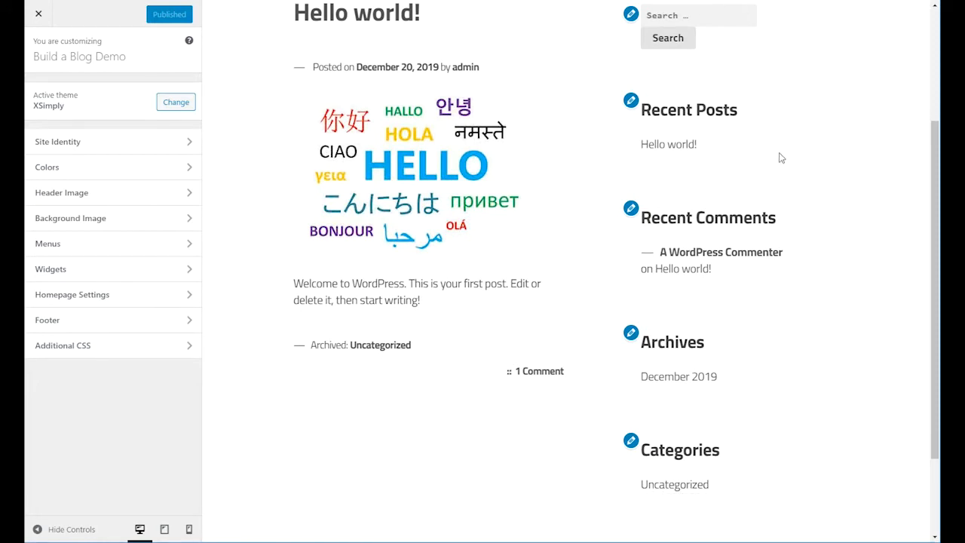
mouse_move(606, 431)
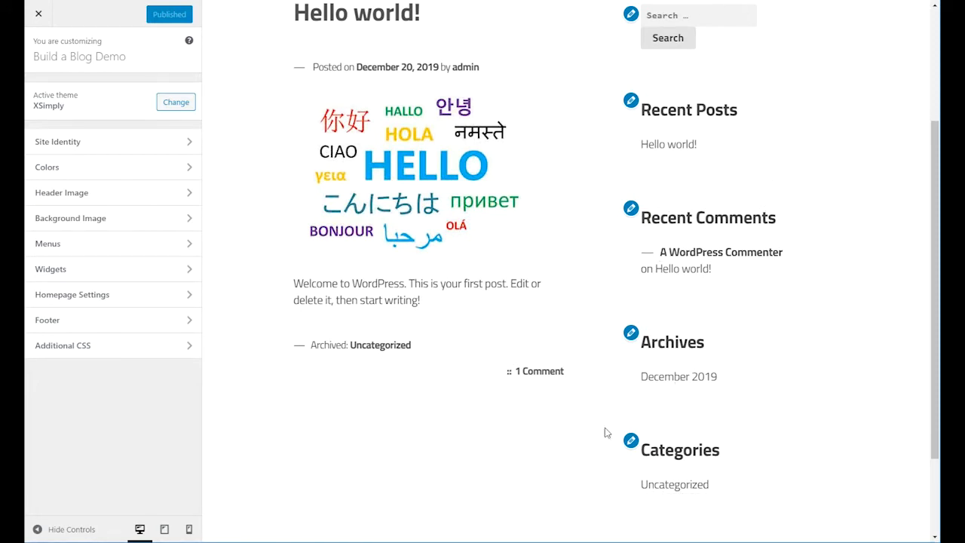
mouse_move(714, 352)
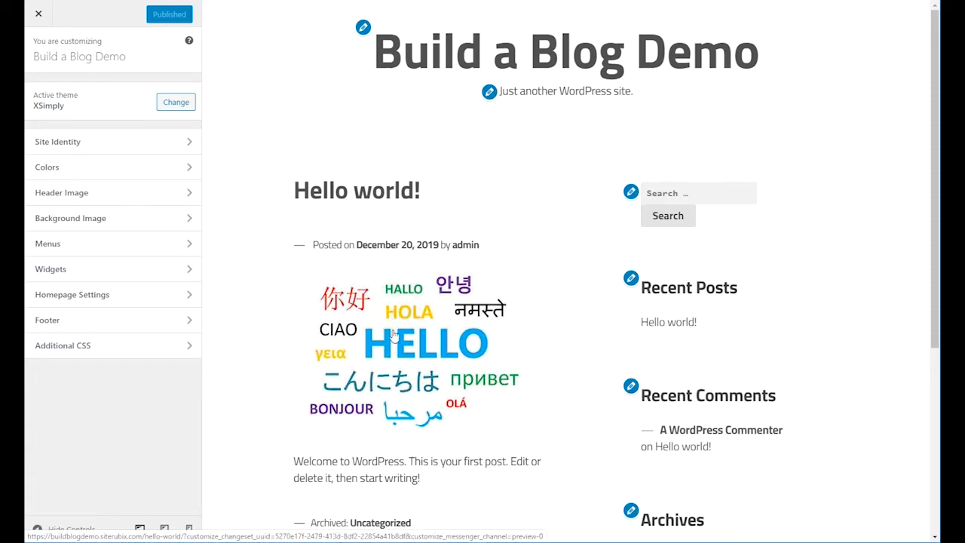
scroll("down", 3)
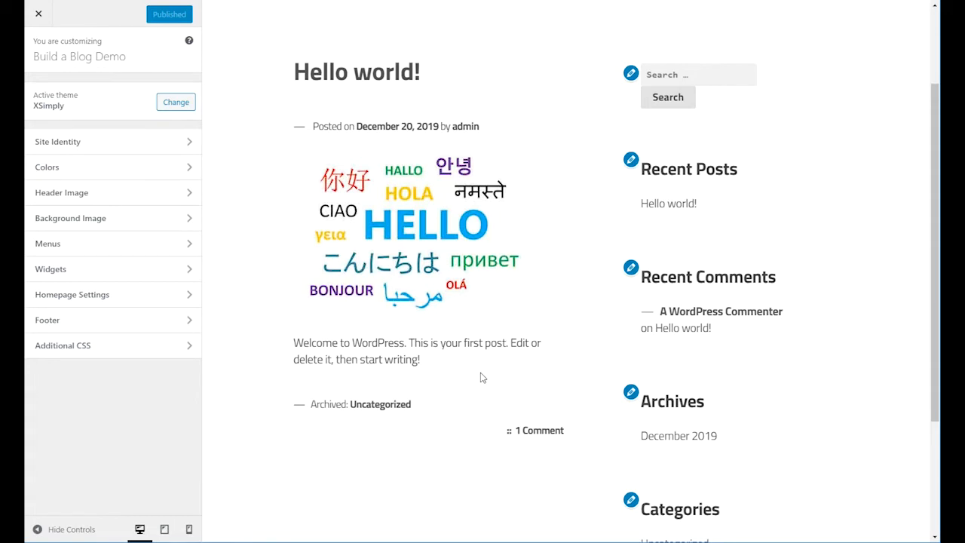
scroll("down", 3)
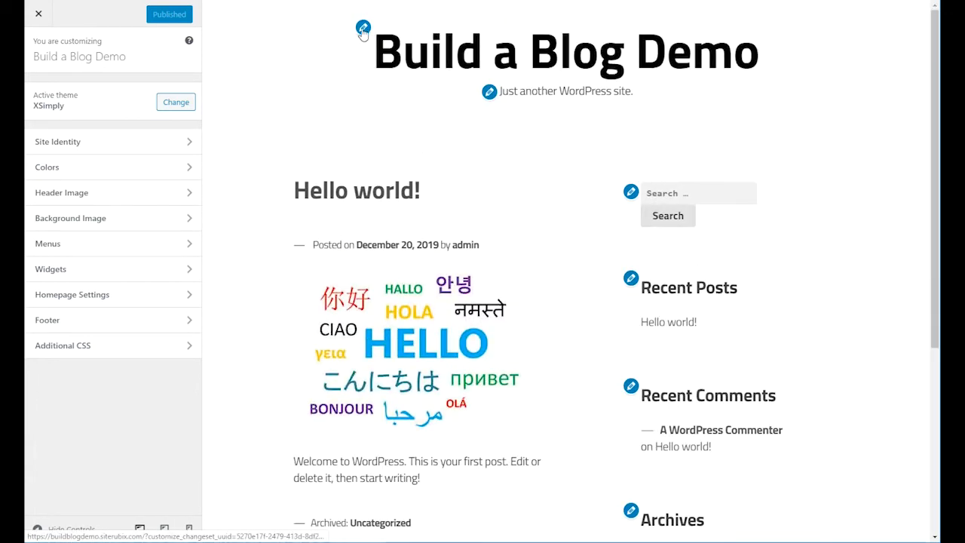
mouse_move(362, 27)
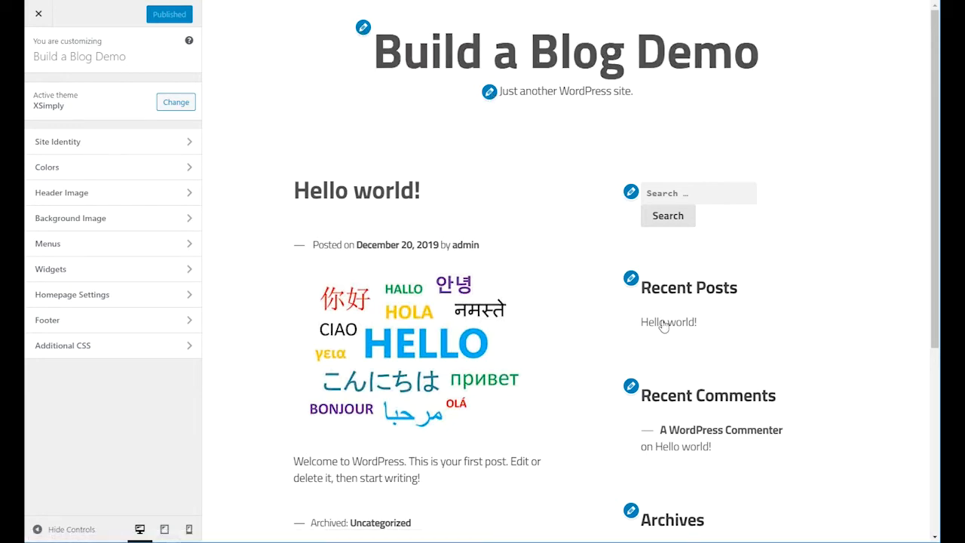
scroll("down", 3)
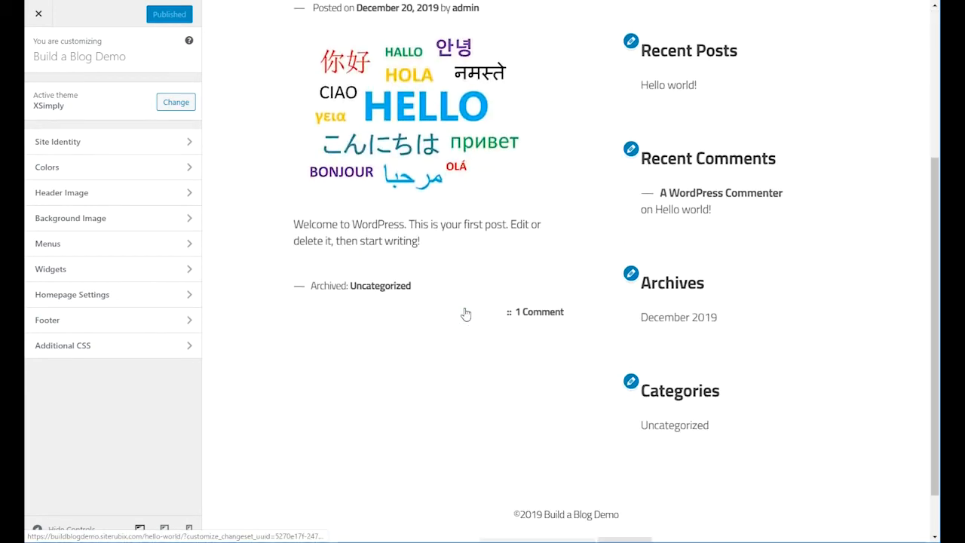
scroll("up", 3)
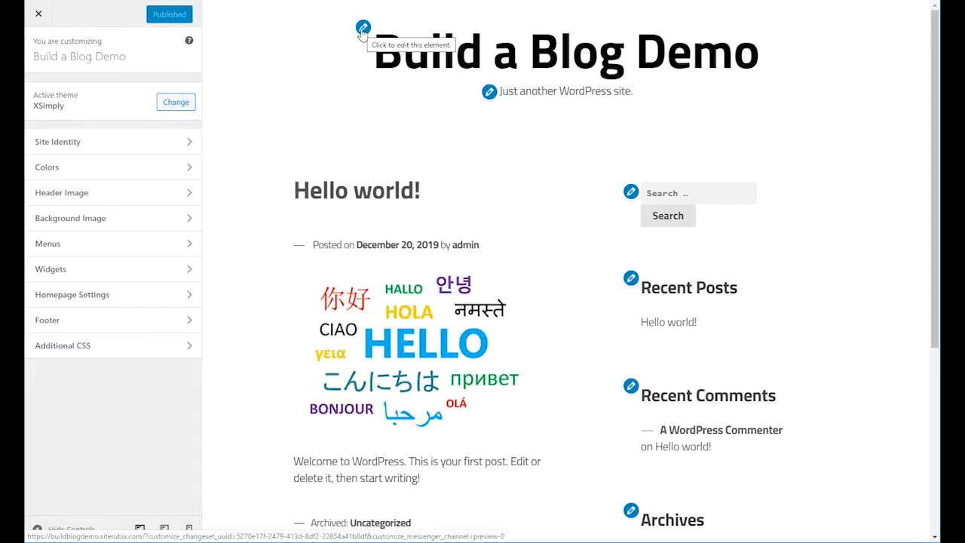
Step: Look over the Site Identity settings and site title, leaving them unchanged
left_click(57, 141)
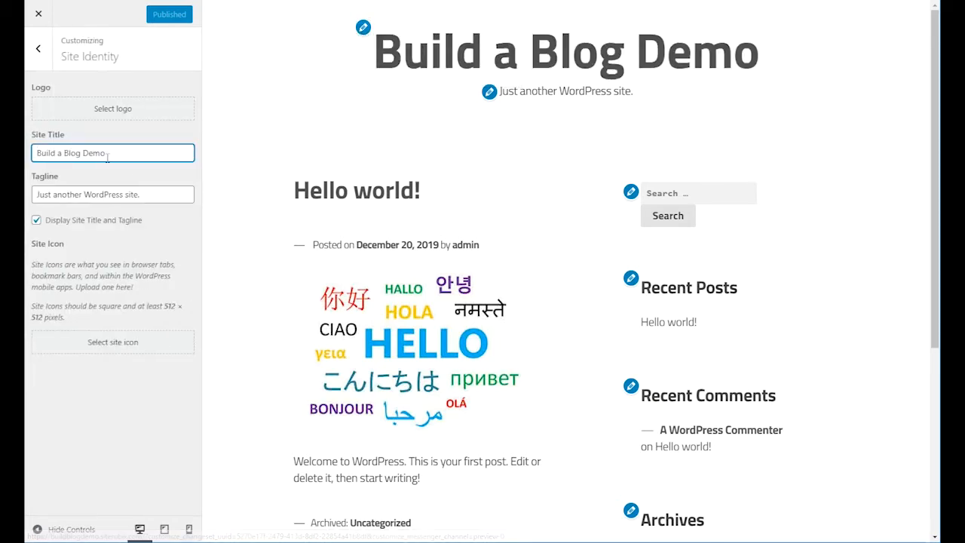
triple_click(112, 153)
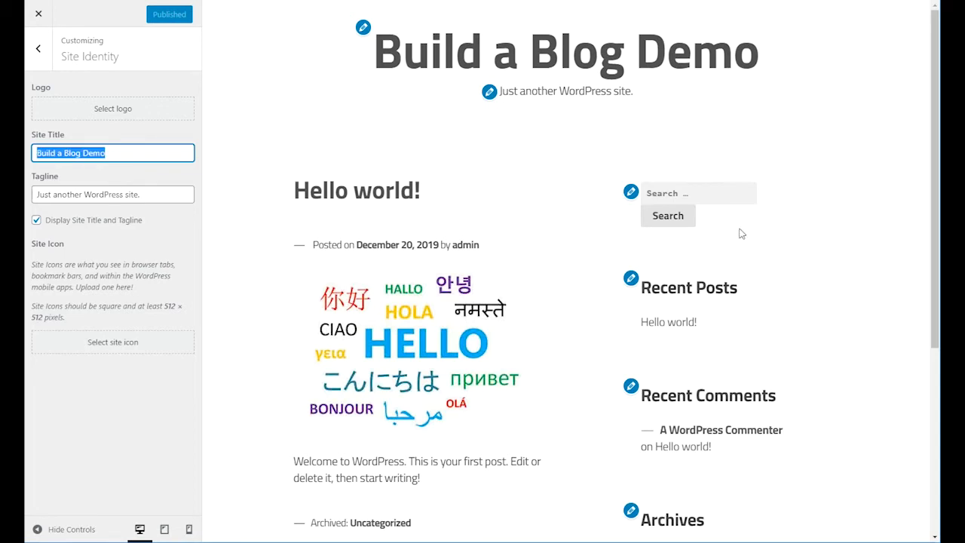
mouse_move(338, 81)
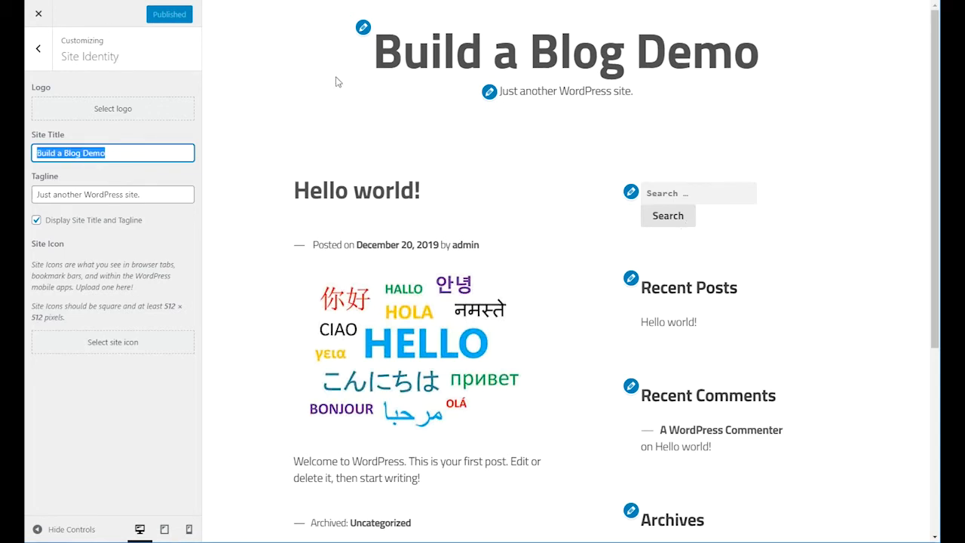
left_click(38, 49)
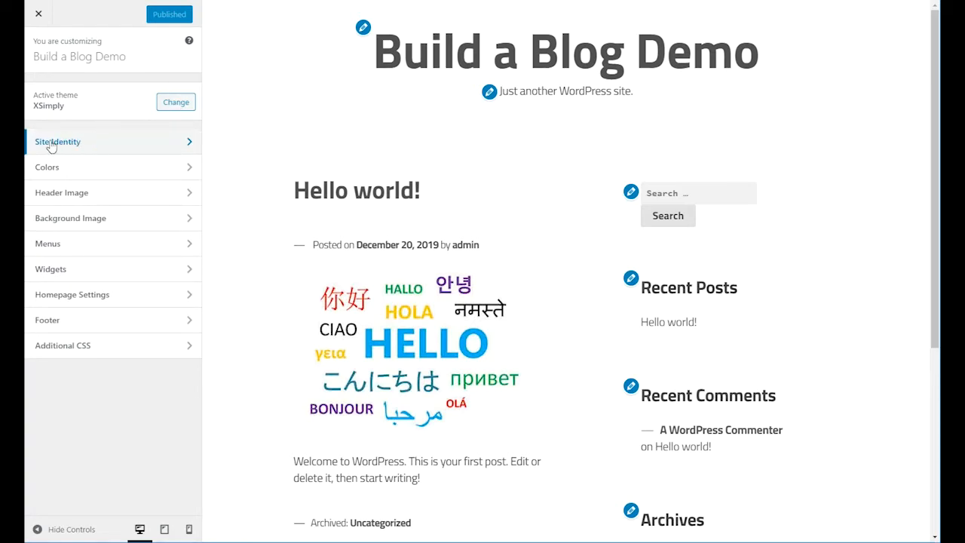
mouse_move(69, 142)
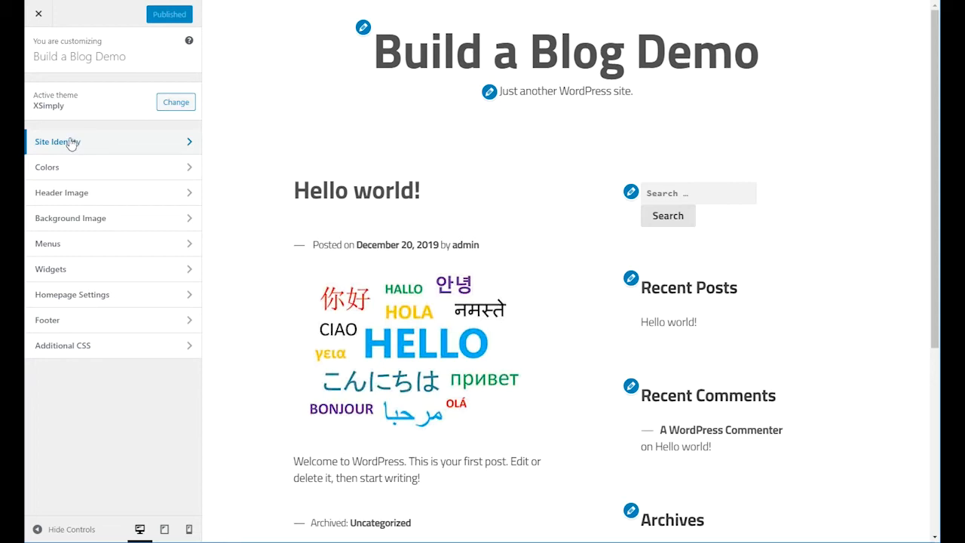
left_click(58, 142)
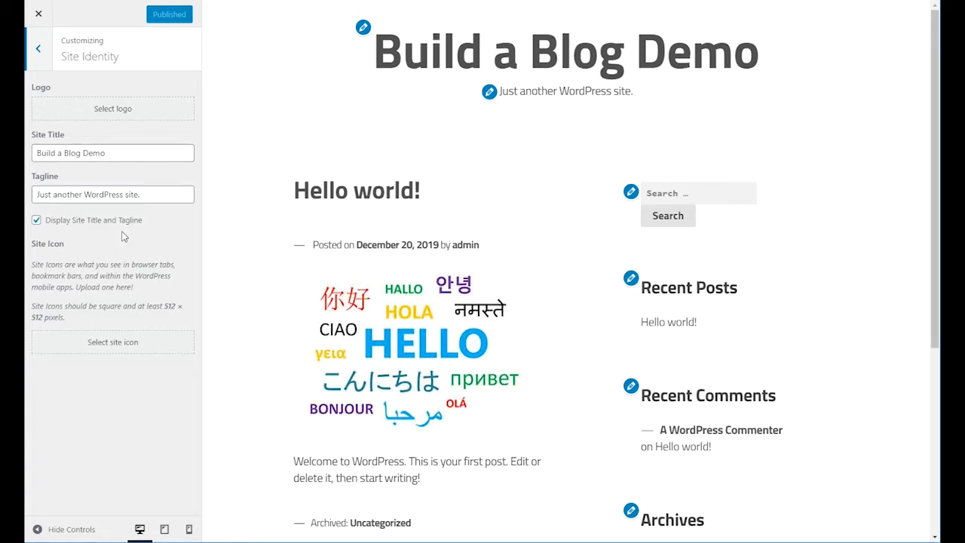
left_click(36, 49)
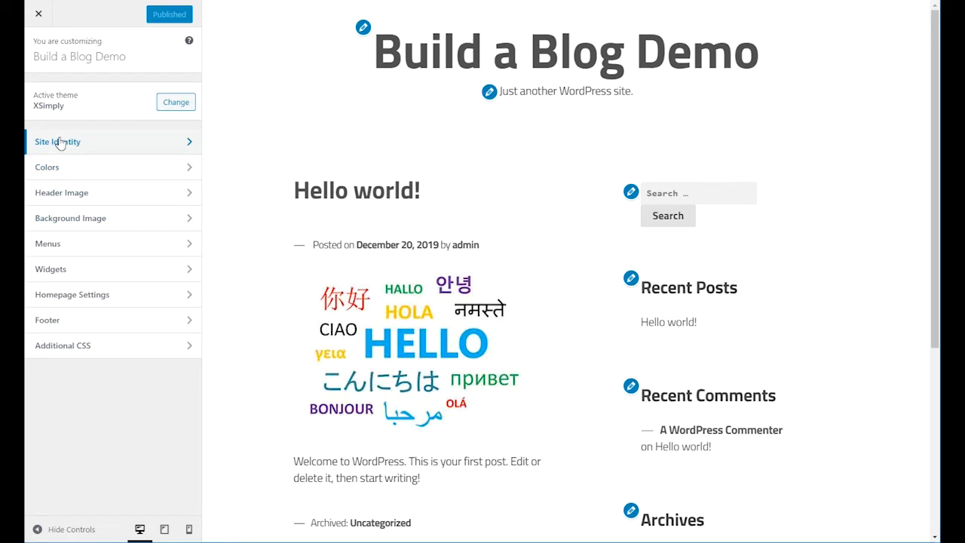
mouse_move(59, 143)
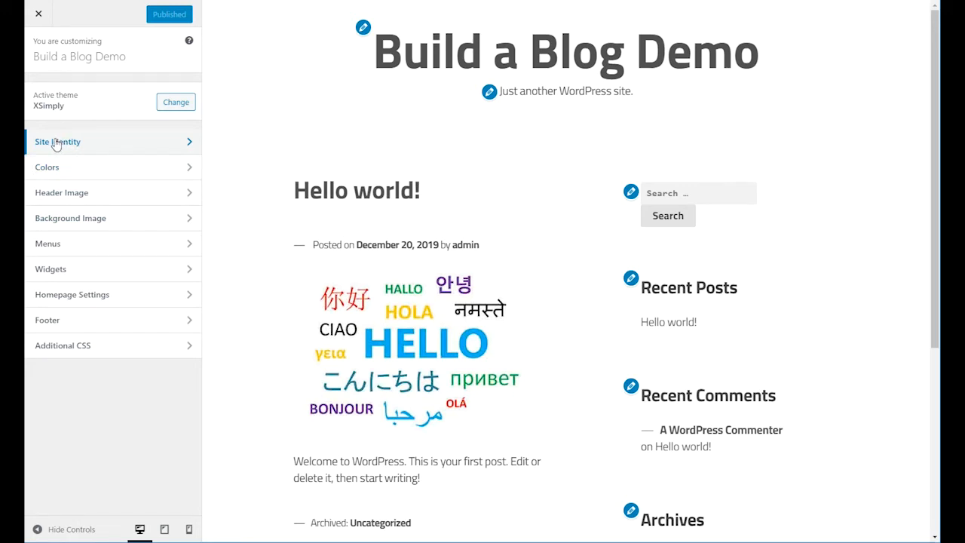
Step: In Site Identity, pick the round Free-Blog-Demo-Logo image from the Media Library as logo
left_click(57, 142)
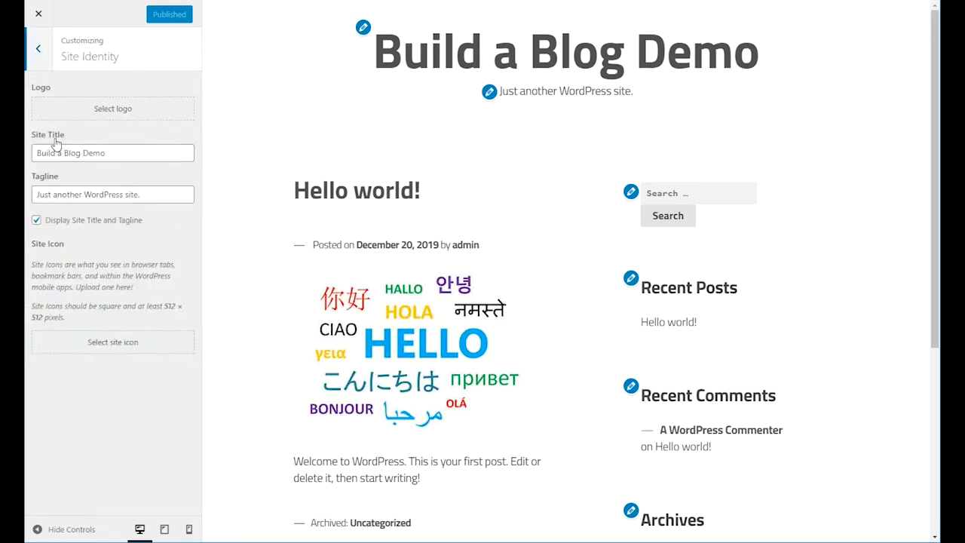
mouse_move(112, 109)
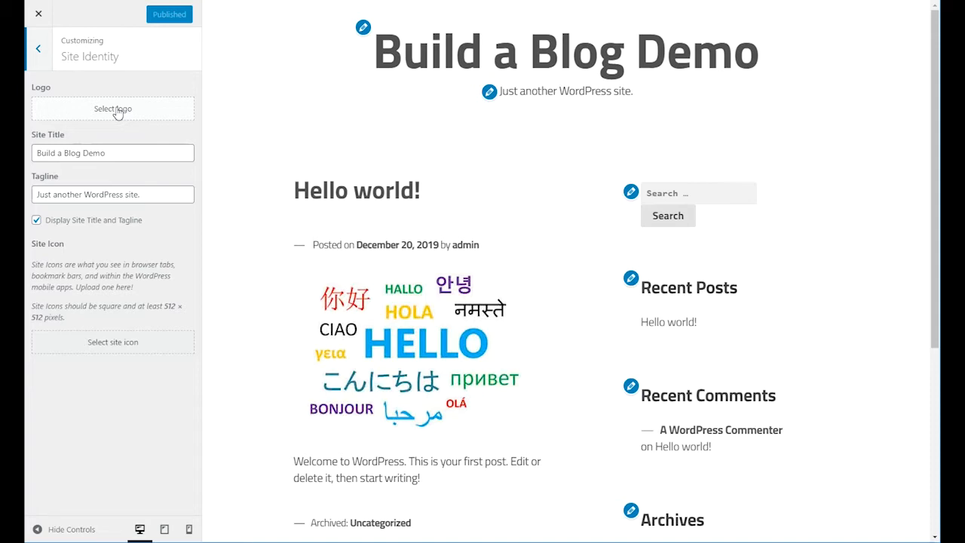
left_click(111, 109)
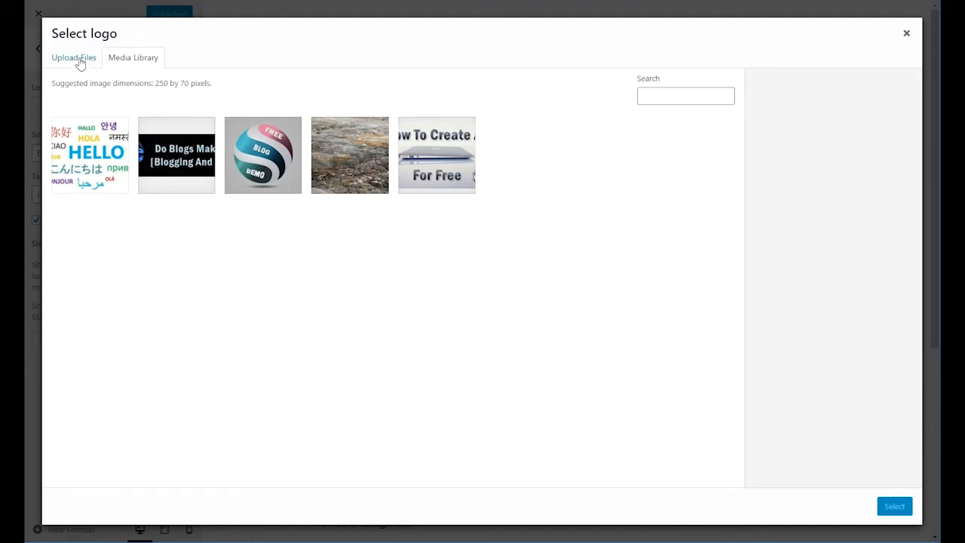
left_click(72, 57)
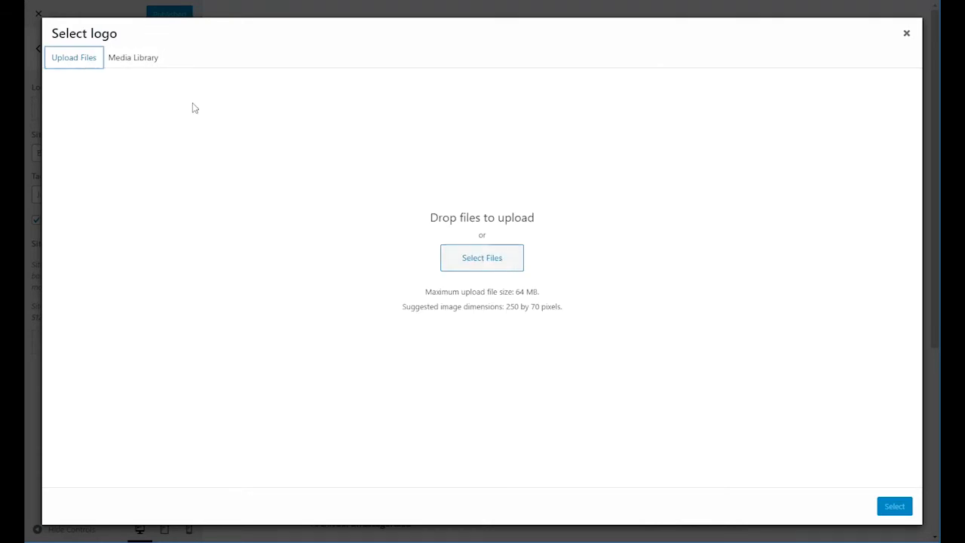
left_click(133, 57)
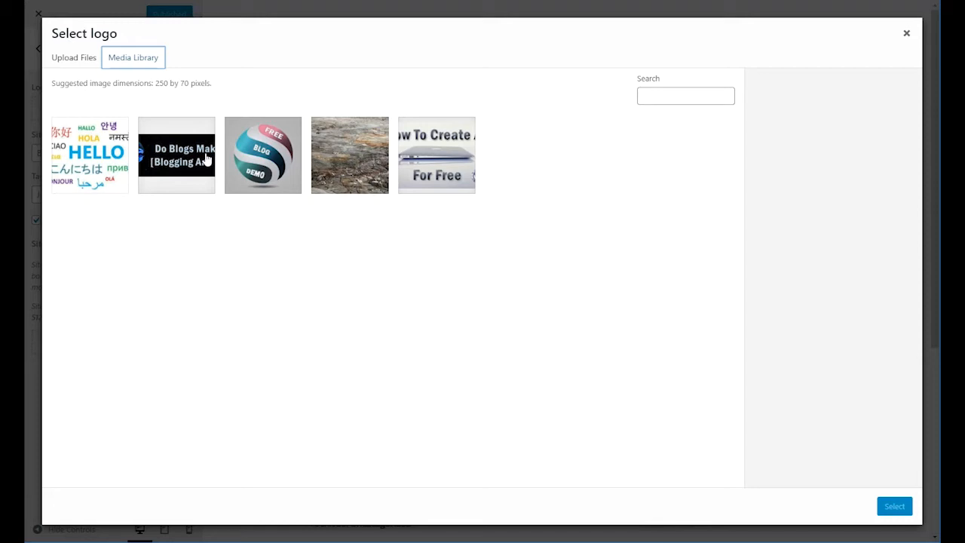
mouse_move(277, 154)
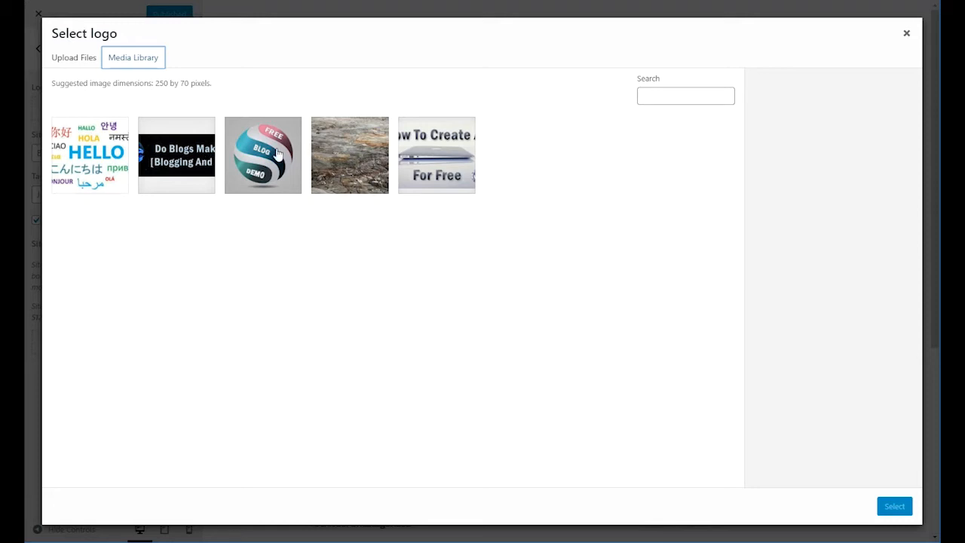
mouse_move(166, 150)
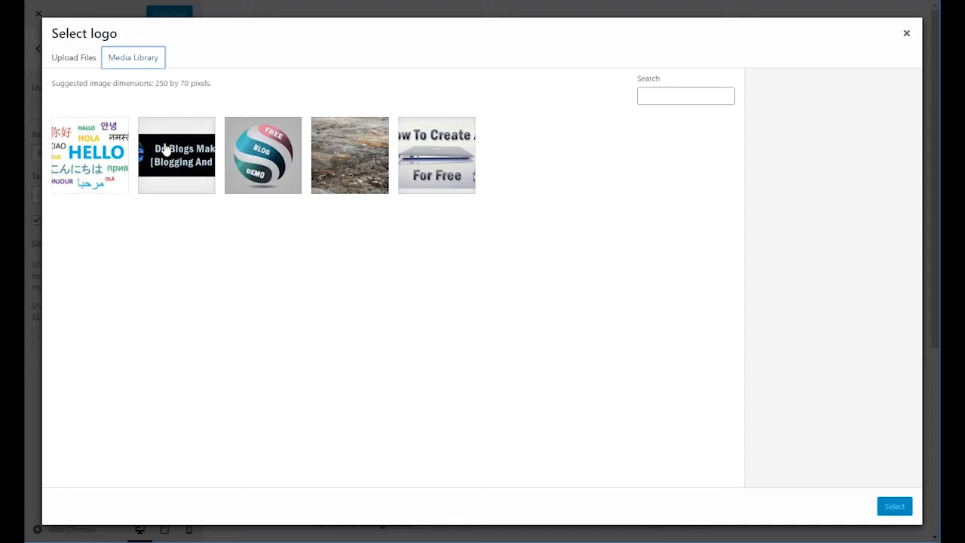
mouse_move(296, 151)
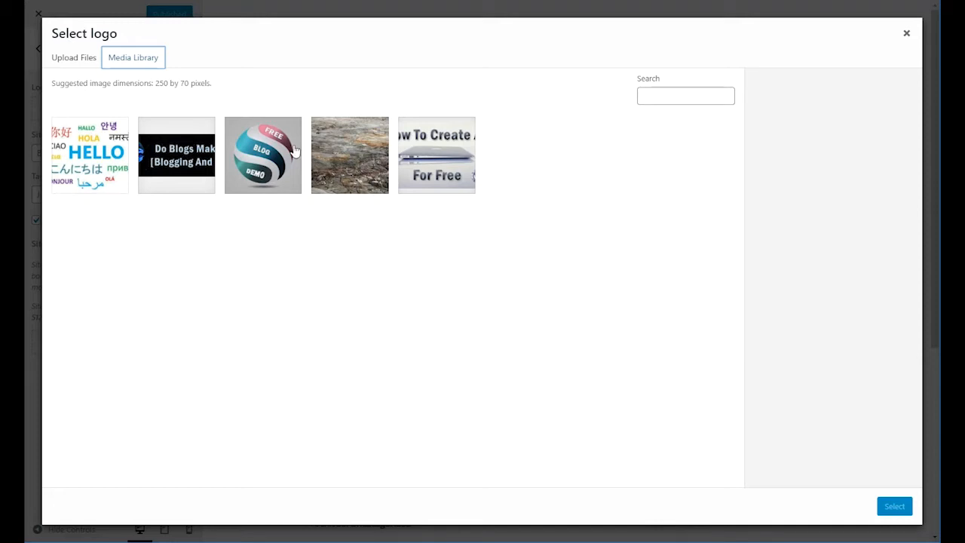
left_click(262, 154)
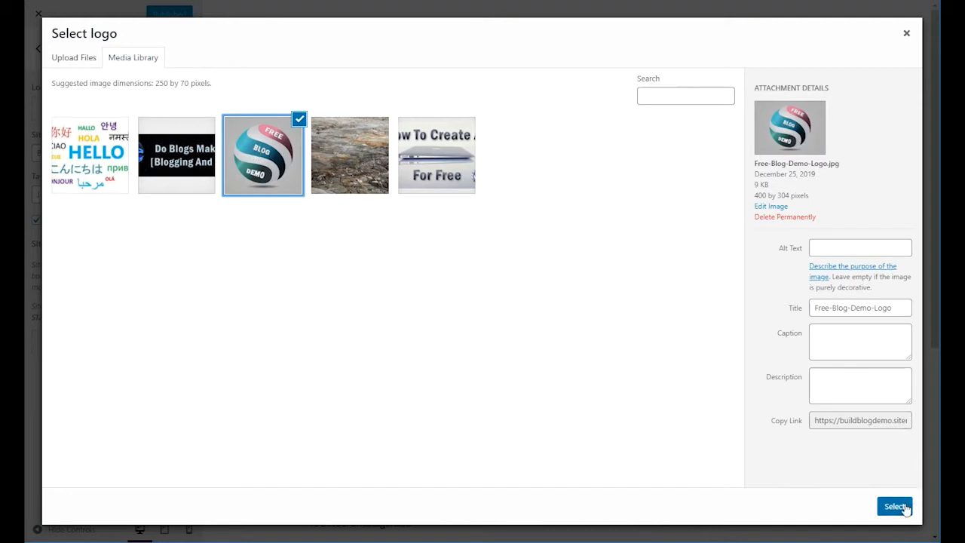
Step: Apply the sphere logo, then replace it with the Blogging-and-Earning banner, skipping cropping
left_click(894, 506)
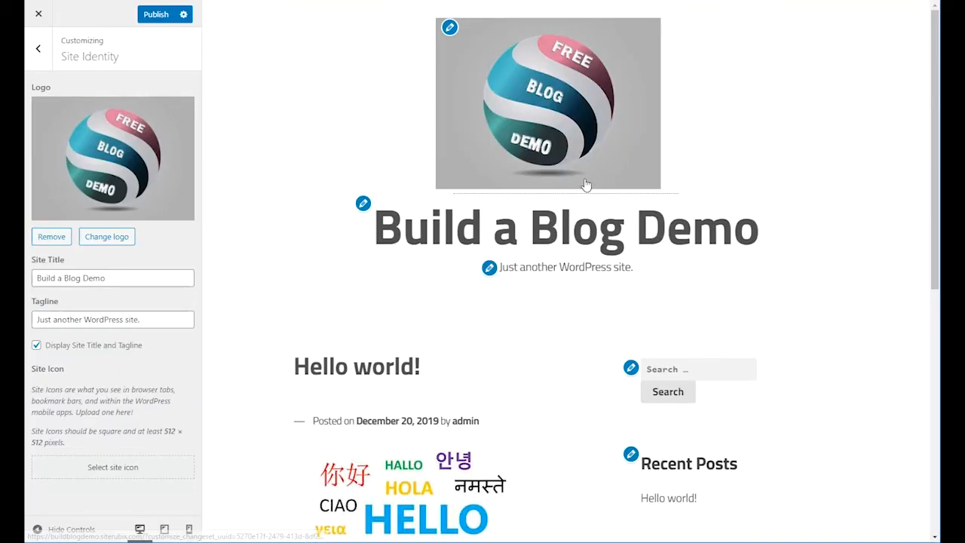
mouse_move(535, 168)
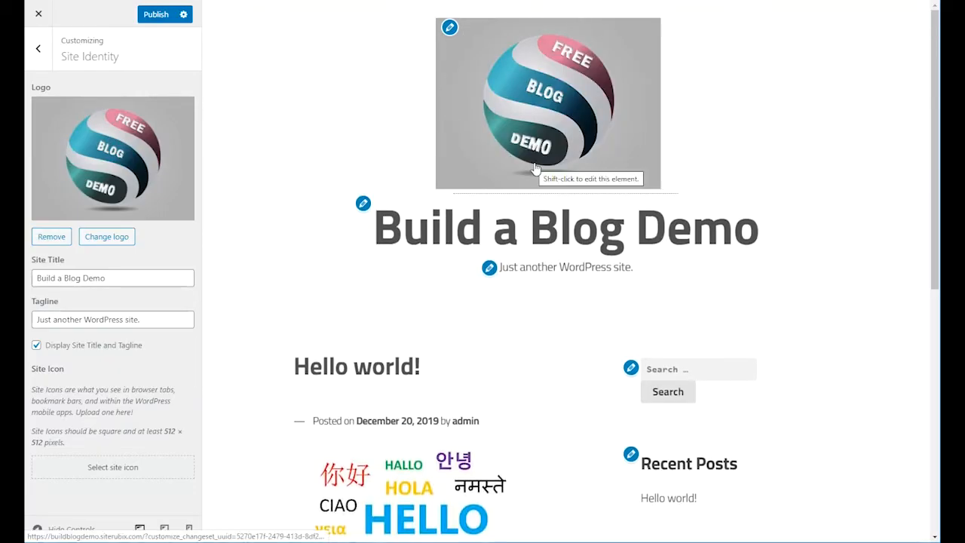
mouse_move(269, 226)
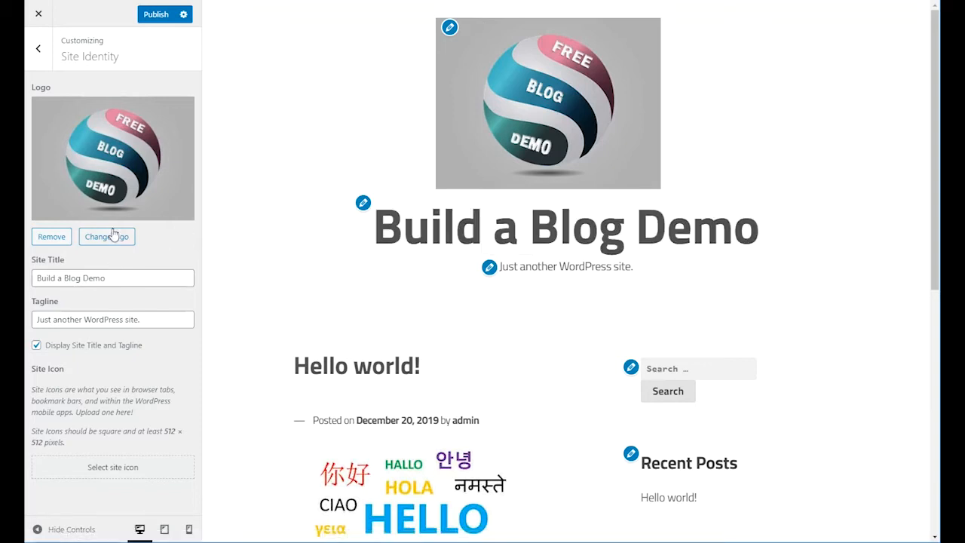
left_click(105, 235)
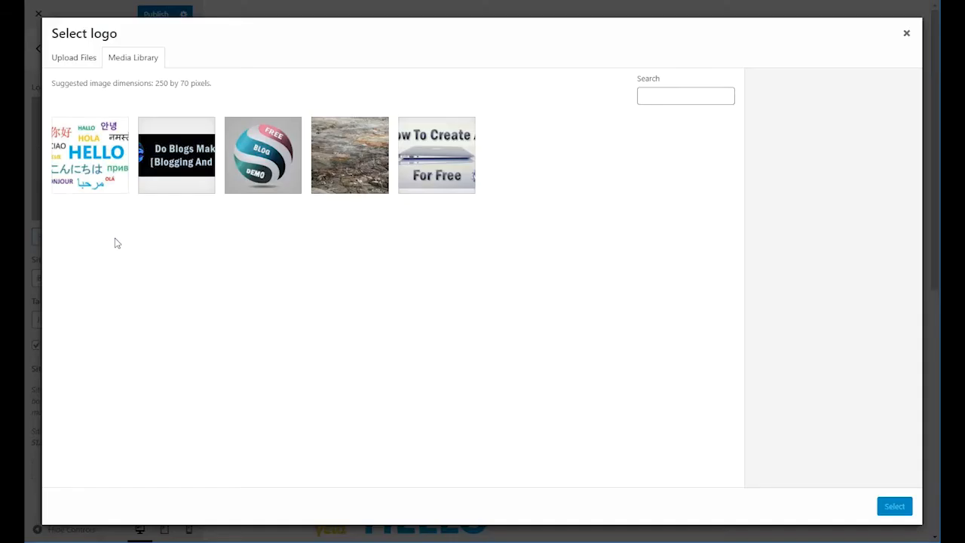
left_click(175, 154)
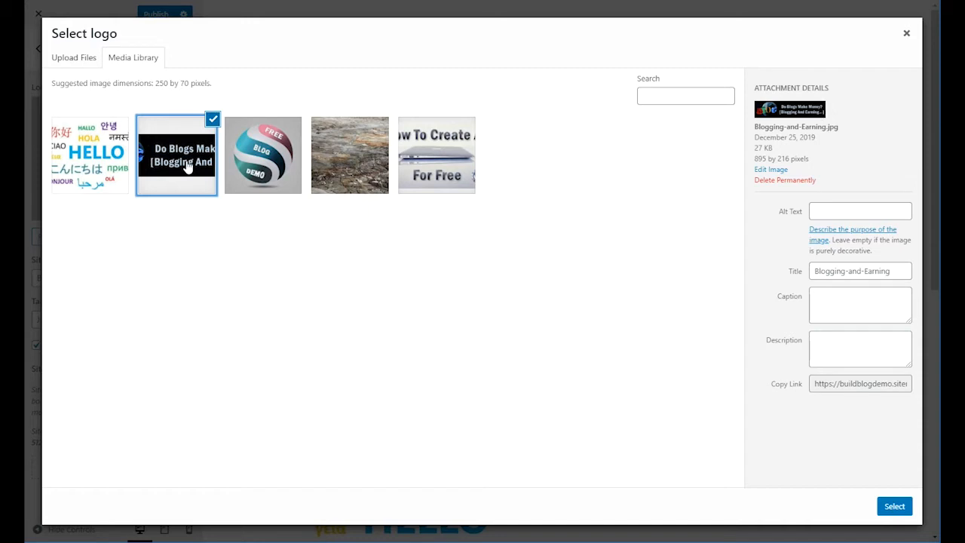
mouse_move(508, 249)
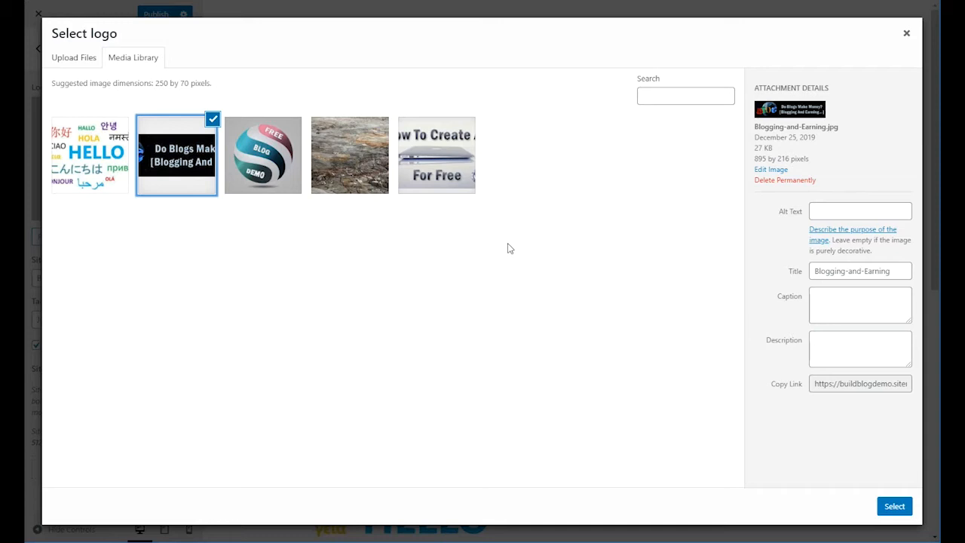
mouse_move(199, 168)
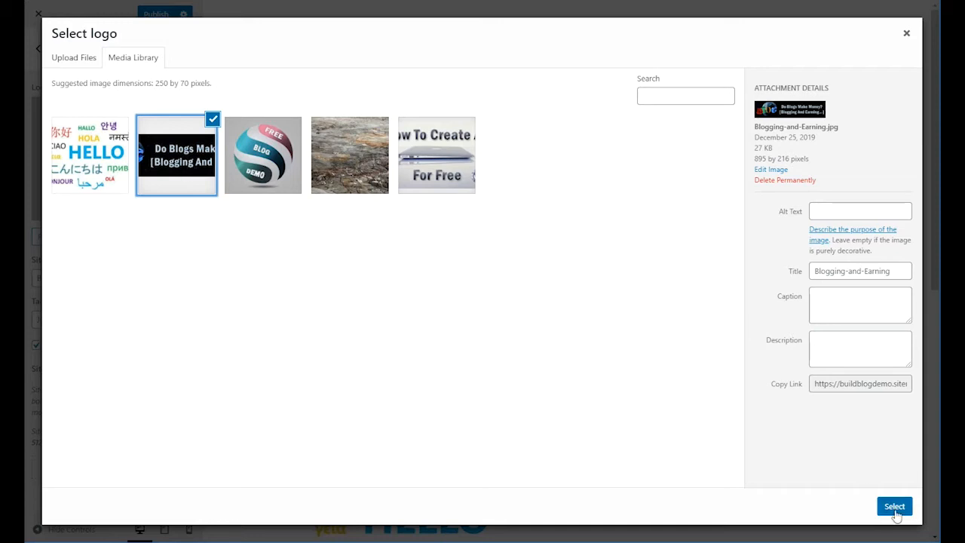
left_click(893, 506)
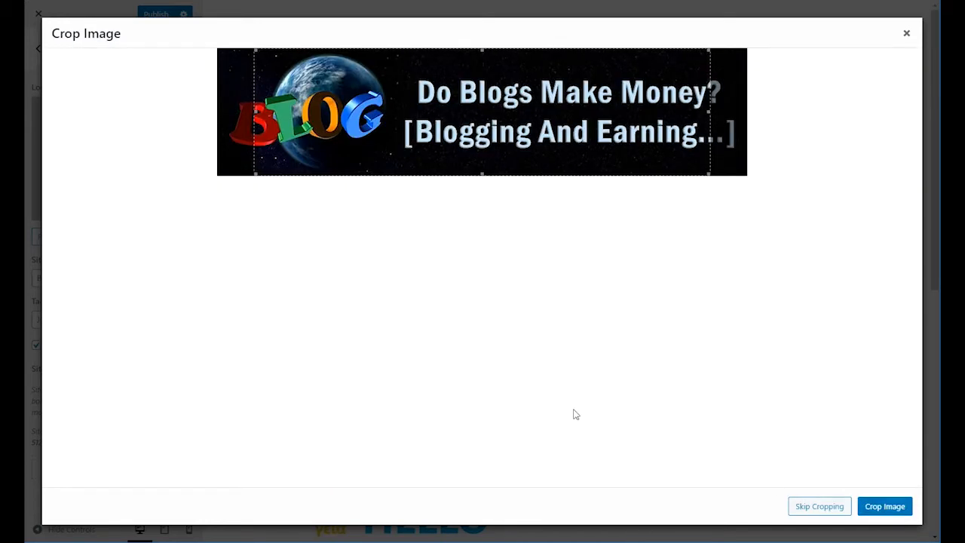
left_click(883, 507)
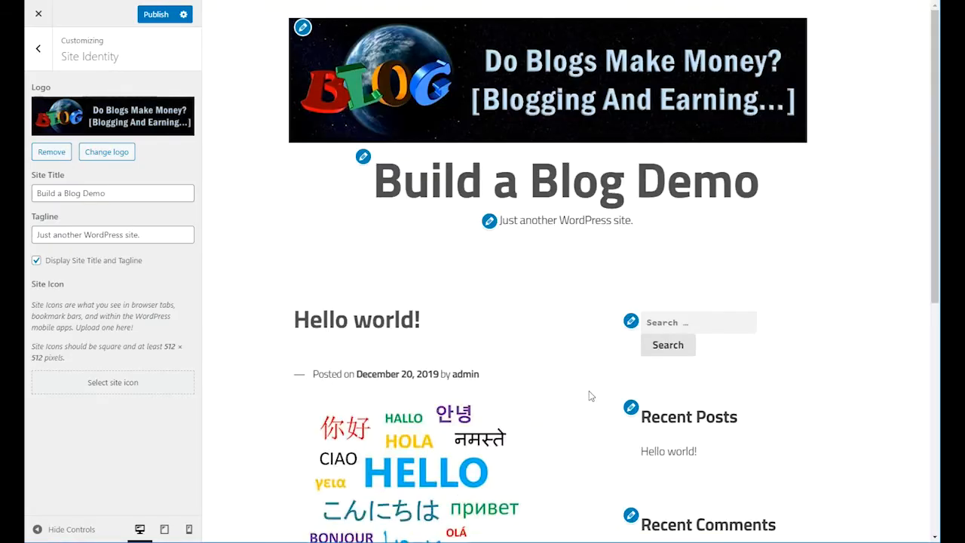
mouse_move(799, 153)
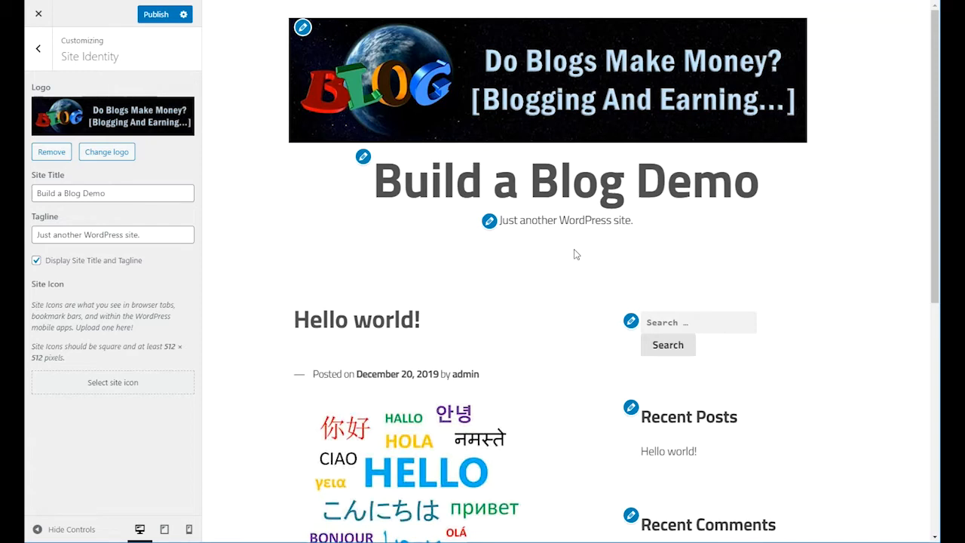
mouse_move(517, 314)
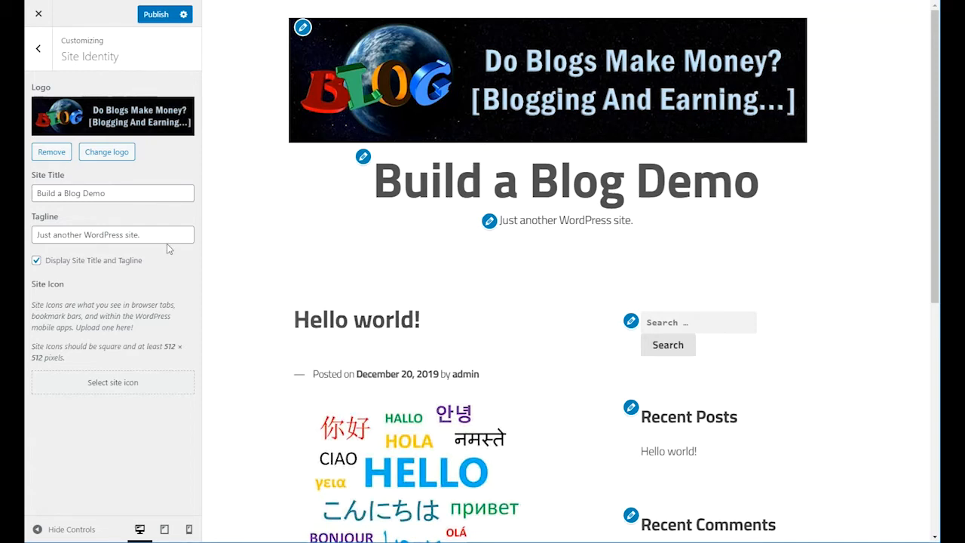
Step: Set the tagline to 'The Help Is On Its Way!' and keep title and tagline displayed
left_click(113, 193)
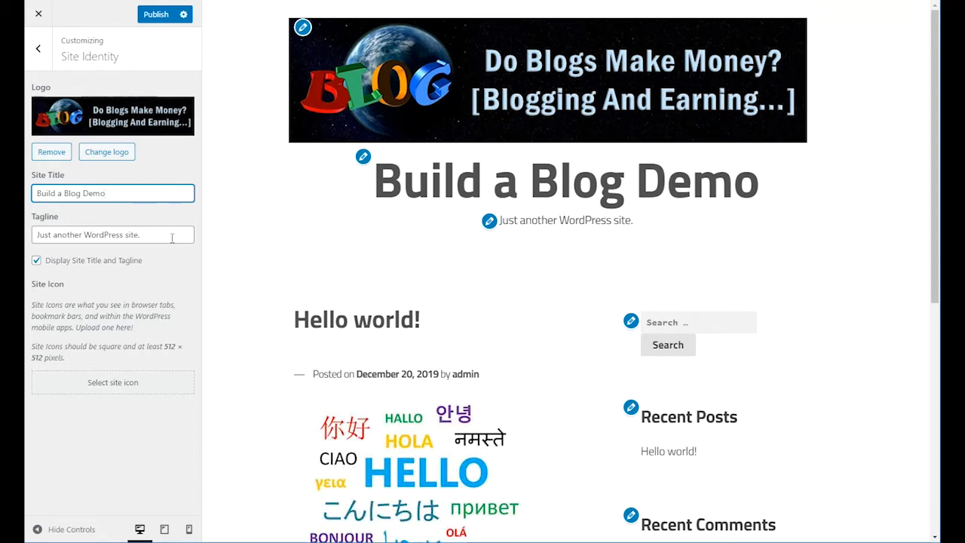
left_click(113, 193)
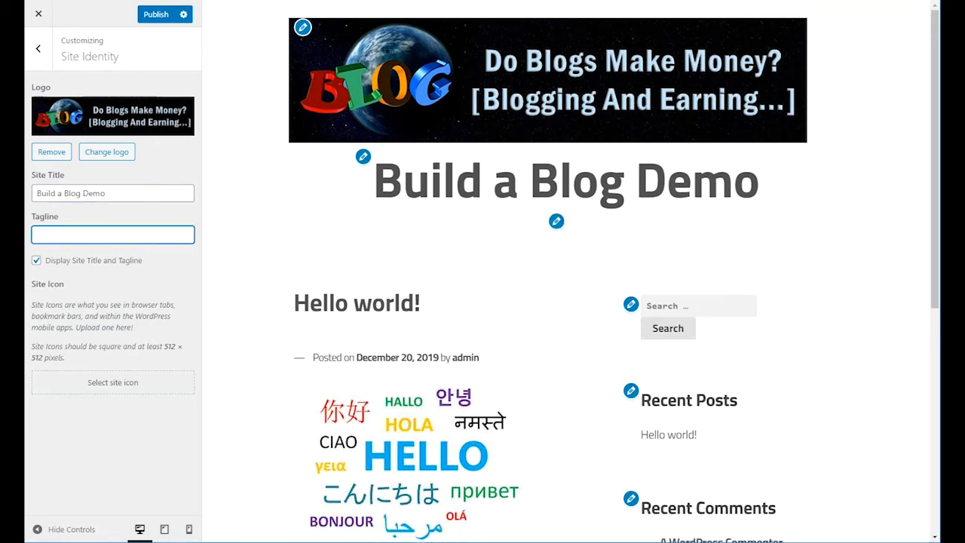
mouse_move(646, 249)
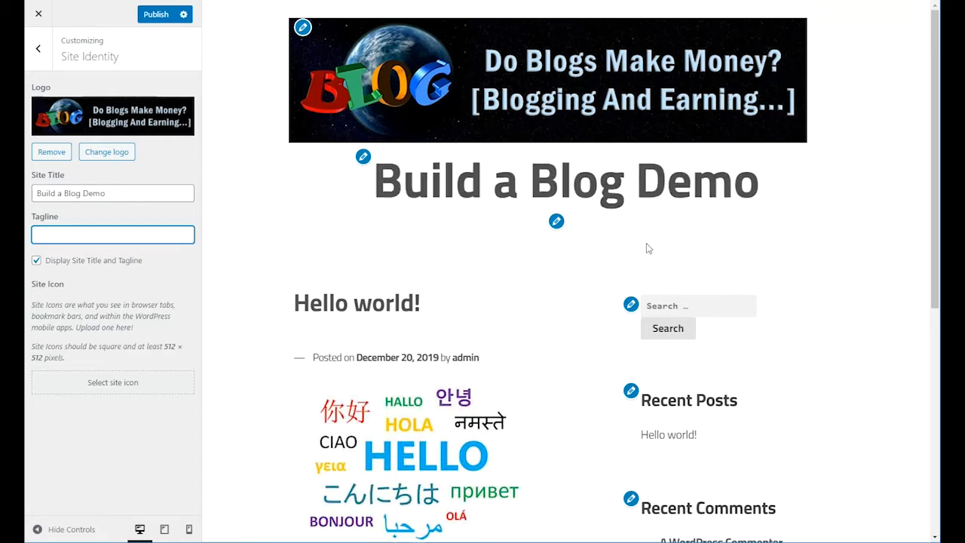
left_click(111, 236)
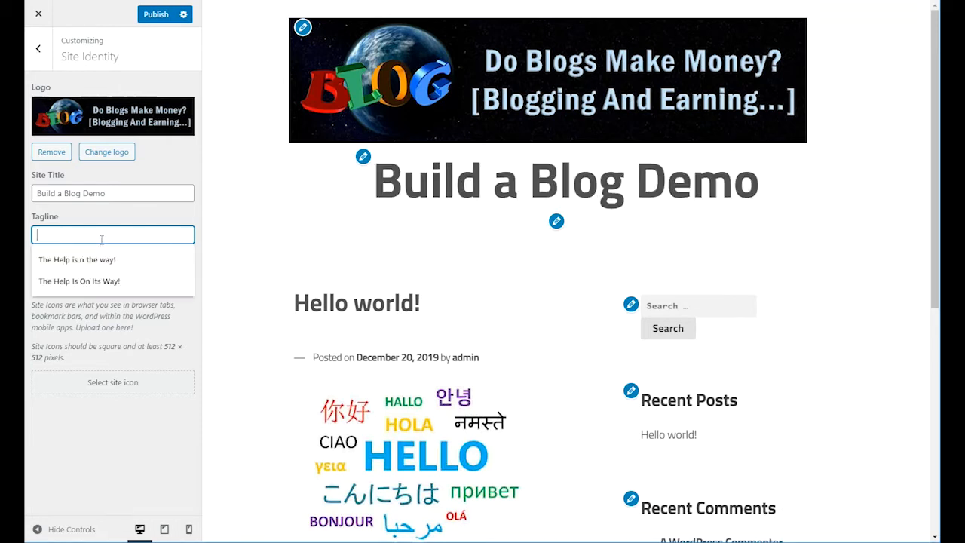
type("The Help Is On Its Way!")
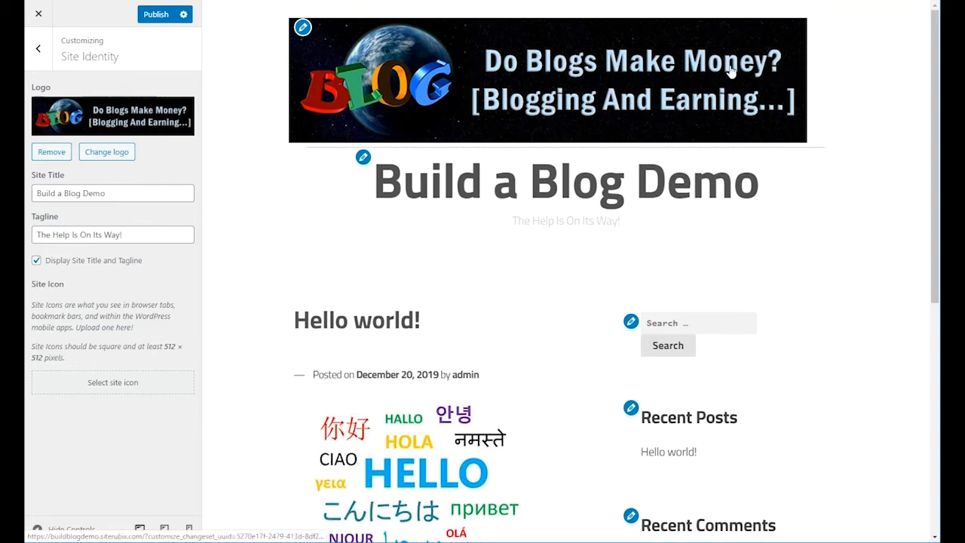
mouse_move(651, 94)
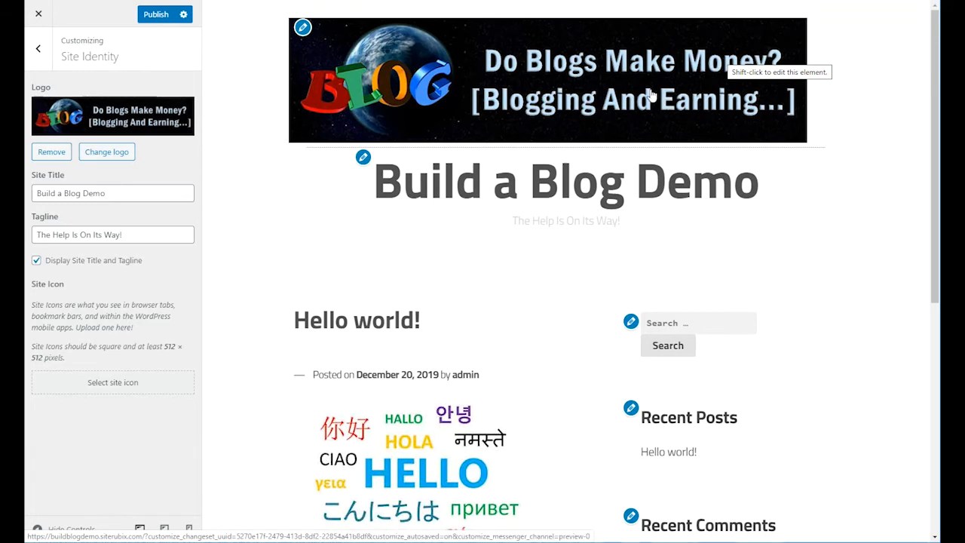
mouse_move(591, 102)
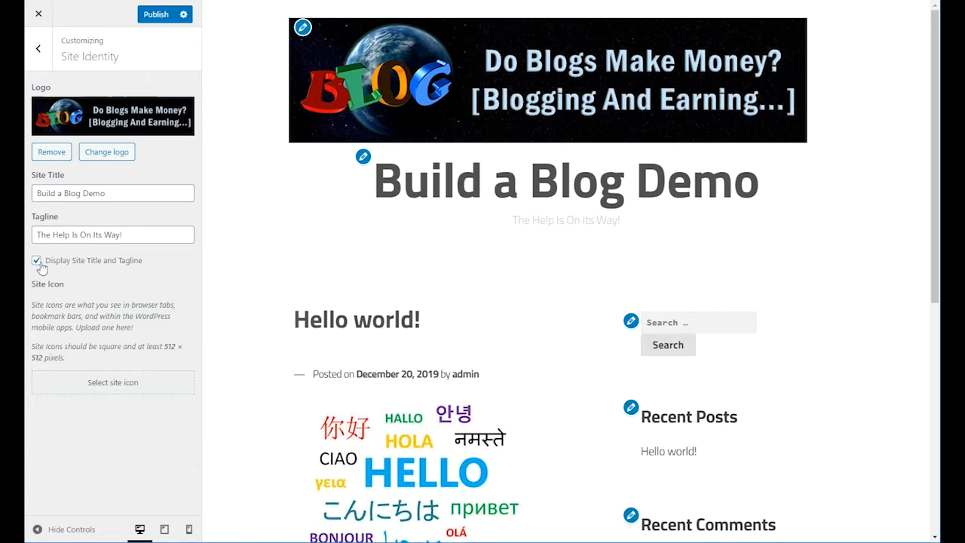
left_click(36, 259)
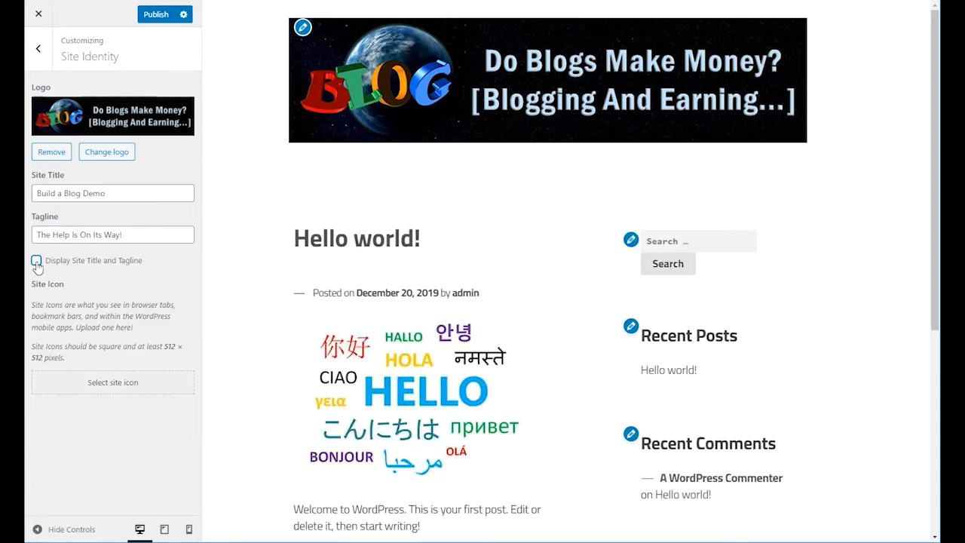
left_click(36, 259)
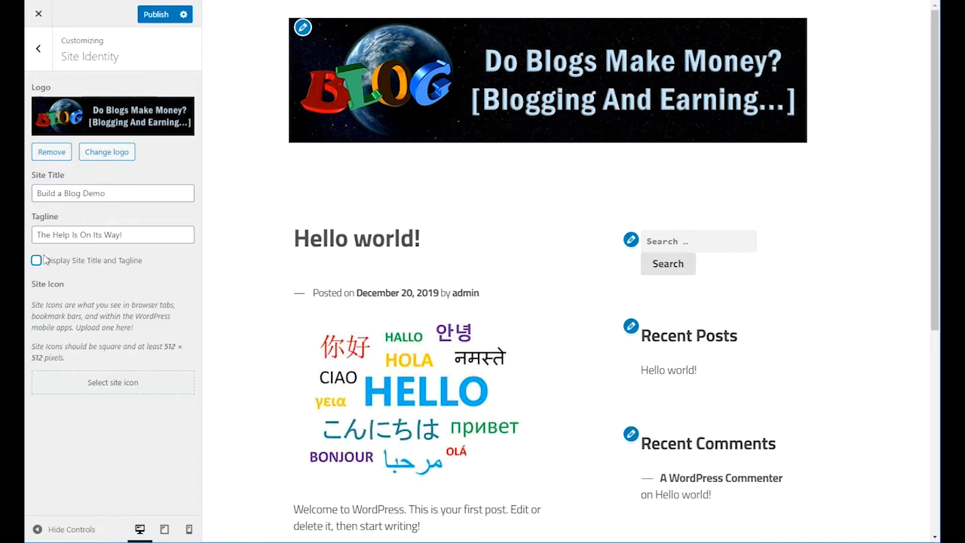
left_click(36, 259)
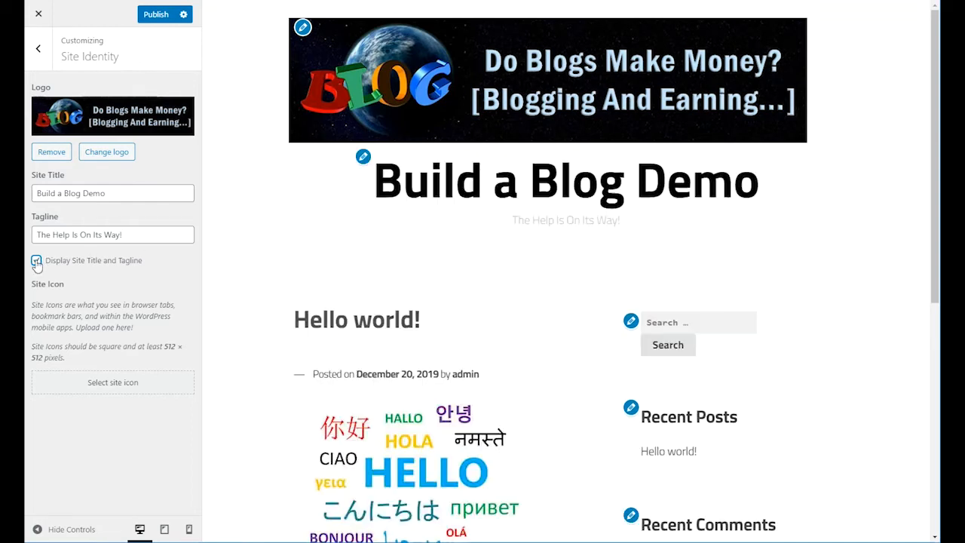
Step: Set the round Free Blog Demo sphere image as the site icon, cropped square
left_click(37, 259)
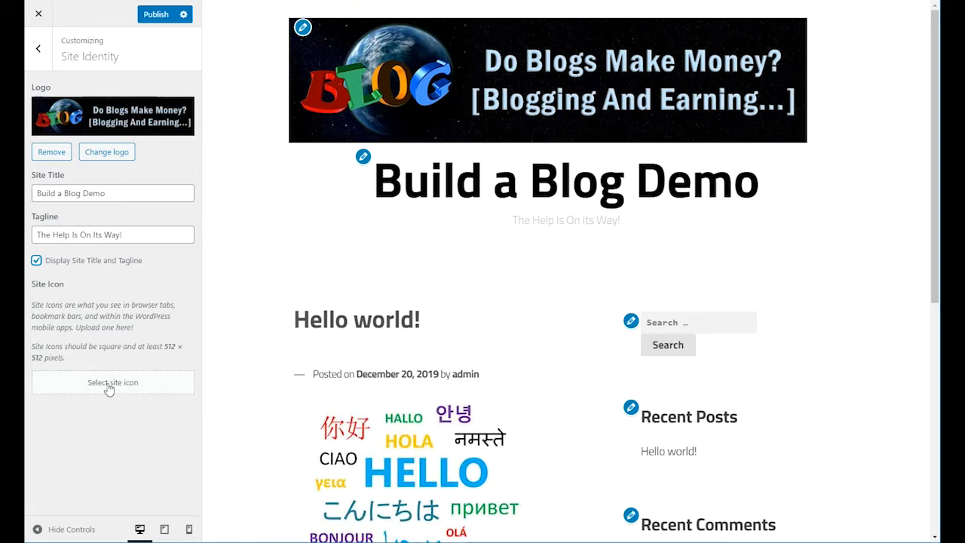
left_click(112, 383)
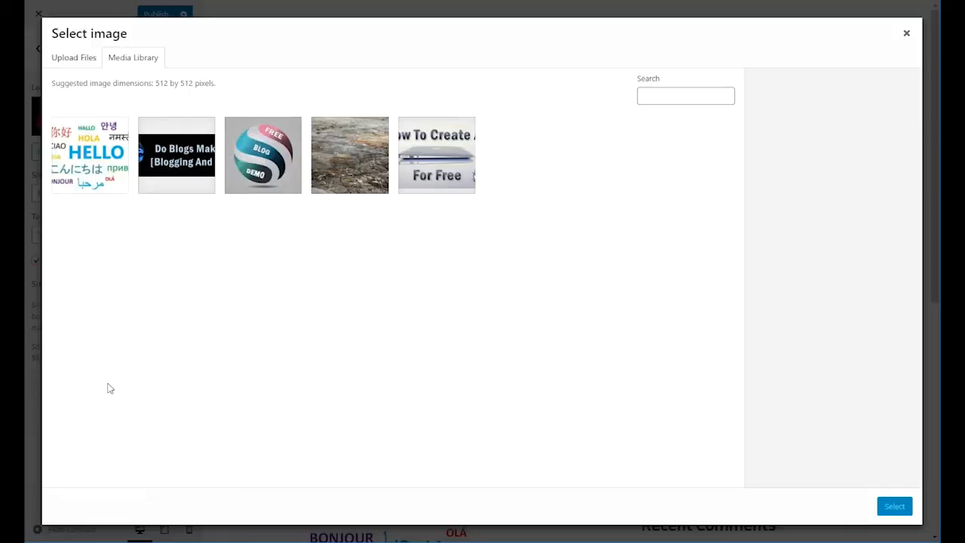
mouse_move(265, 202)
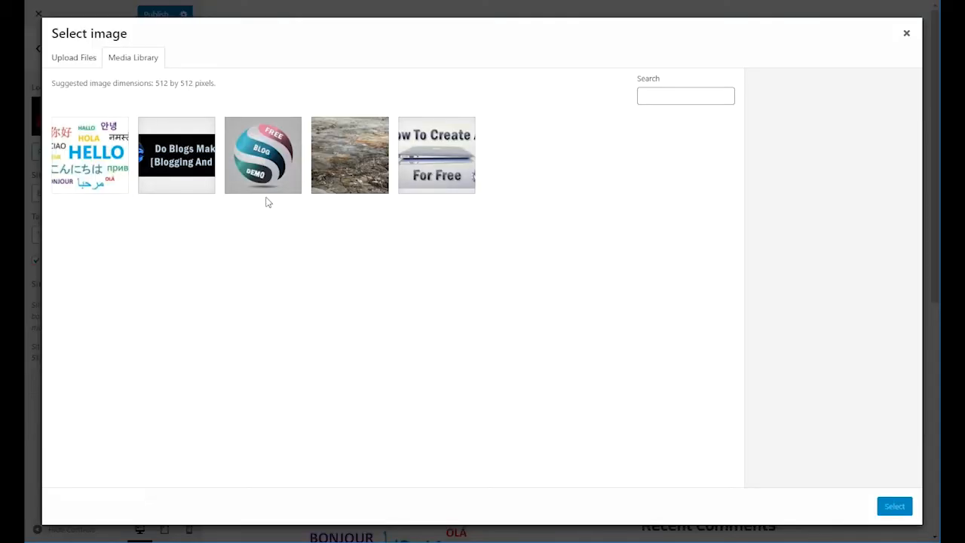
left_click(262, 154)
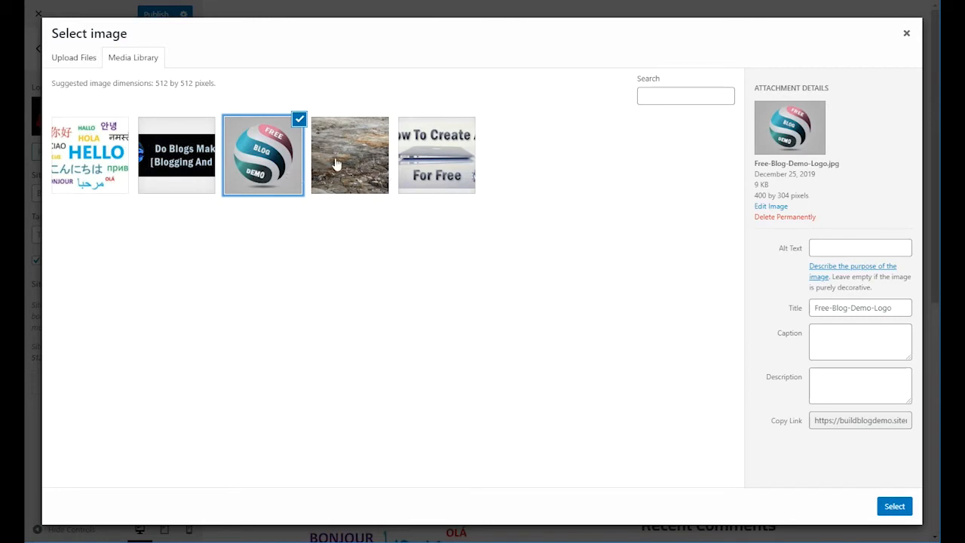
left_click(893, 507)
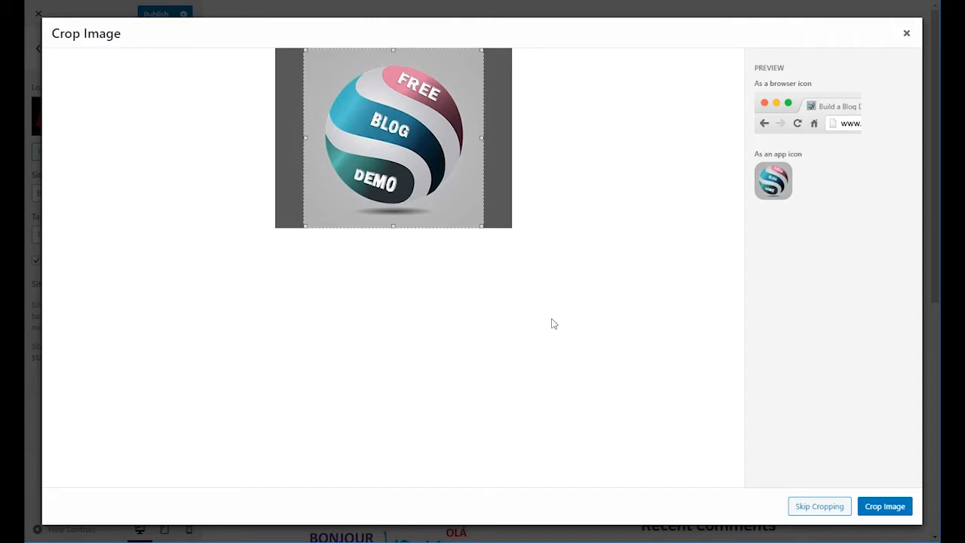
mouse_move(833, 123)
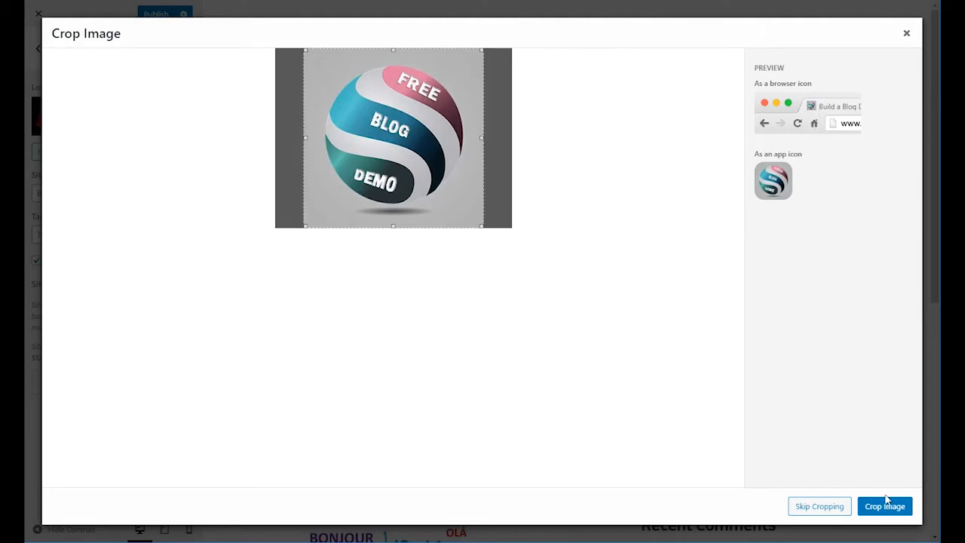
left_click(884, 507)
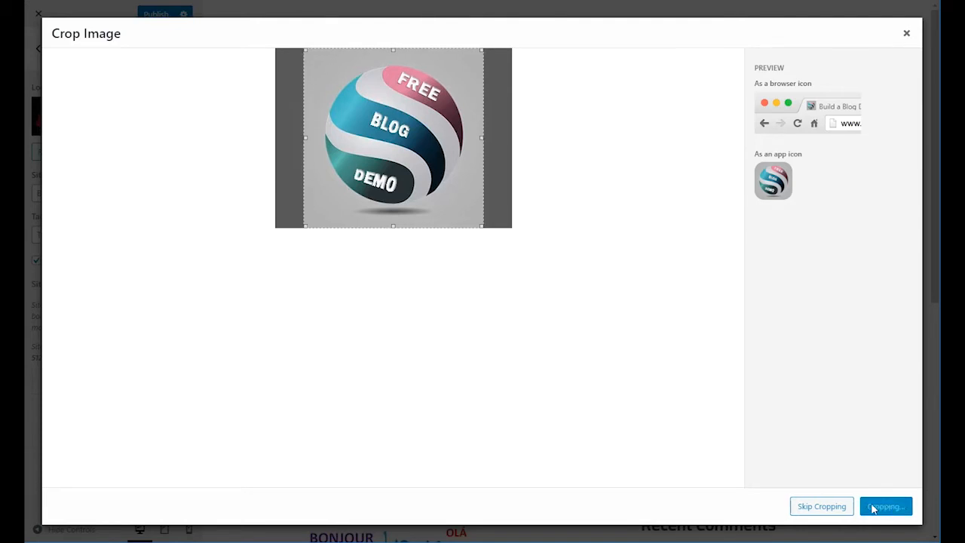
left_click(885, 506)
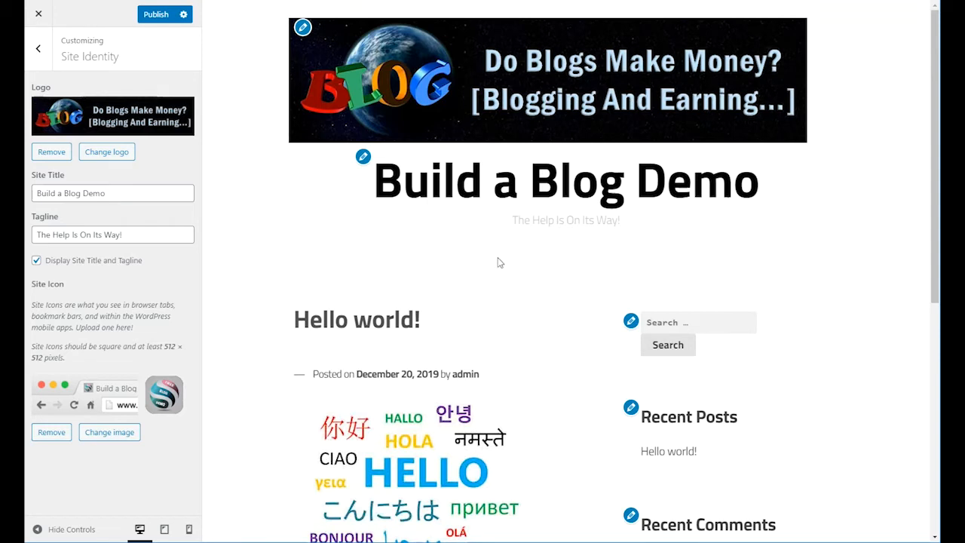
mouse_move(161, 401)
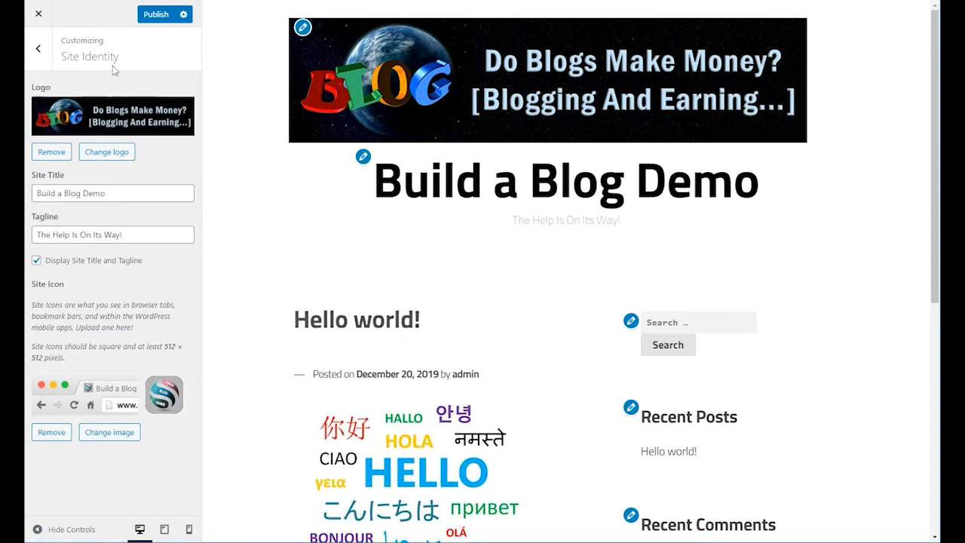
Step: In Colors, preview the Metal, Sea and Night schemes, then reselect Light (default)
left_click(37, 48)
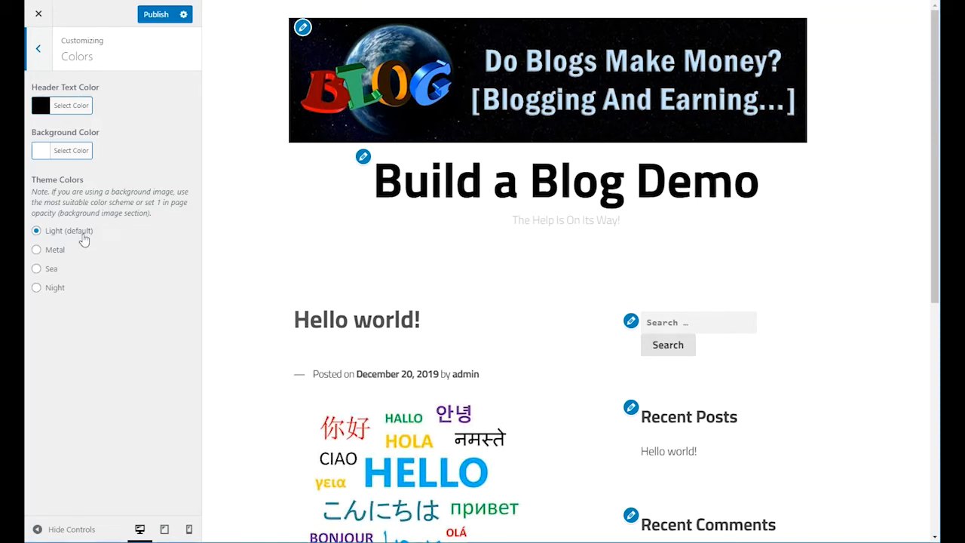
mouse_move(97, 249)
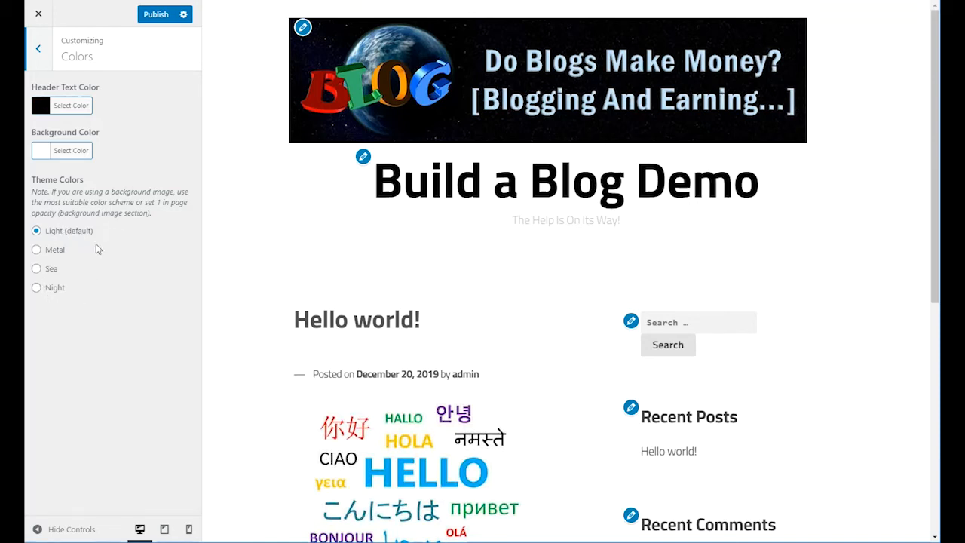
mouse_move(128, 241)
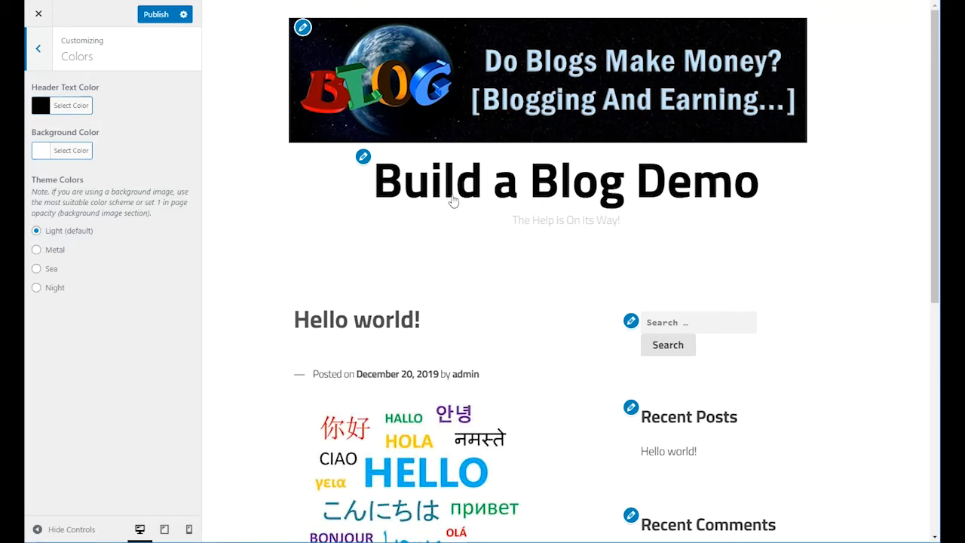
left_click(37, 250)
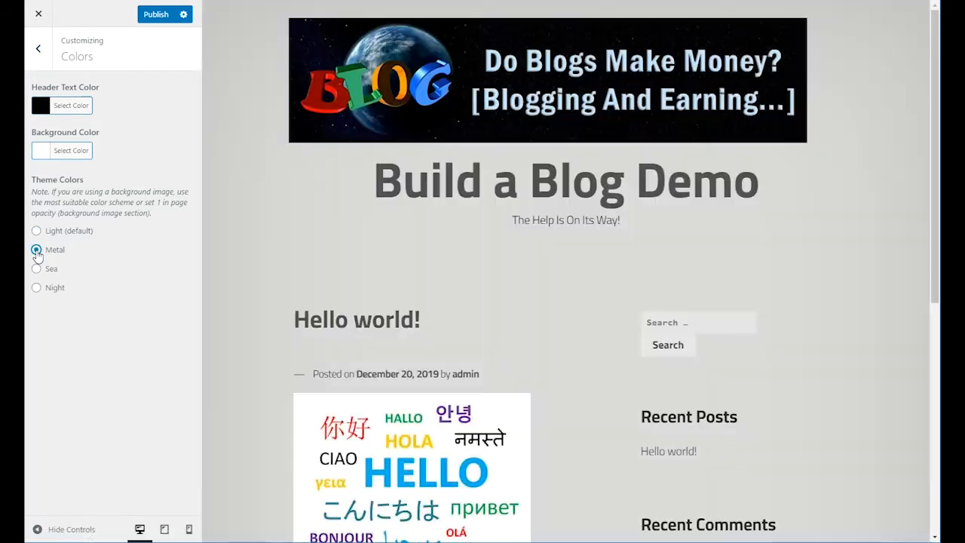
left_click(37, 250)
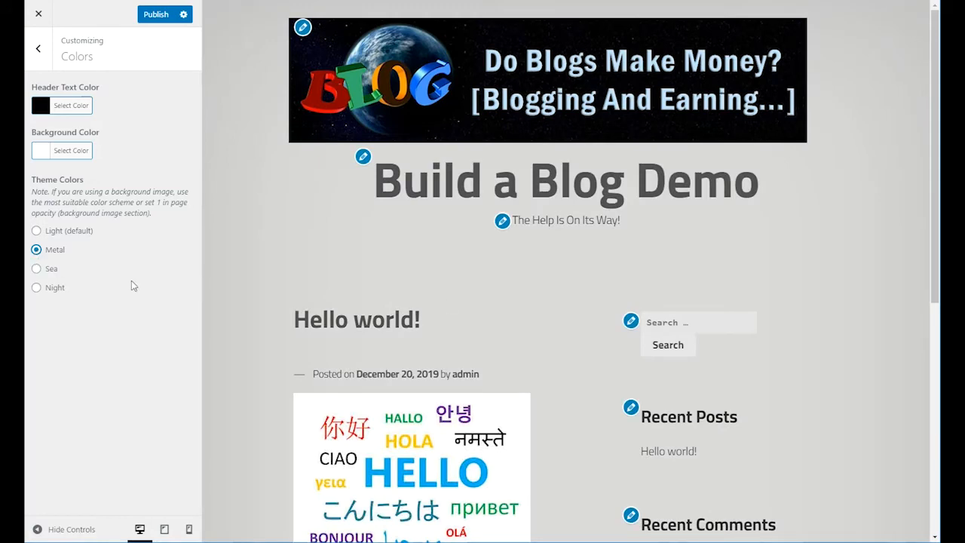
left_click(36, 268)
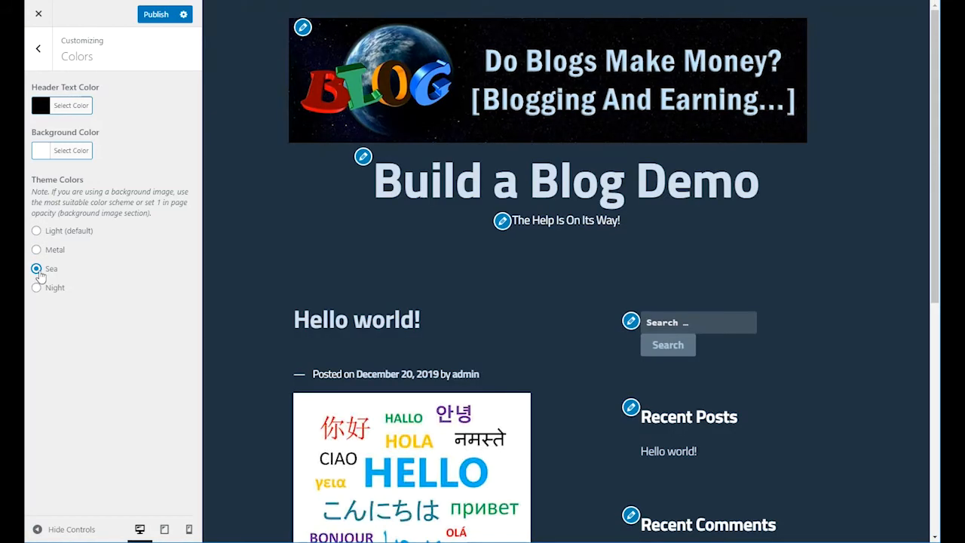
left_click(36, 286)
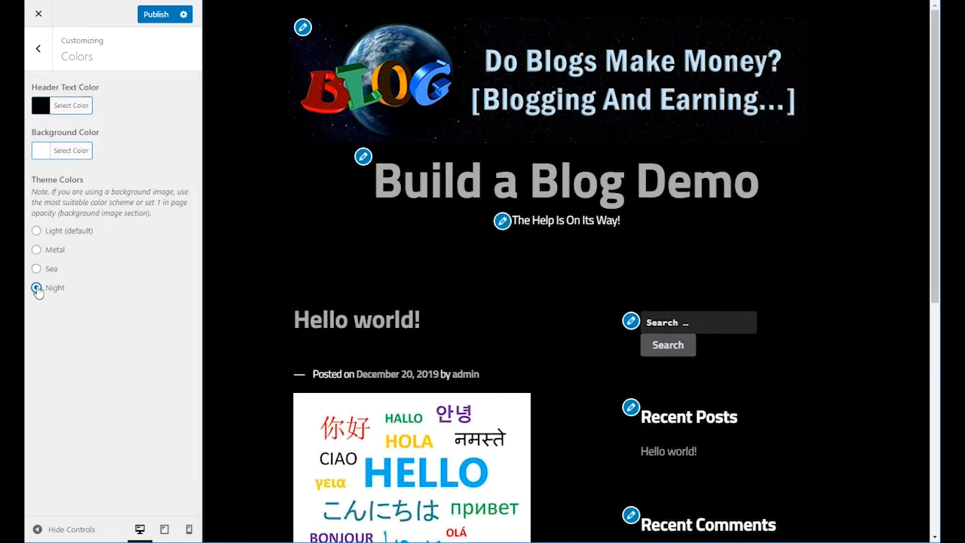
left_click(37, 286)
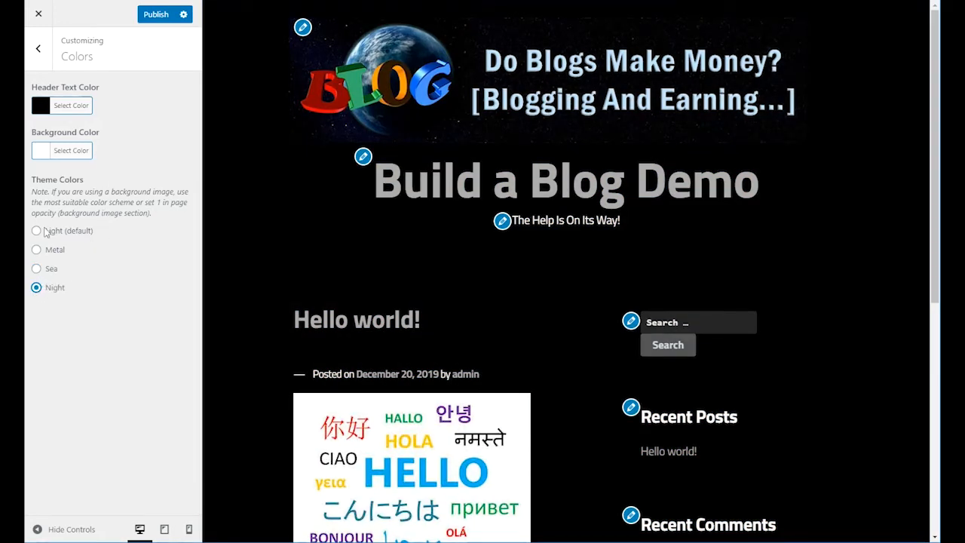
left_click(36, 231)
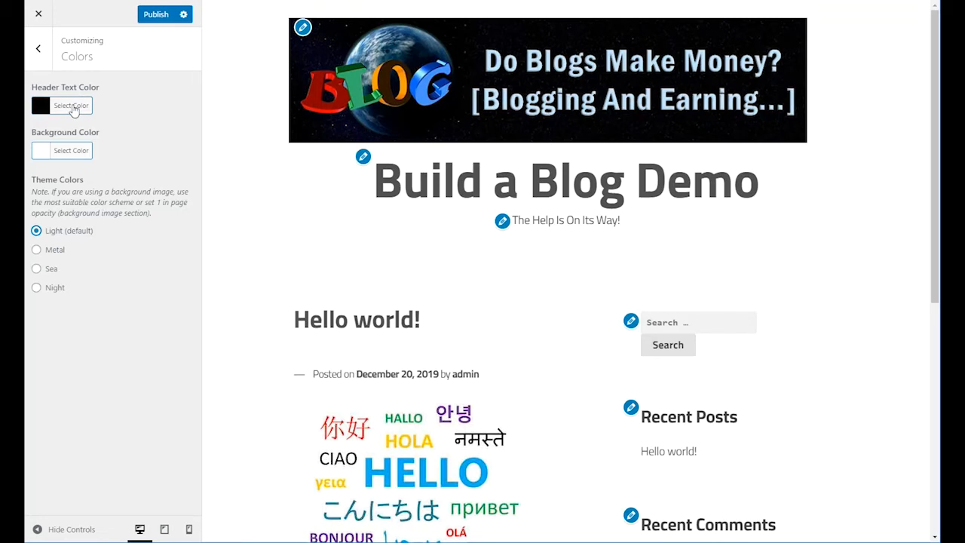
Step: Try a purple header text colour, adjusting its lightness
left_click(71, 106)
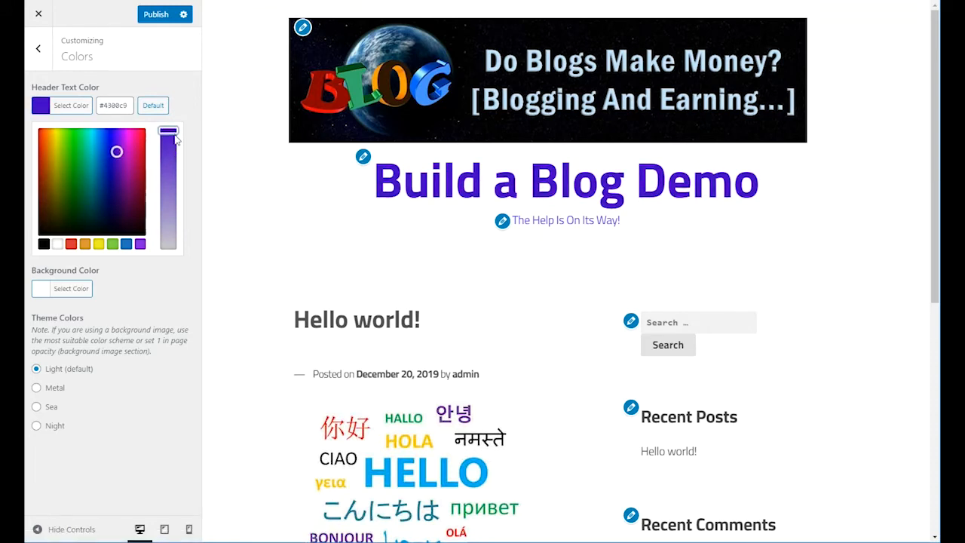
left_click_drag(169, 133, 169, 193)
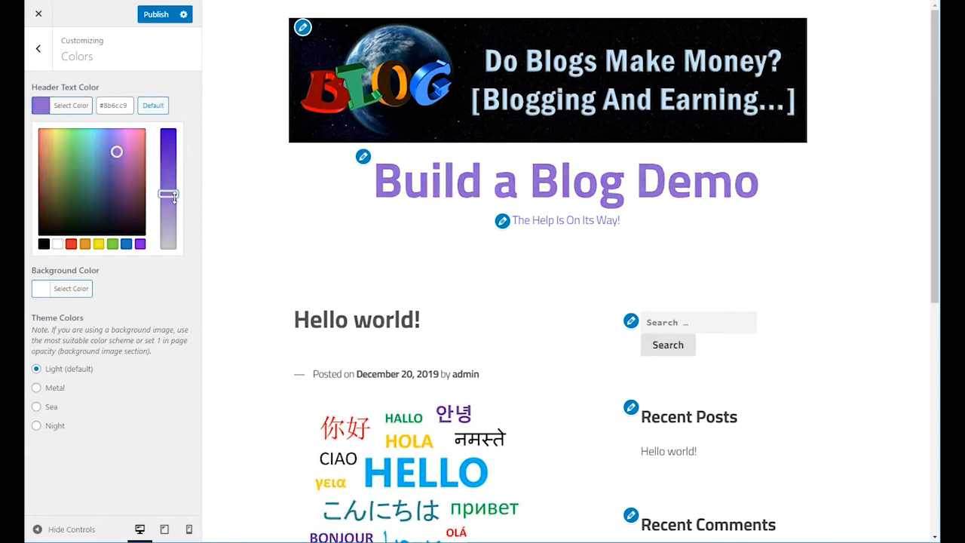
left_click_drag(169, 190, 169, 193)
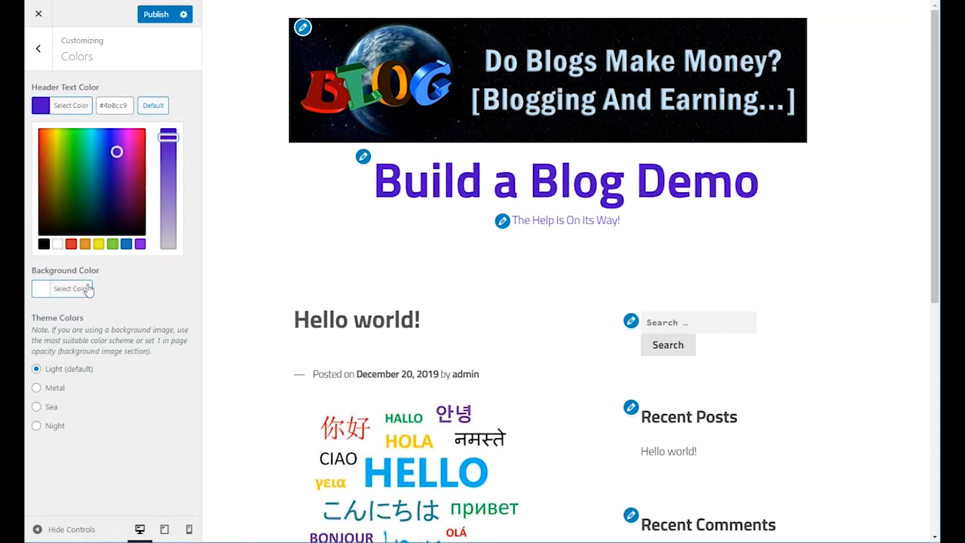
Step: Try purple, blue and light blue page backgrounds, then leave the defaults and go back
left_click(71, 288)
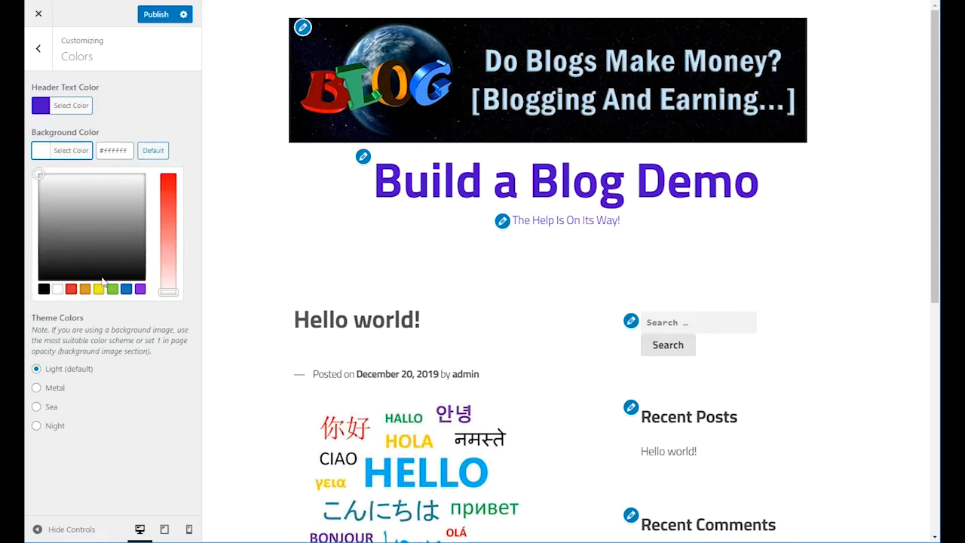
left_click(117, 187)
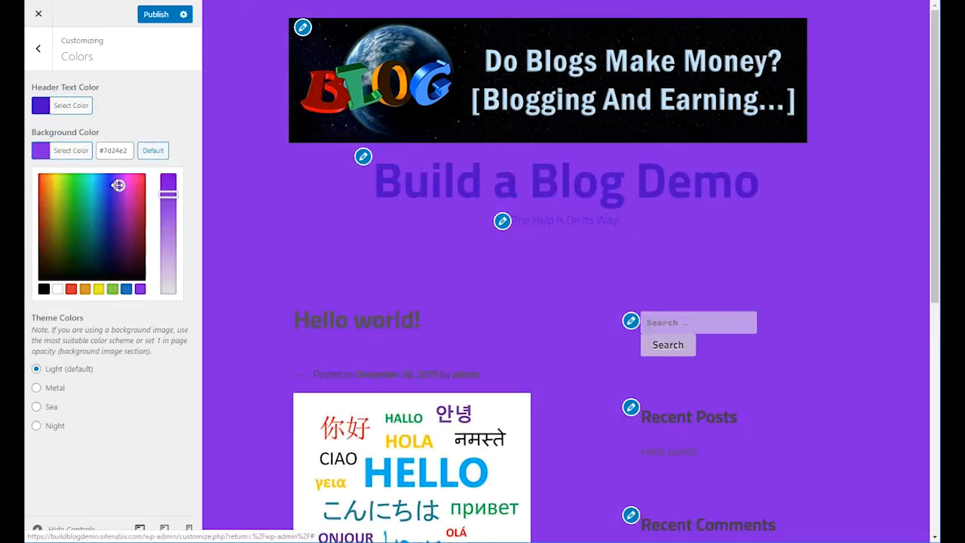
left_click(110, 187)
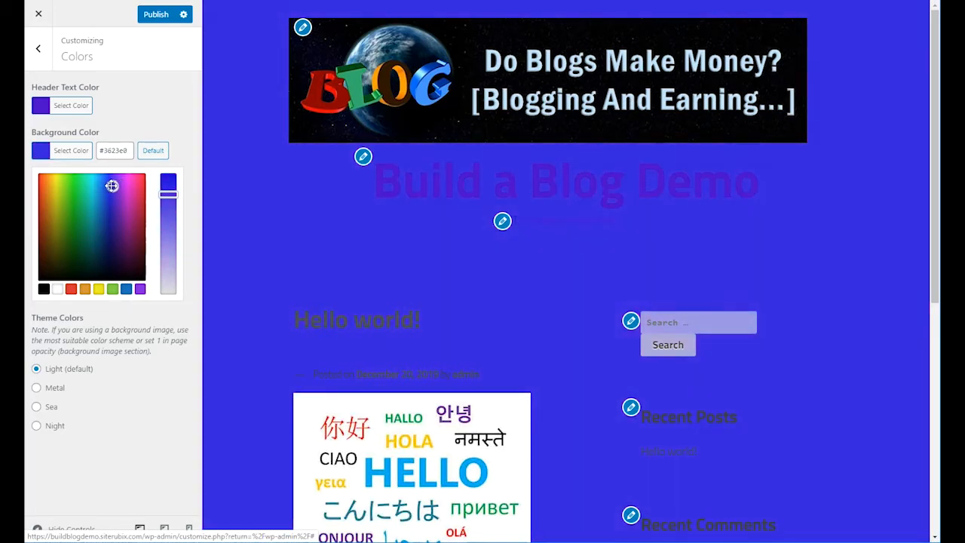
left_click(106, 187)
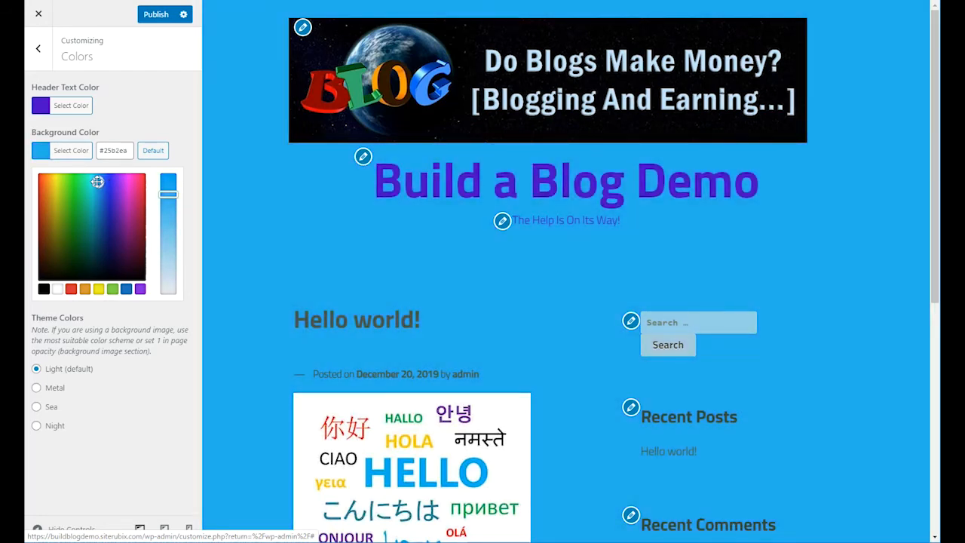
left_click_drag(167, 195, 167, 232)
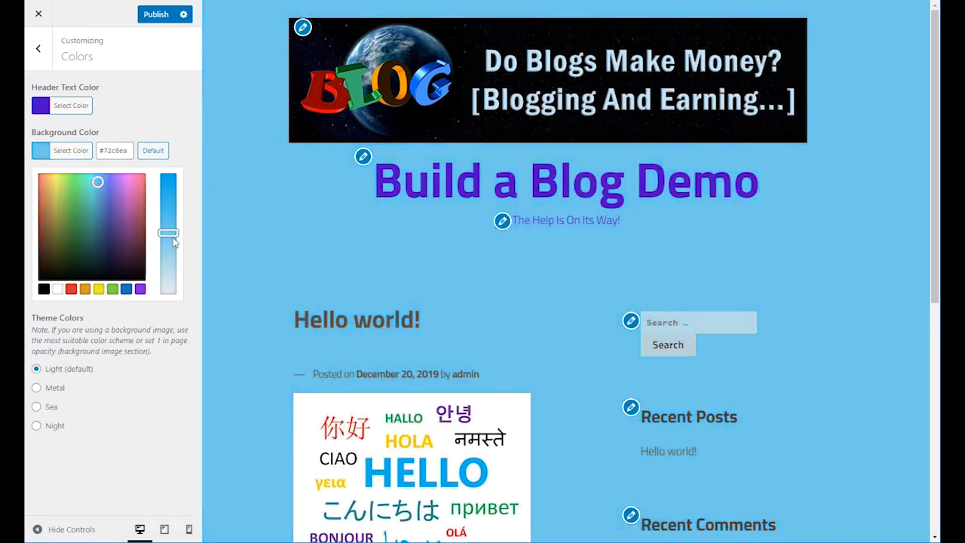
left_click_drag(169, 232, 169, 259)
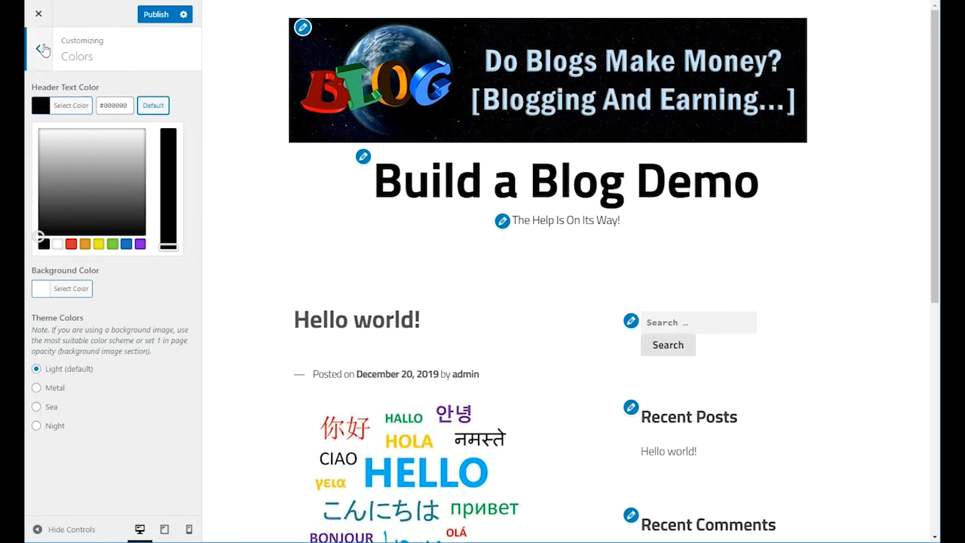
left_click(39, 48)
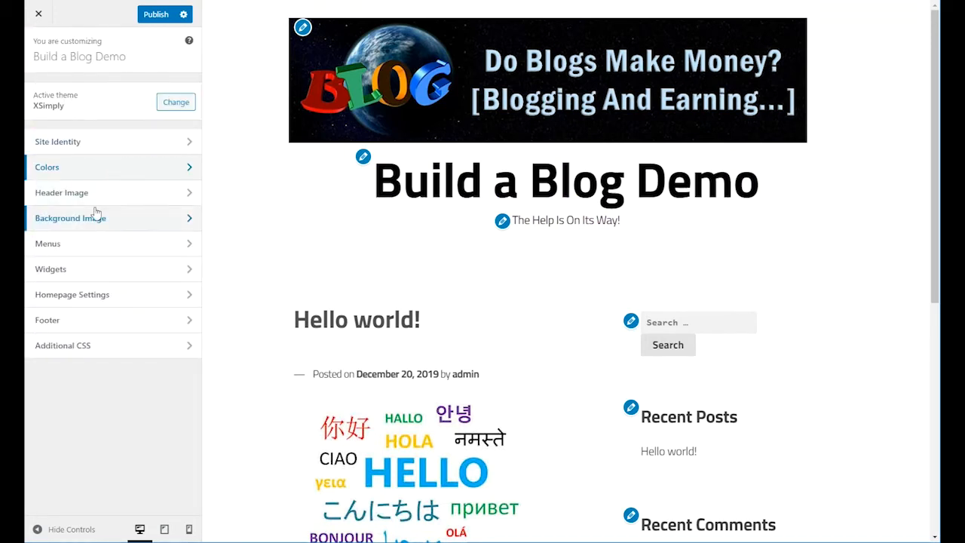
Step: Set the 'How To Create A Blog For Free' picture as the header image
left_click(62, 193)
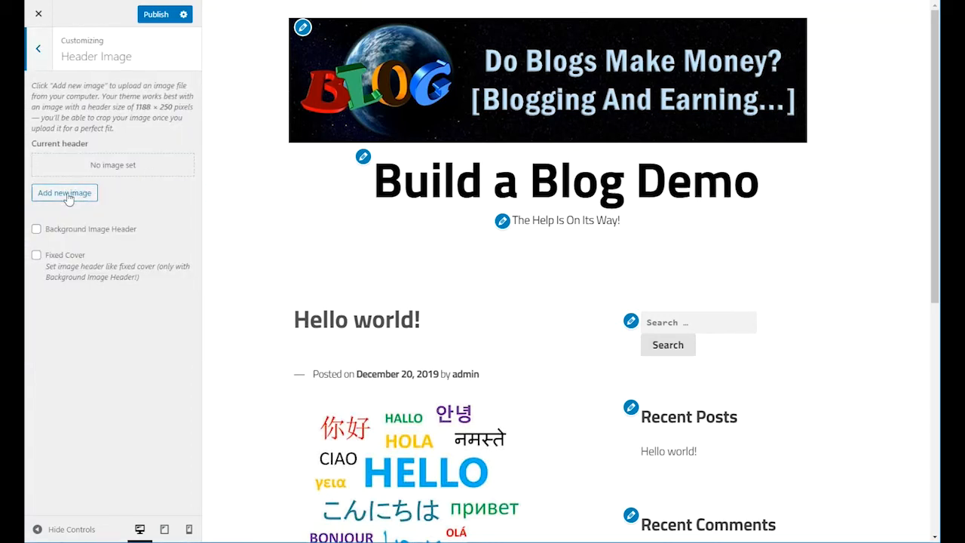
left_click(64, 193)
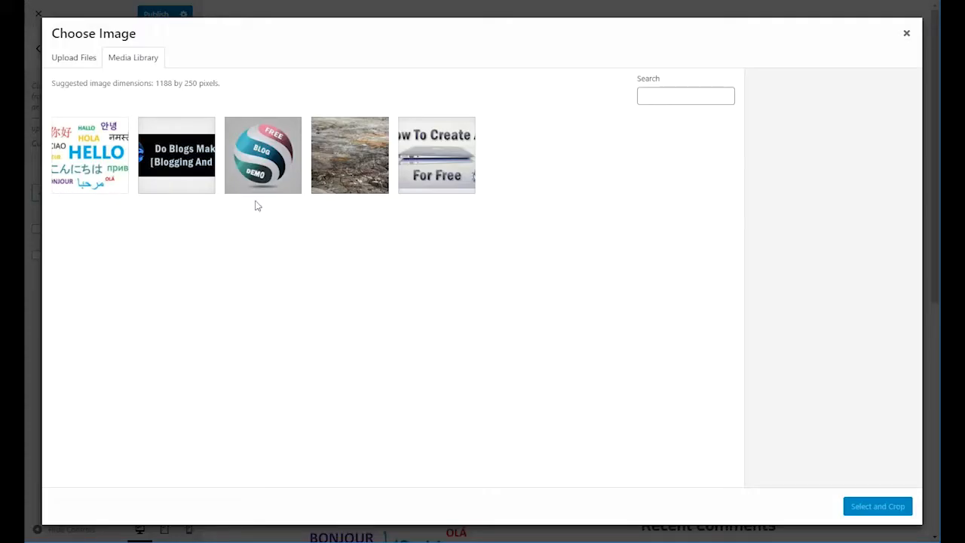
left_click(436, 154)
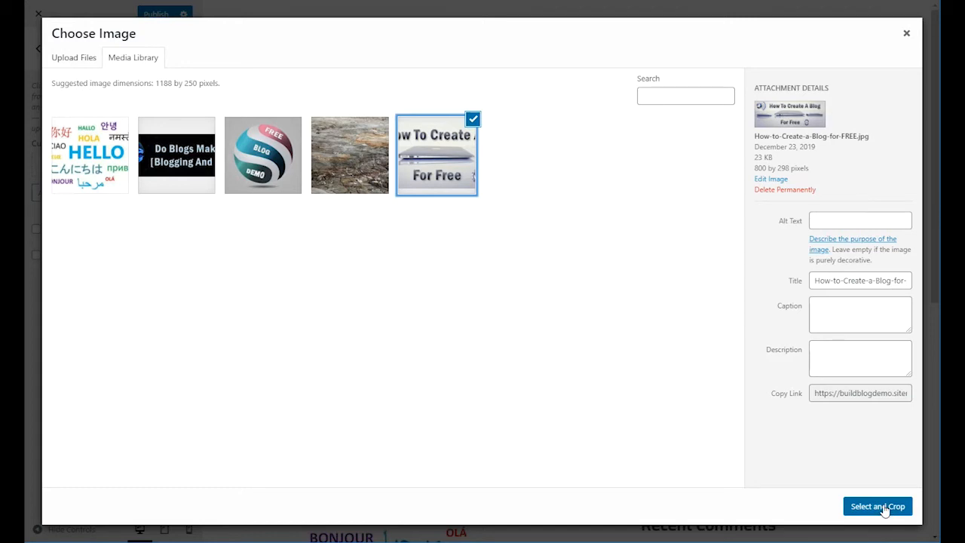
left_click(877, 507)
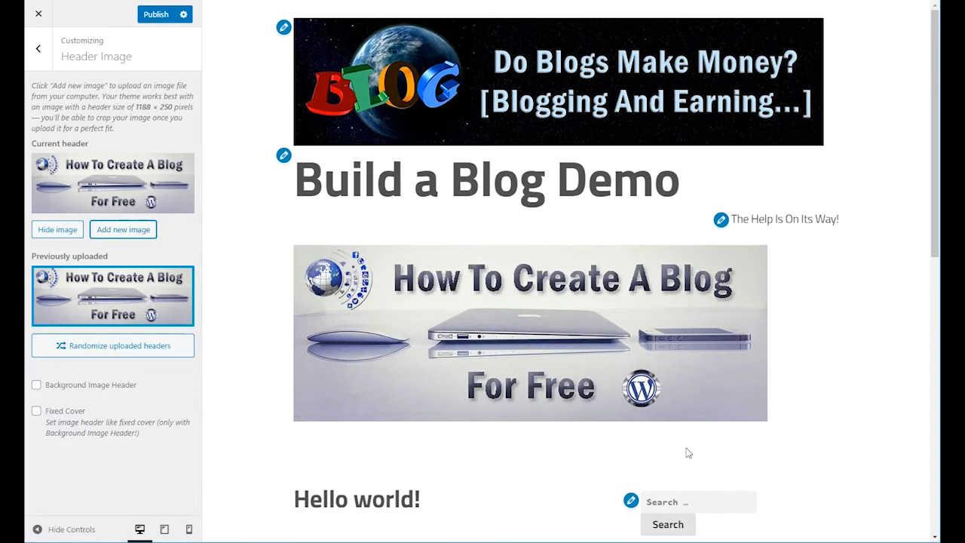
mouse_move(575, 428)
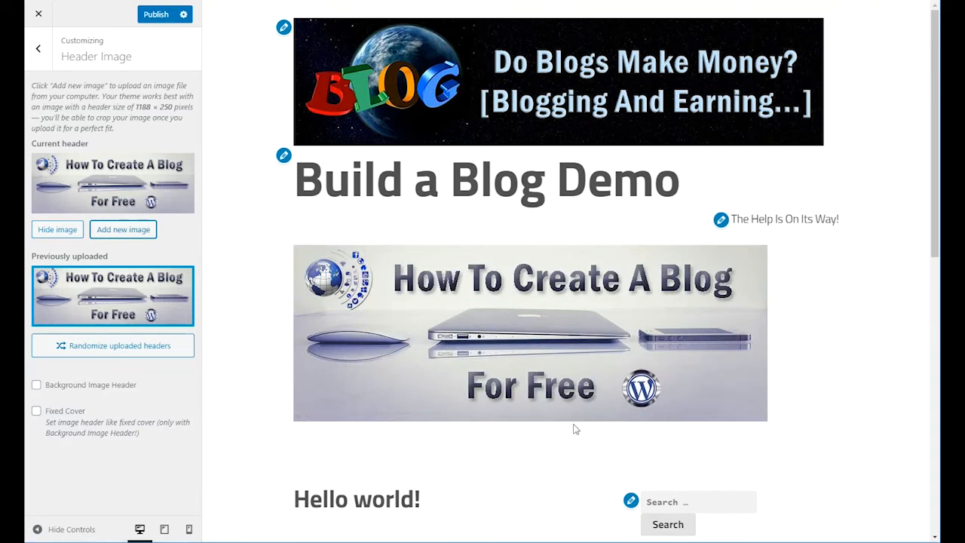
mouse_move(663, 102)
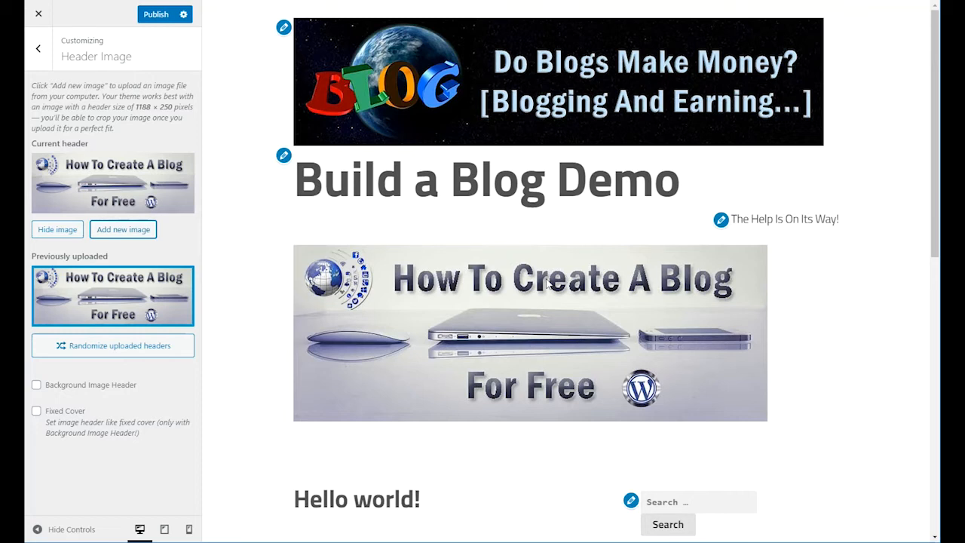
mouse_move(618, 289)
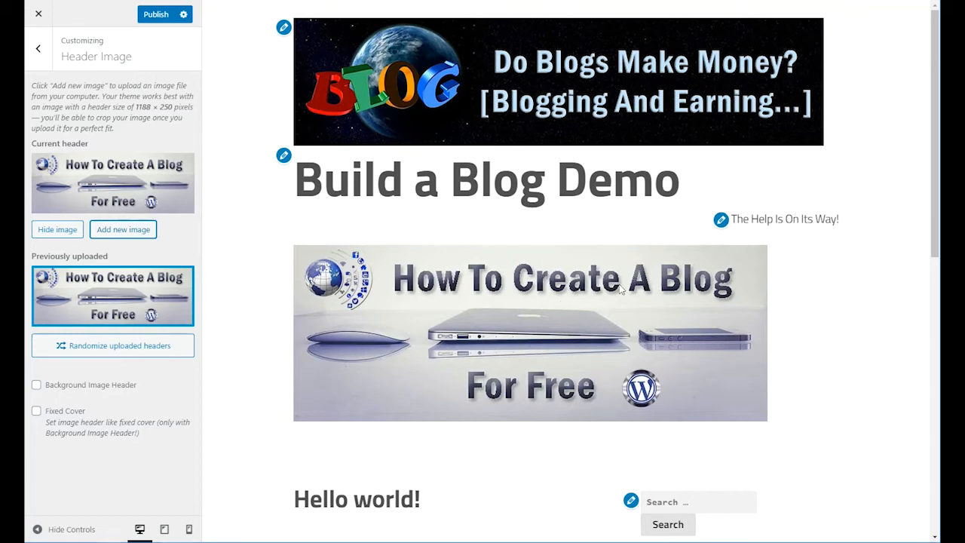
mouse_move(294, 317)
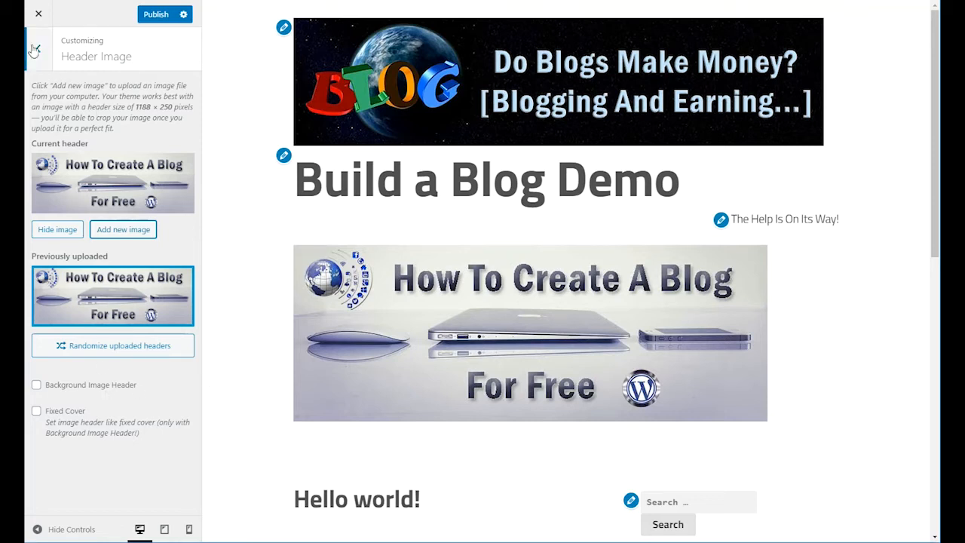
left_click(39, 13)
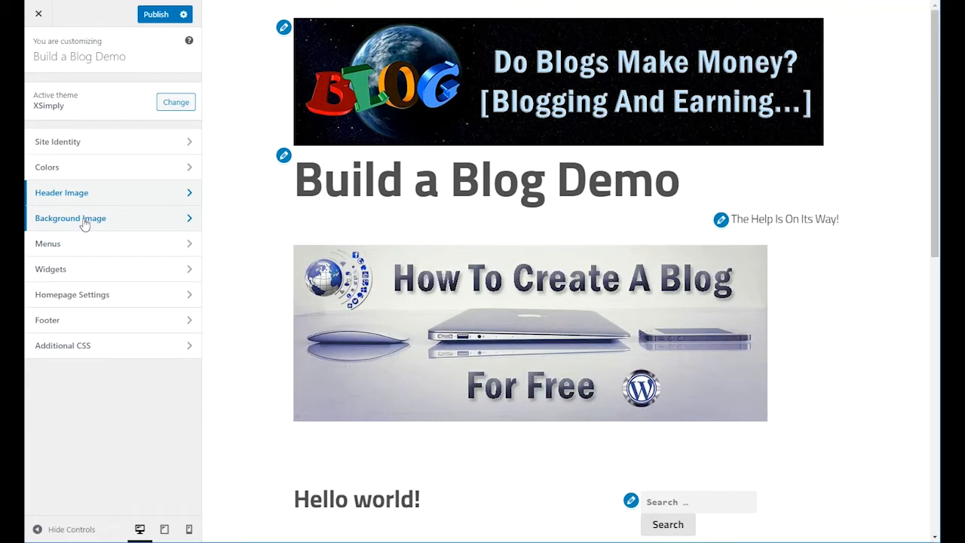
Step: Set the rock texture photo as site background and page opacity to 0
left_click(69, 217)
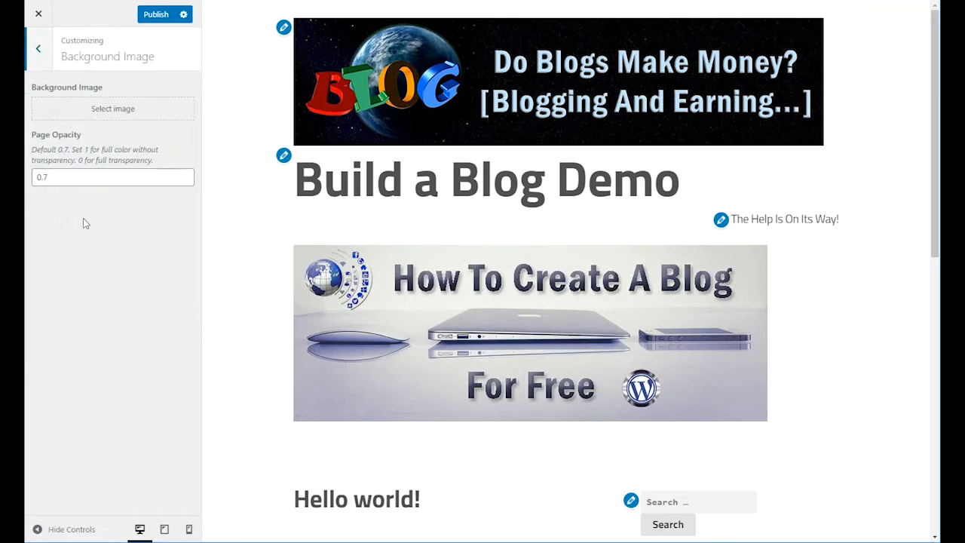
mouse_move(88, 218)
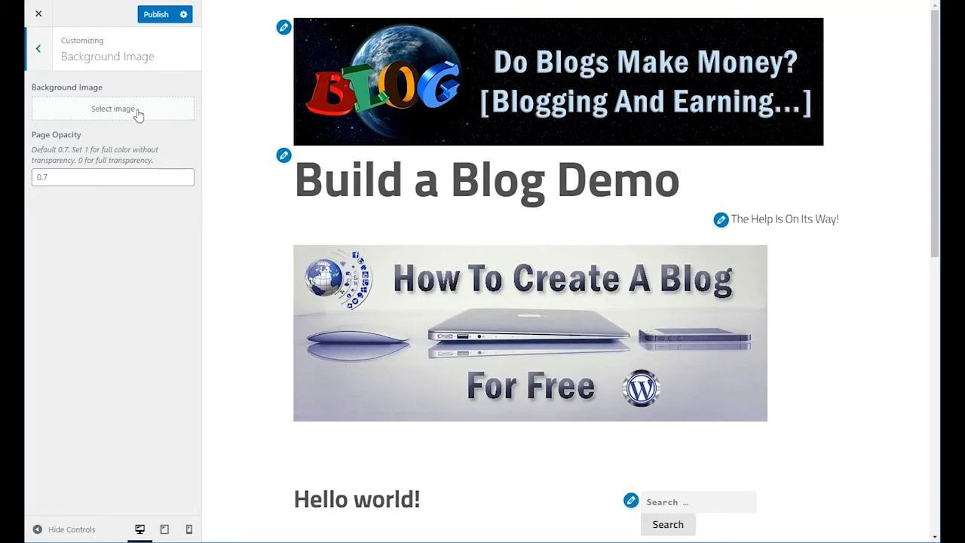
left_click(111, 109)
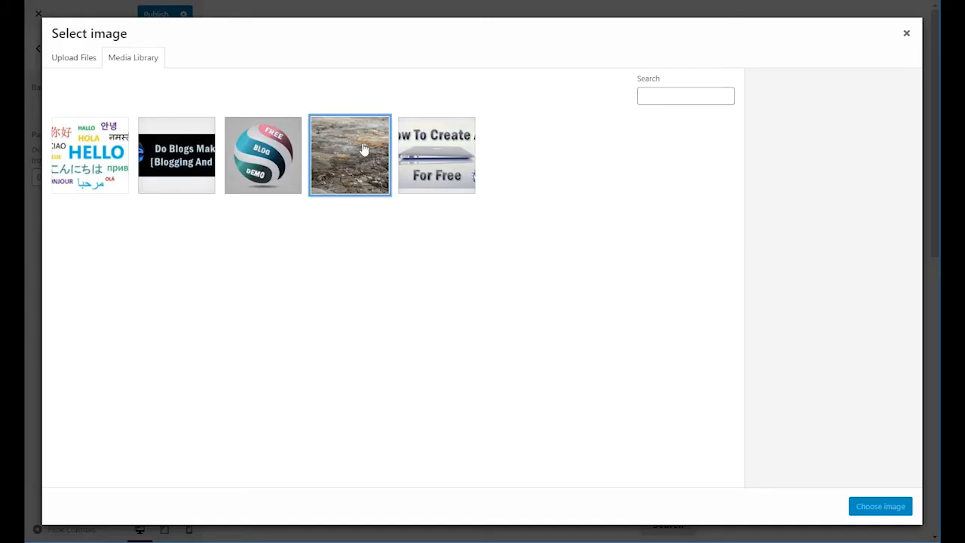
left_click(350, 153)
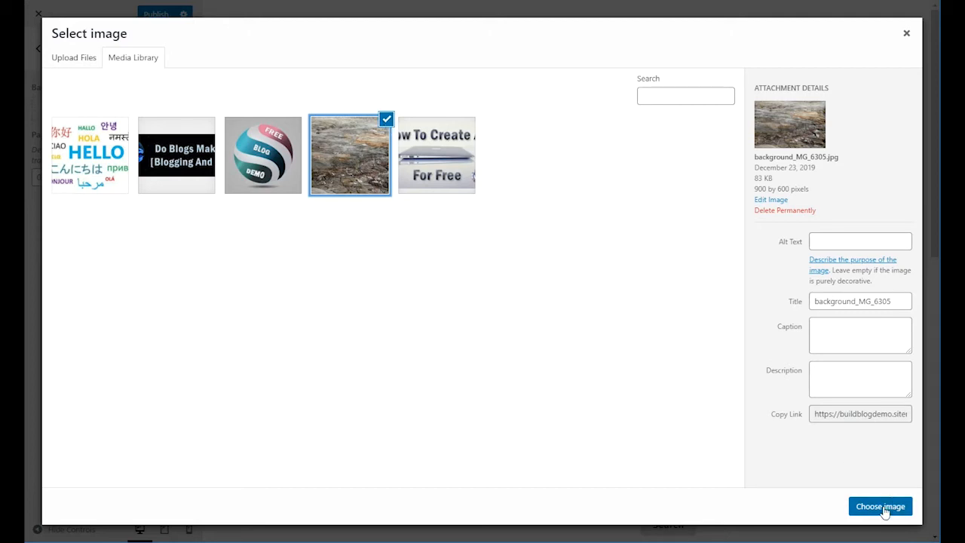
left_click(880, 507)
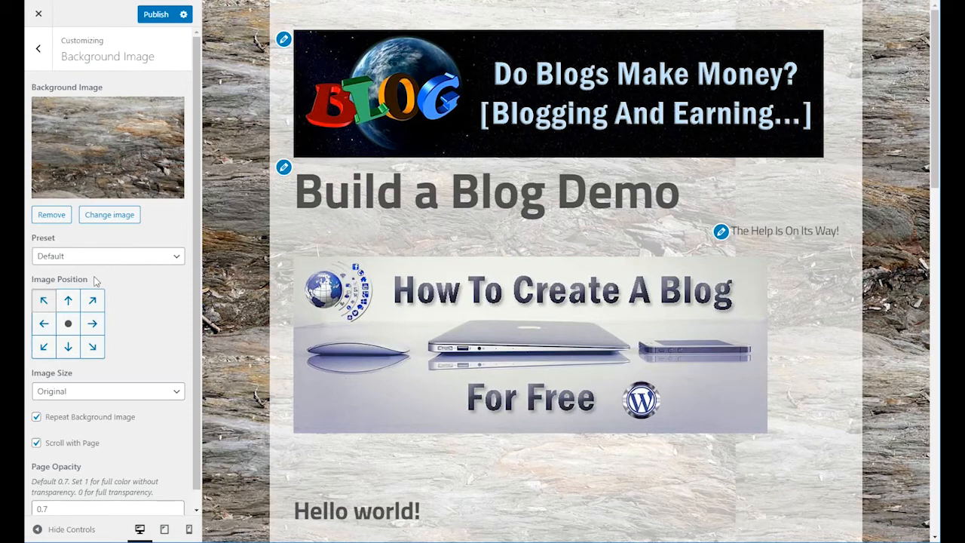
left_click(105, 507)
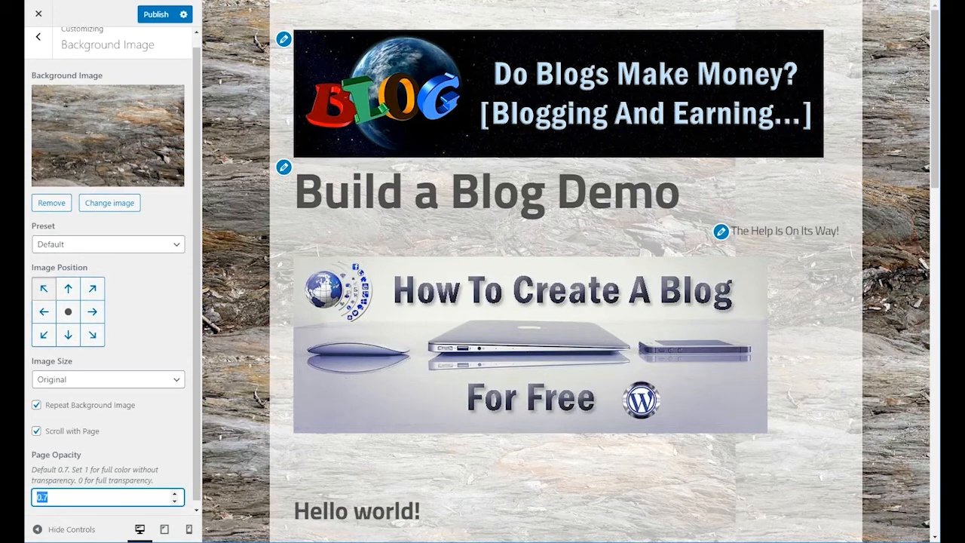
type("0")
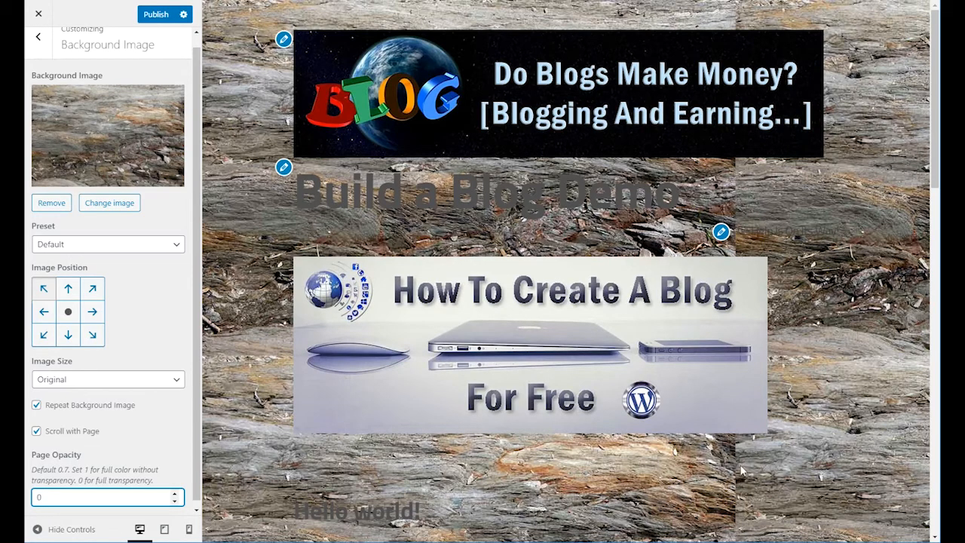
mouse_move(650, 124)
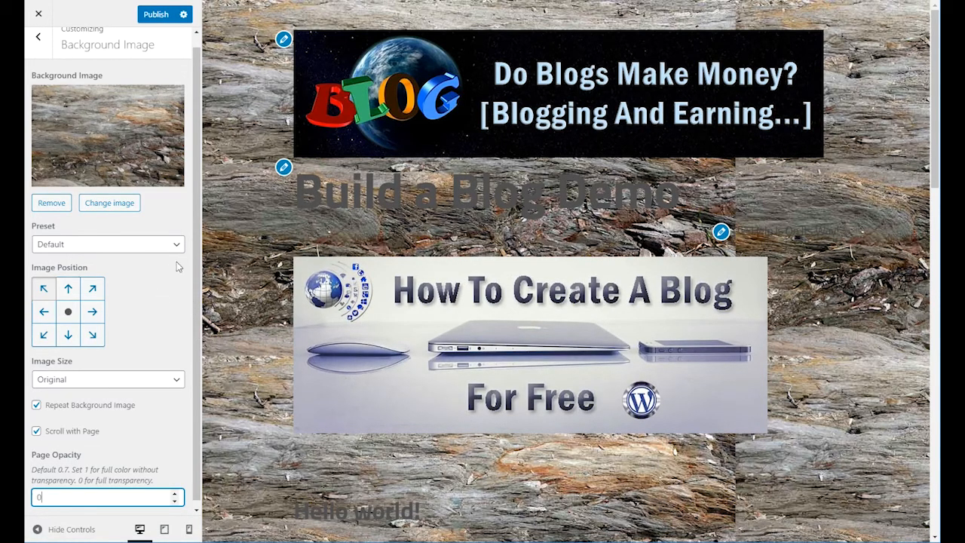
Step: Set the background preset to Fill Screen and restore page opacity to 0.7
left_click(109, 244)
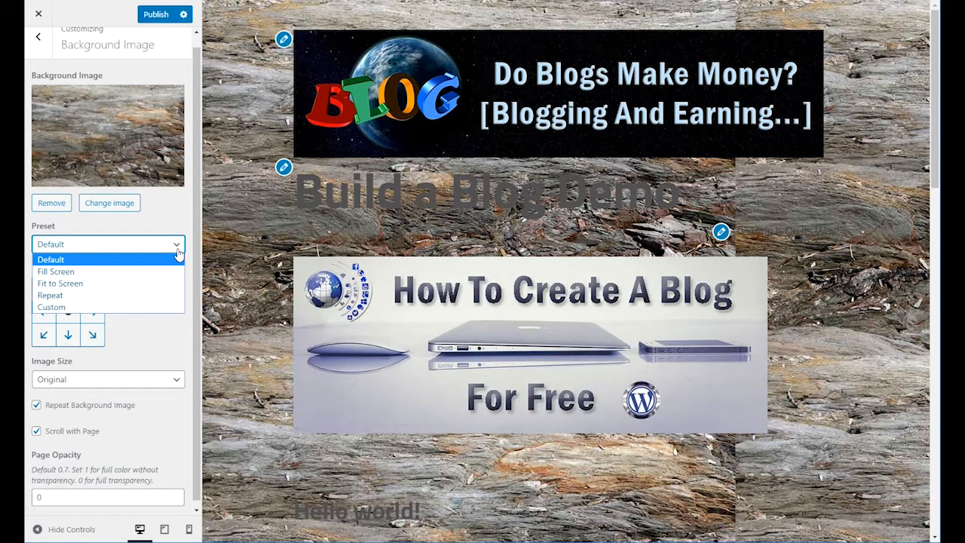
left_click(56, 271)
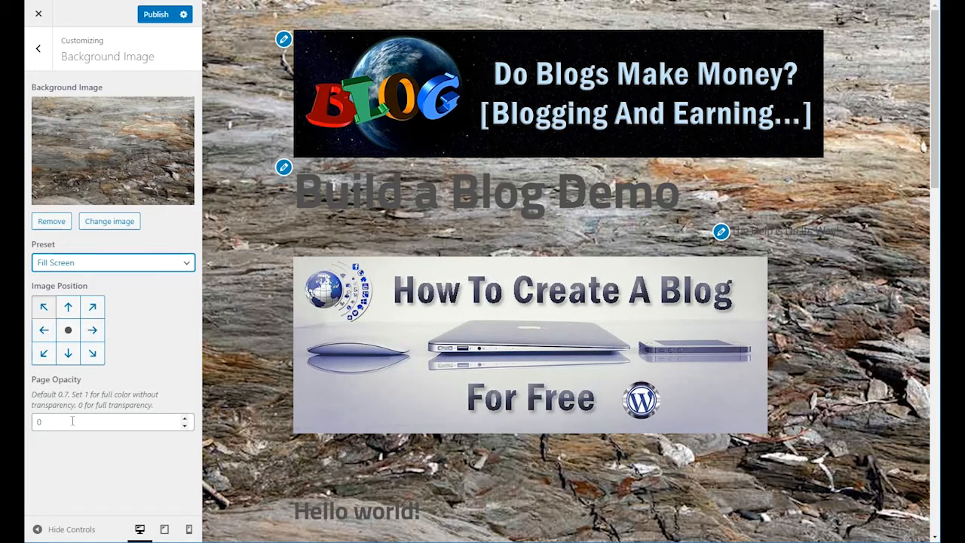
scroll("down", 3)
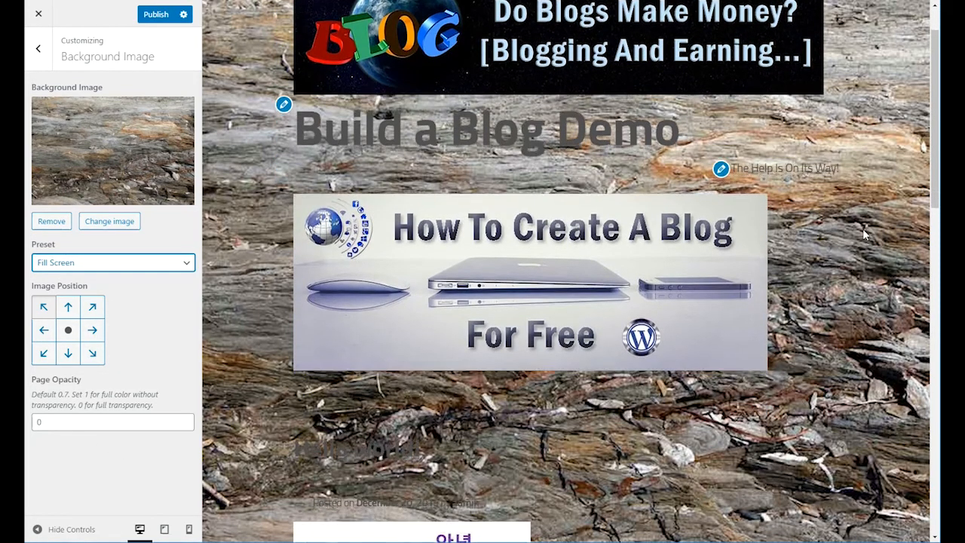
scroll("down", 3)
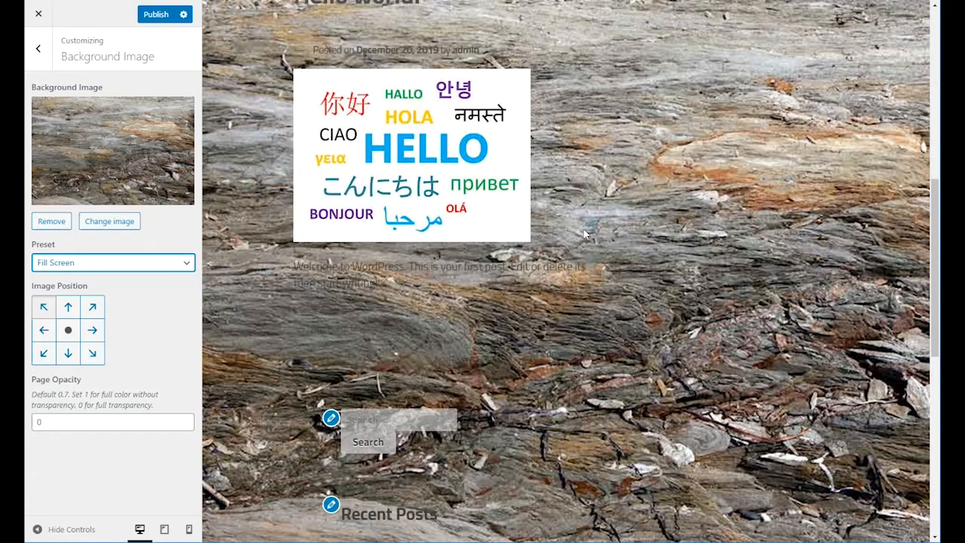
scroll("down", 3)
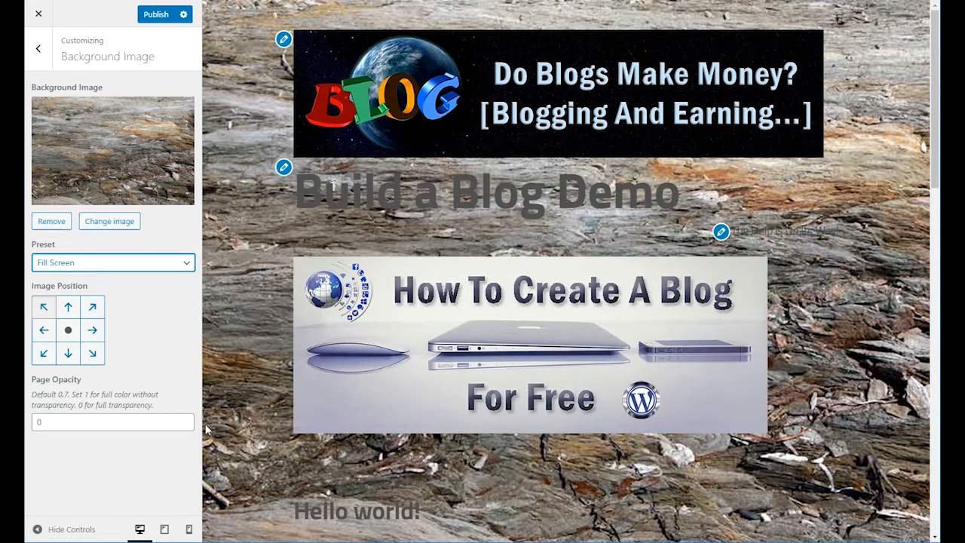
left_click(105, 422)
type(".7")
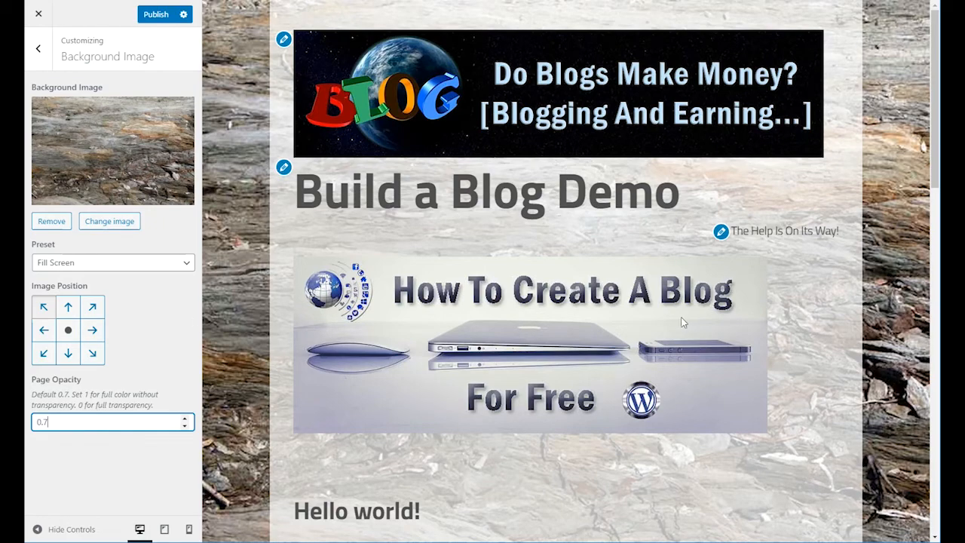
Step: Remove the rock-texture background image so the blog is plain white again
scroll("down", 3)
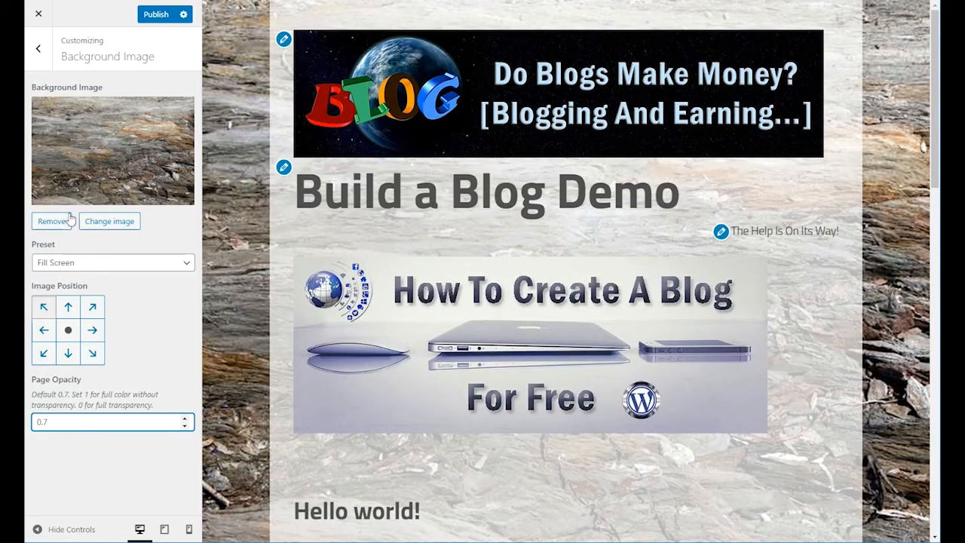
left_click(55, 220)
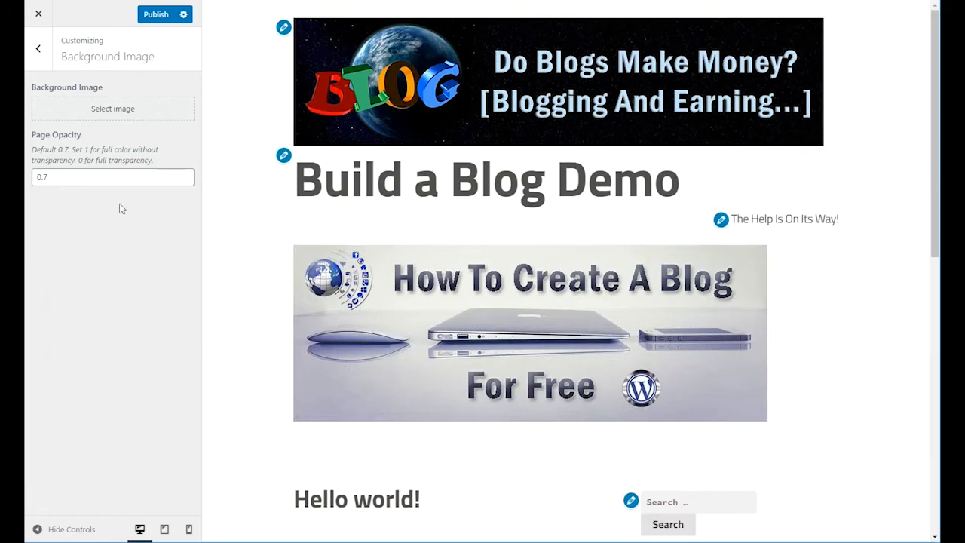
scroll("down", 3)
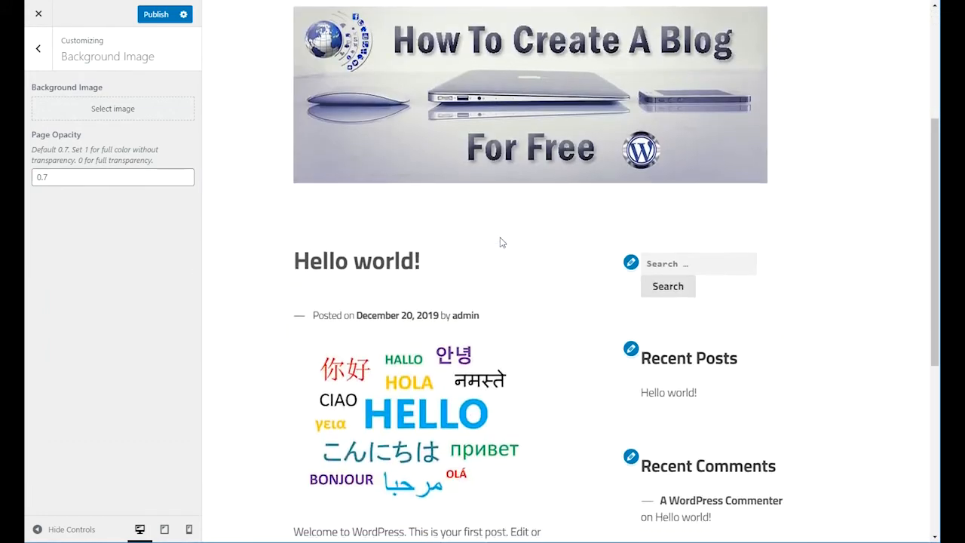
scroll("down", 3)
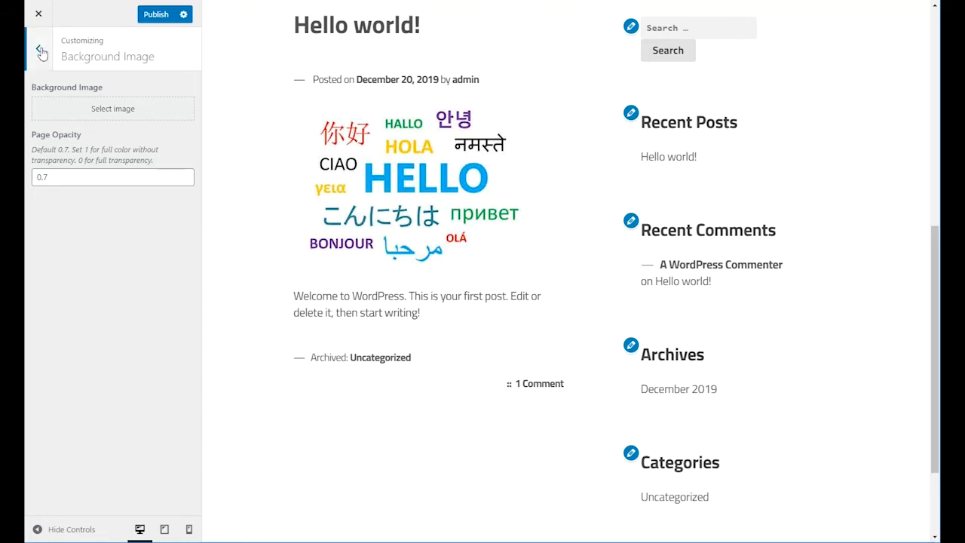
Step: Leave the background settings and reach the menu location settings, which show no menu yet
left_click(43, 49)
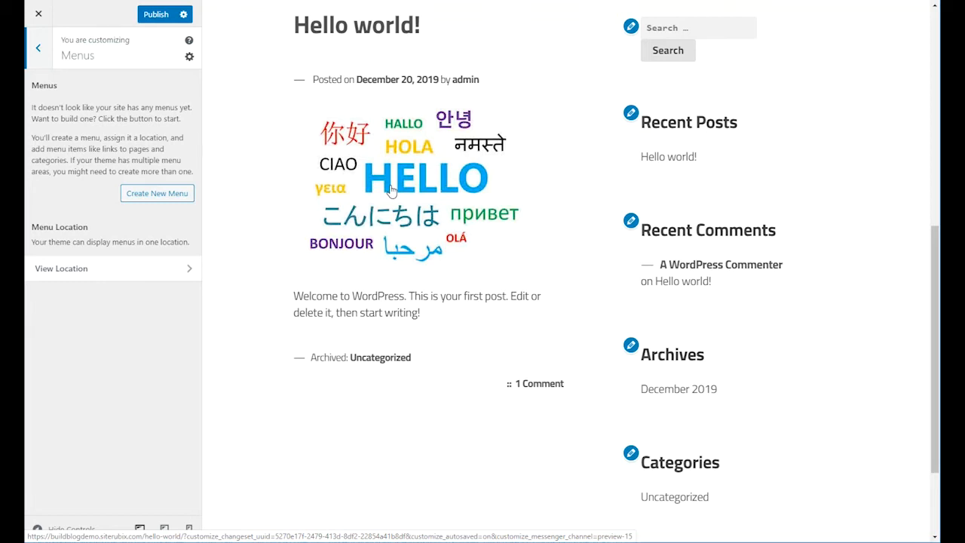
scroll("up", 3)
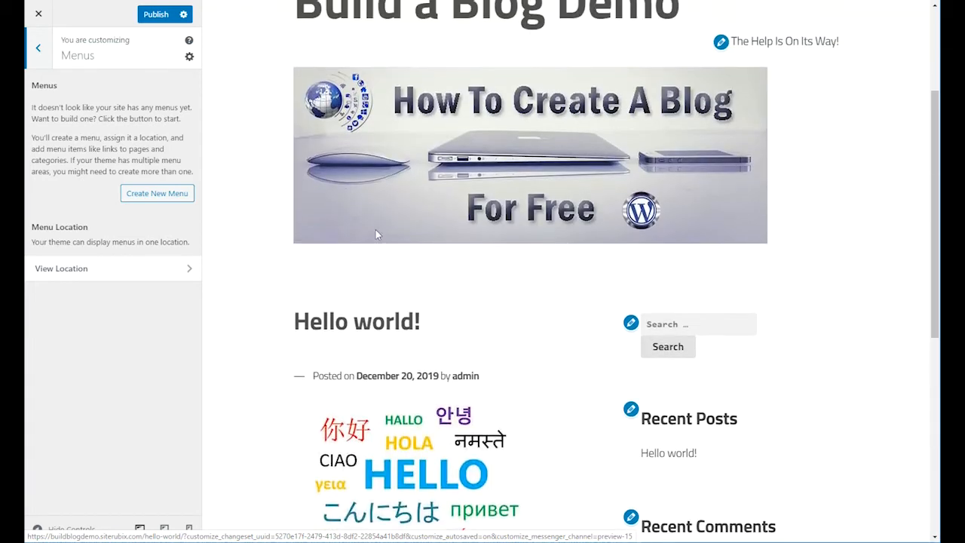
mouse_move(624, 297)
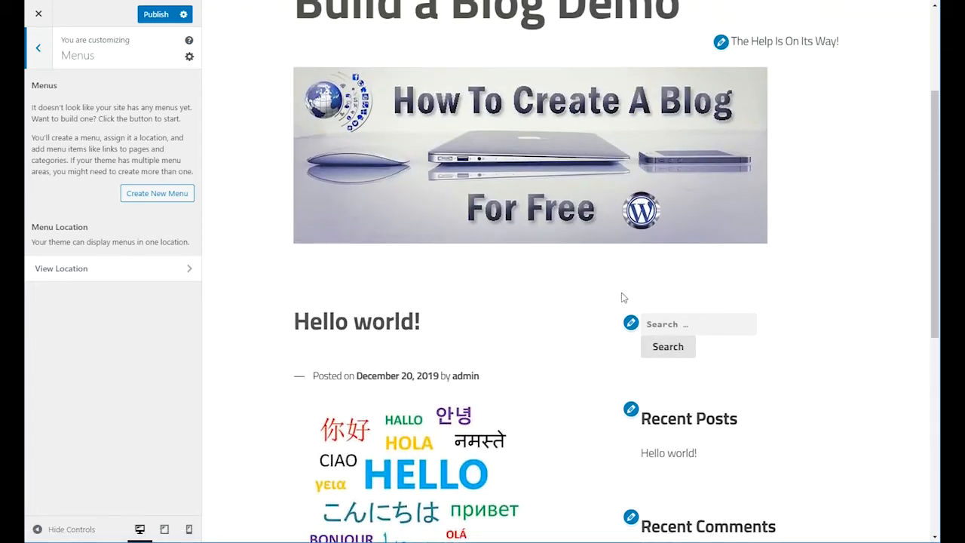
mouse_move(473, 282)
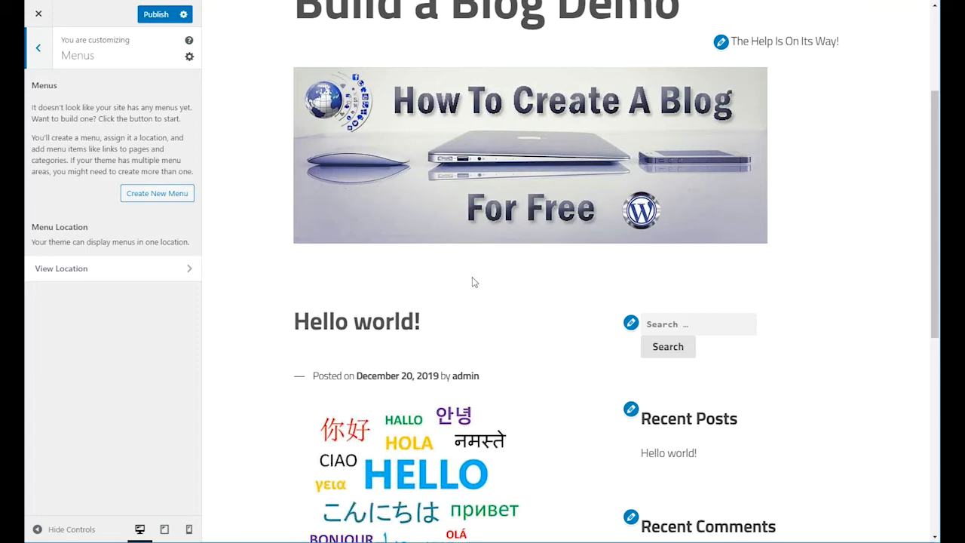
scroll("down", 3)
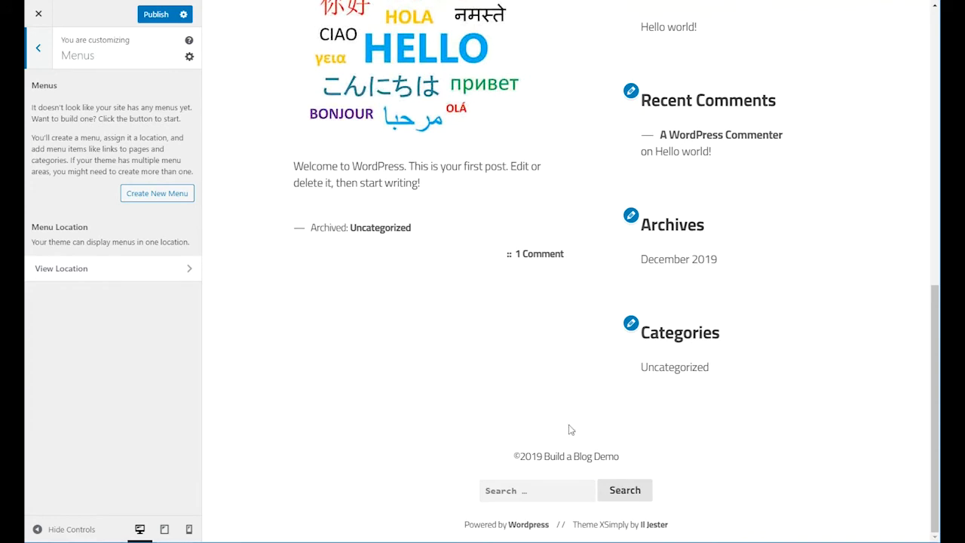
mouse_move(455, 457)
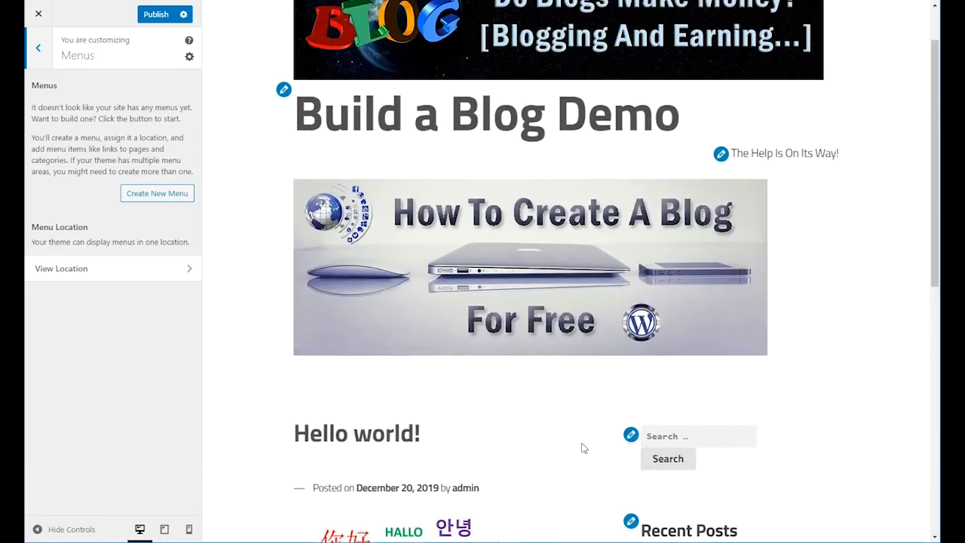
scroll("down", 3)
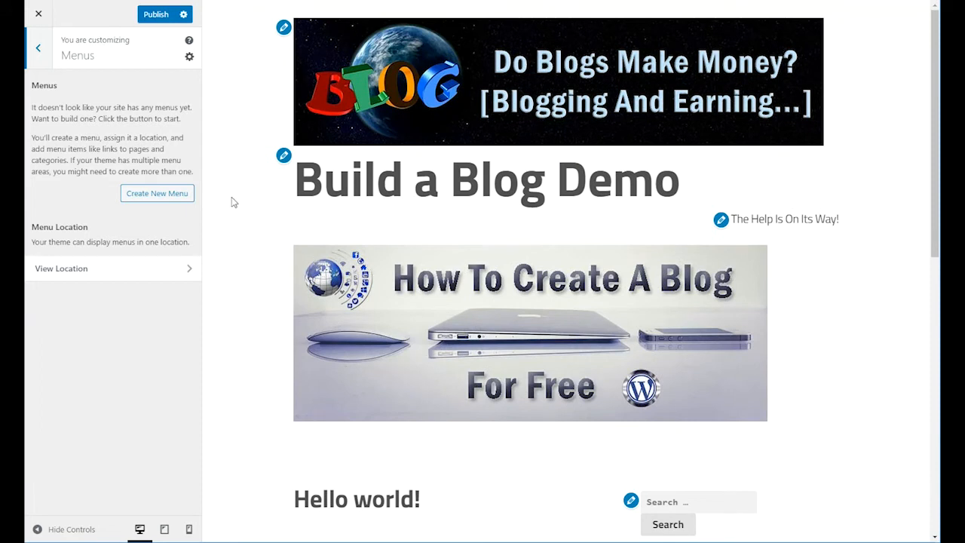
mouse_move(156, 193)
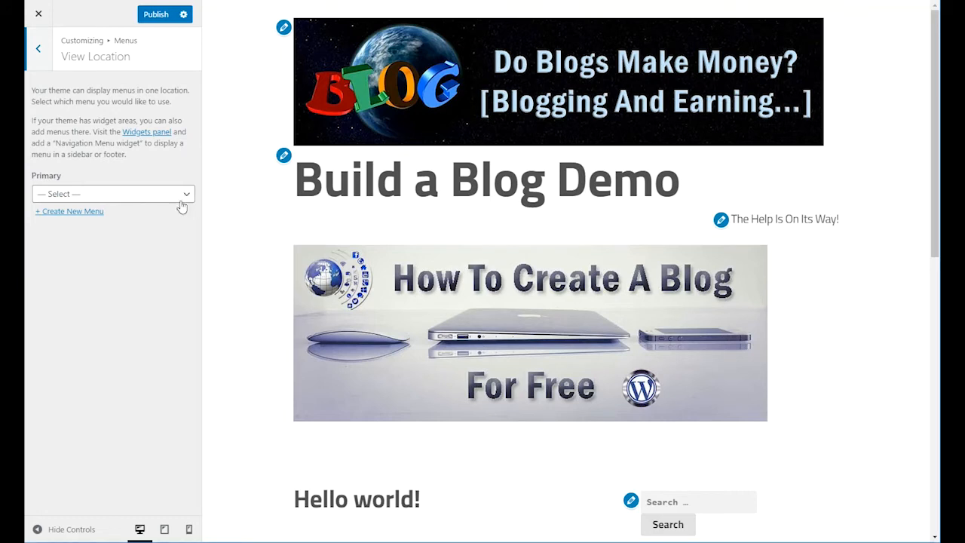
Step: Create a new menu named 'Main Menu' assigned to the primary location
left_click(113, 193)
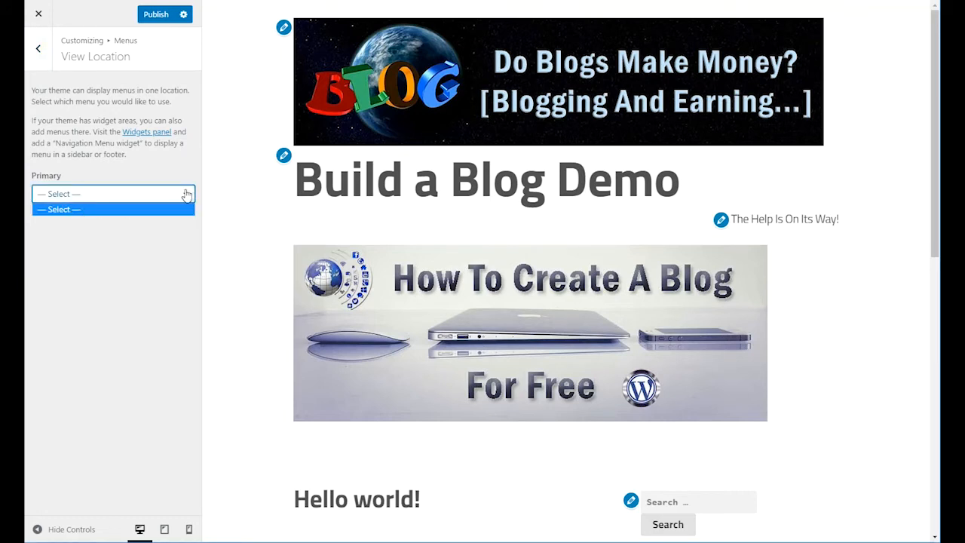
left_click(113, 193)
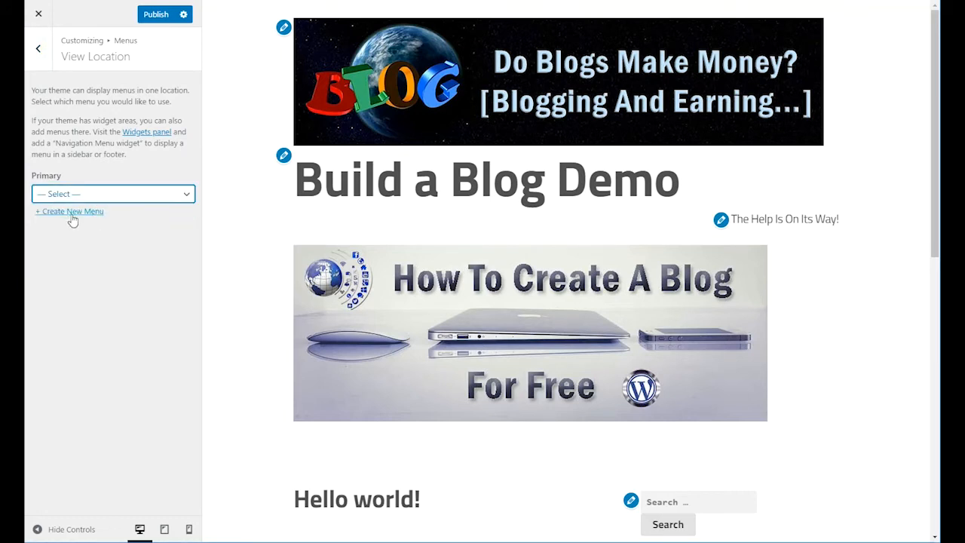
left_click(37, 49)
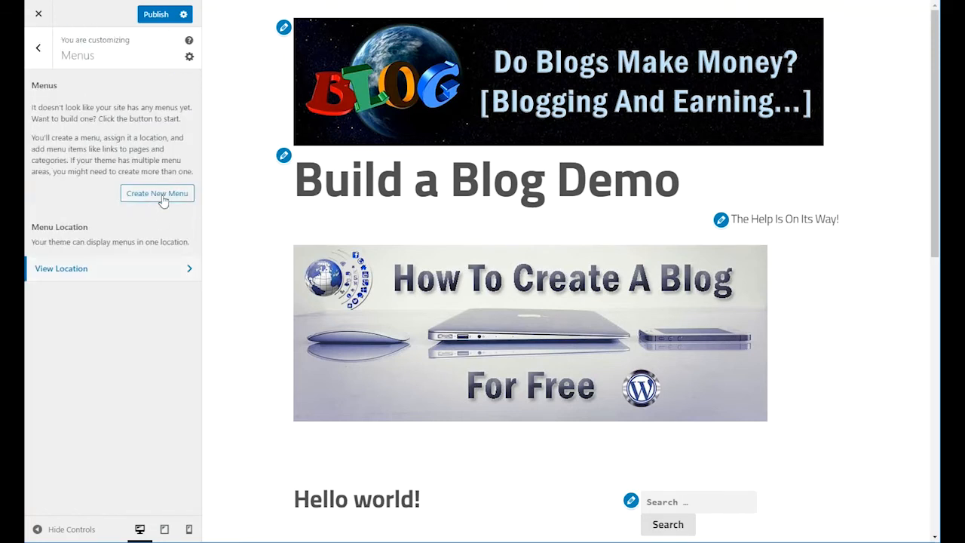
left_click(157, 193)
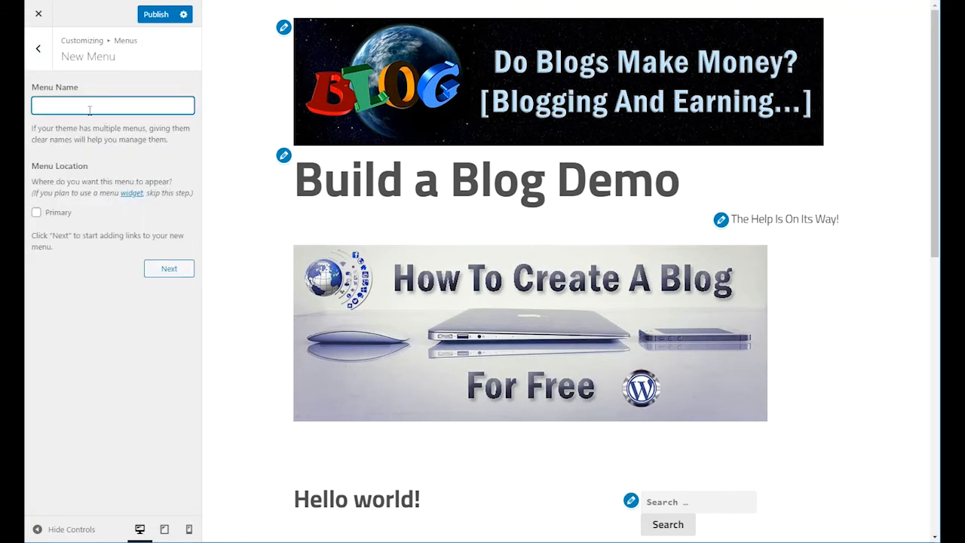
type("Main Menu")
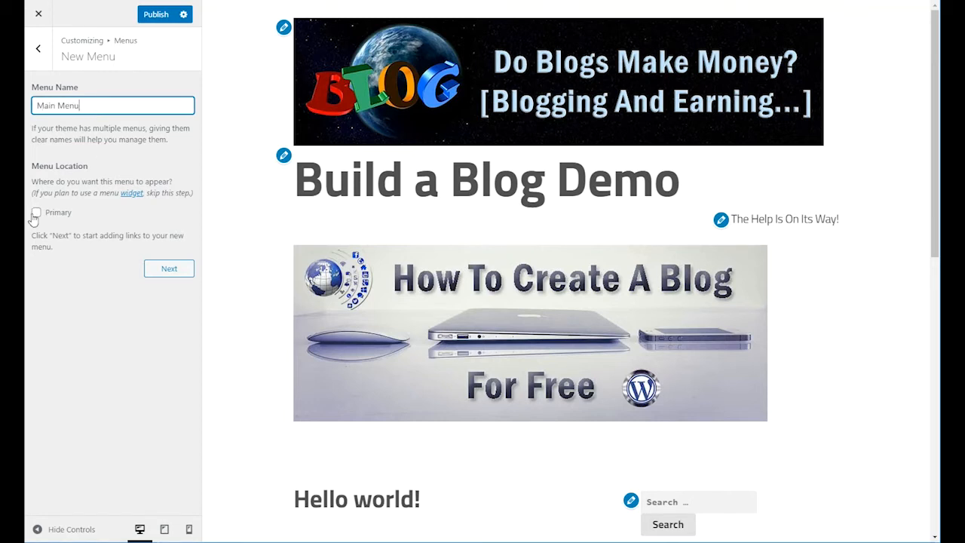
left_click(36, 211)
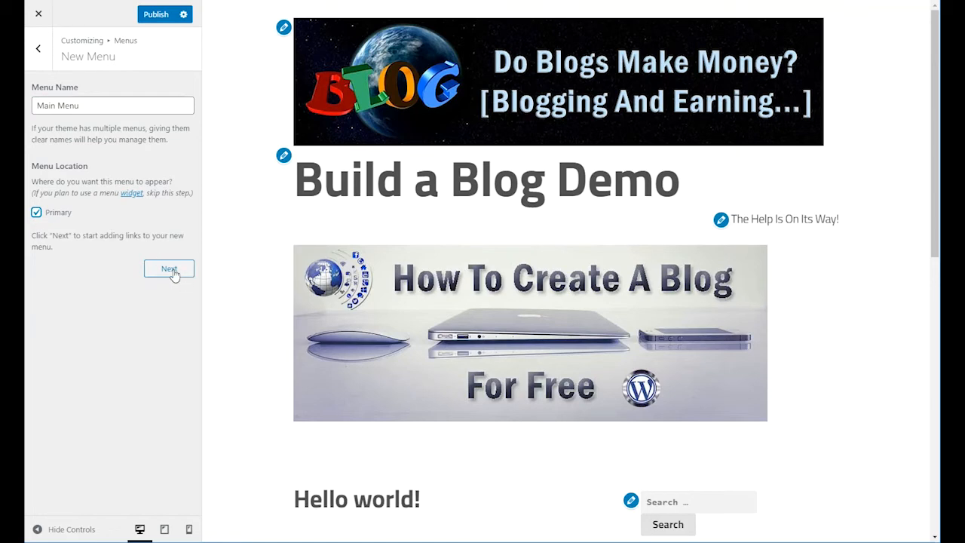
left_click(169, 268)
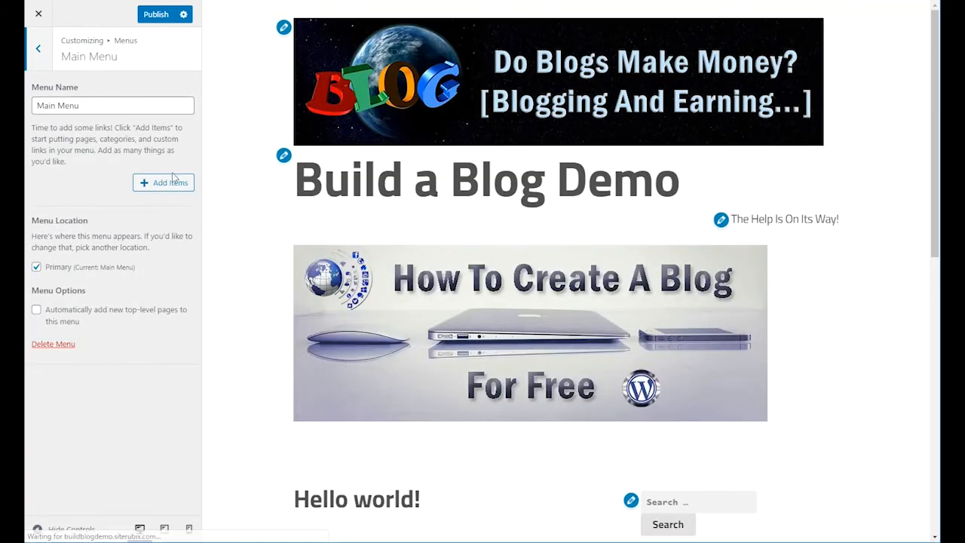
Step: Add Home, Sample Page and Hello world! links to the Main Menu
left_click(163, 183)
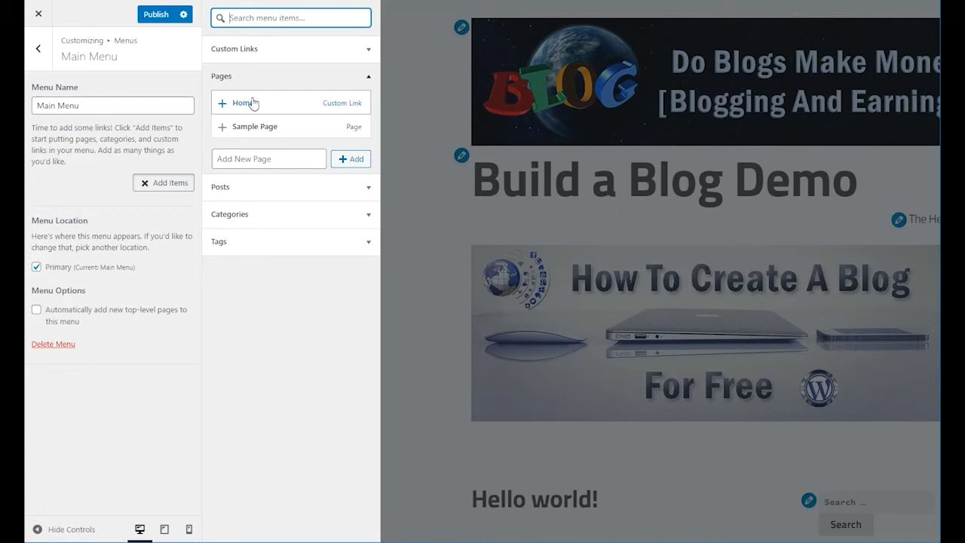
left_click(243, 102)
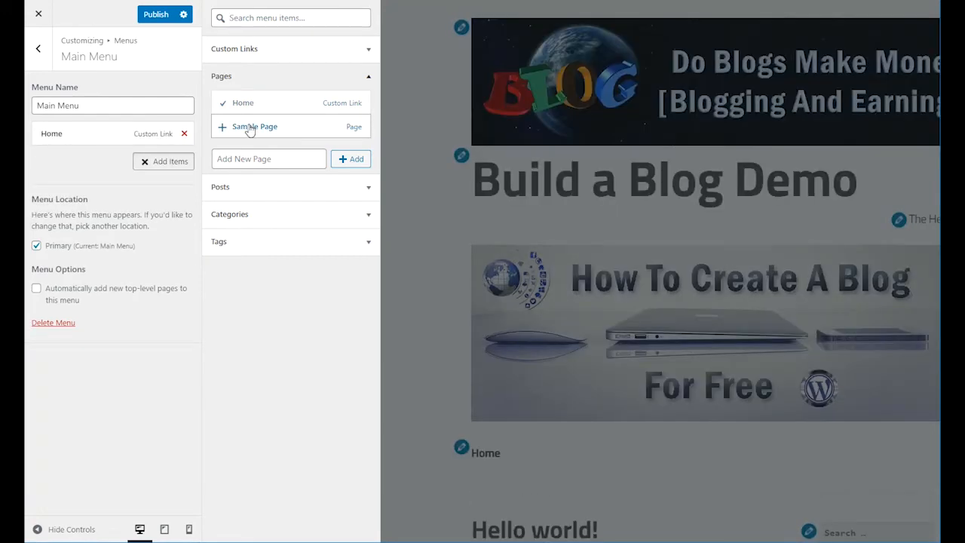
left_click(255, 127)
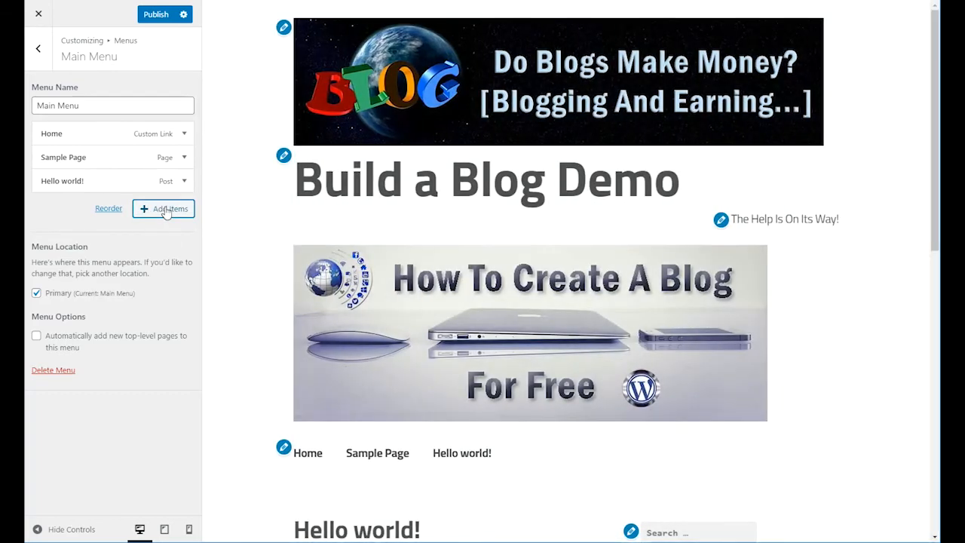
scroll("down", 3)
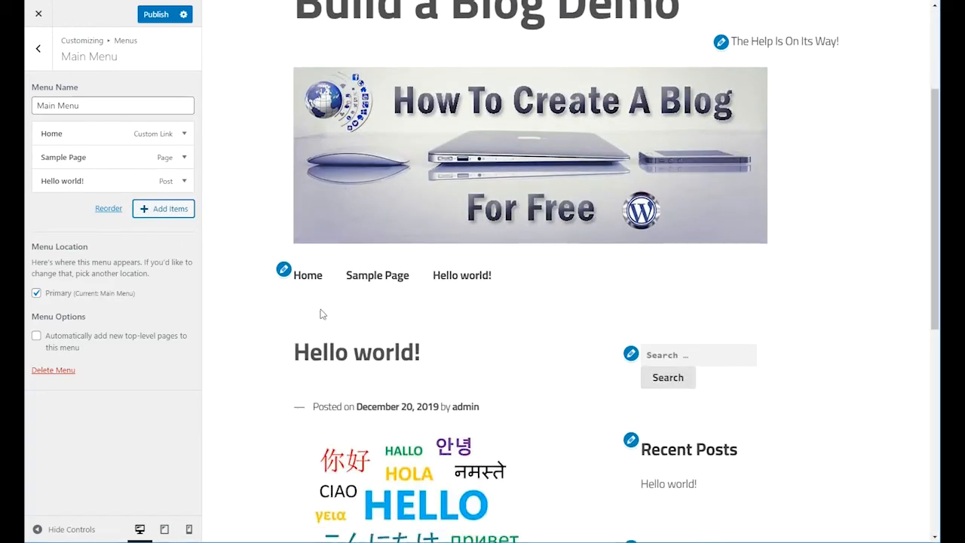
mouse_move(339, 258)
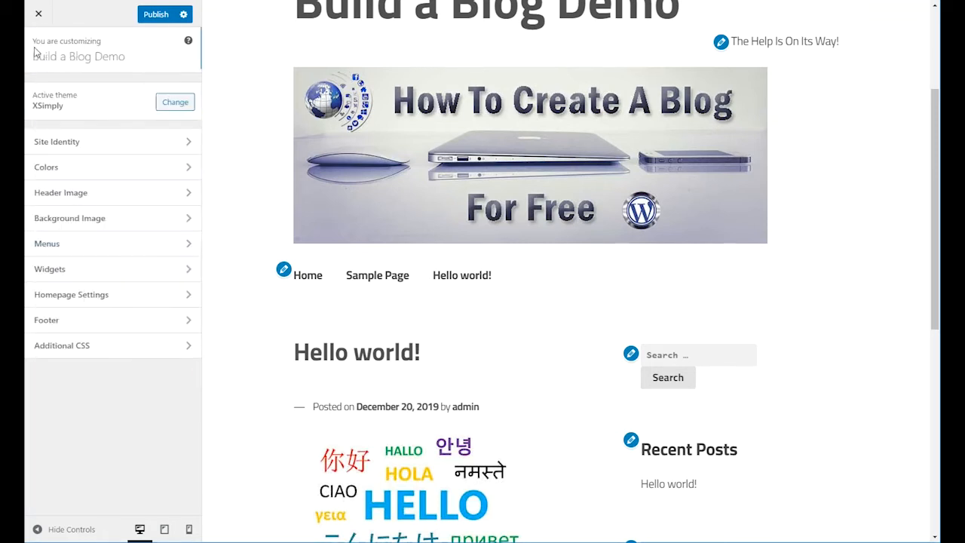
Step: Remove the Recent Comments widget from the sidebar, keeping Search, Recent Posts, Archives and Categories
left_click(49, 268)
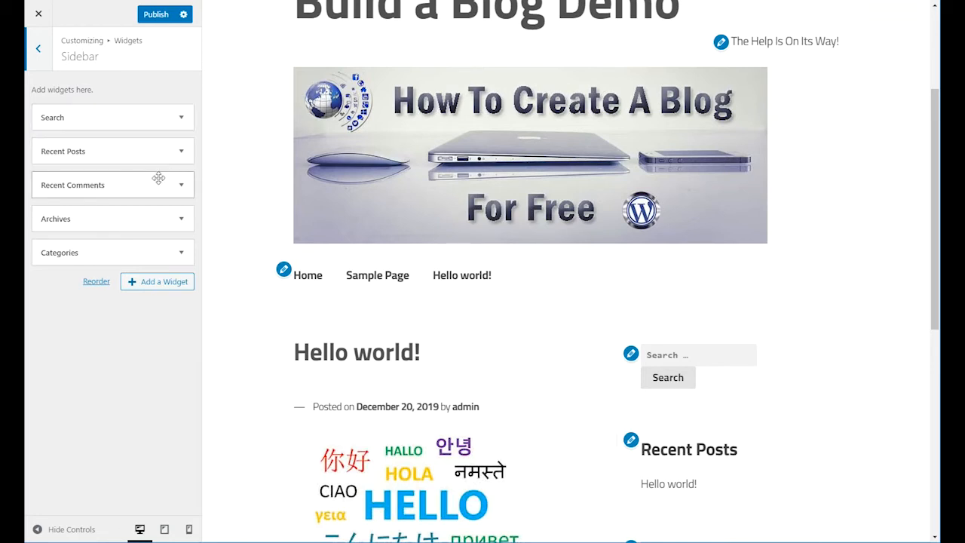
mouse_move(181, 190)
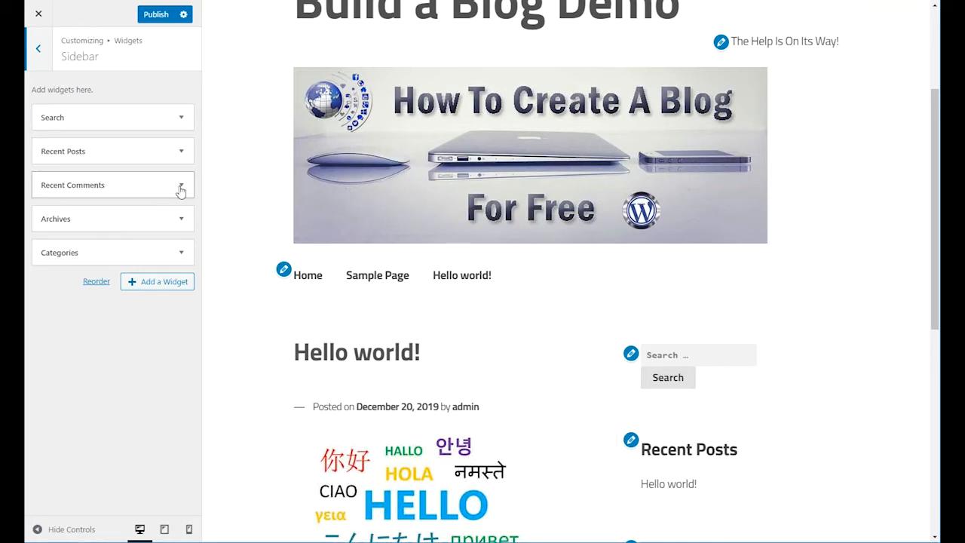
scroll("down", 3)
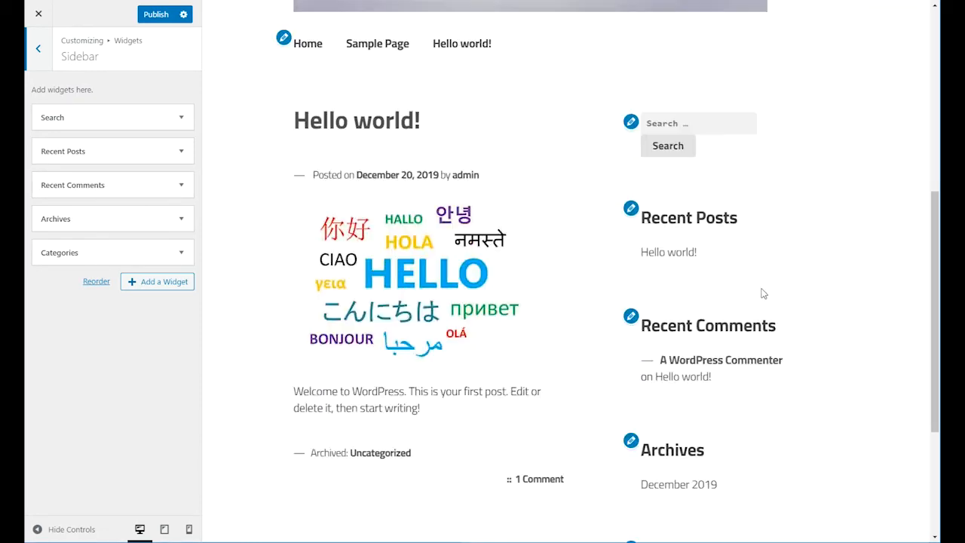
scroll("down", 3)
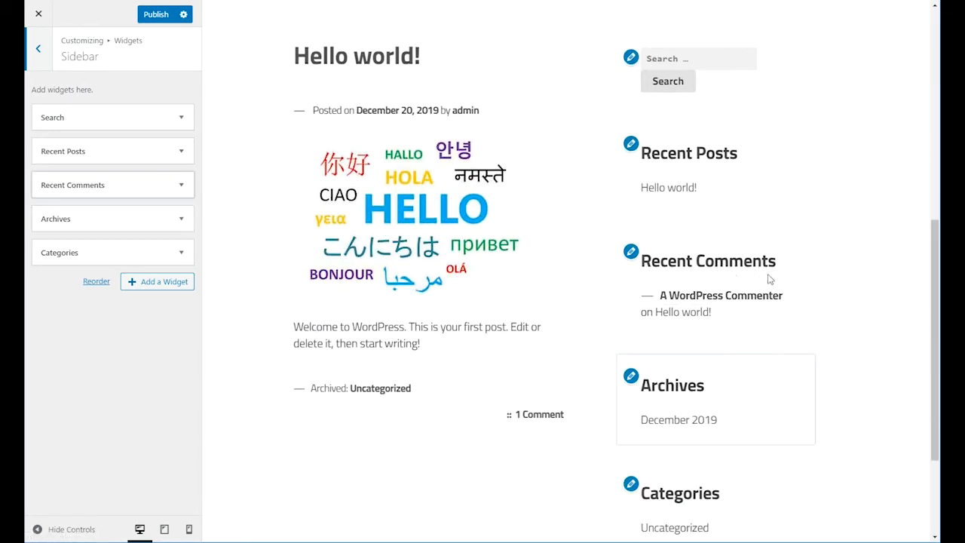
left_click(112, 184)
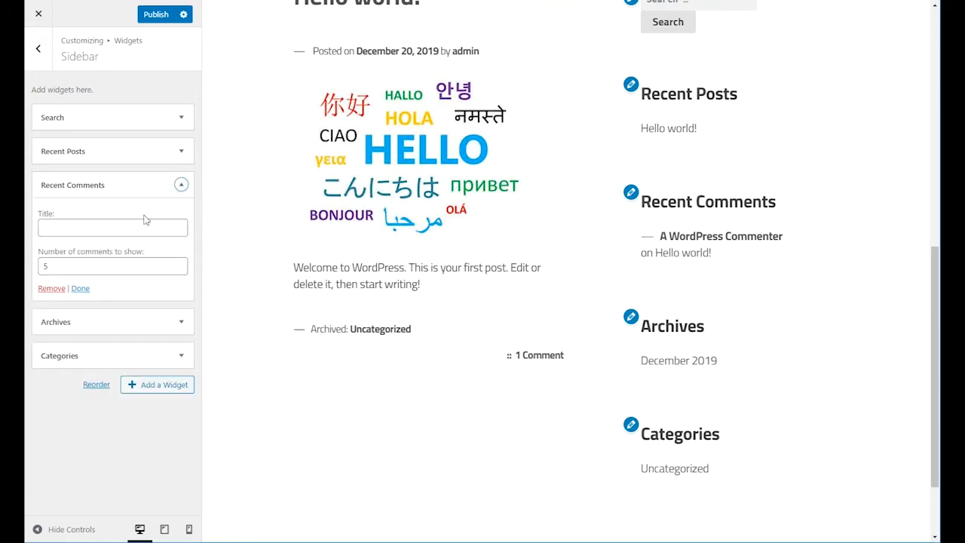
mouse_move(51, 288)
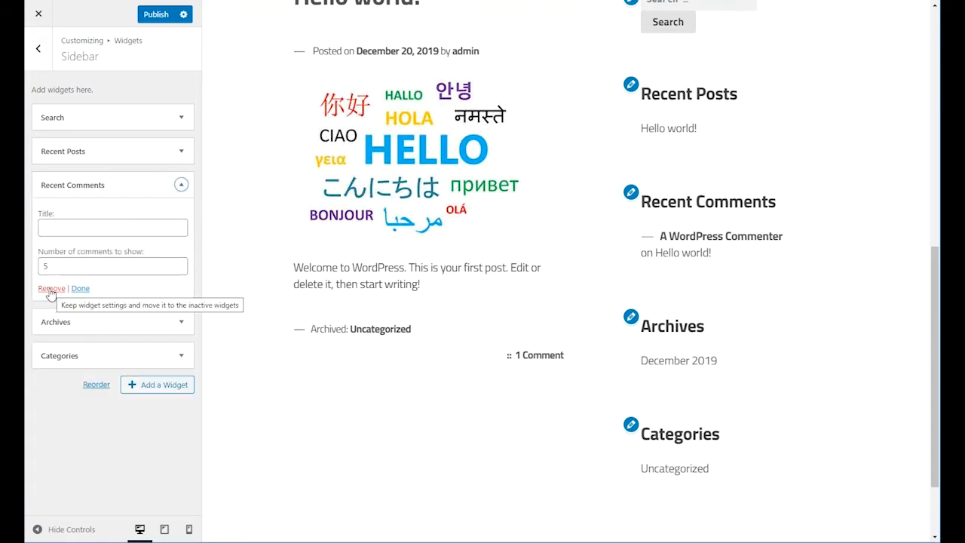
left_click(52, 288)
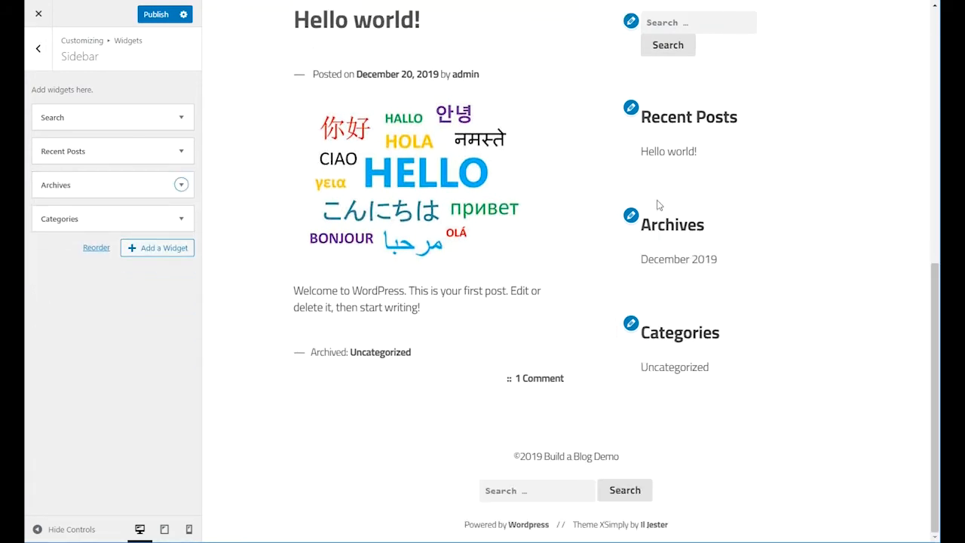
mouse_move(157, 247)
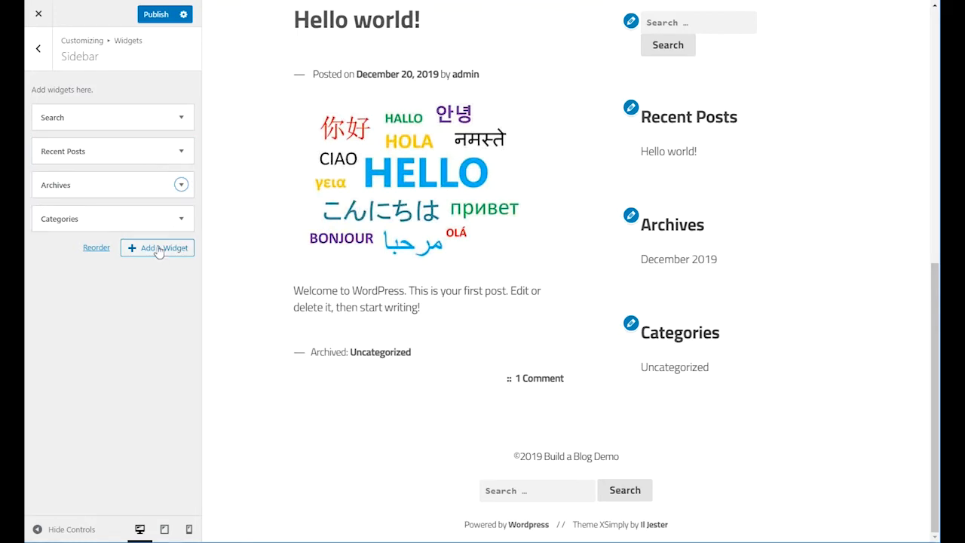
Step: Add a Text widget to the sidebar and title it 'About the Author'
left_click(157, 247)
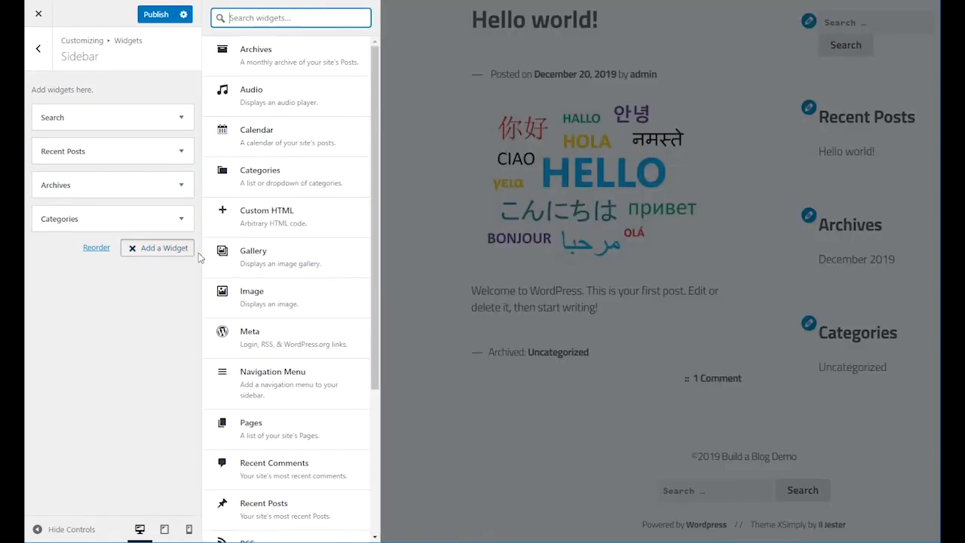
mouse_move(253, 256)
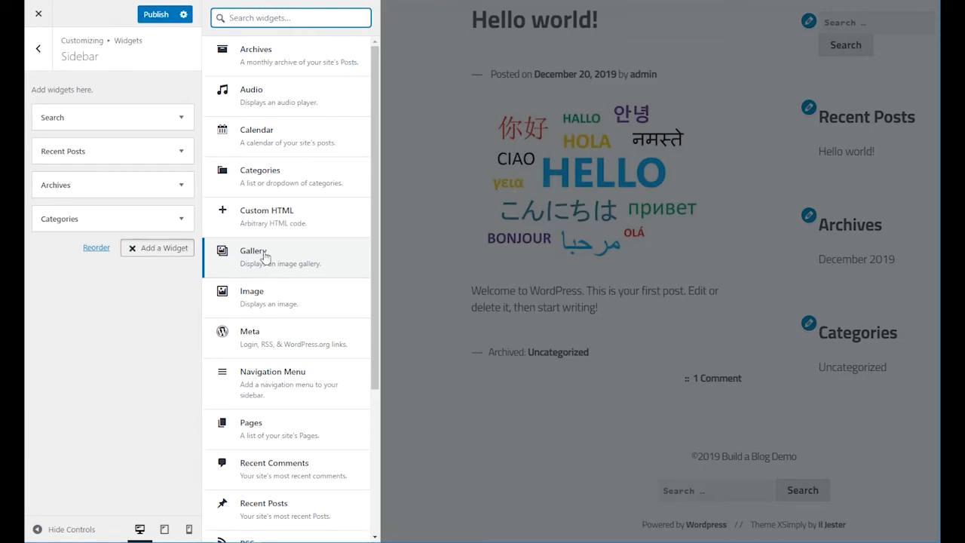
scroll("down", 3)
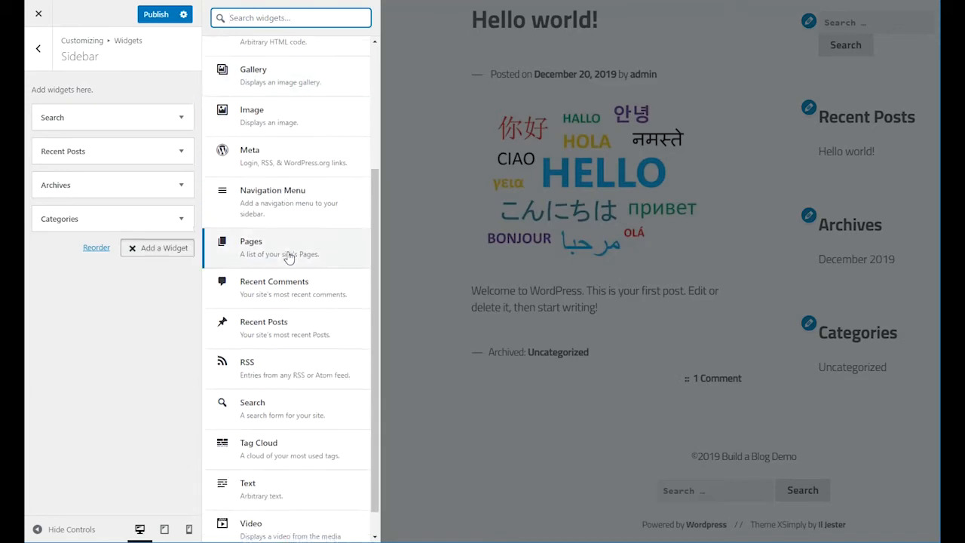
scroll("down", 3)
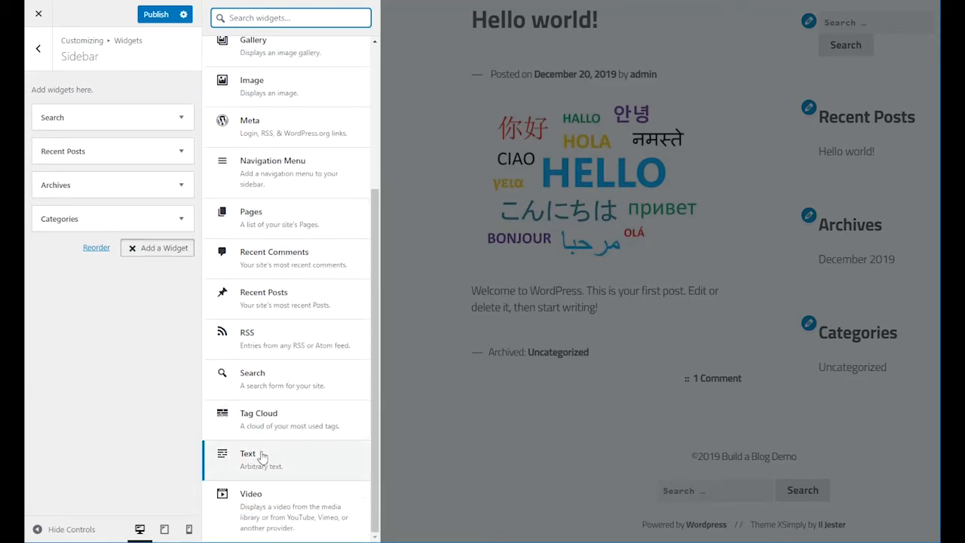
mouse_move(259, 458)
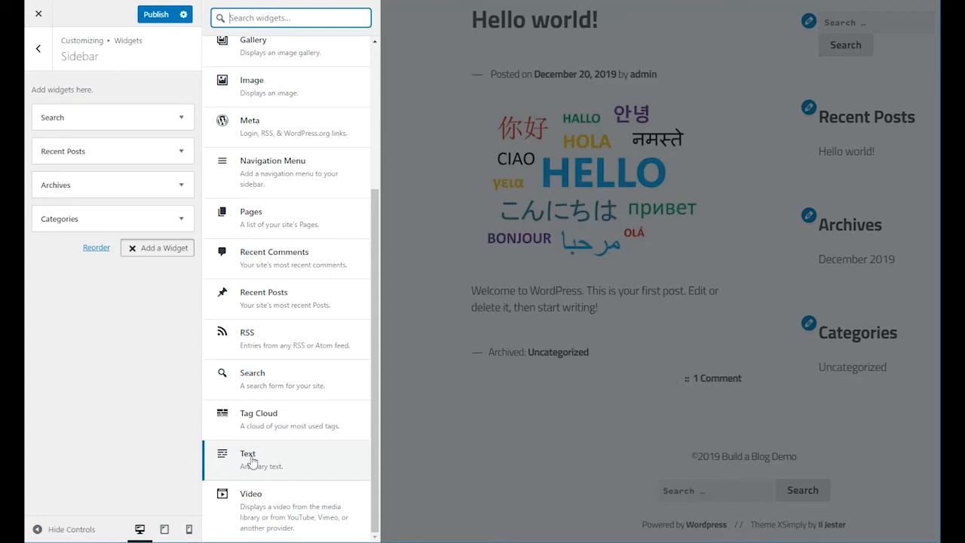
left_click(253, 459)
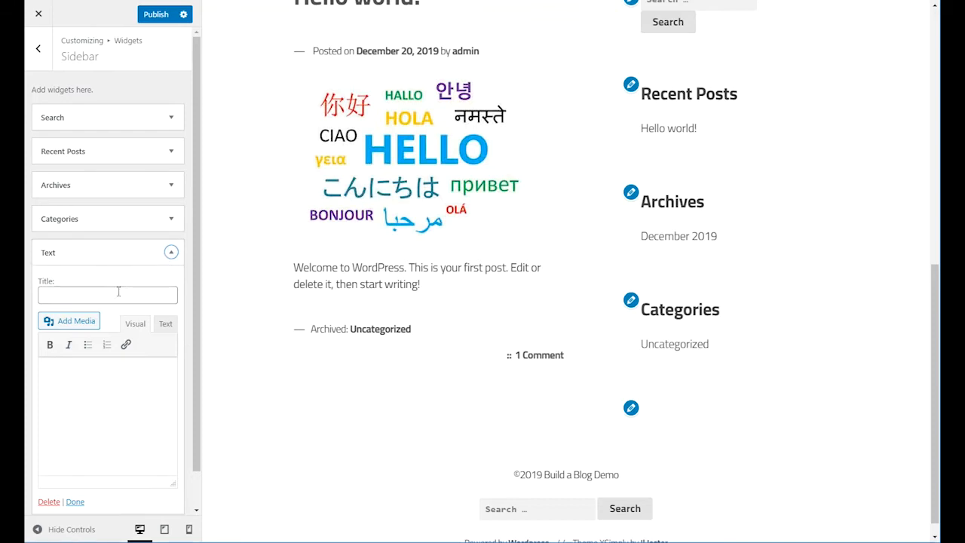
left_click(107, 294)
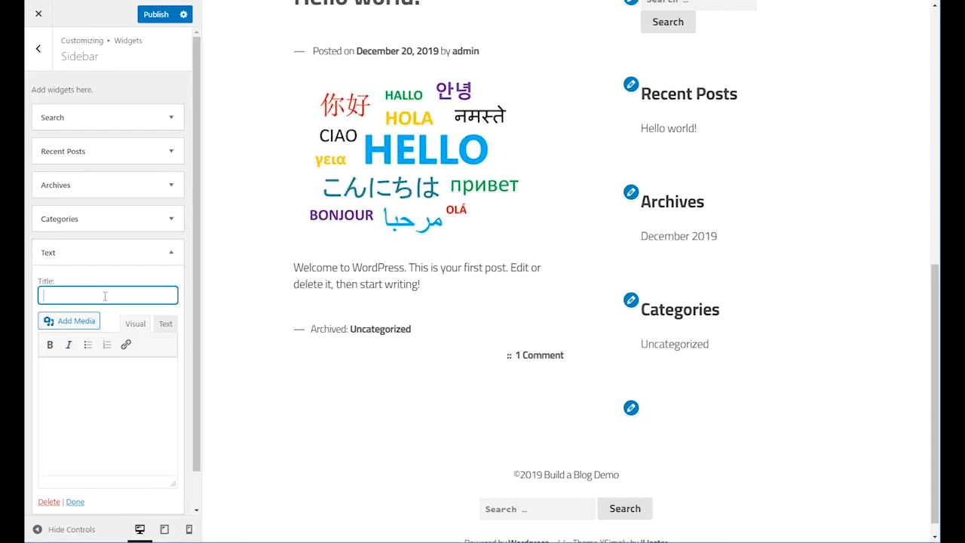
type("About the Author")
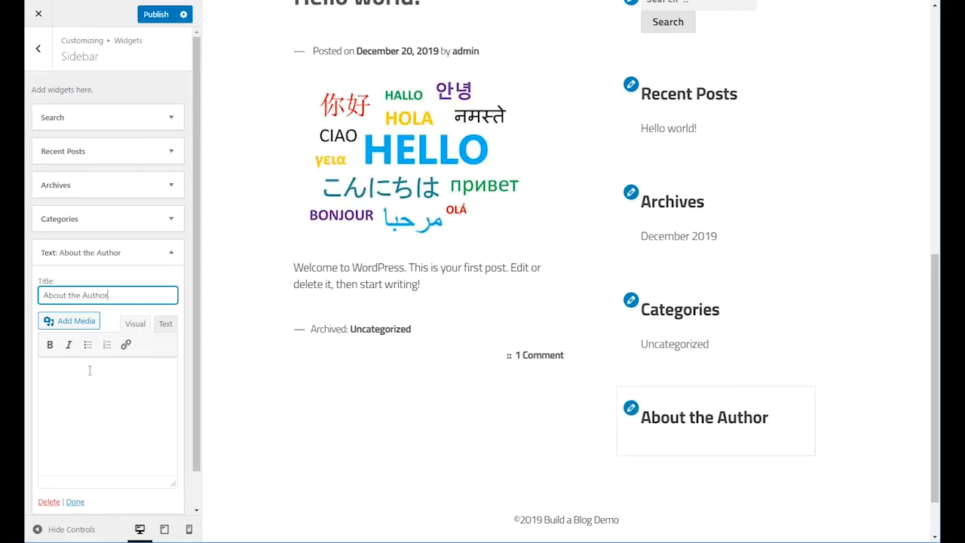
Step: Insert the globe logo image and a welcome line into the About the Author widget
left_click(67, 319)
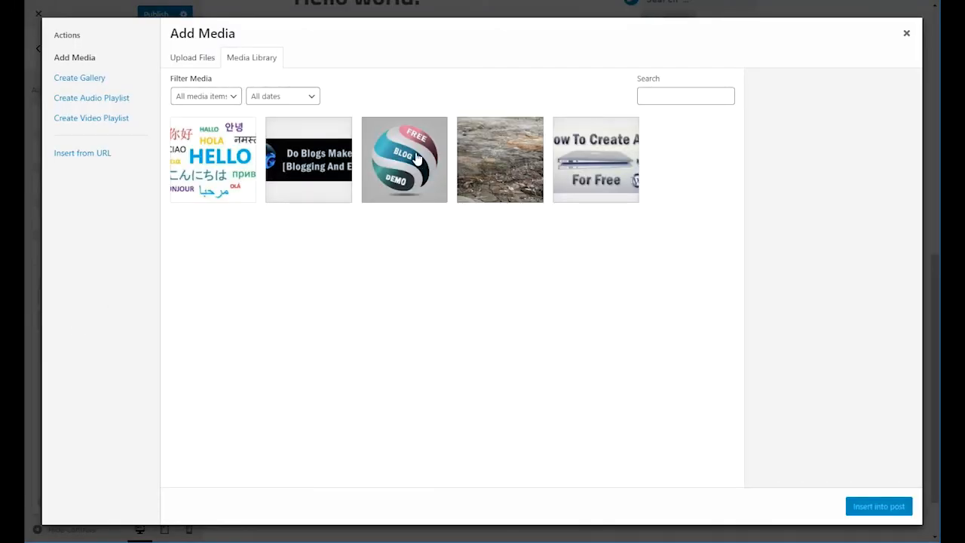
left_click(404, 160)
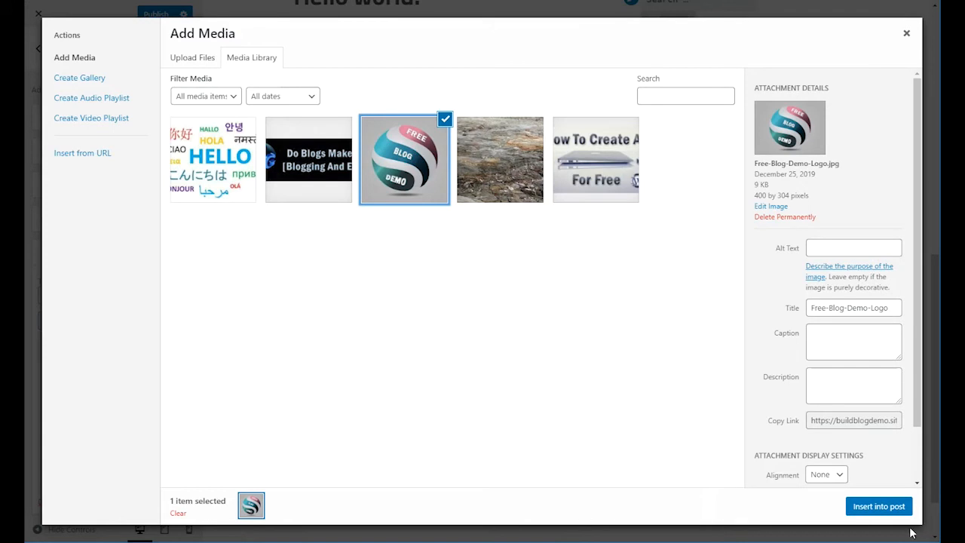
mouse_move(796, 491)
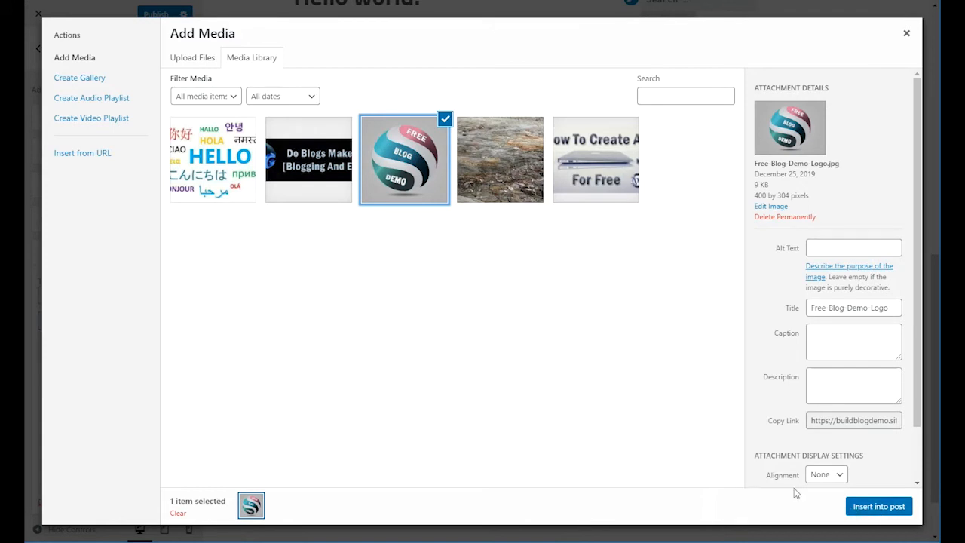
left_click(878, 507)
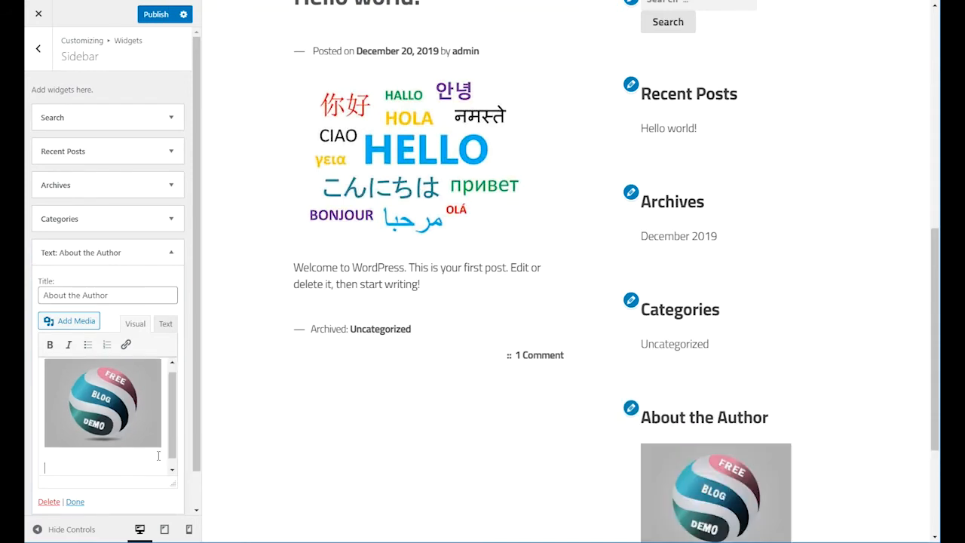
type("Welcome to")
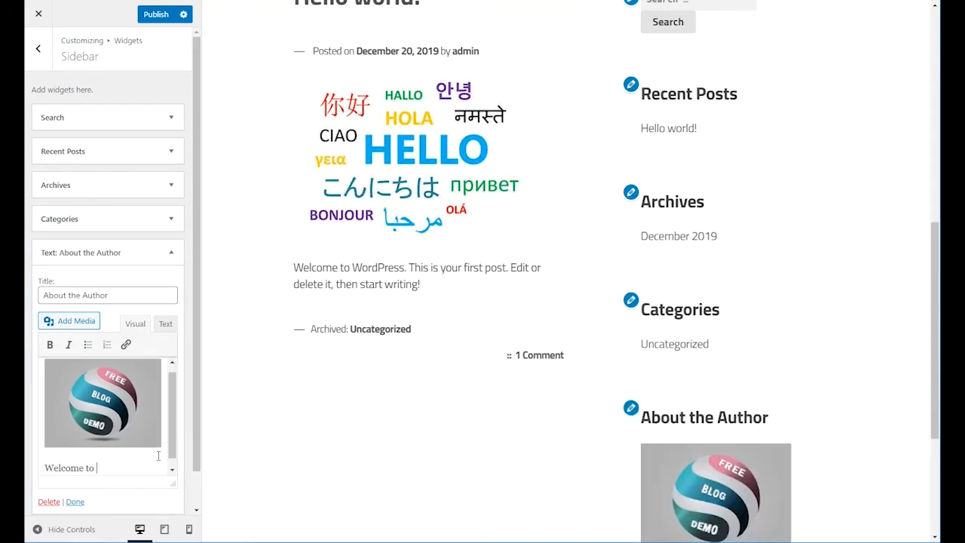
type("my")
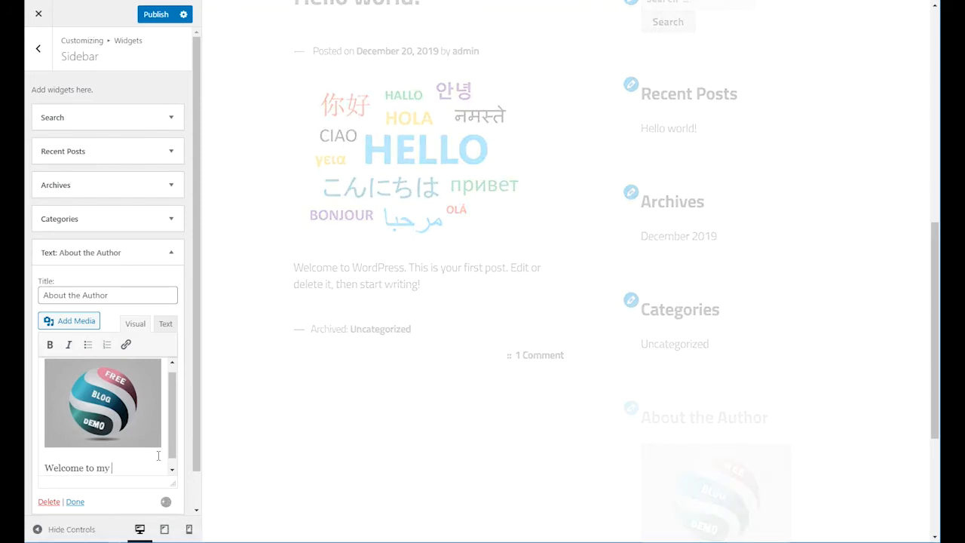
type("Blog!")
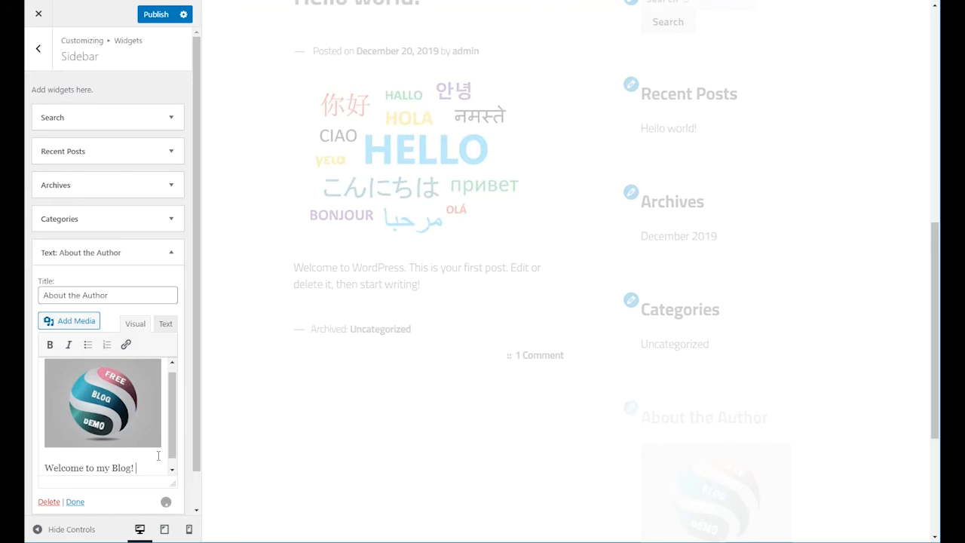
type("I'm Jul")
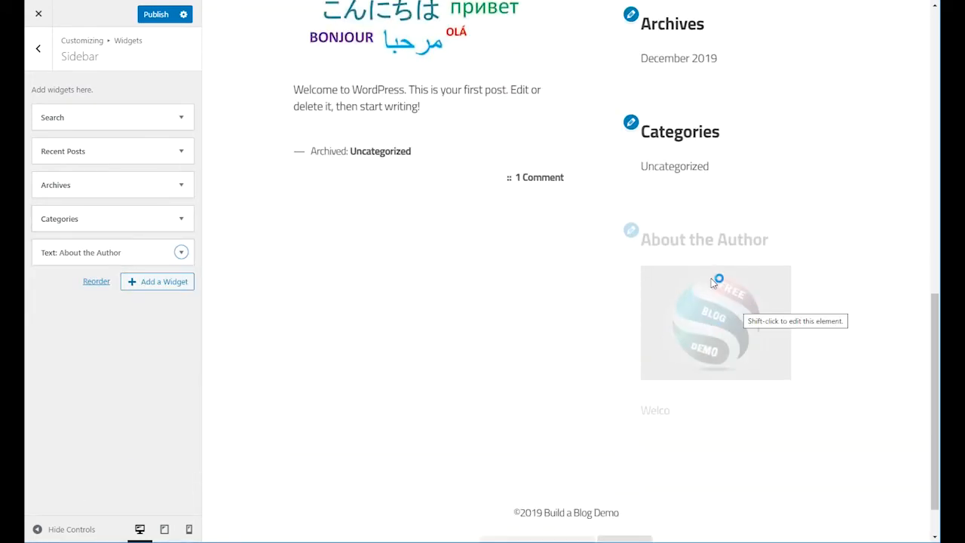
mouse_move(660, 344)
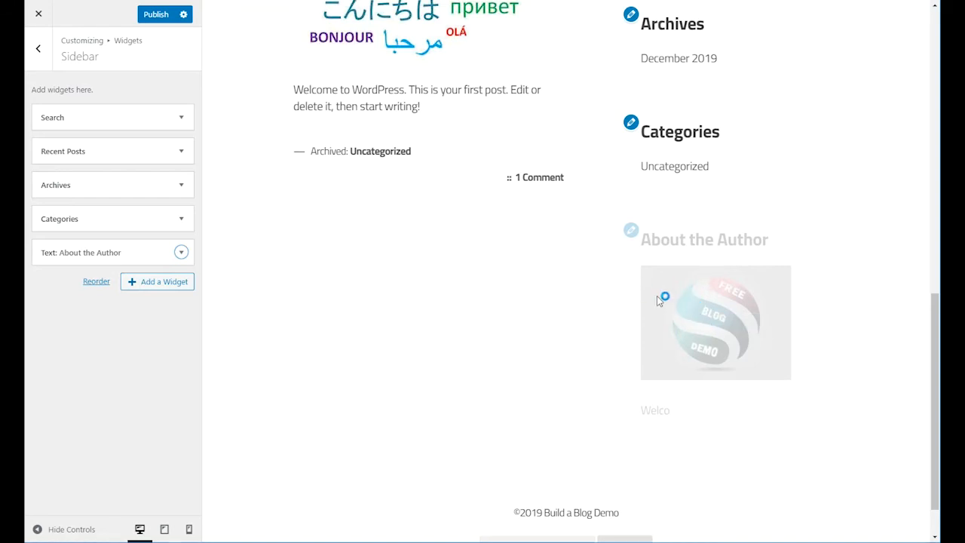
mouse_move(582, 275)
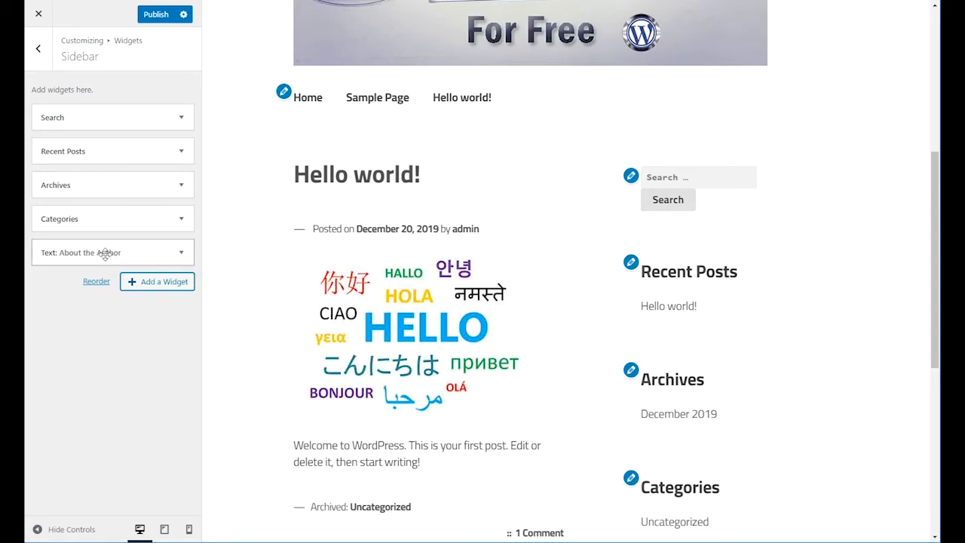
Step: Move the About the Author widget up to sit just under Search
left_click_drag(112, 253, 112, 146)
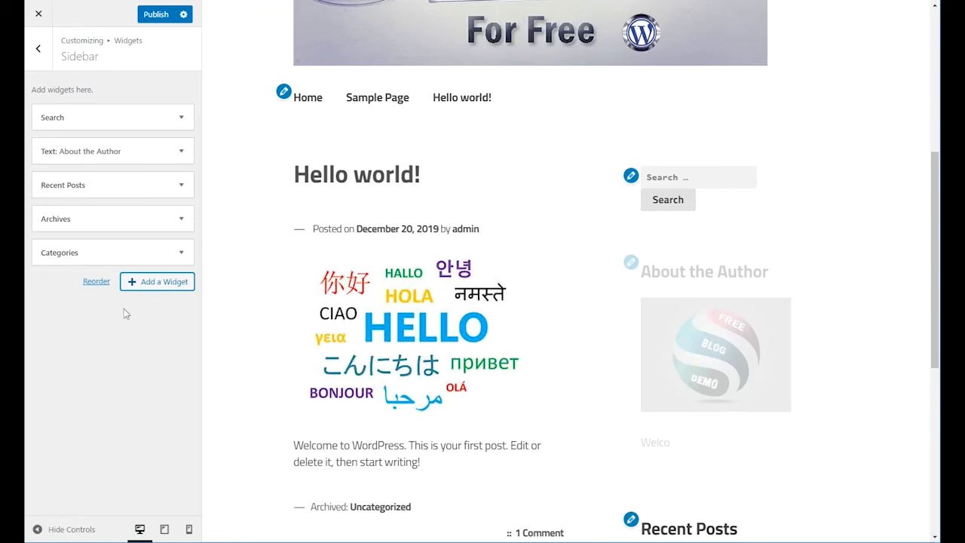
scroll("down", 3)
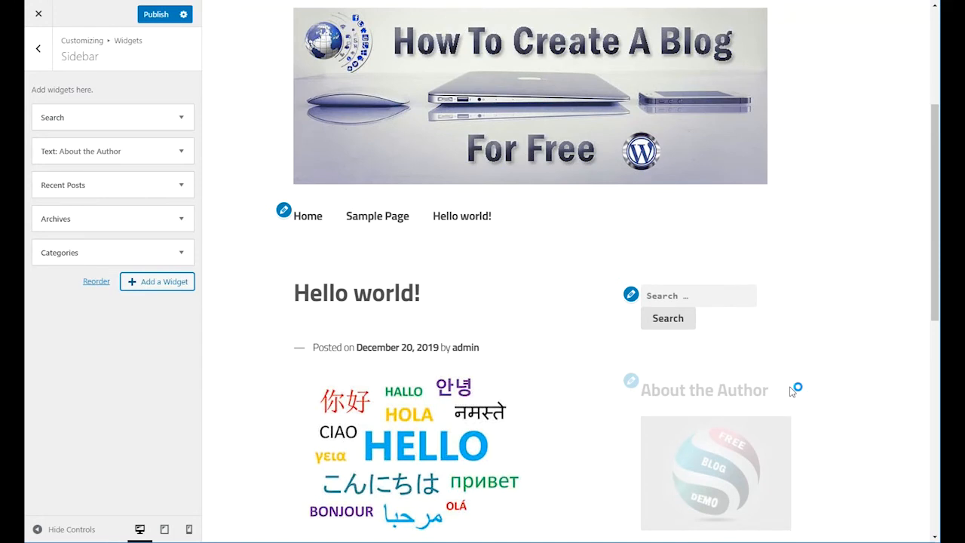
scroll("down", 3)
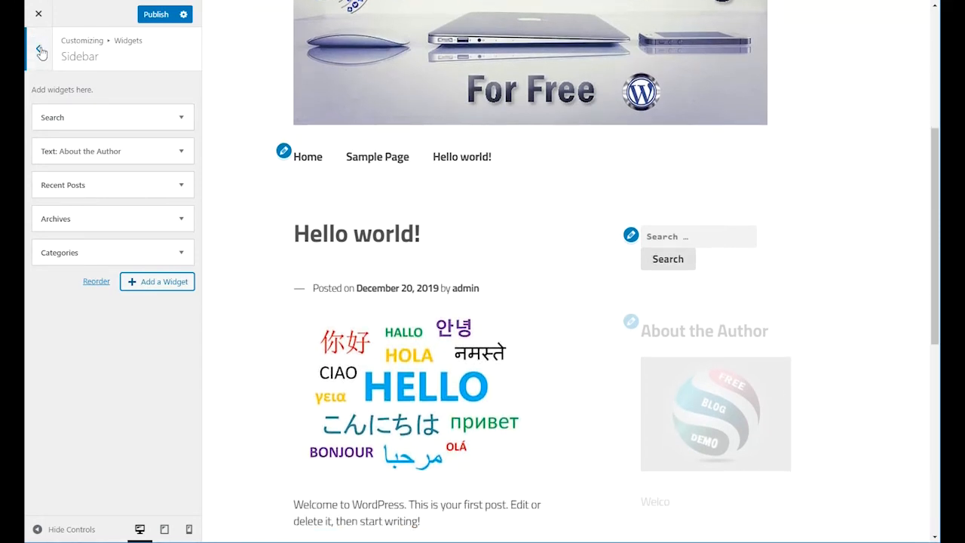
Step: In Homepage Settings, try a static homepage using Sample Page
left_click(42, 48)
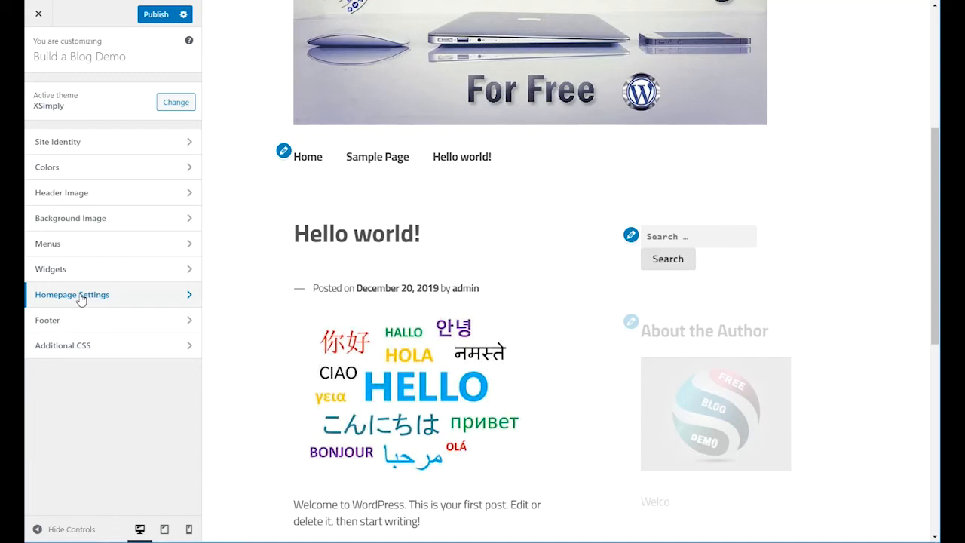
left_click(73, 293)
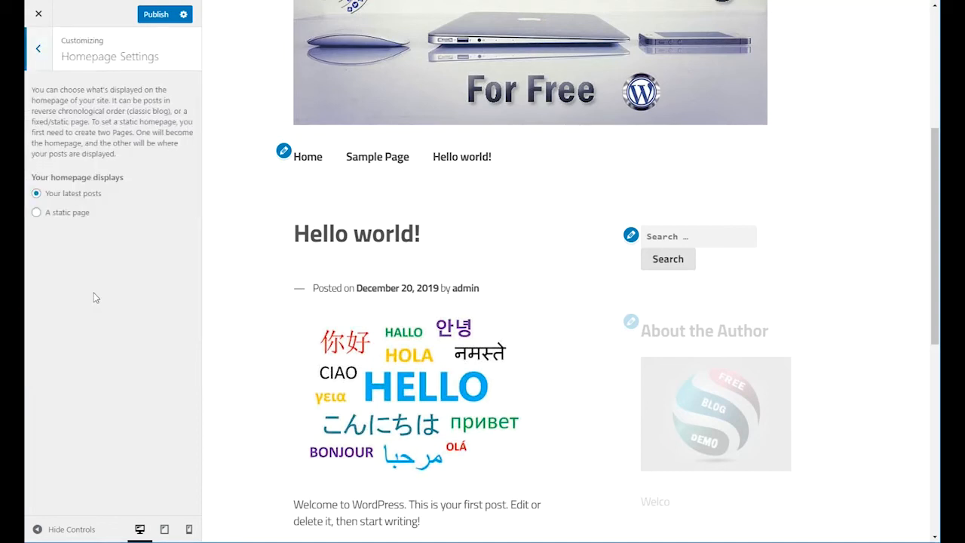
mouse_move(89, 202)
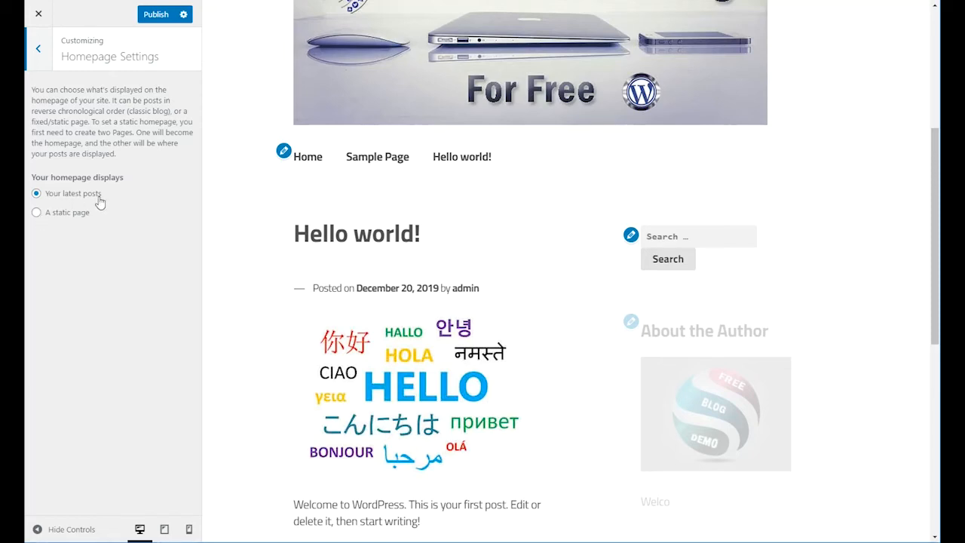
mouse_move(540, 307)
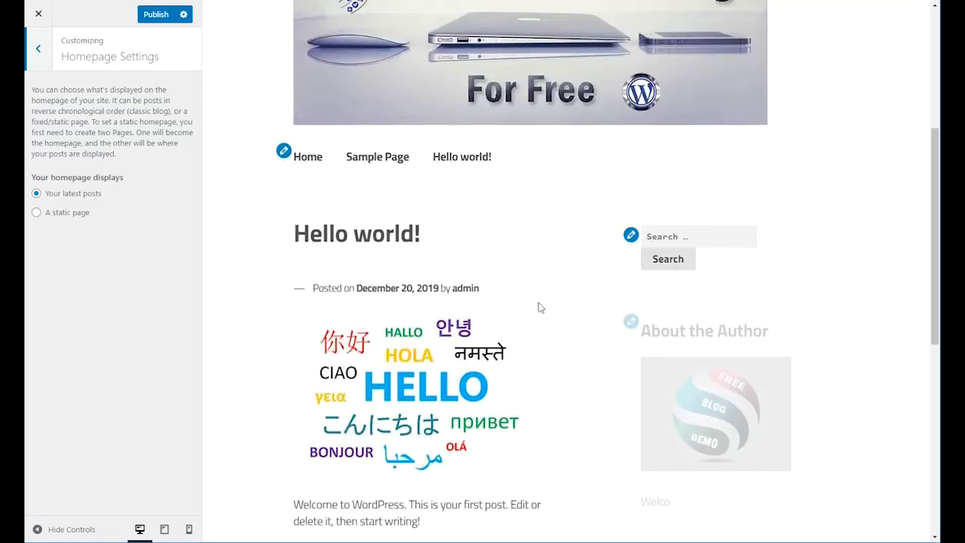
left_click(36, 211)
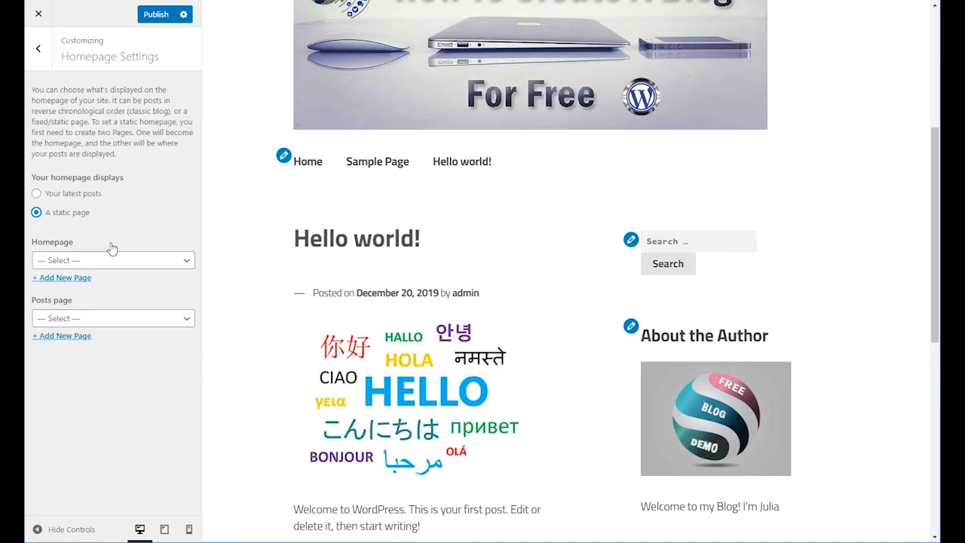
left_click(111, 259)
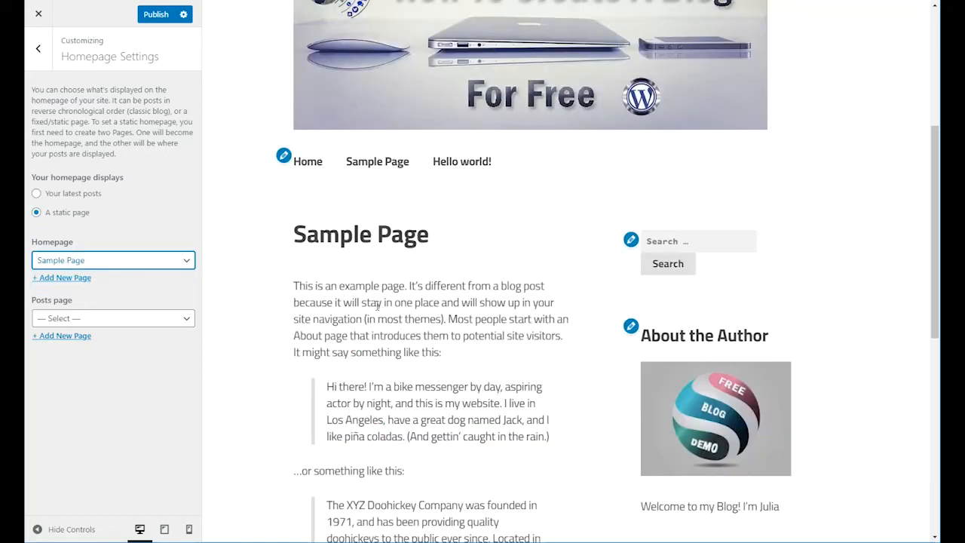
Step: Switch the homepage back to showing the latest posts
scroll("down", 3)
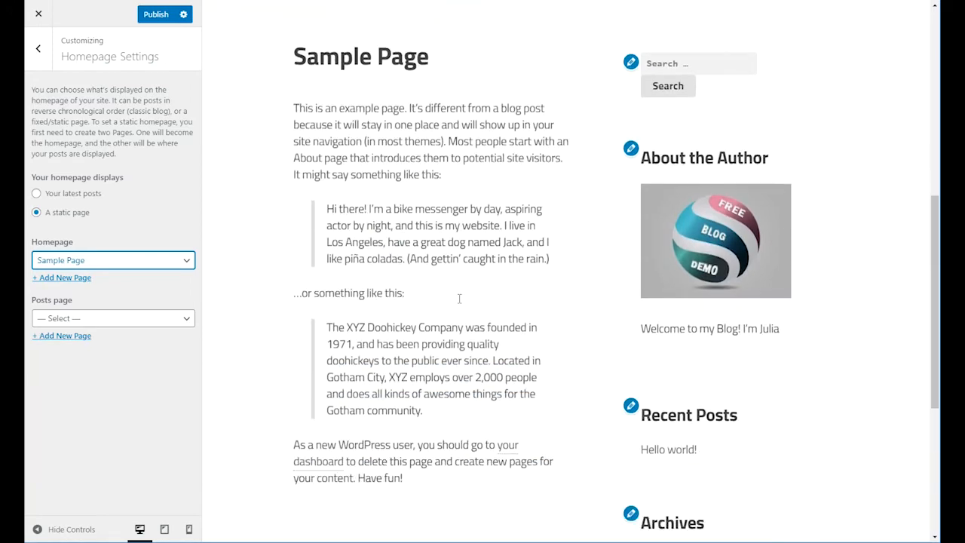
scroll("up", 3)
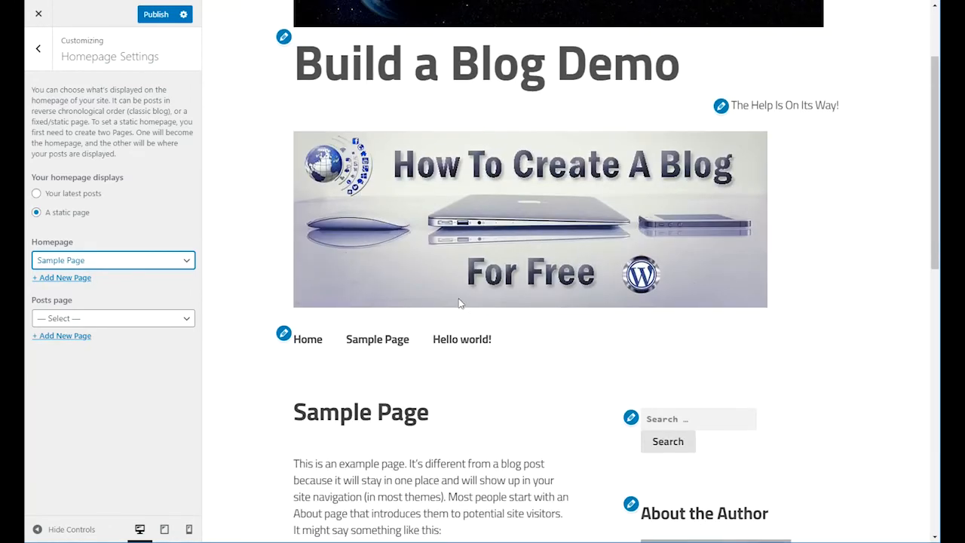
scroll("down", 3)
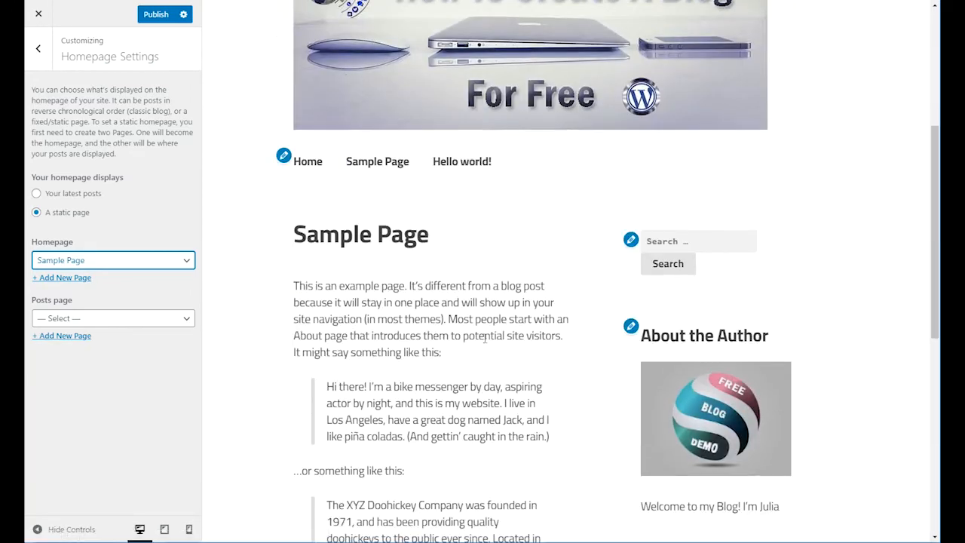
mouse_move(284, 300)
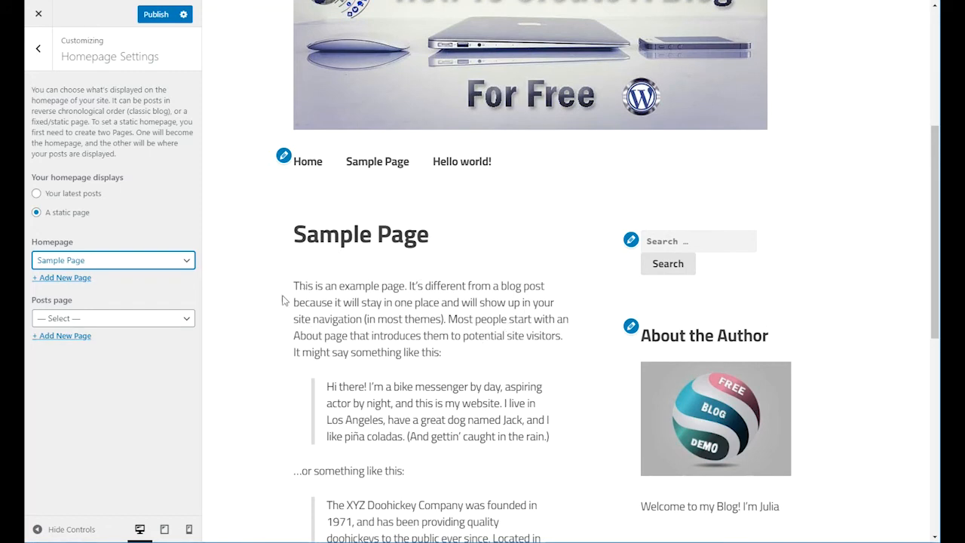
scroll("down", 3)
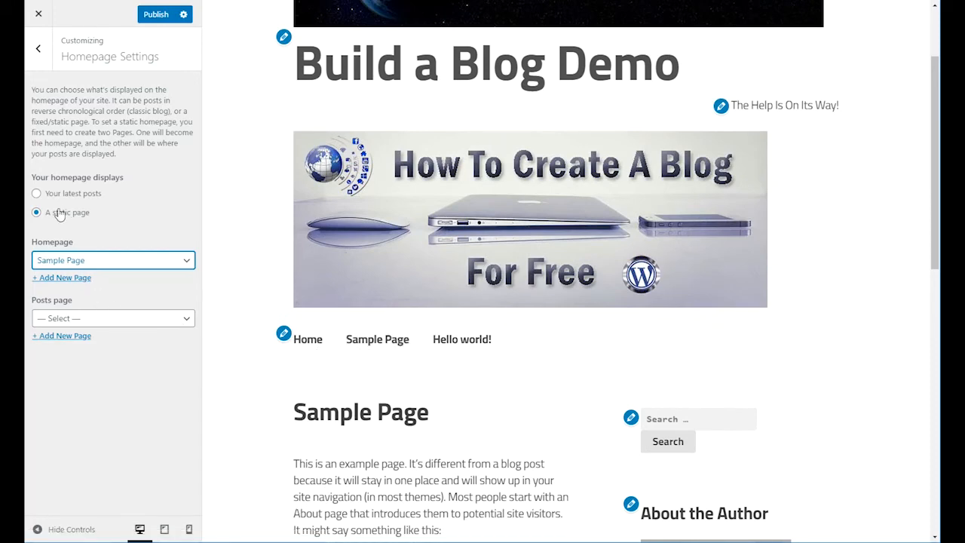
left_click(36, 193)
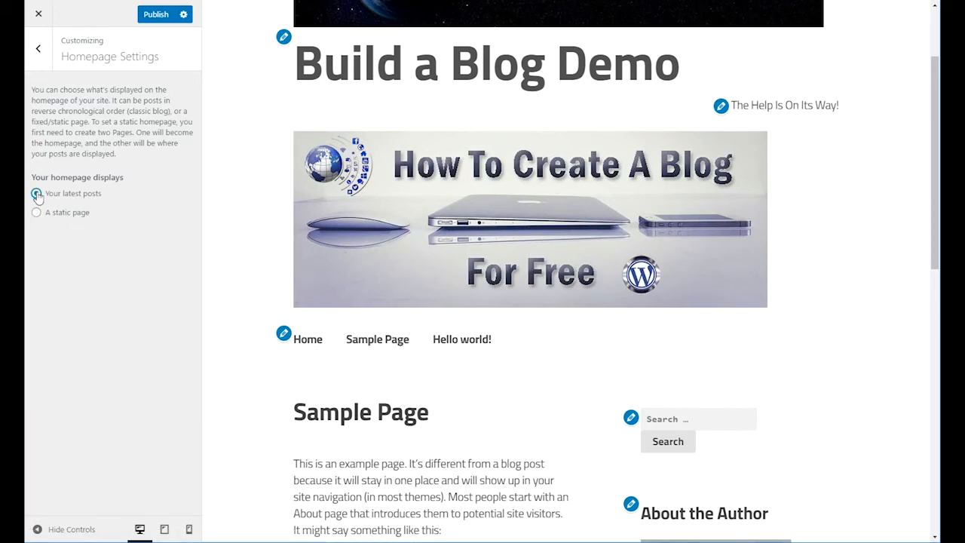
left_click(36, 193)
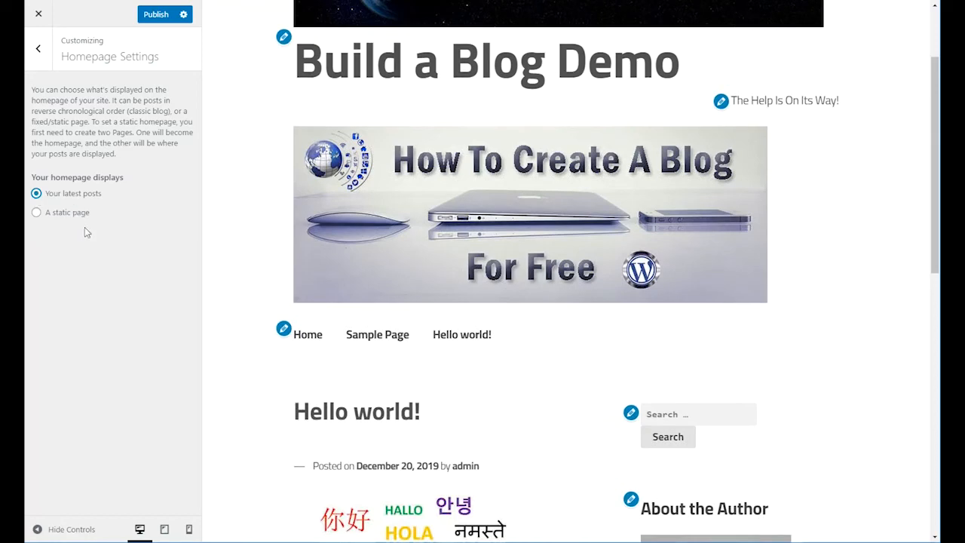
scroll("down", 3)
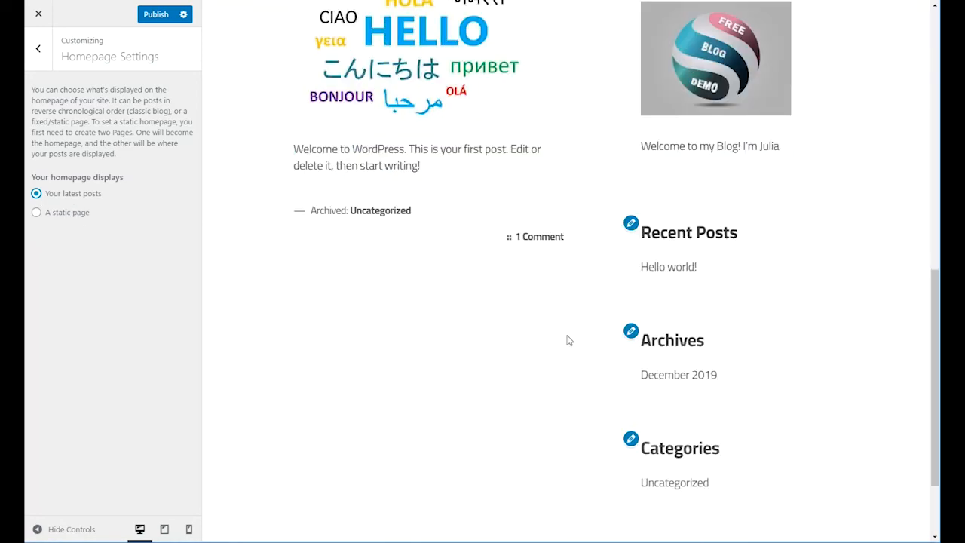
scroll("down", 3)
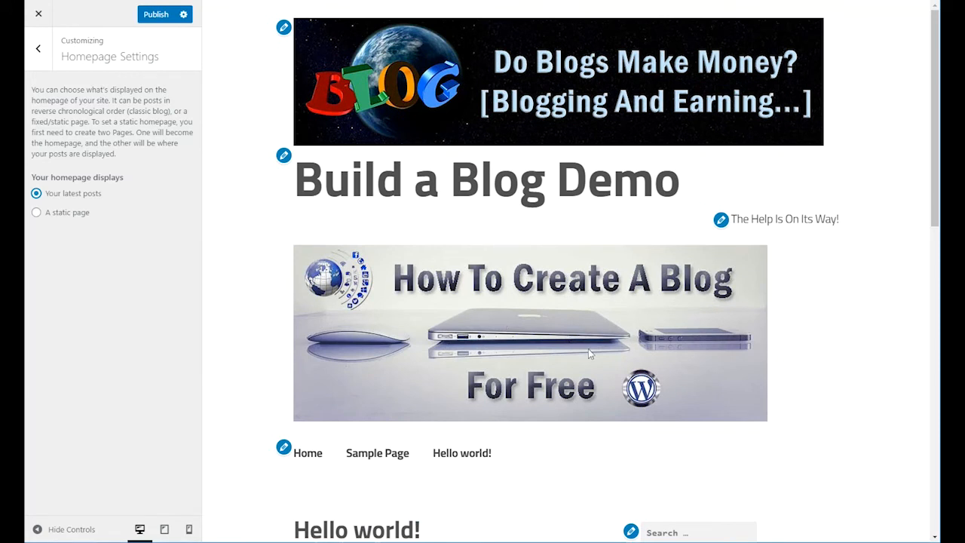
mouse_move(165, 68)
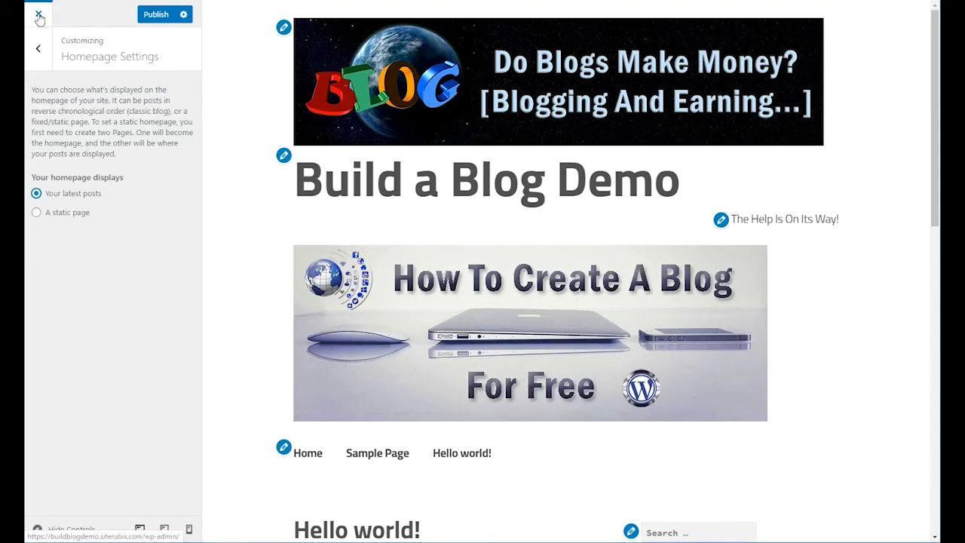
mouse_move(204, 180)
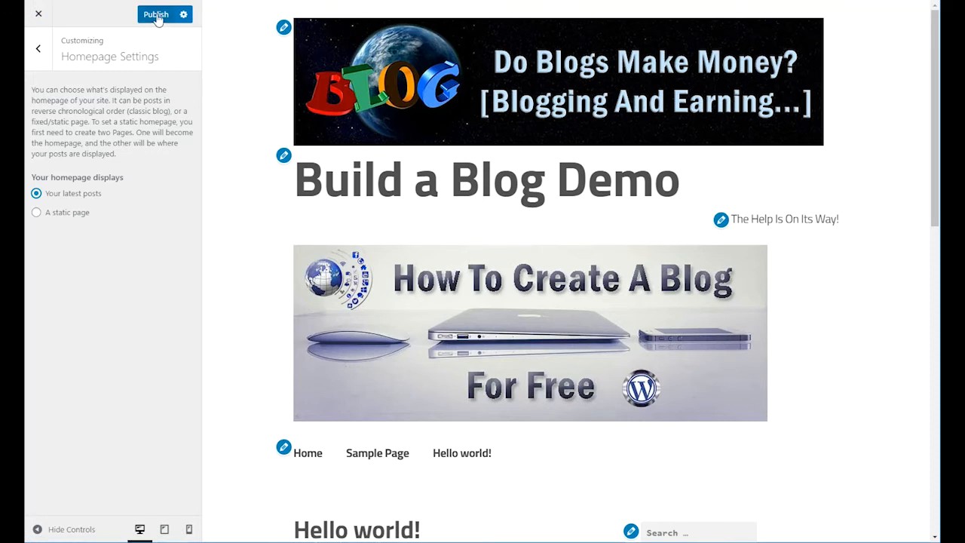
Step: Publish the customizations and view the live front page with its banner, header image, menu and sidebar
left_click(155, 13)
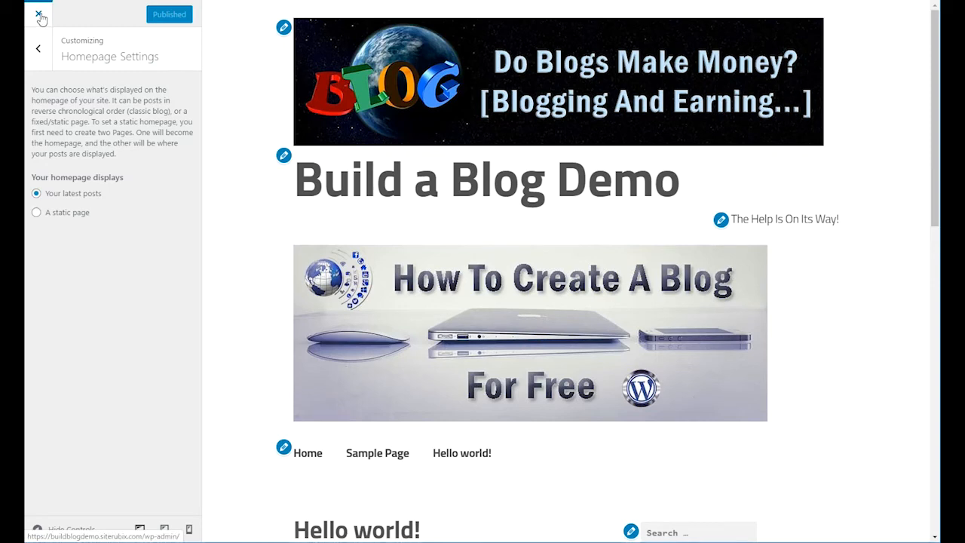
left_click(38, 14)
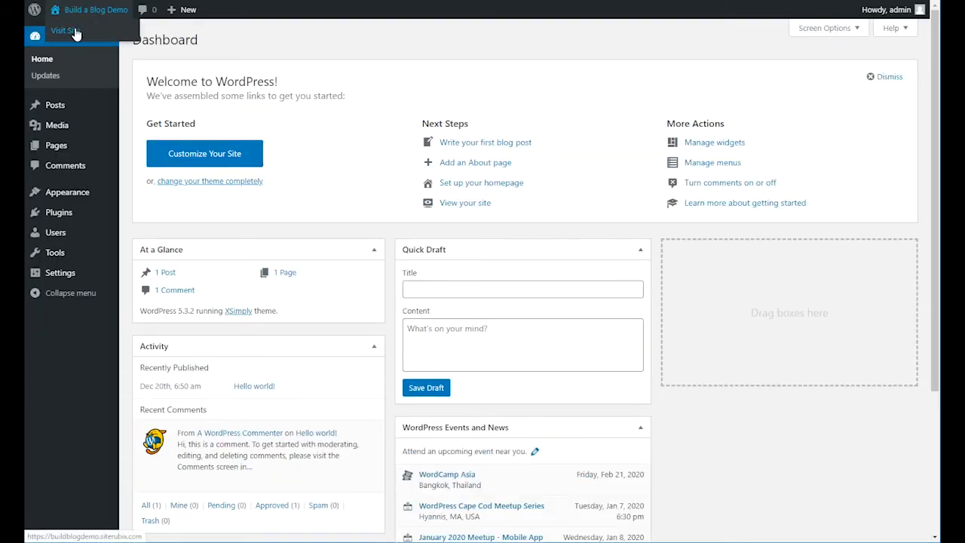
left_click(64, 30)
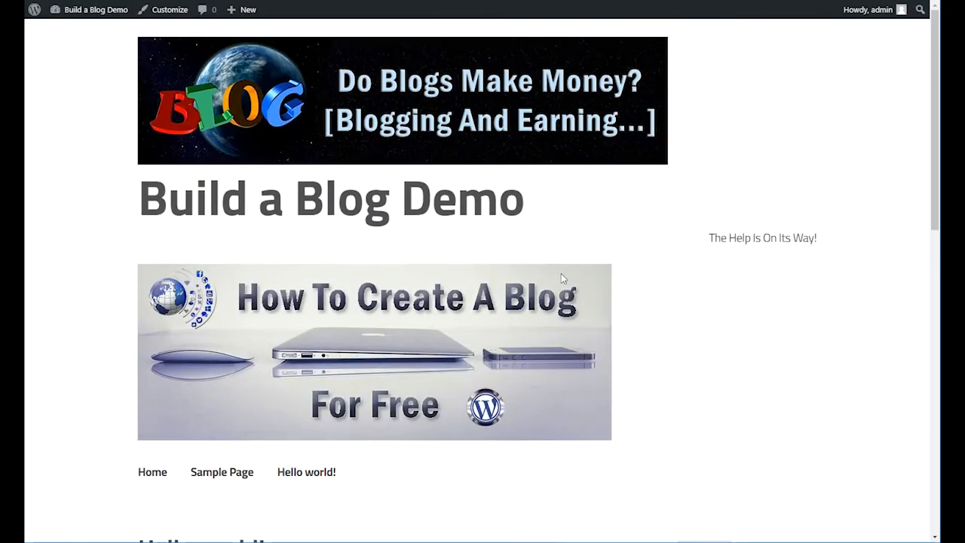
scroll("down", 3)
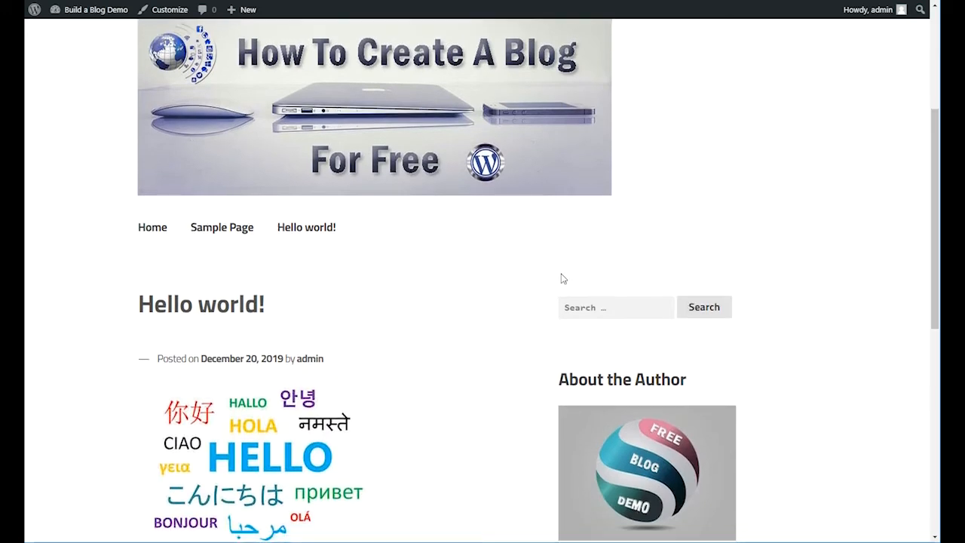
scroll("up", 3)
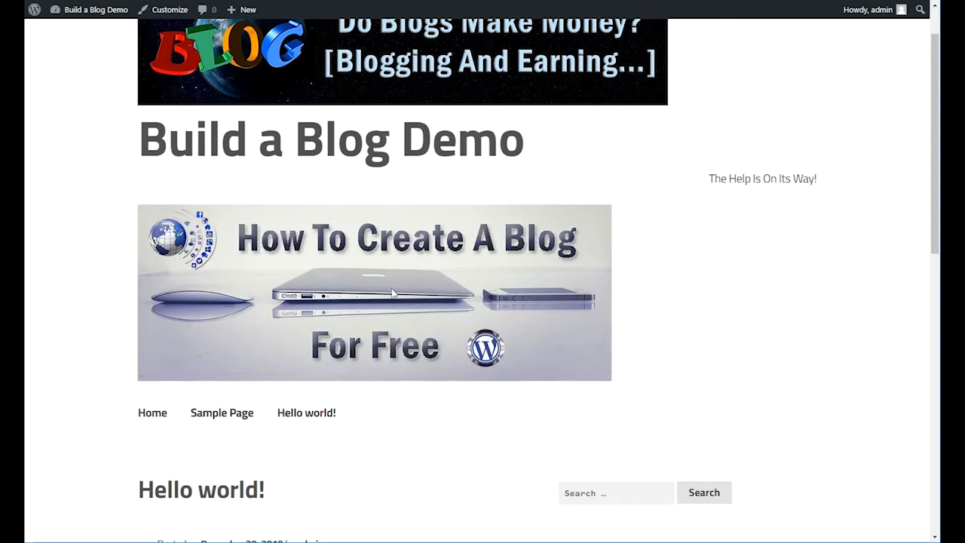
mouse_move(416, 244)
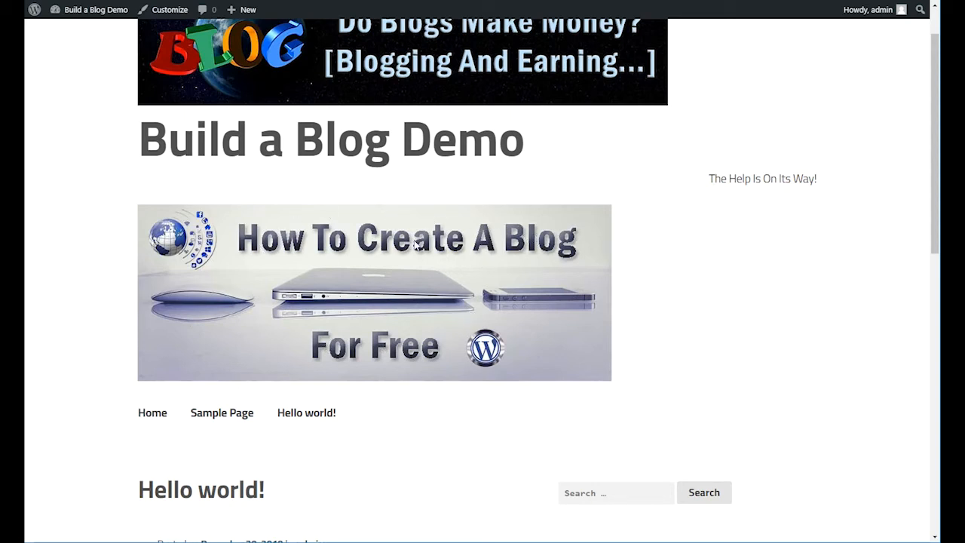
mouse_move(483, 282)
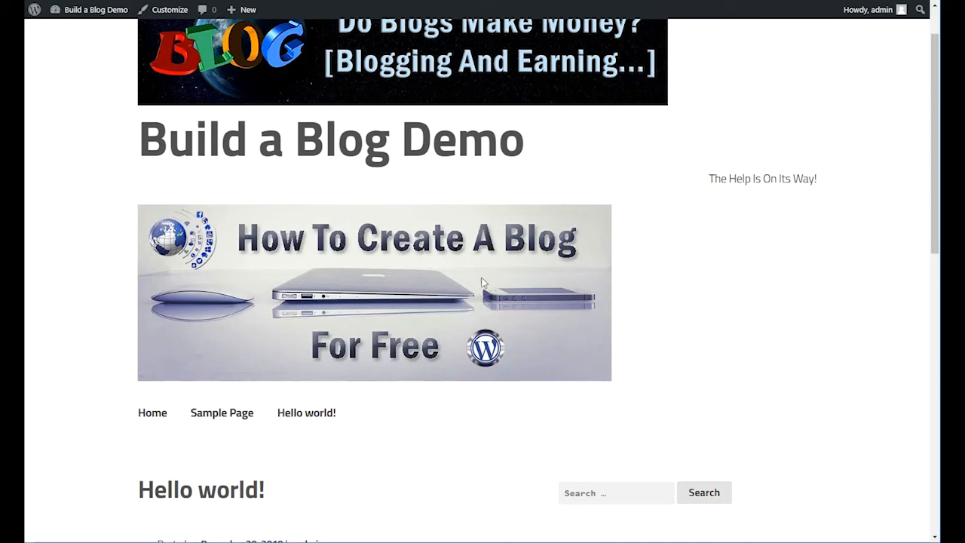
scroll("down", 3)
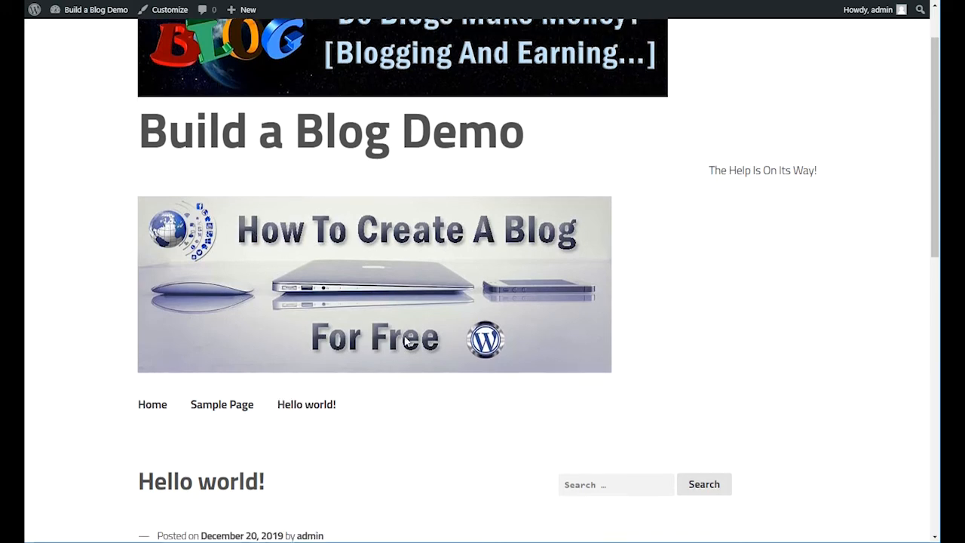
scroll("down", 3)
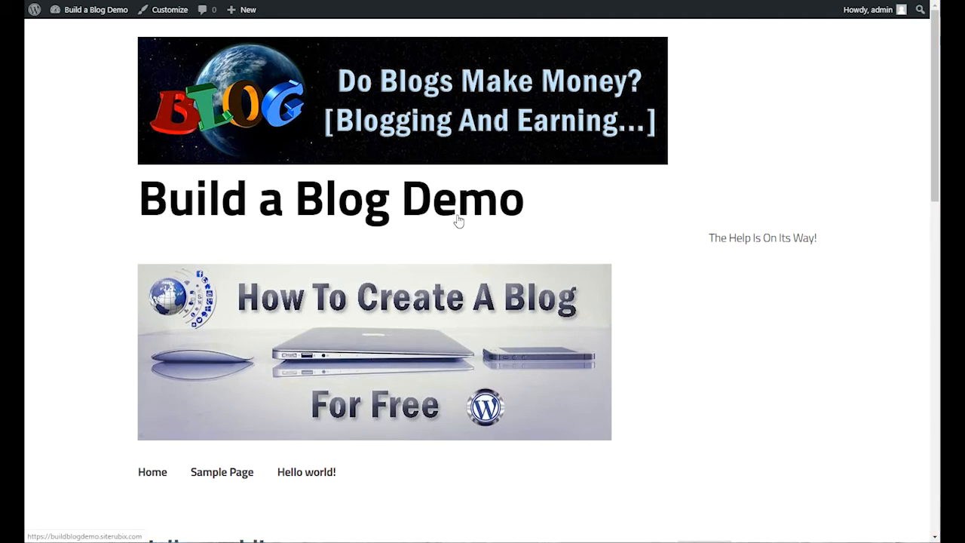
mouse_move(494, 238)
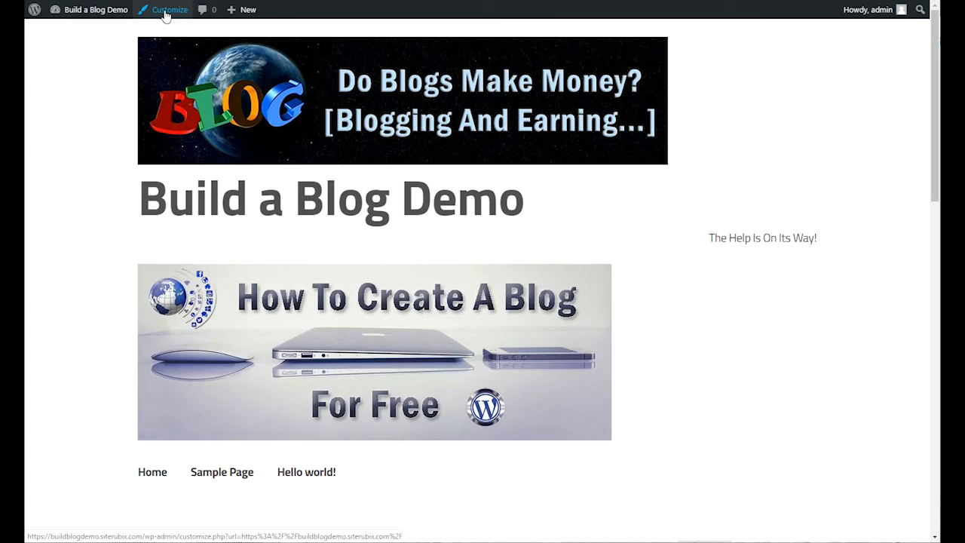
Step: Reopen the customizer from the live blog and bring up the installed themes list
left_click(169, 9)
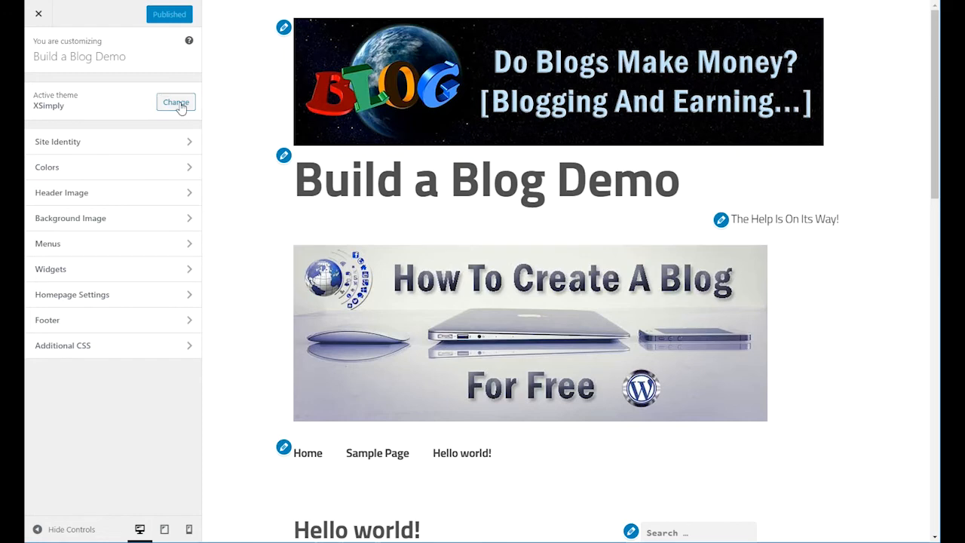
left_click(175, 102)
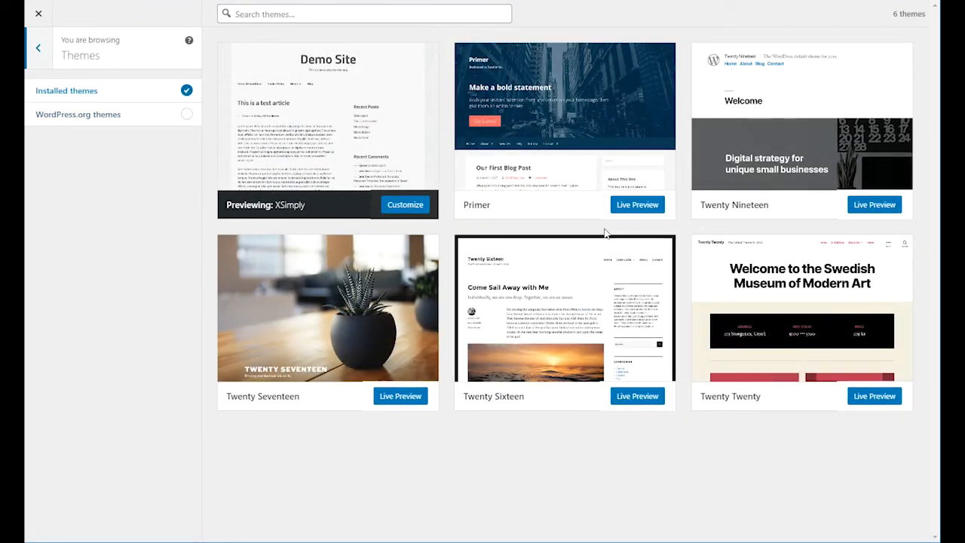
mouse_move(591, 232)
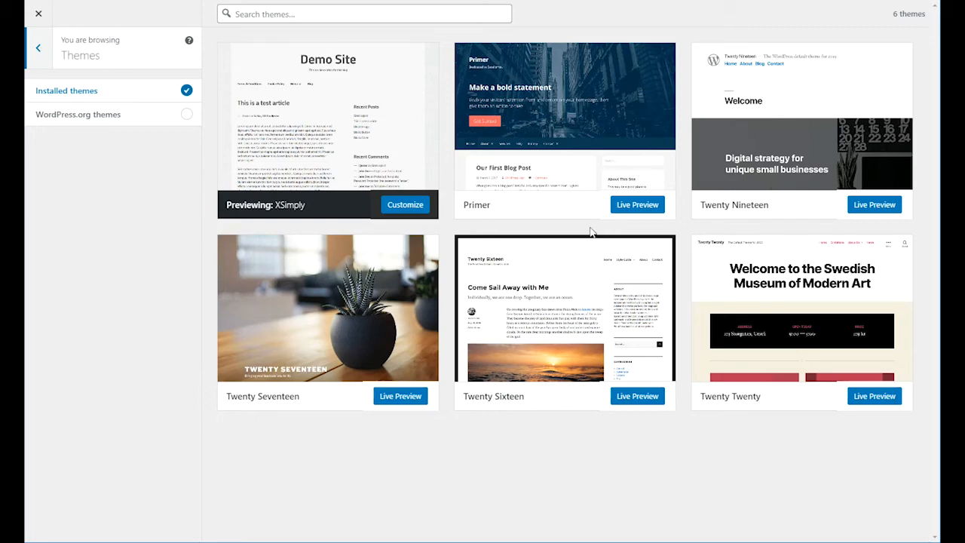
mouse_move(802, 128)
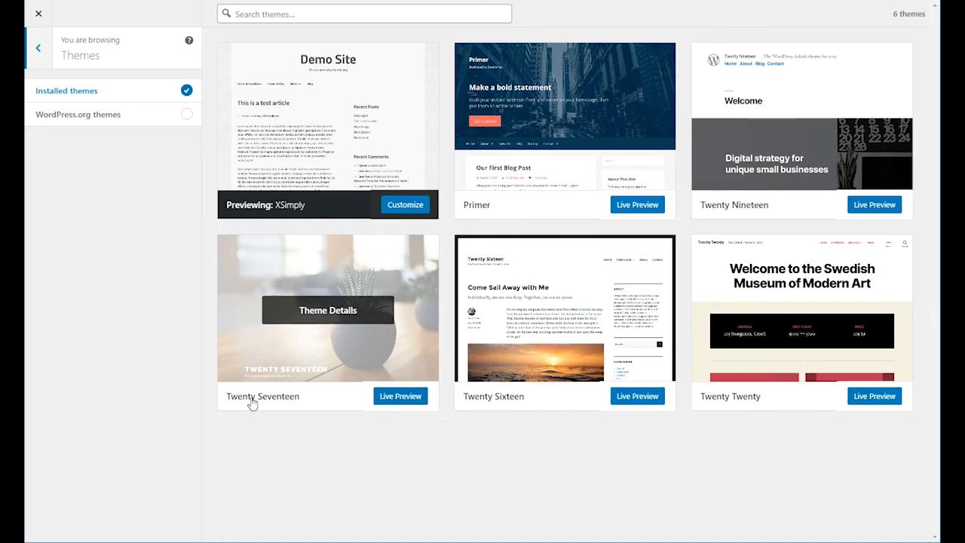
mouse_move(401, 395)
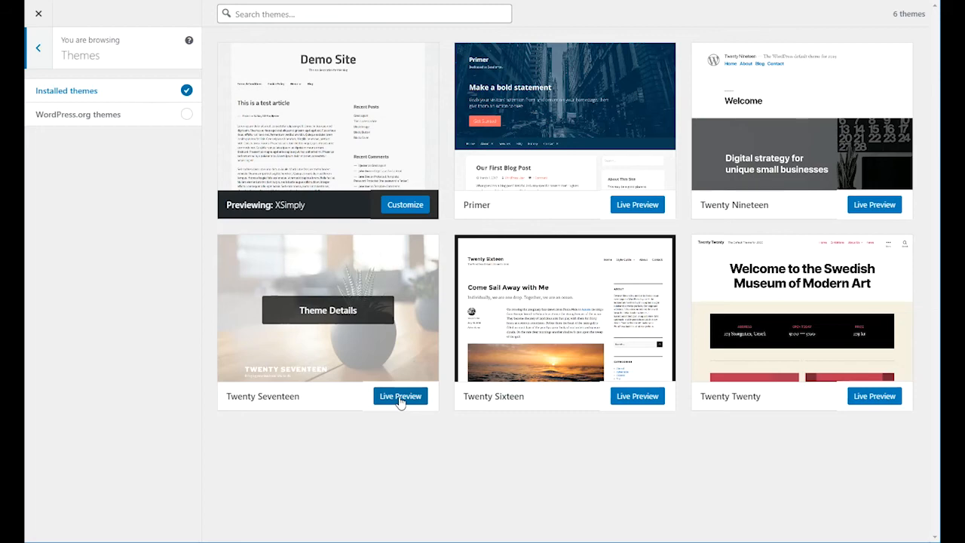
Step: Live-preview the Twenty Seventeen theme, showing the blog with its plant-photo header
left_click(399, 395)
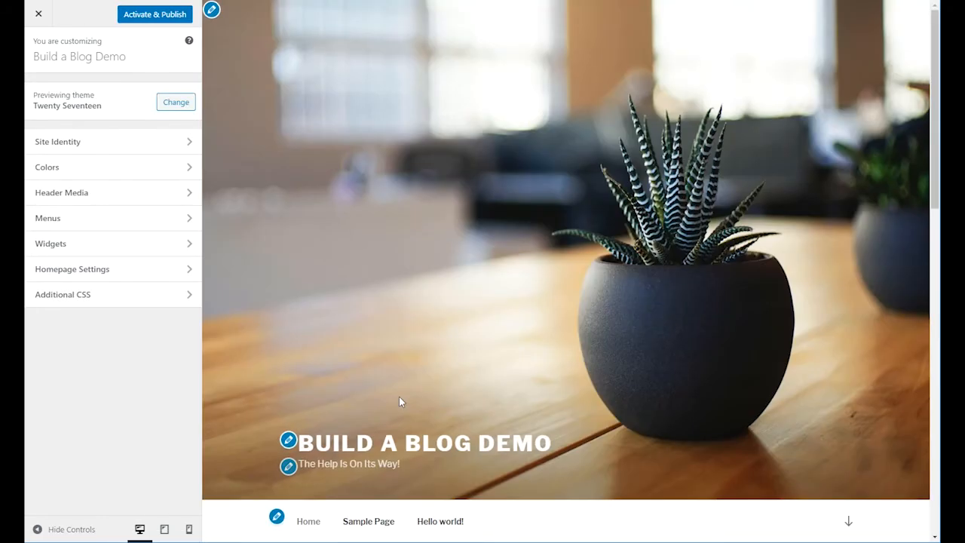
mouse_move(707, 226)
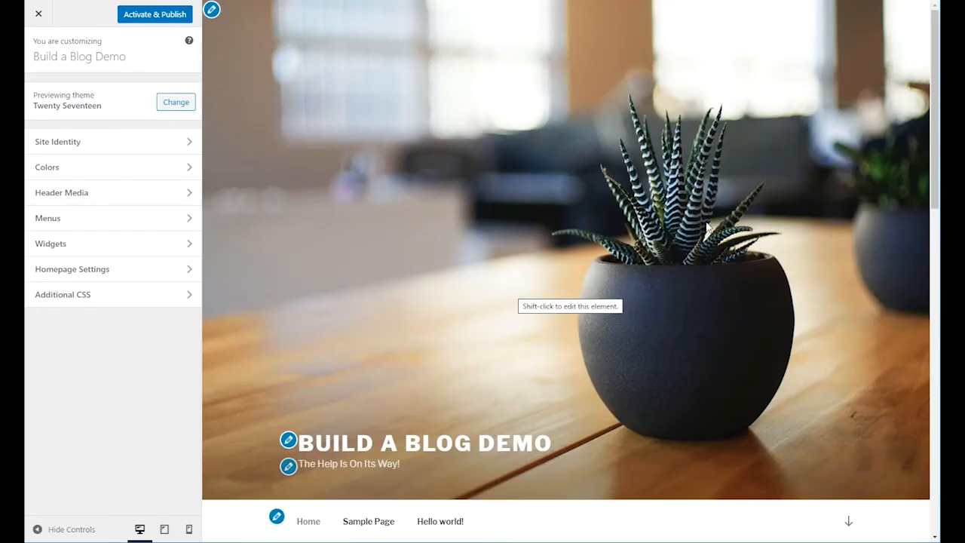
mouse_move(384, 255)
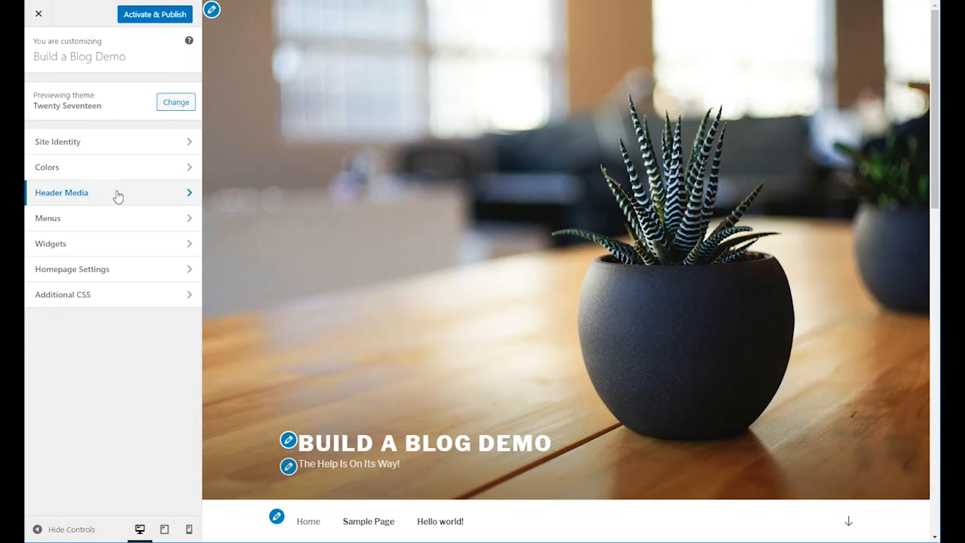
mouse_move(115, 196)
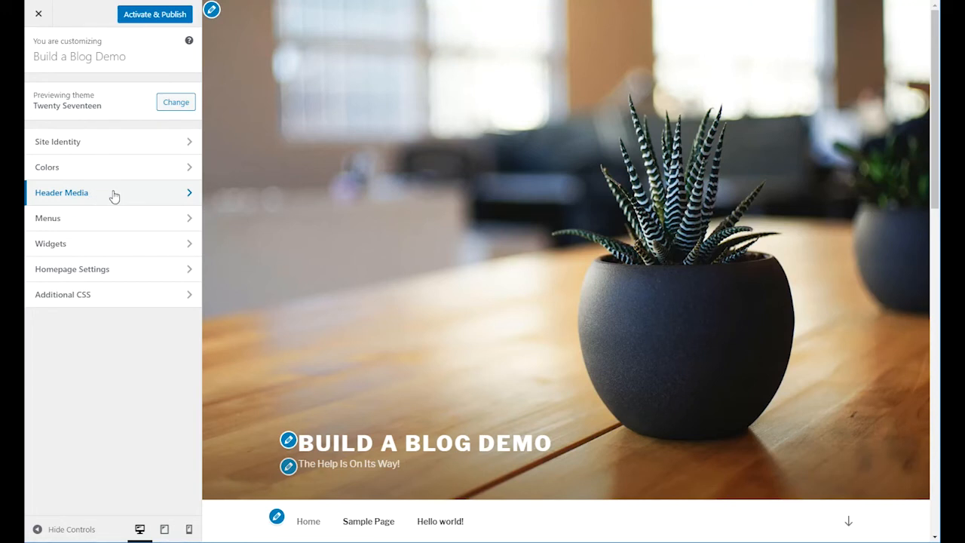
mouse_move(86, 219)
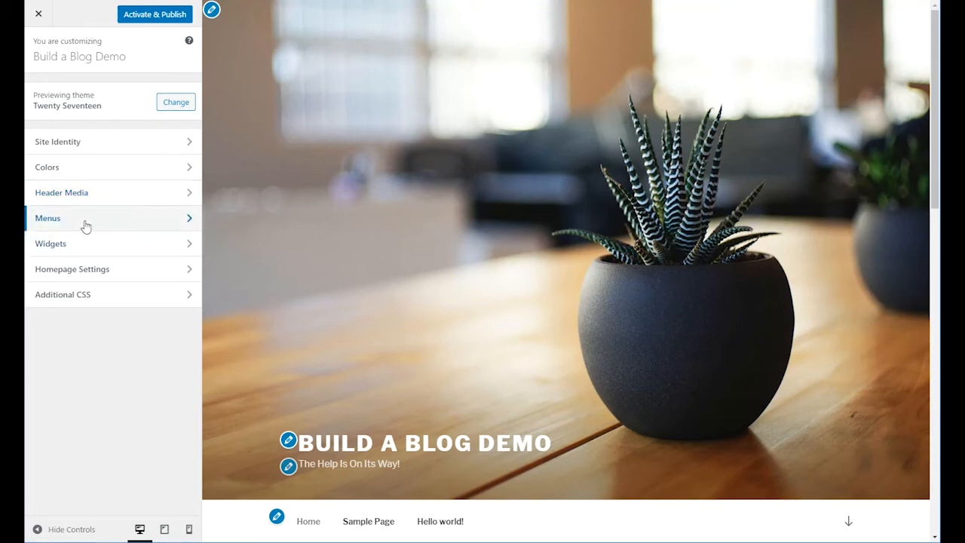
mouse_move(96, 268)
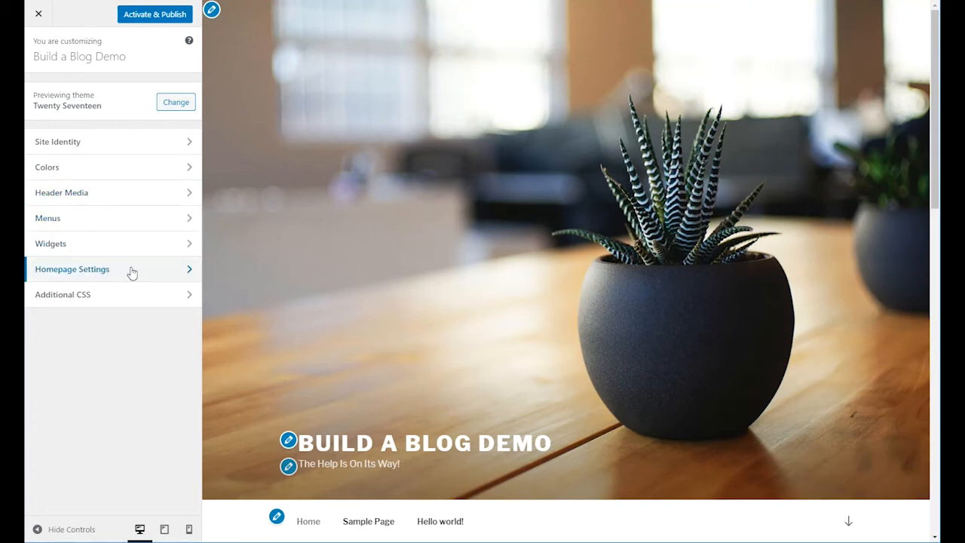
mouse_move(682, 235)
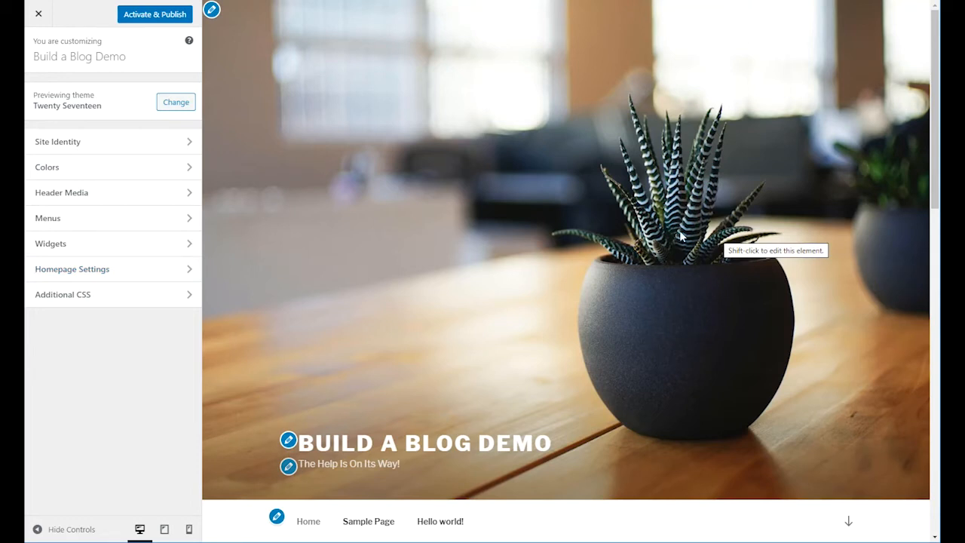
mouse_move(628, 223)
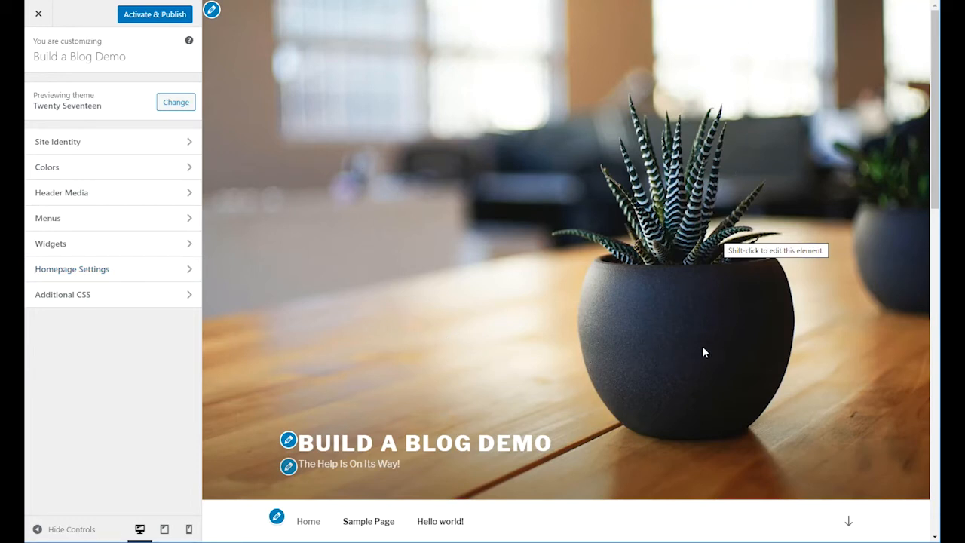
mouse_move(534, 84)
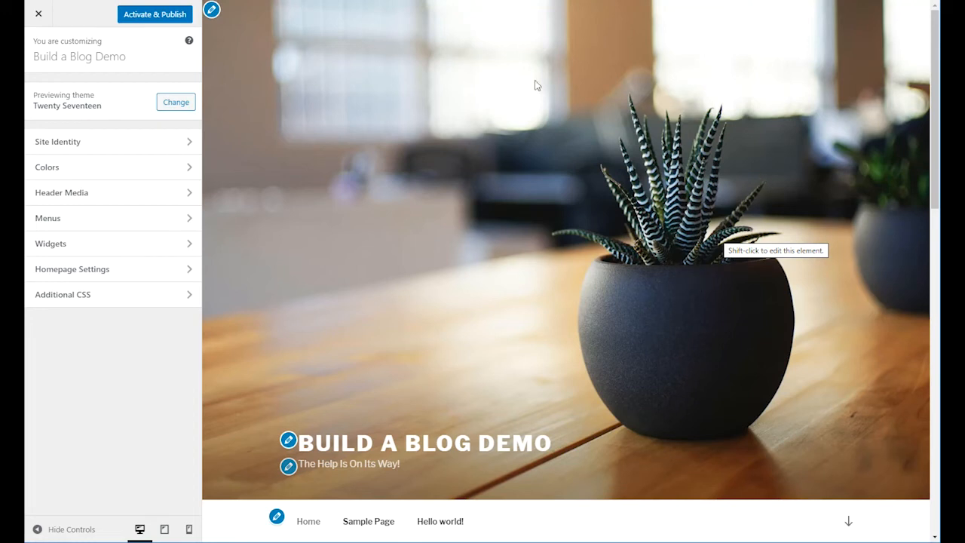
mouse_move(576, 226)
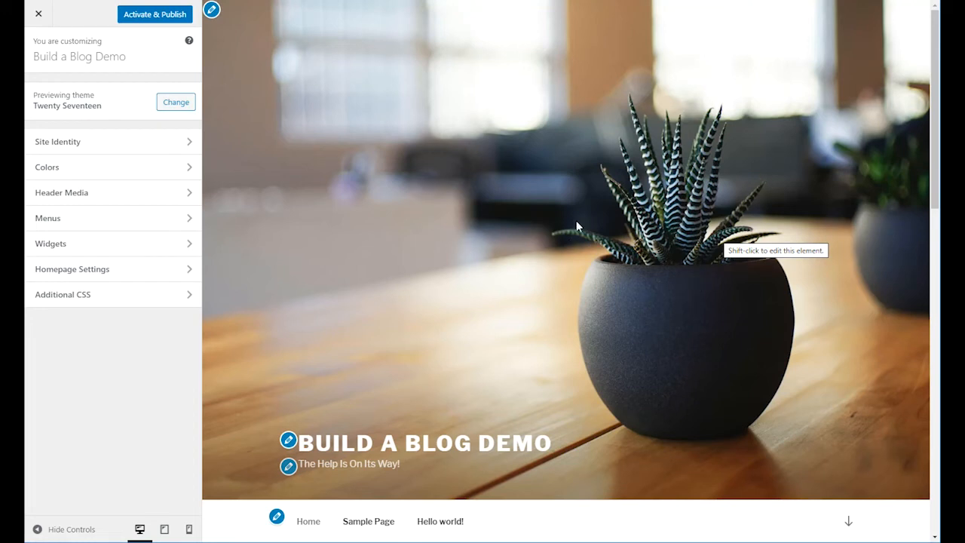
mouse_move(505, 224)
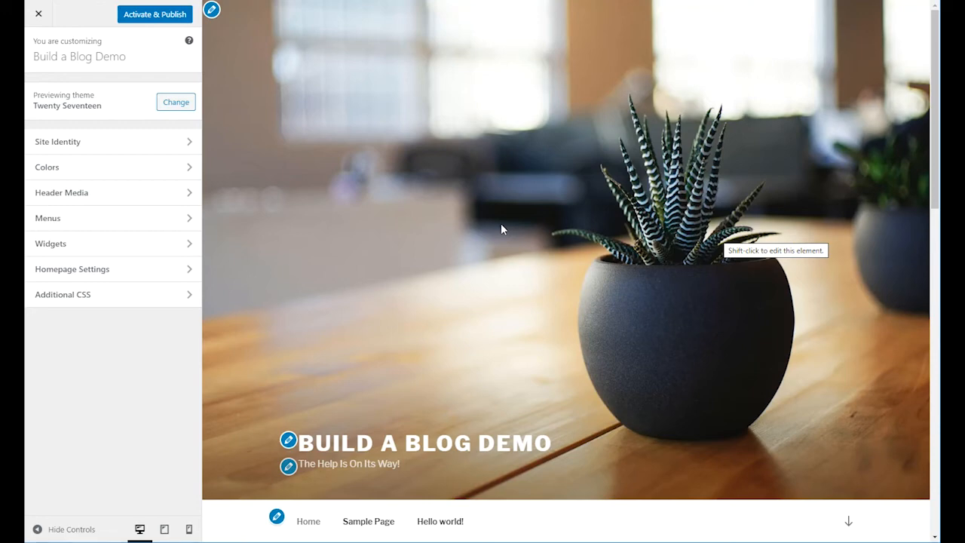
mouse_move(558, 166)
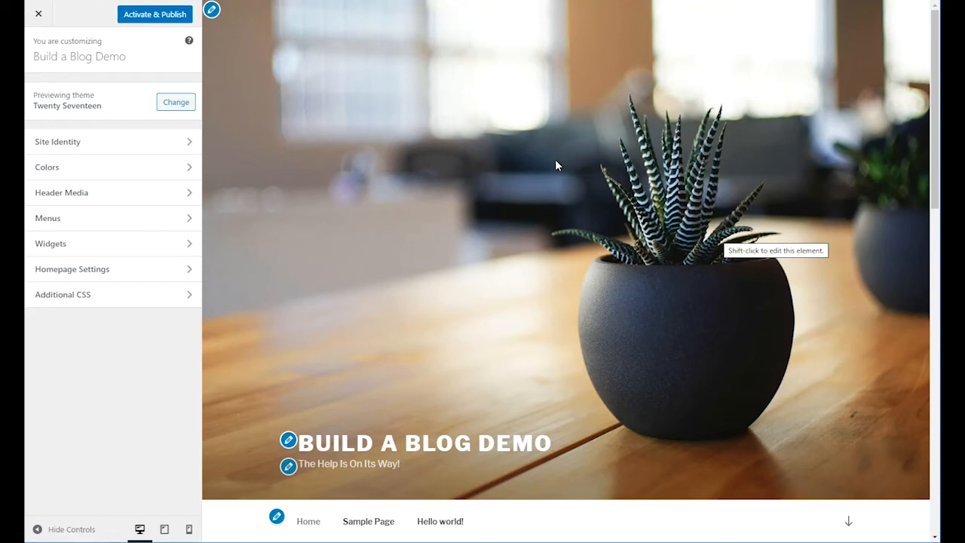
scroll("down", 3)
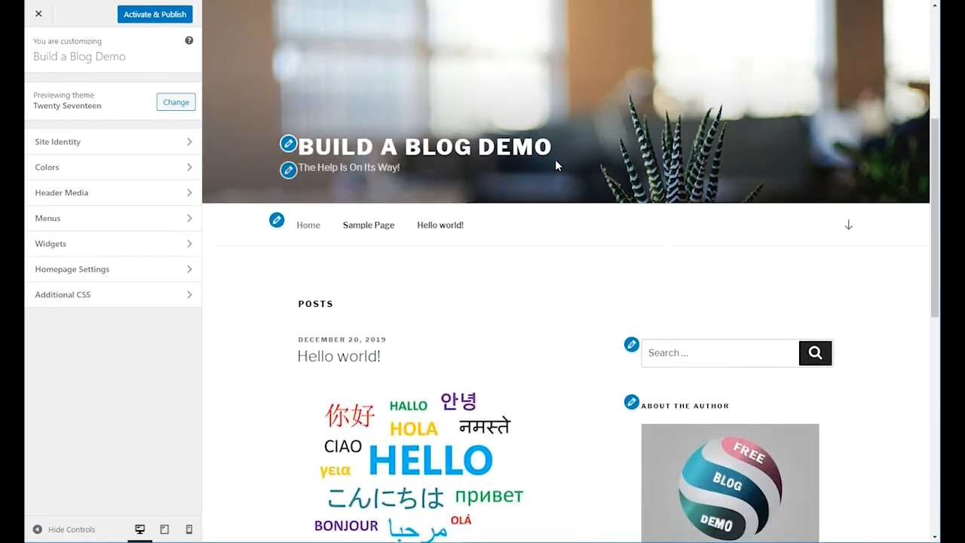
scroll("down", 3)
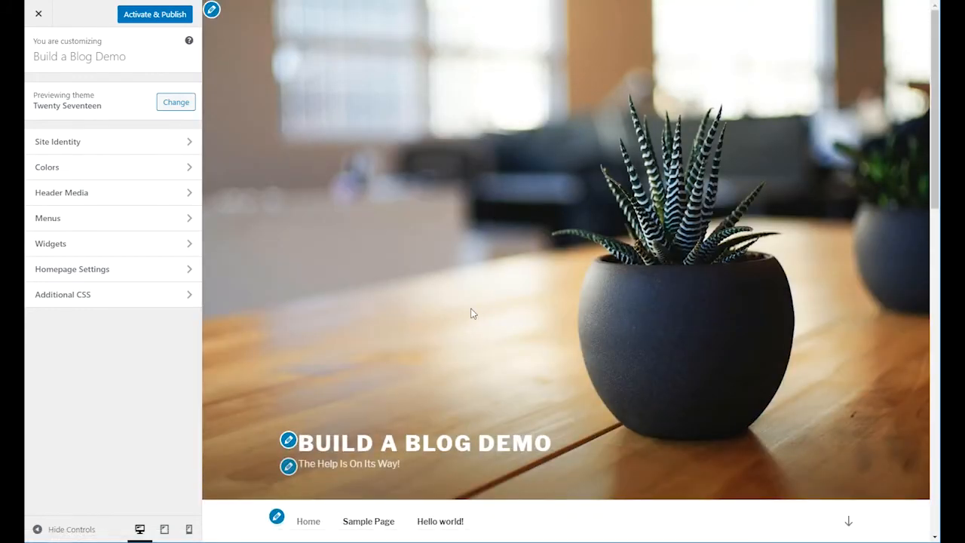
scroll("down", 3)
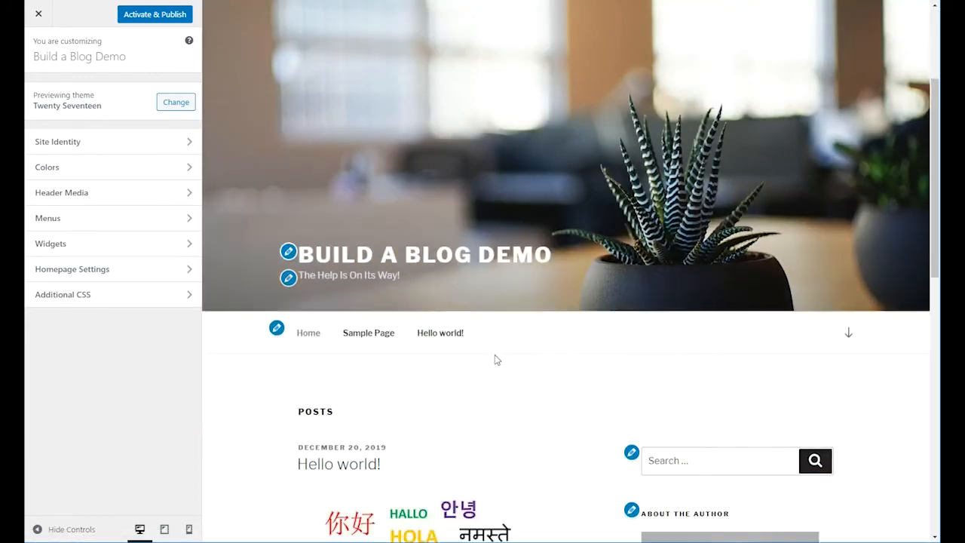
scroll("down", 3)
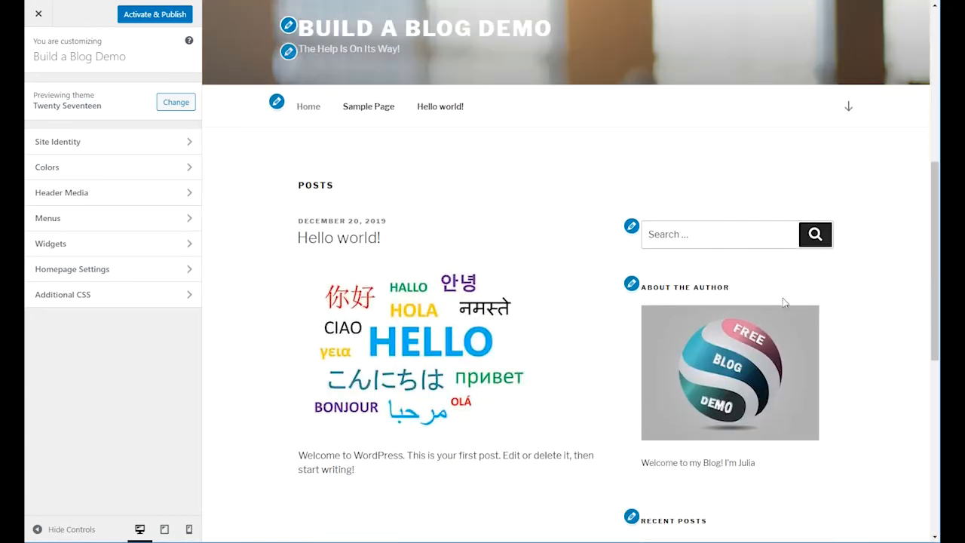
mouse_move(742, 319)
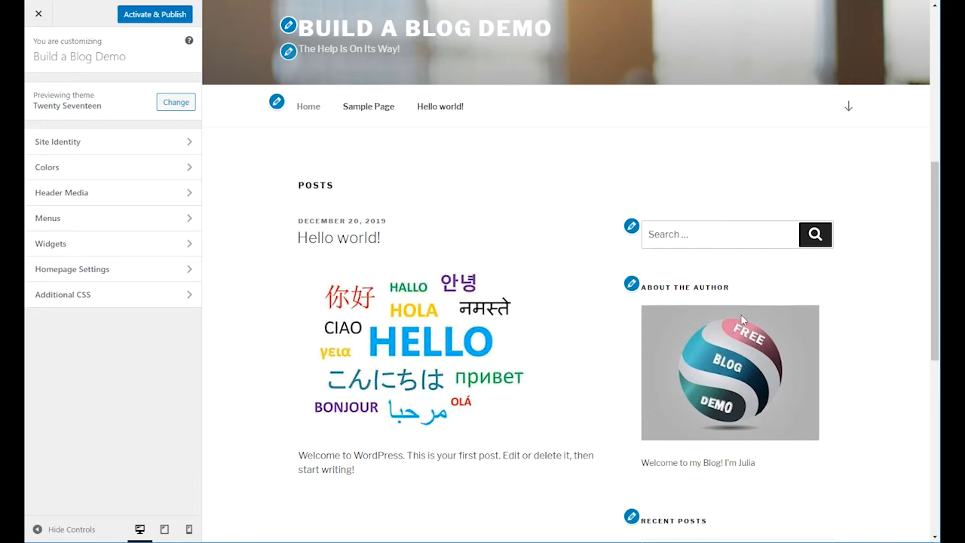
scroll("down", 3)
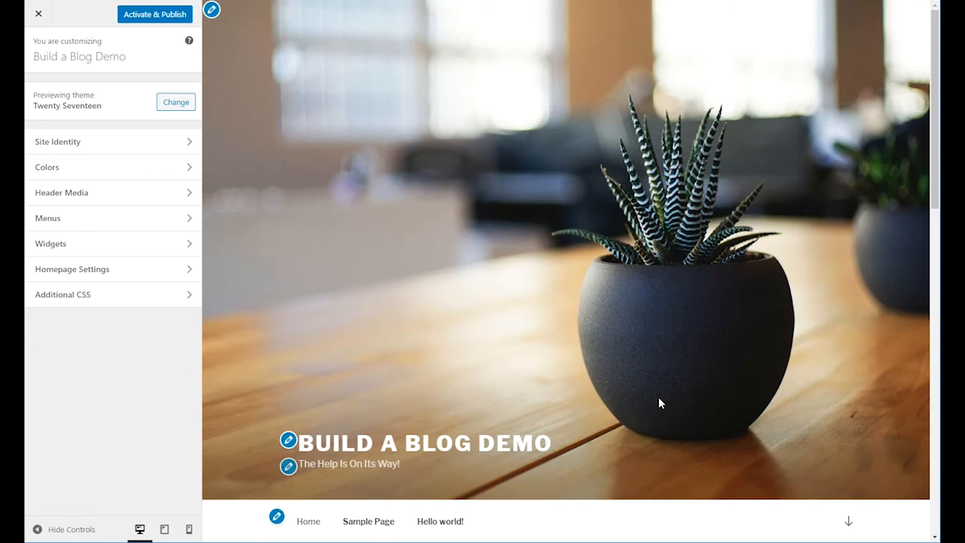
mouse_move(673, 125)
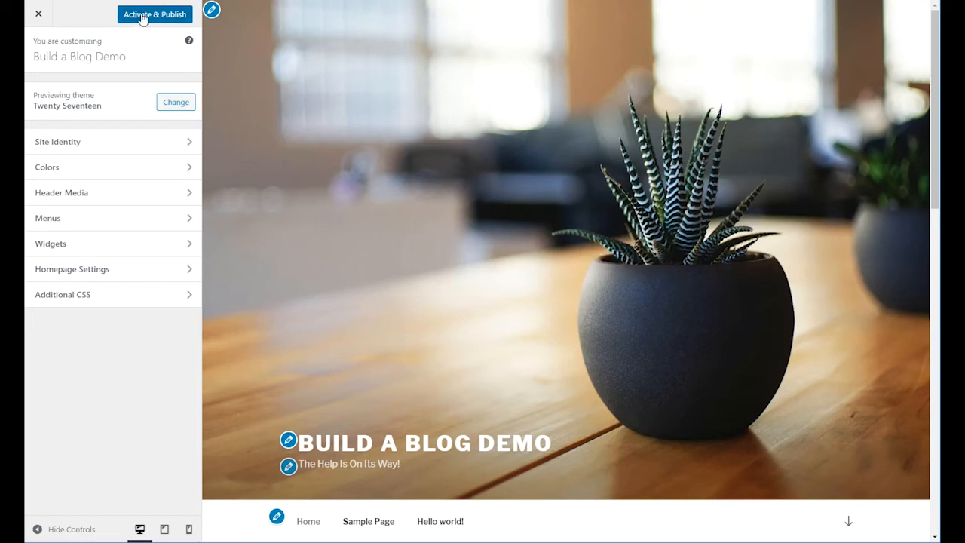
mouse_move(505, 103)
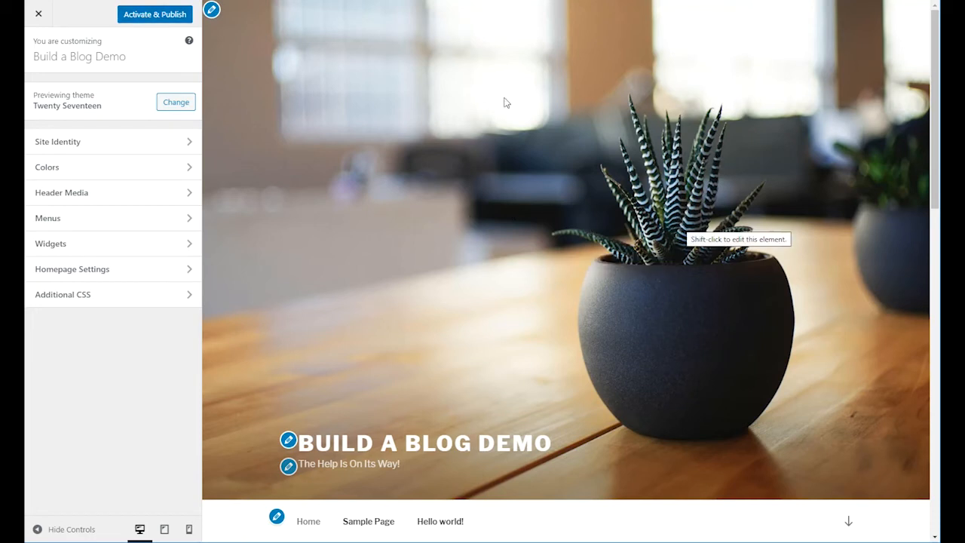
mouse_move(450, 175)
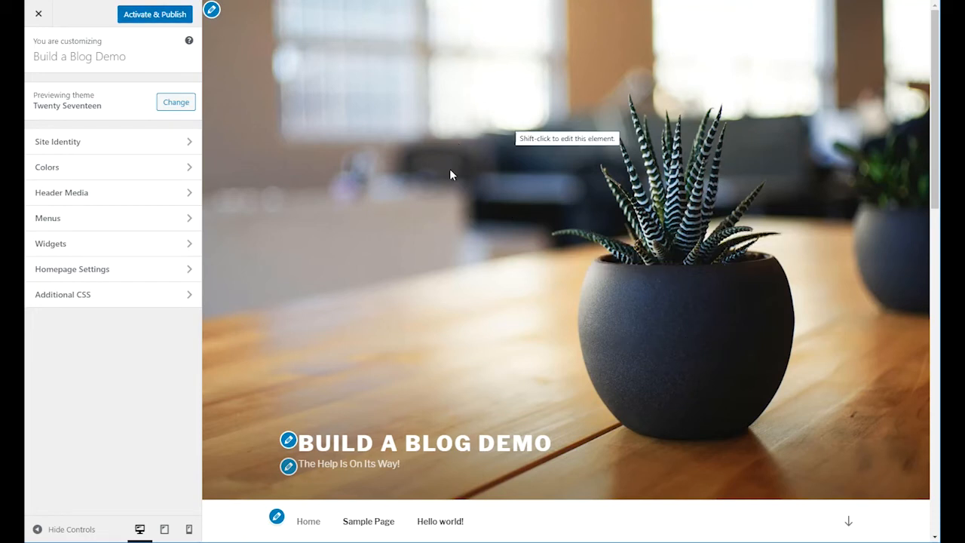
mouse_move(517, 259)
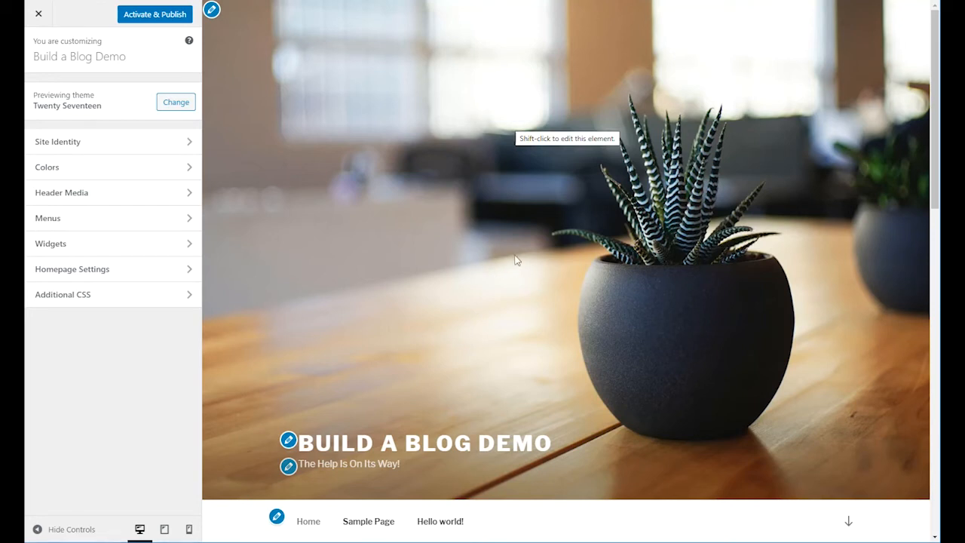
mouse_move(336, 168)
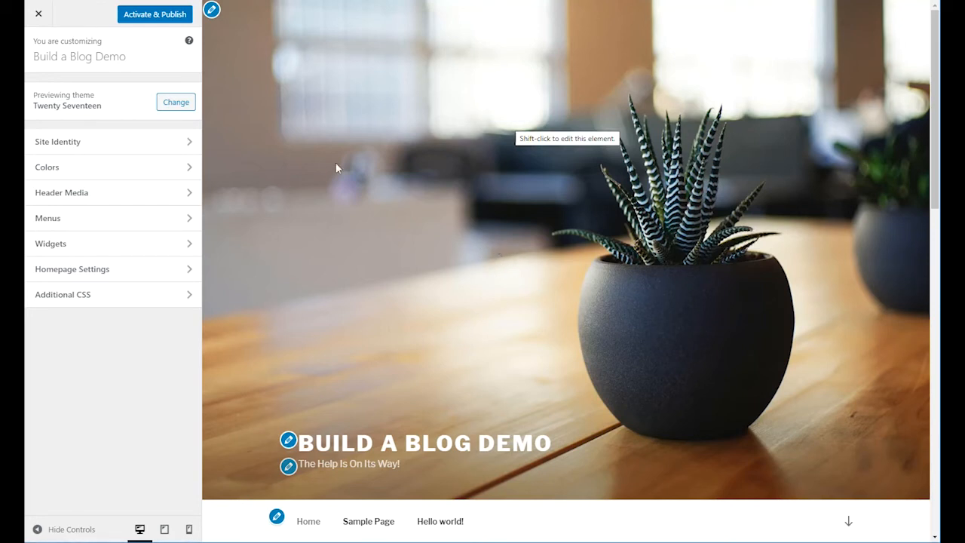
mouse_move(362, 140)
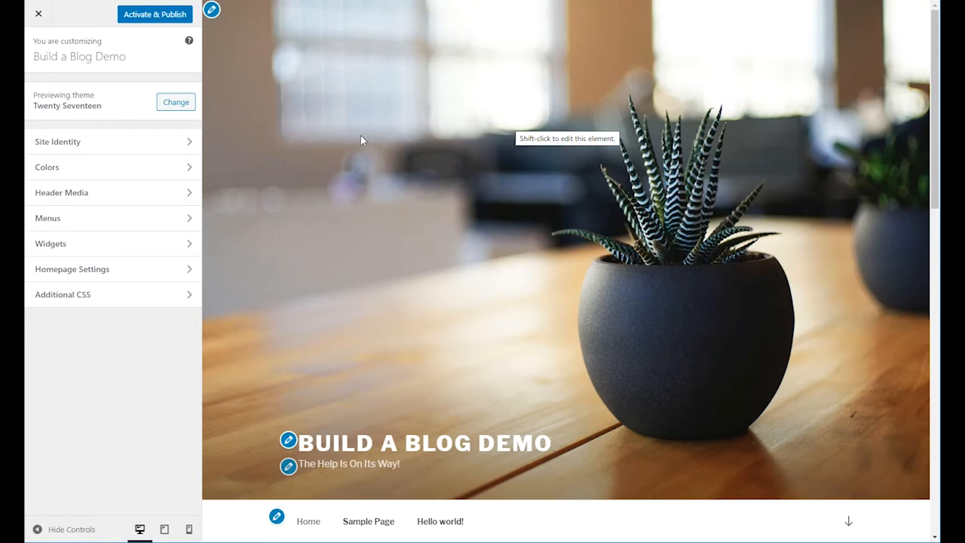
mouse_move(498, 160)
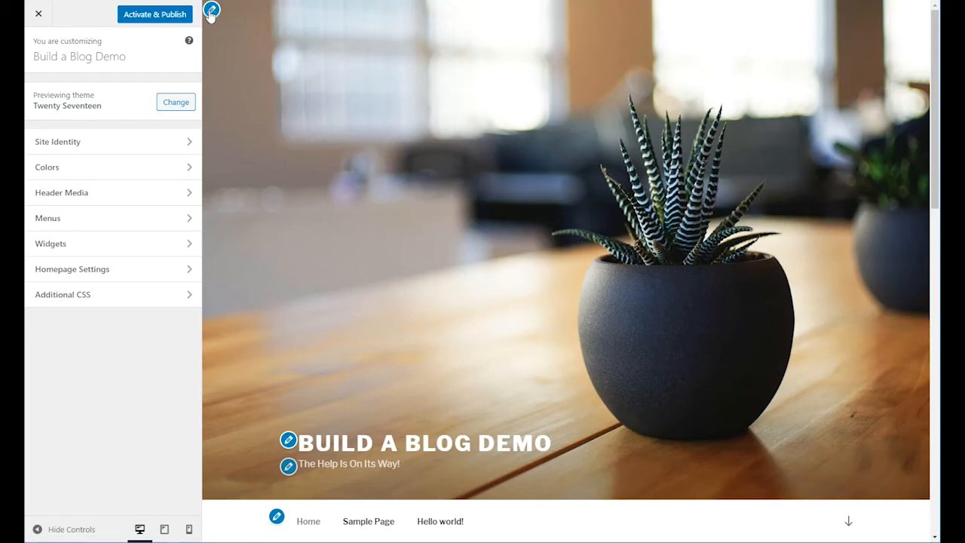
mouse_move(211, 11)
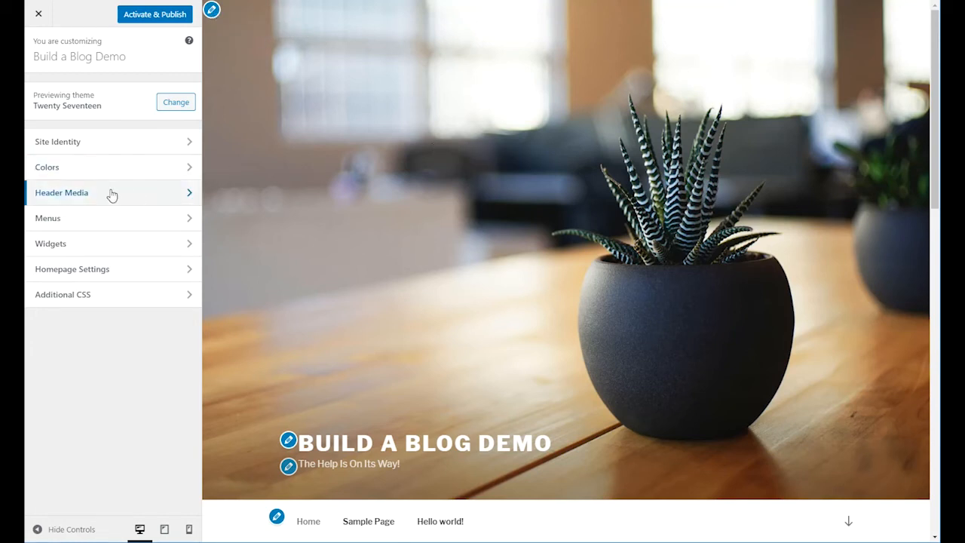
mouse_move(78, 196)
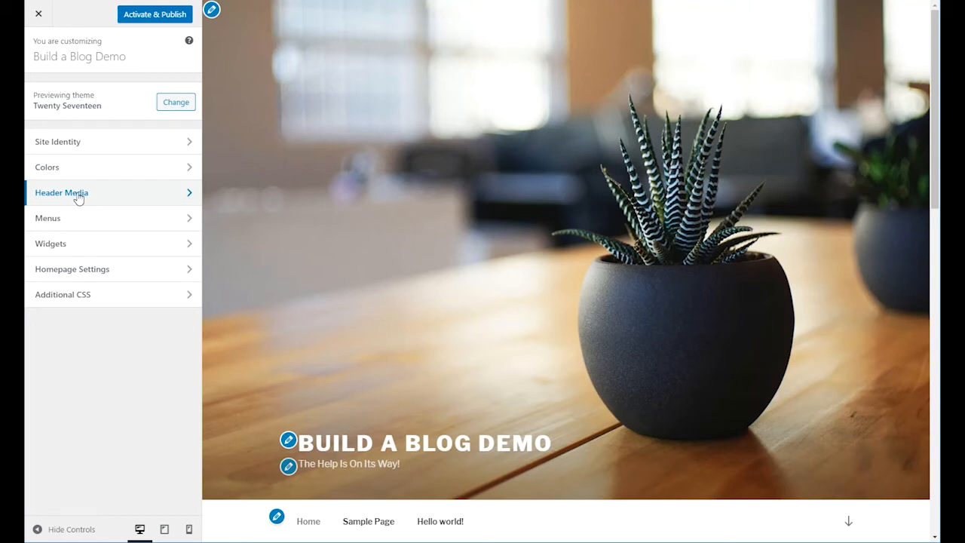
mouse_move(79, 198)
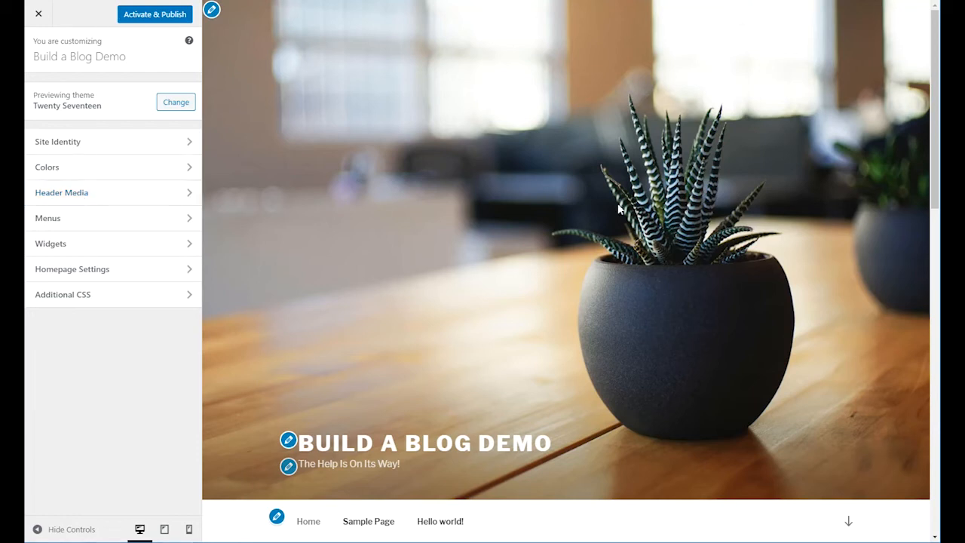
left_click(60, 193)
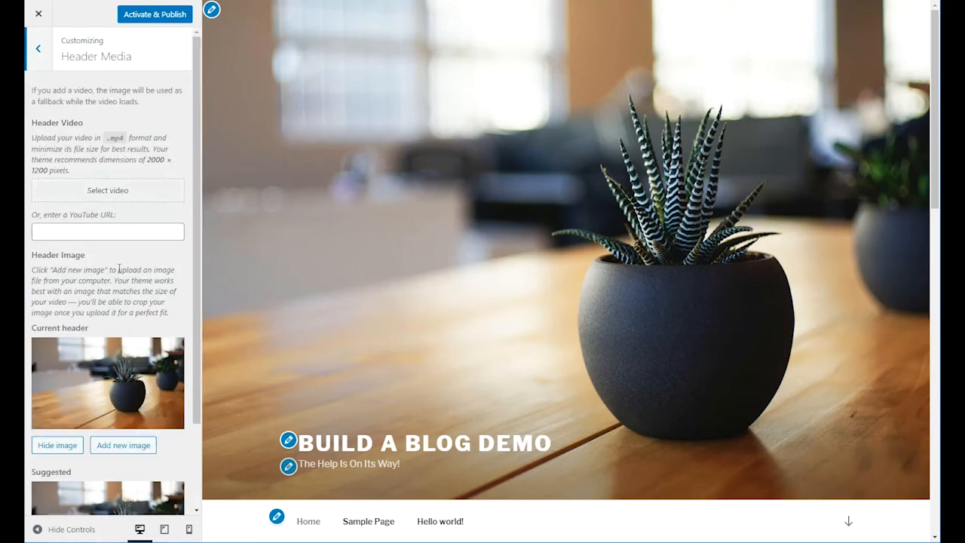
scroll("down", 3)
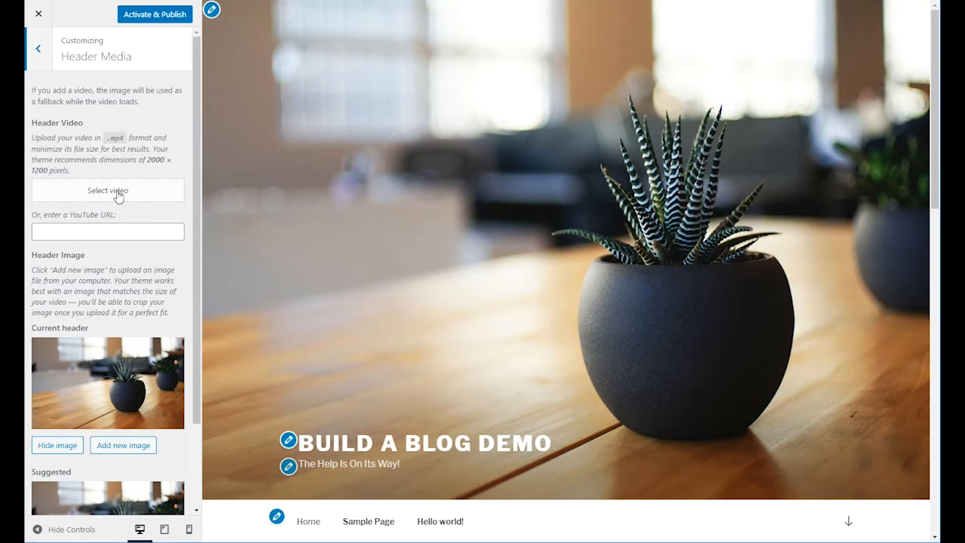
mouse_move(117, 205)
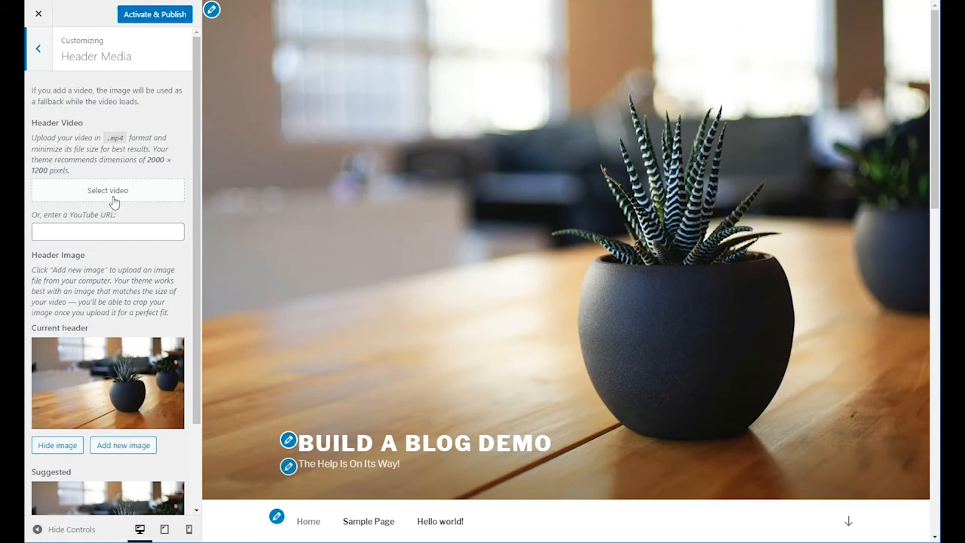
mouse_move(118, 197)
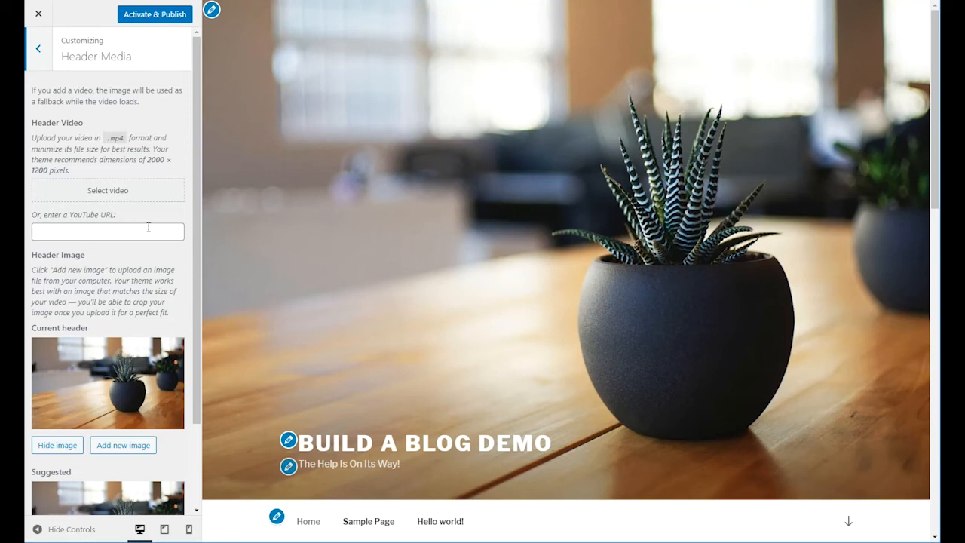
left_click(107, 232)
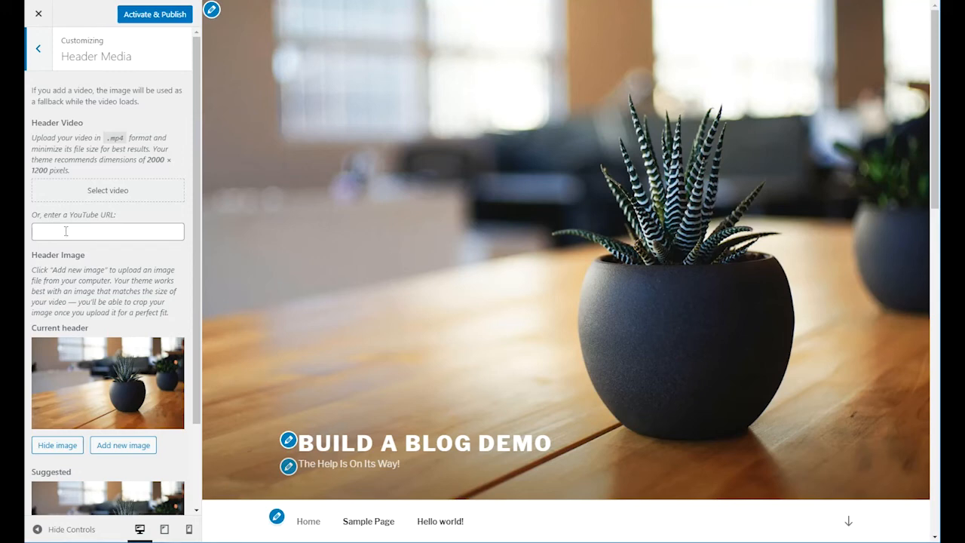
type("https://youtu.be/qlJC-9hhOus")
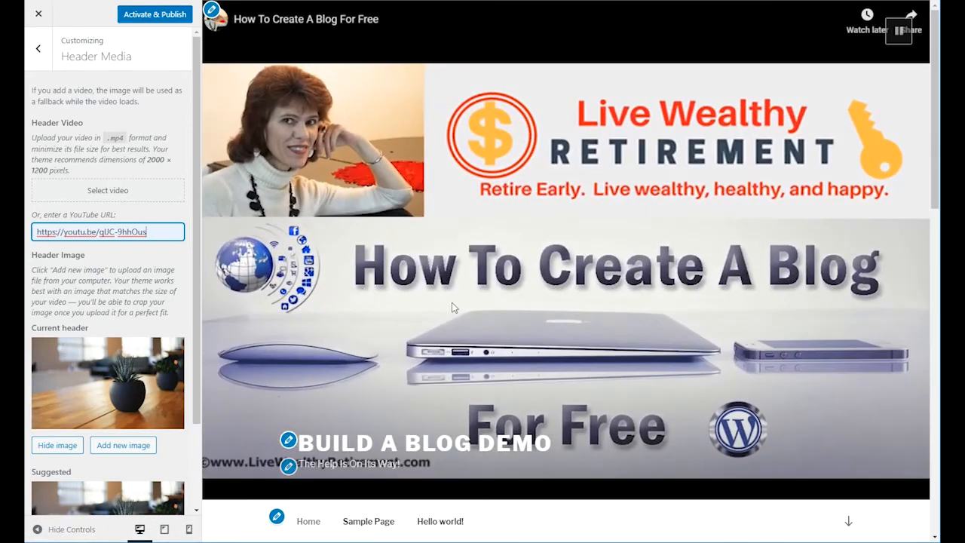
mouse_move(507, 354)
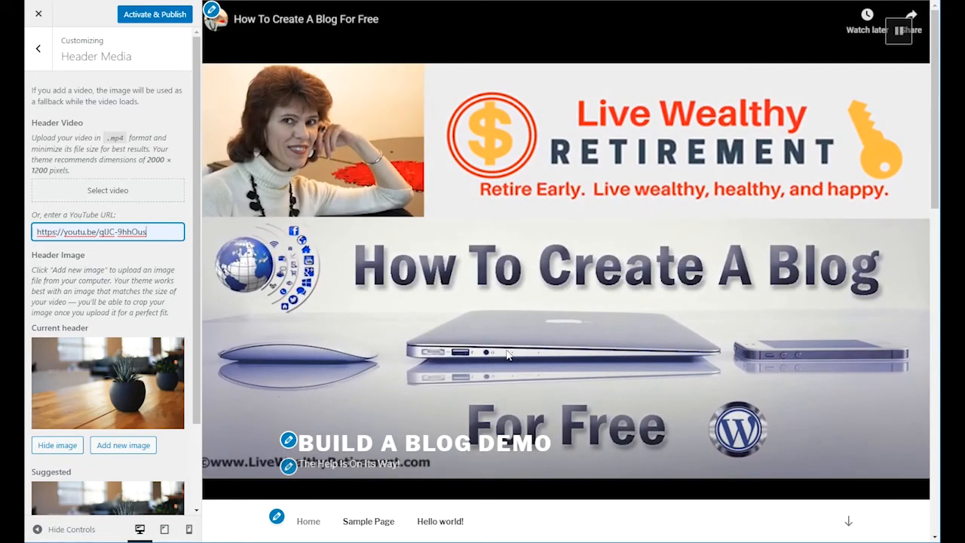
mouse_move(377, 341)
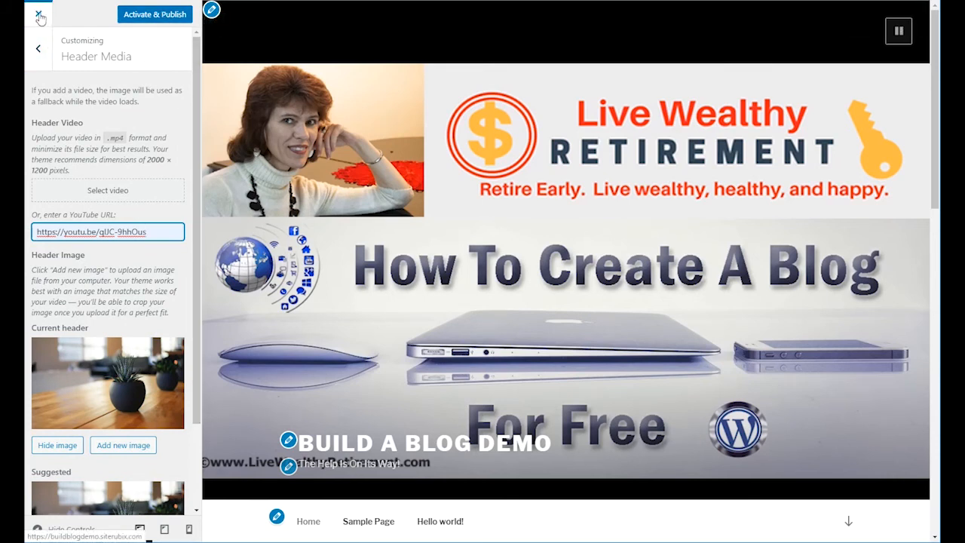
left_click(39, 17)
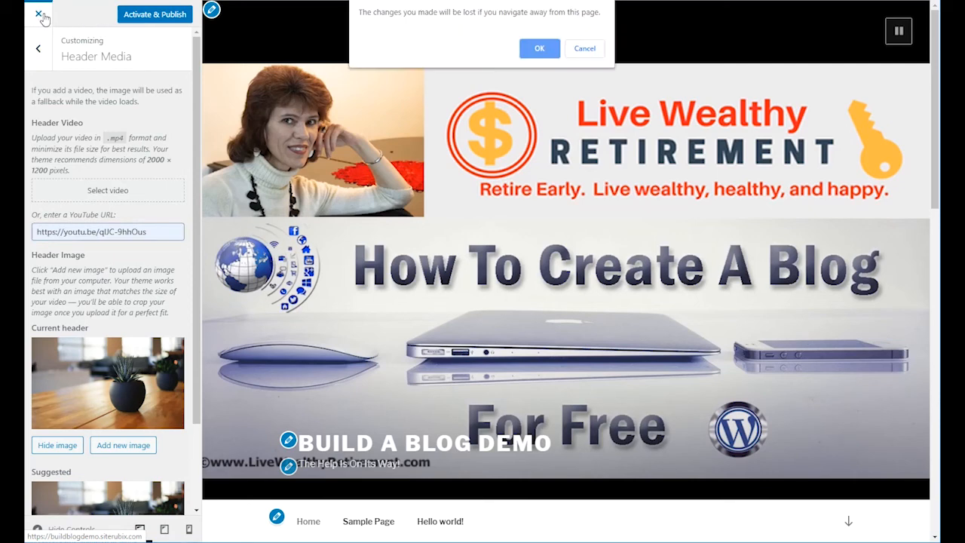
Step: Discard the unsaved header change and go to Appearance > Themes via the Dashboard
left_click(539, 48)
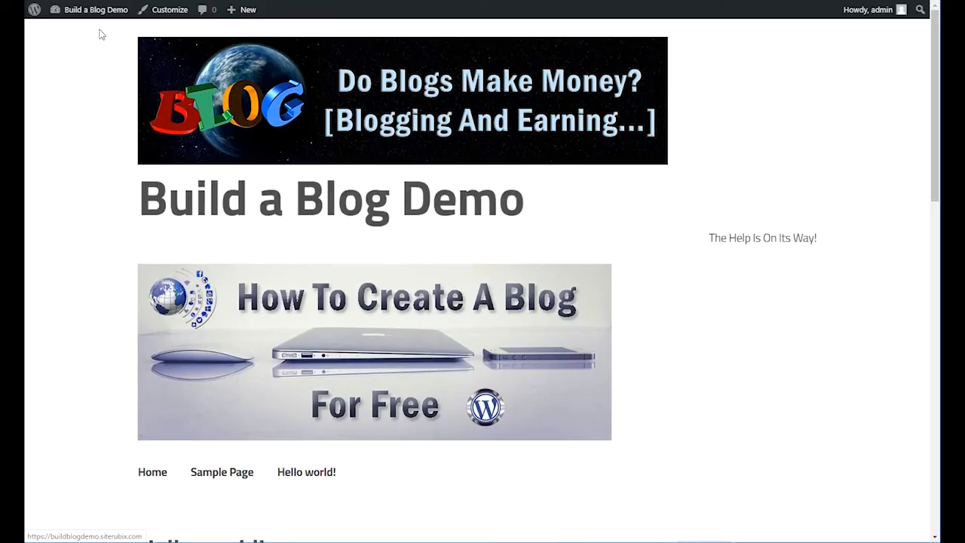
left_click(97, 9)
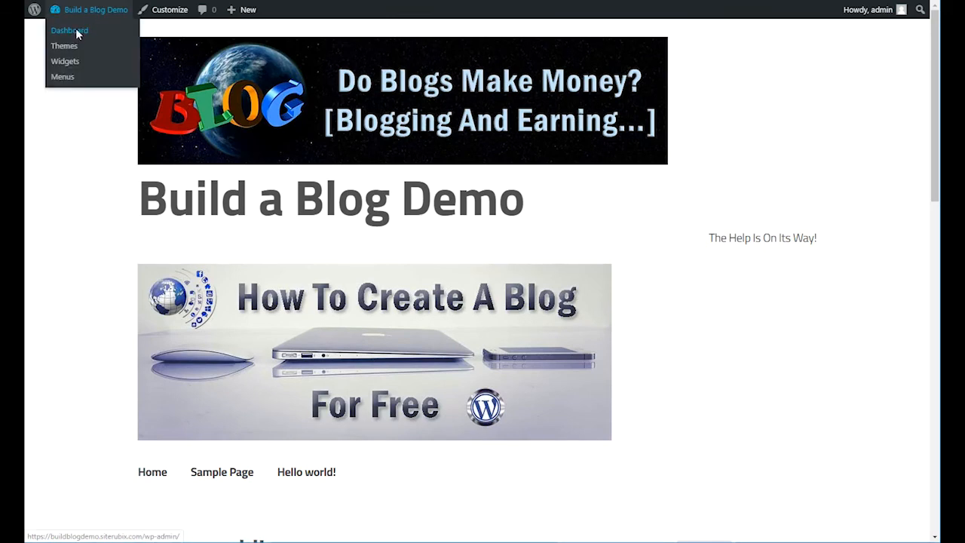
left_click(69, 30)
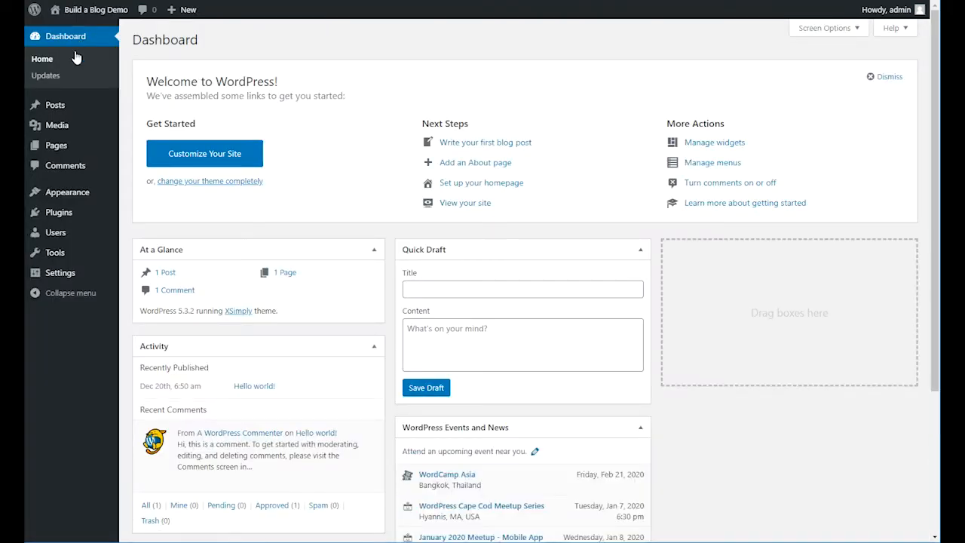
mouse_move(72, 36)
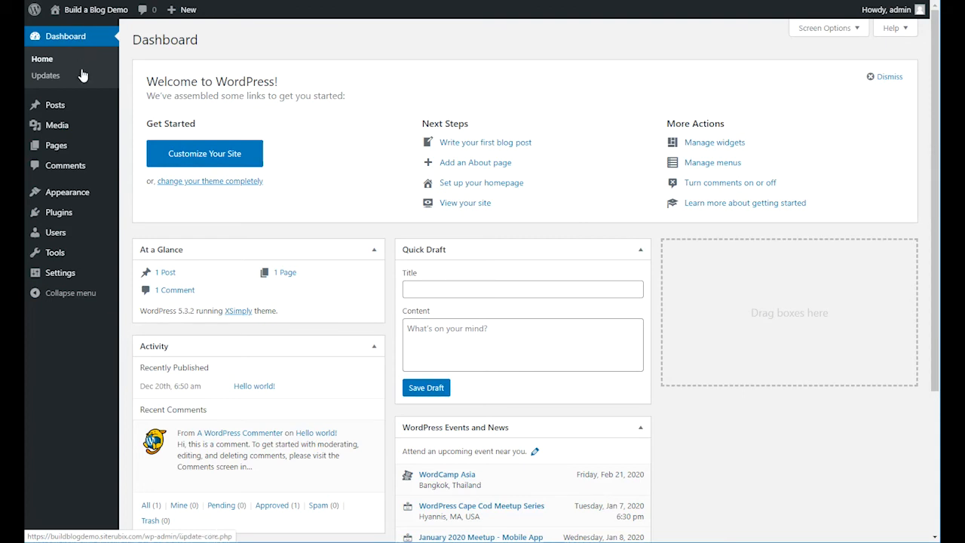
mouse_move(66, 192)
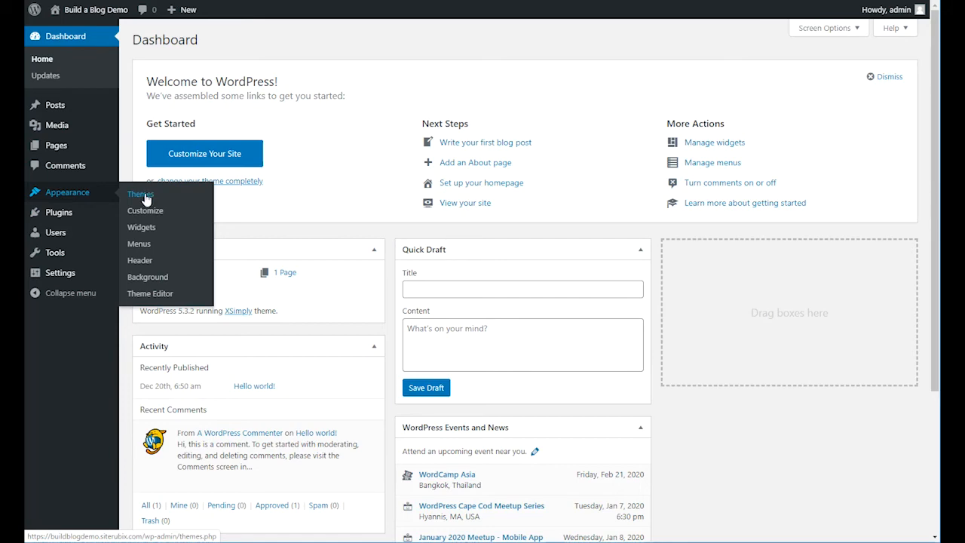
left_click(140, 193)
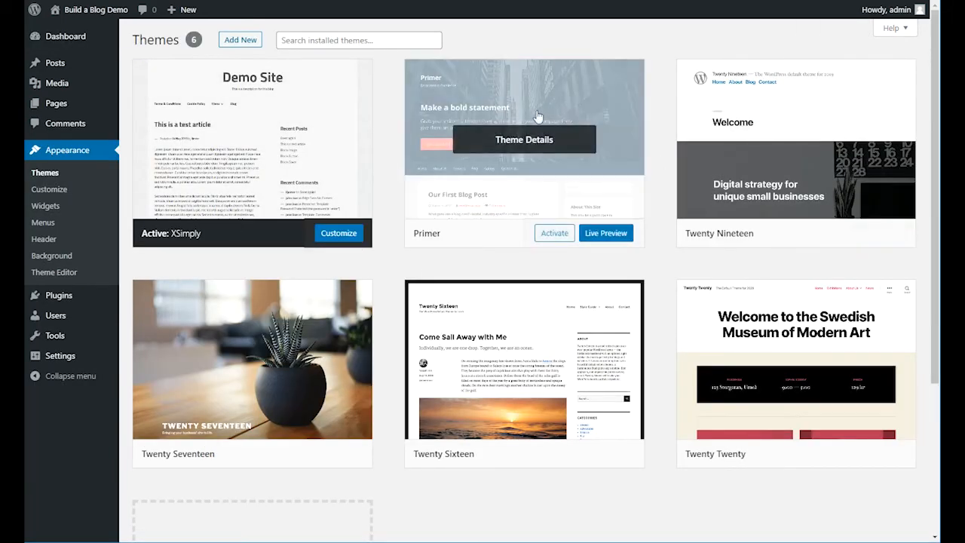
mouse_move(754, 193)
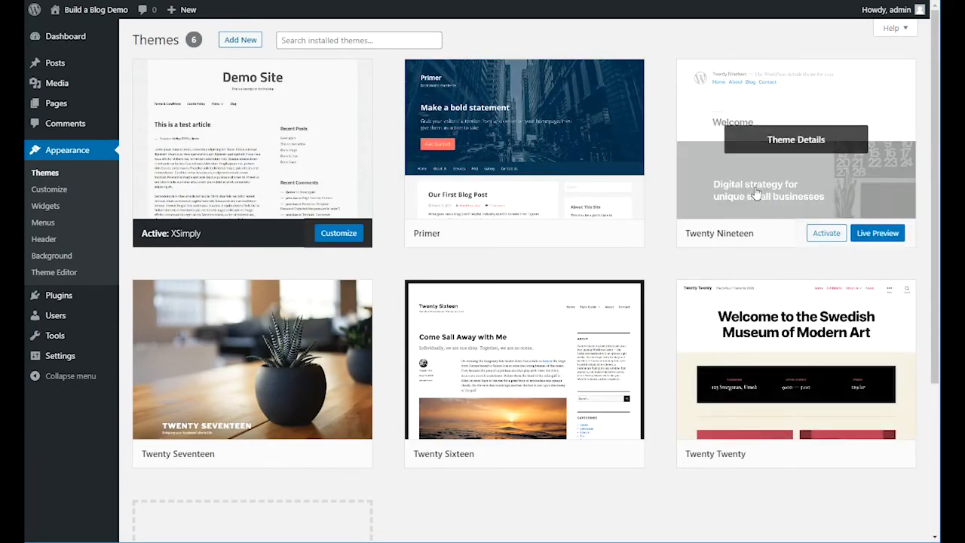
mouse_move(482, 344)
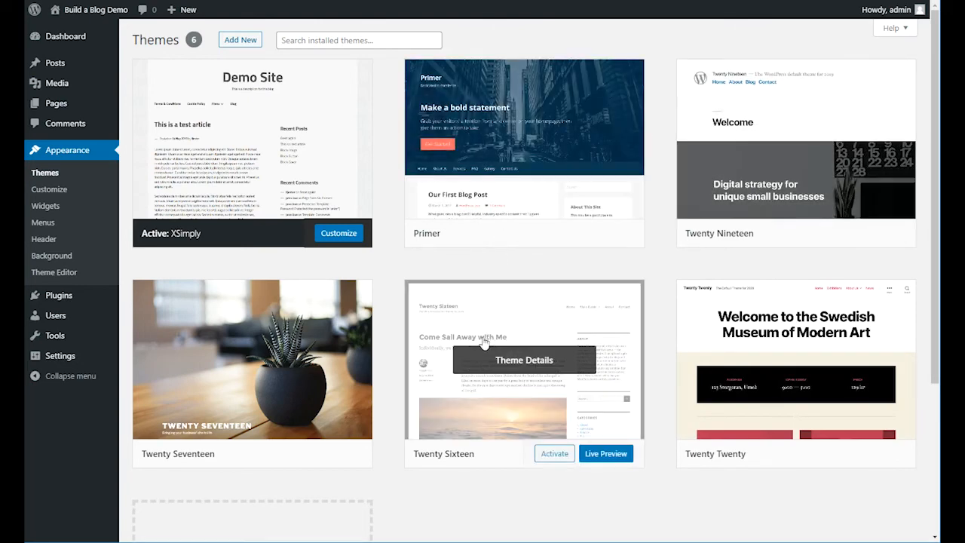
mouse_move(811, 350)
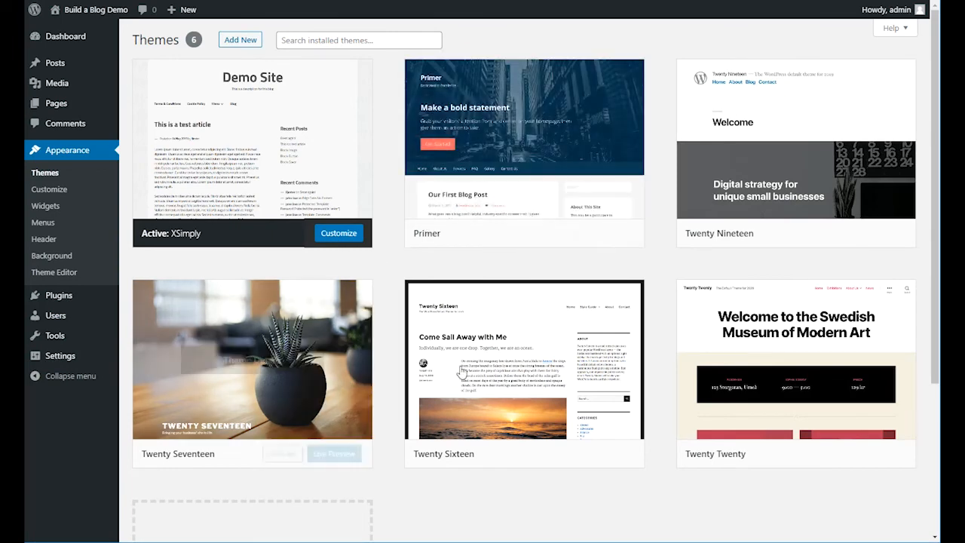
mouse_move(253, 151)
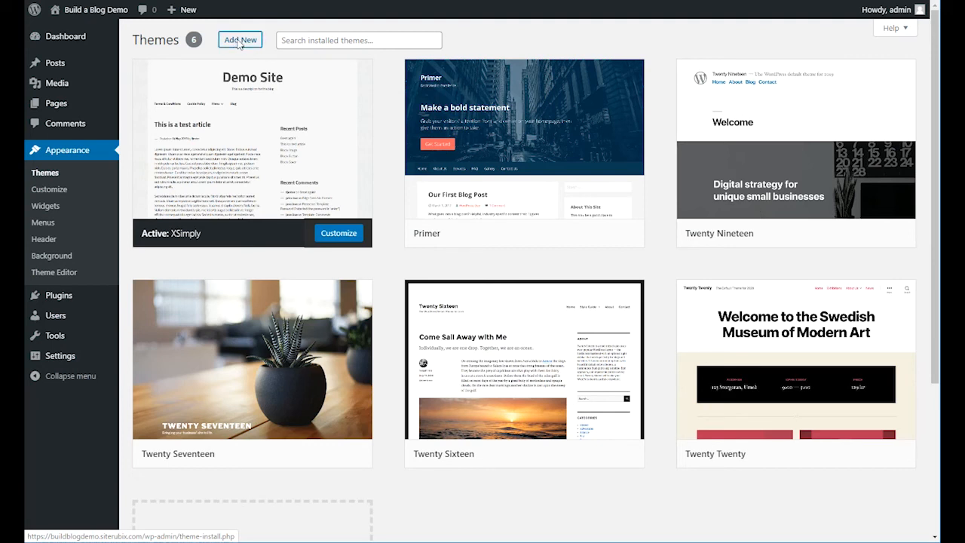
Step: Open the Add Themes catalogue showing featured themes like Twenty Twenty and Photography Blog
left_click(240, 39)
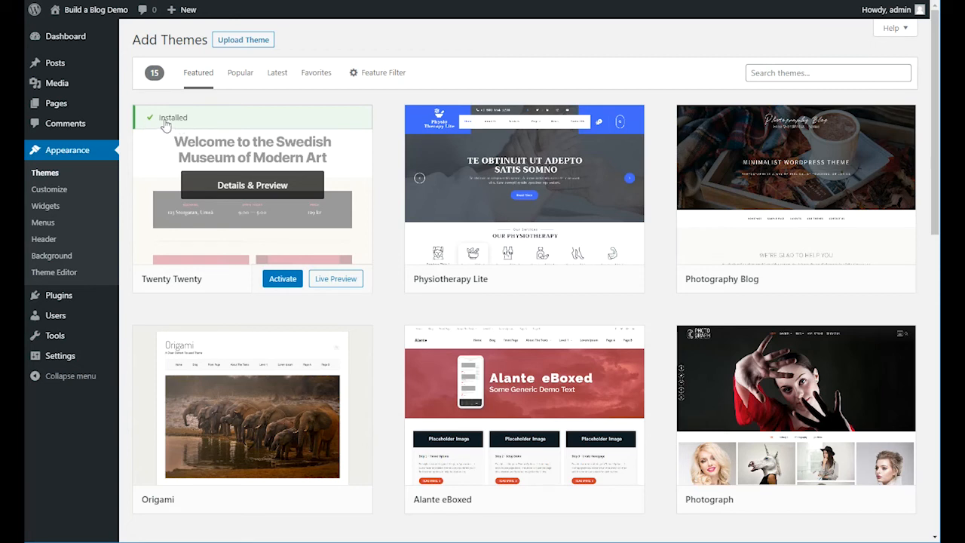
mouse_move(184, 126)
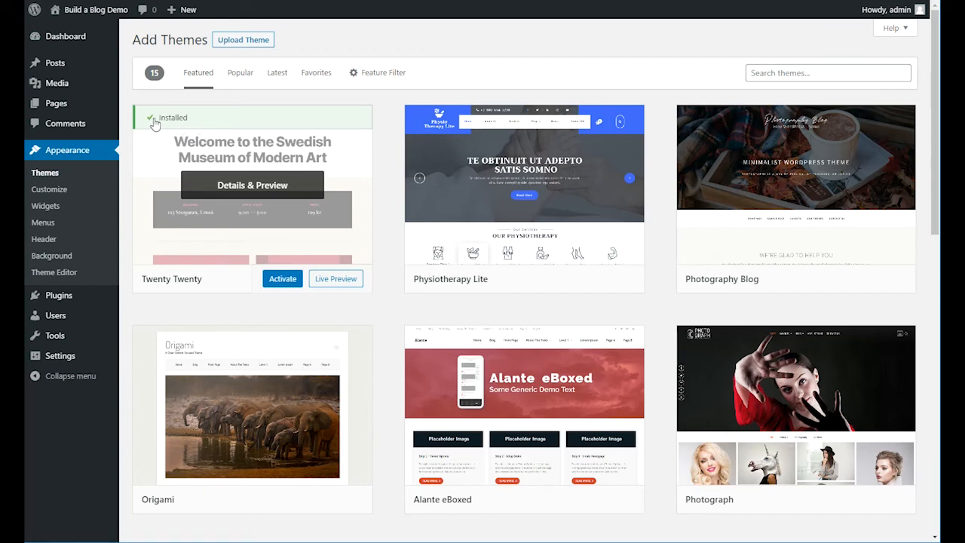
mouse_move(161, 117)
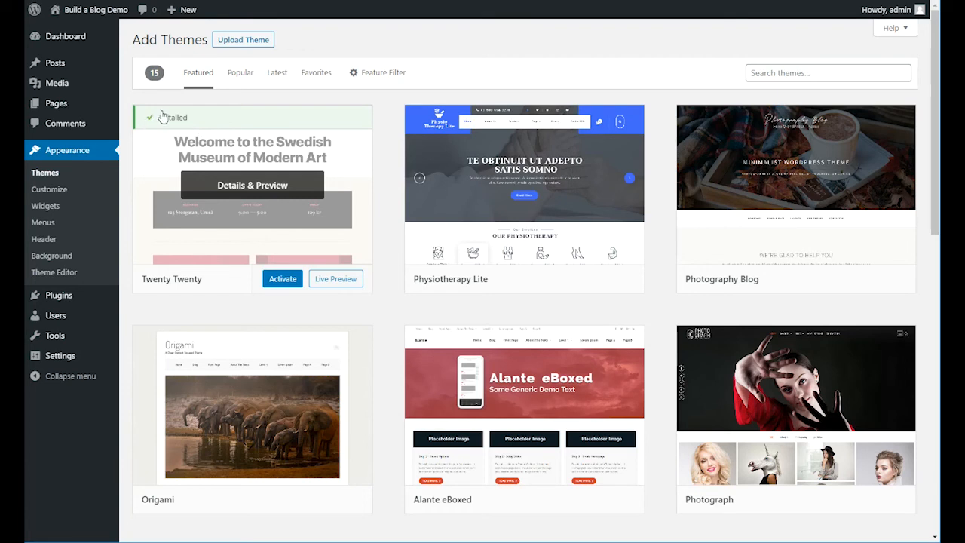
mouse_move(335, 283)
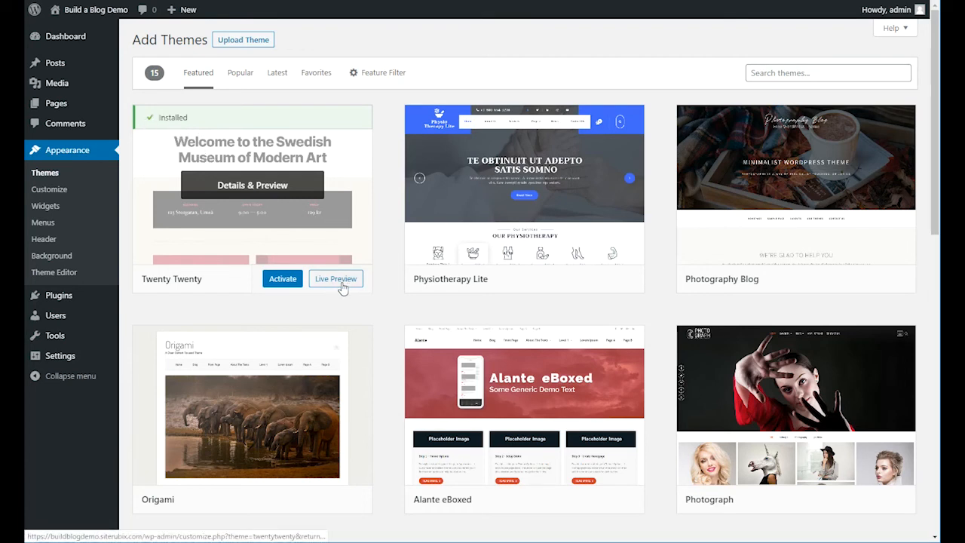
mouse_move(541, 265)
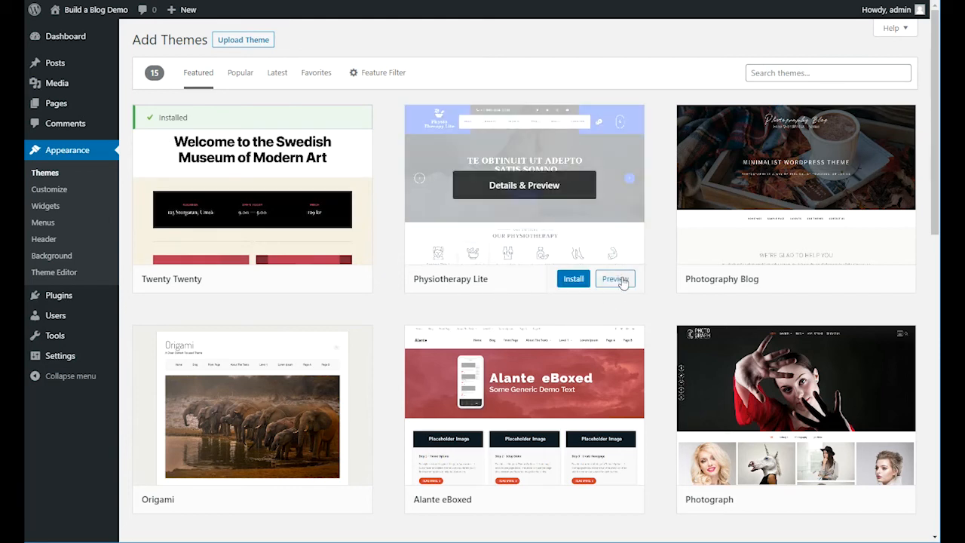
mouse_move(618, 288)
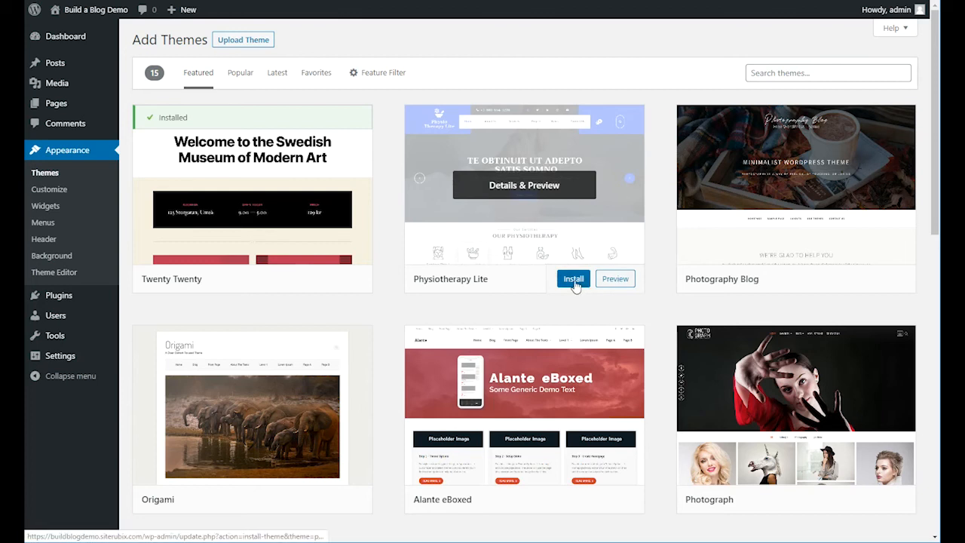
mouse_move(615, 278)
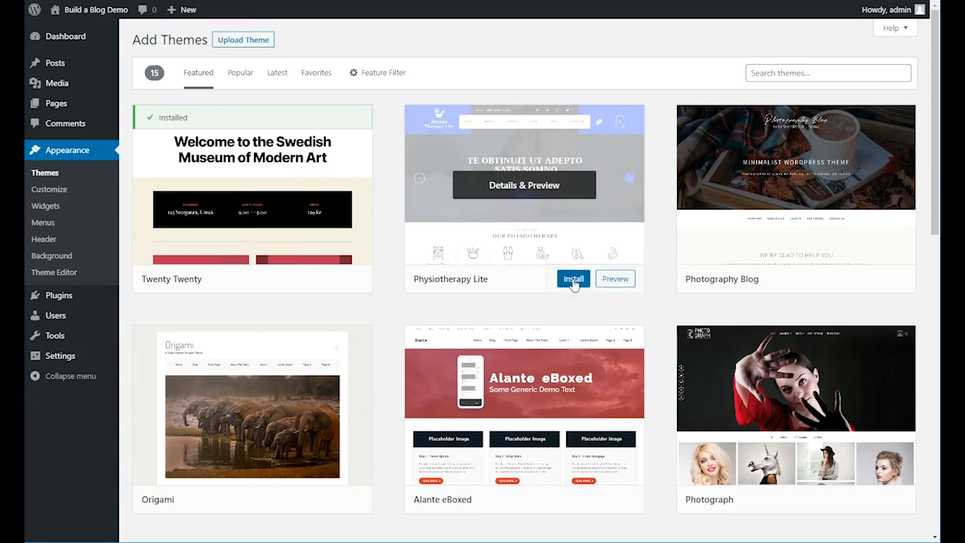
left_click(573, 277)
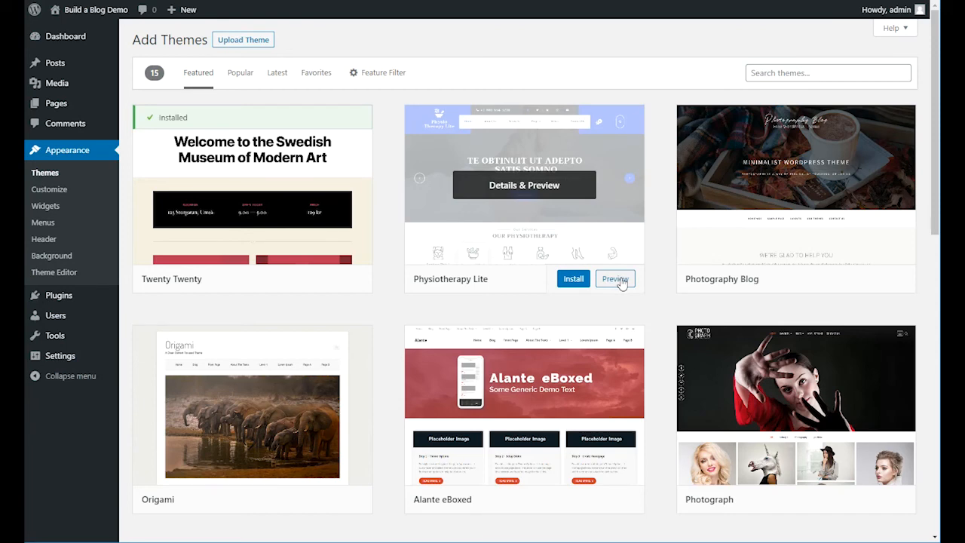
mouse_move(545, 298)
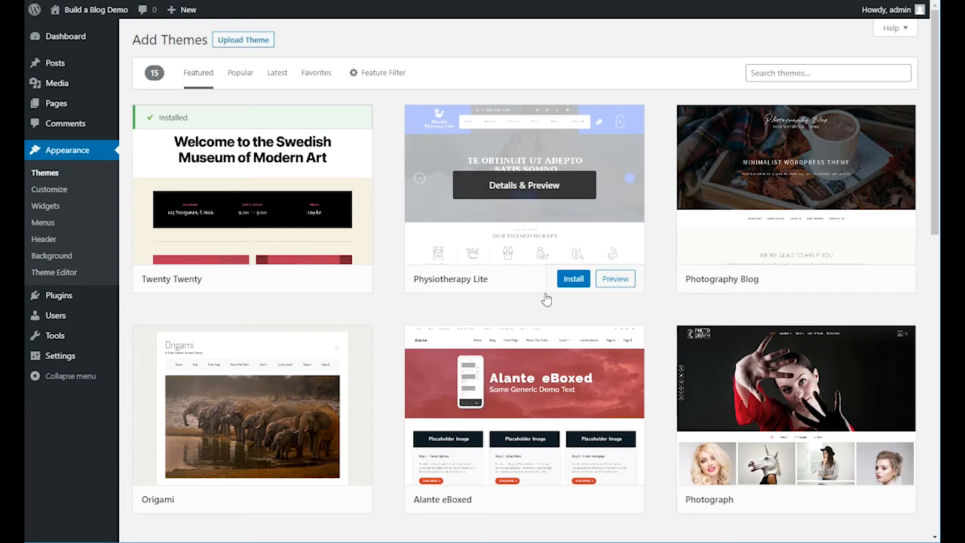
mouse_move(549, 293)
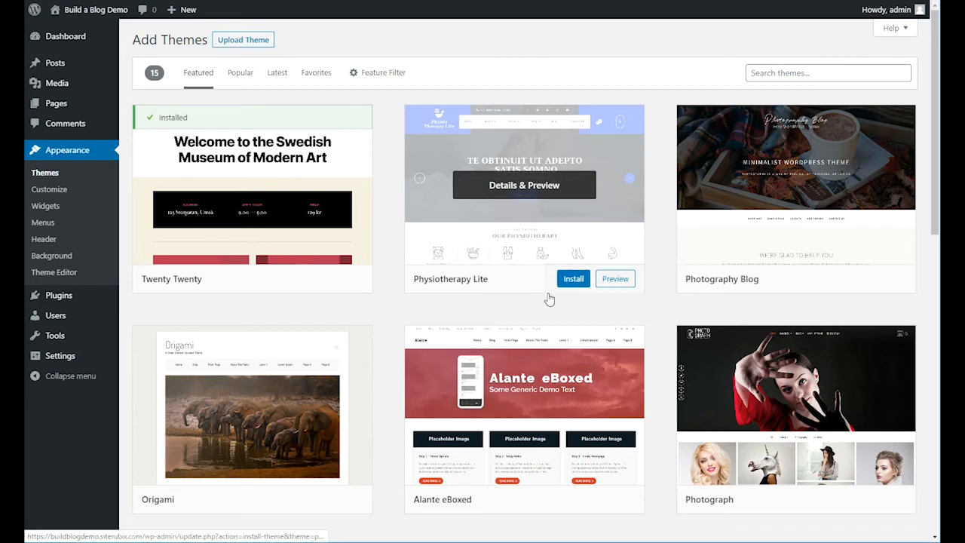
mouse_move(507, 283)
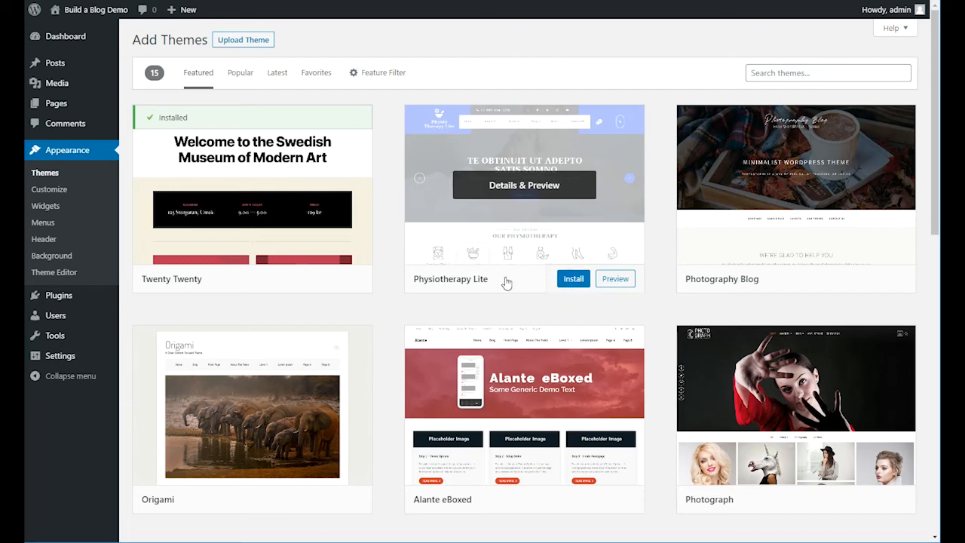
mouse_move(509, 273)
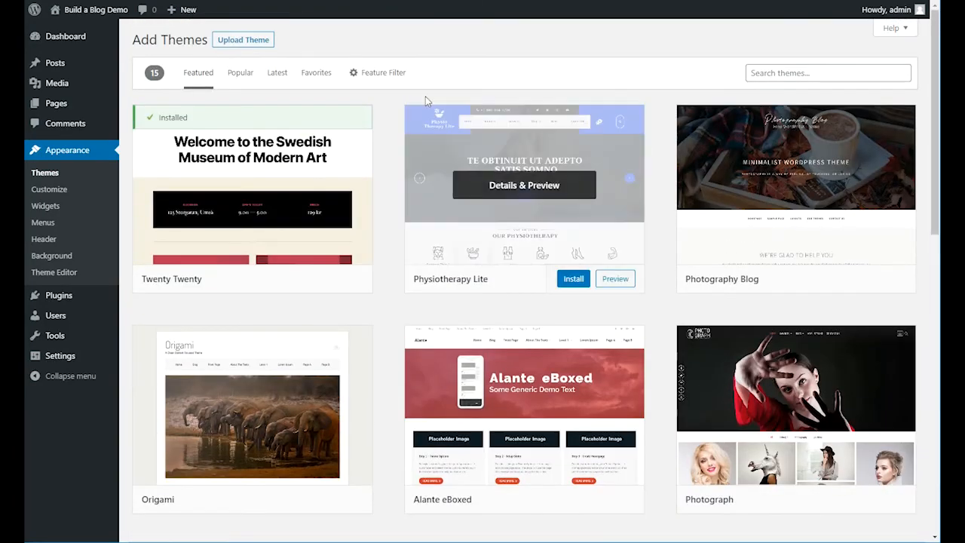
Step: Find Astra among the Popular themes, install it and start its live preview
left_click(239, 72)
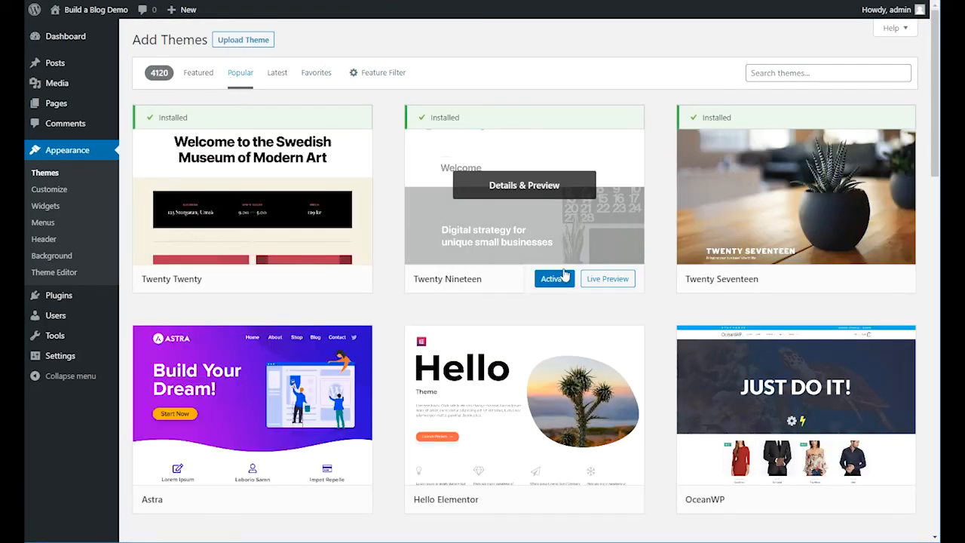
scroll("down", 3)
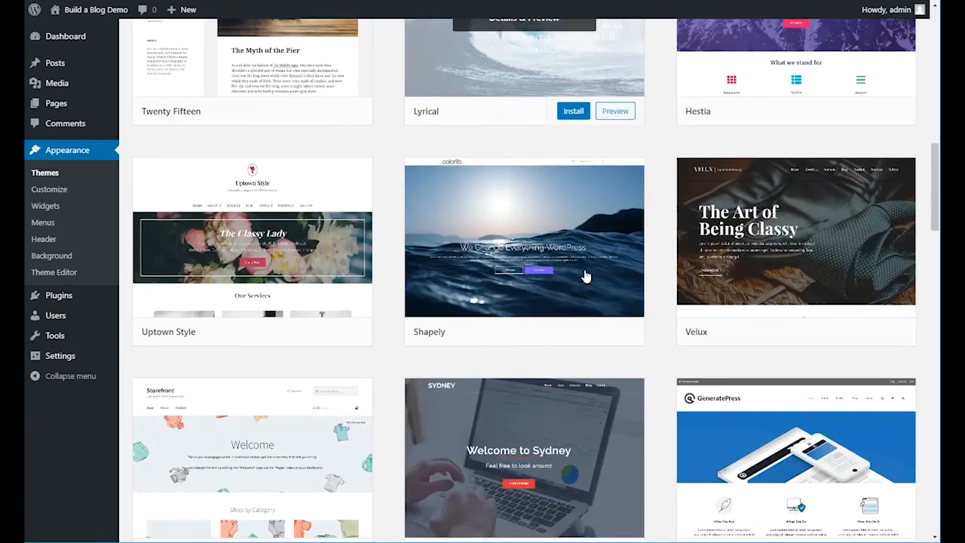
scroll("down", 3)
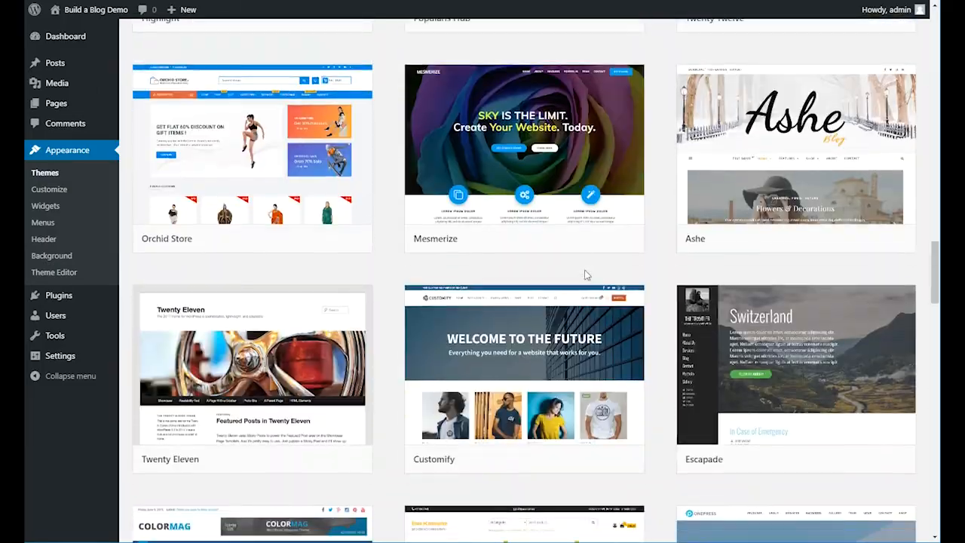
scroll("down", 3)
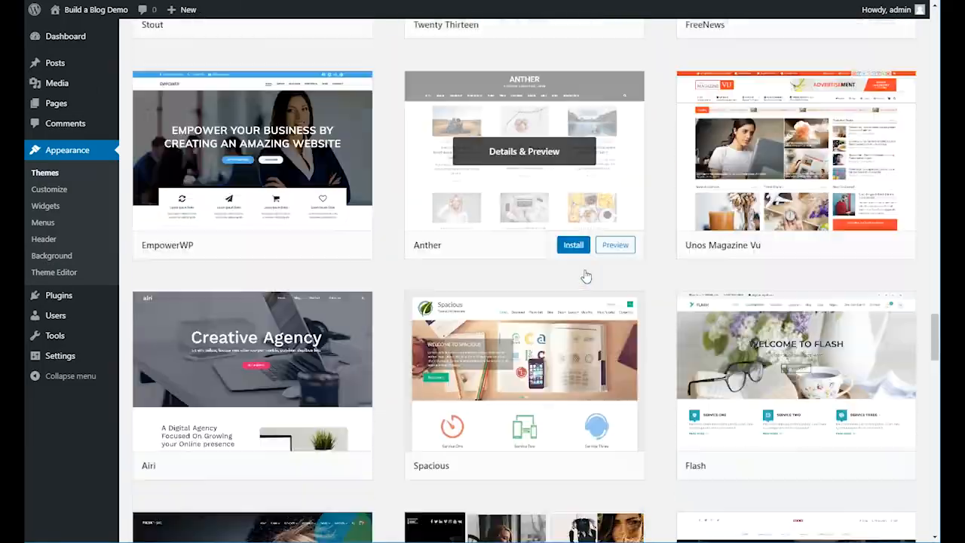
scroll("down", 3)
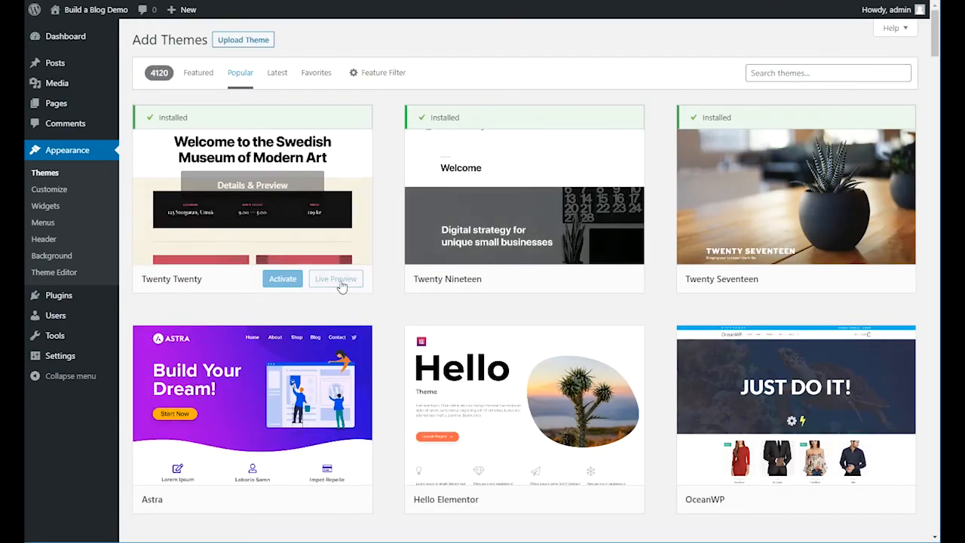
scroll("down", 3)
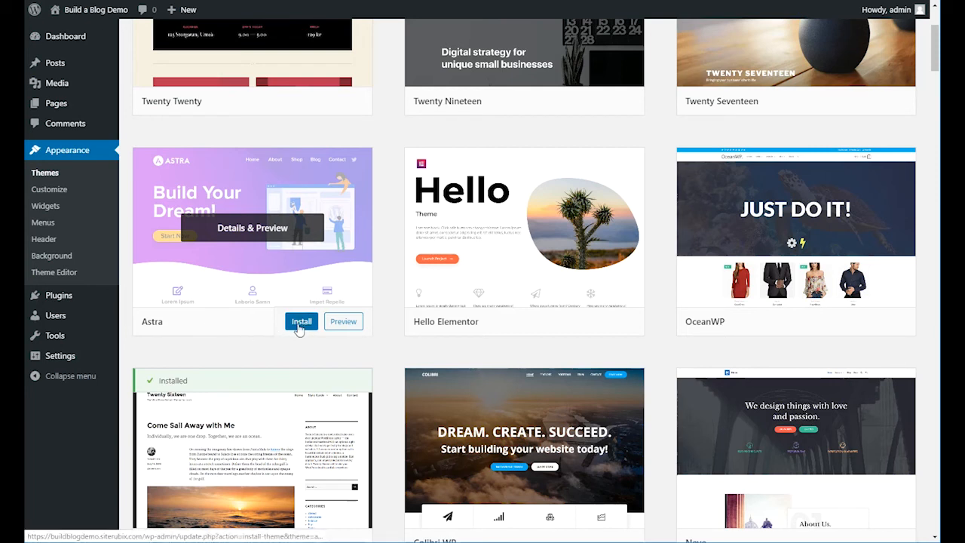
mouse_move(181, 332)
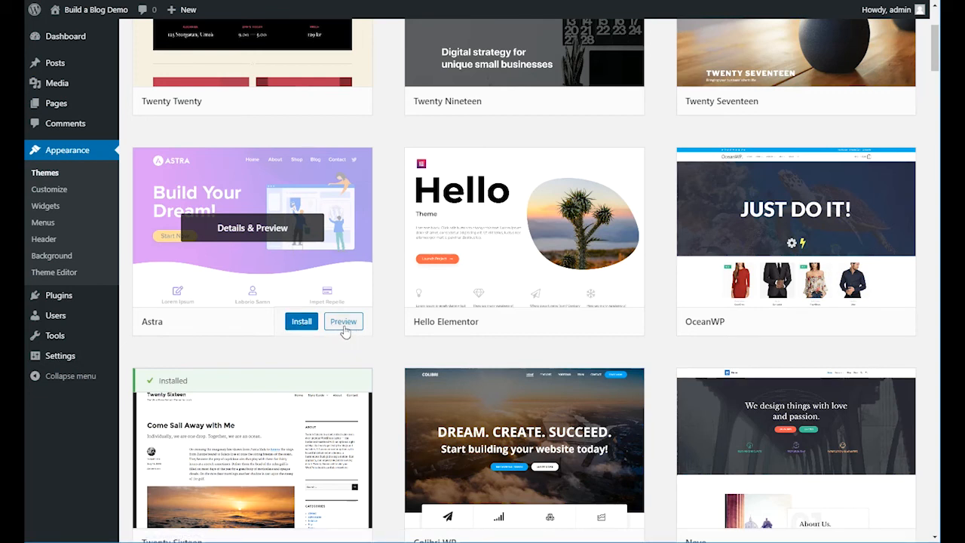
left_click(301, 321)
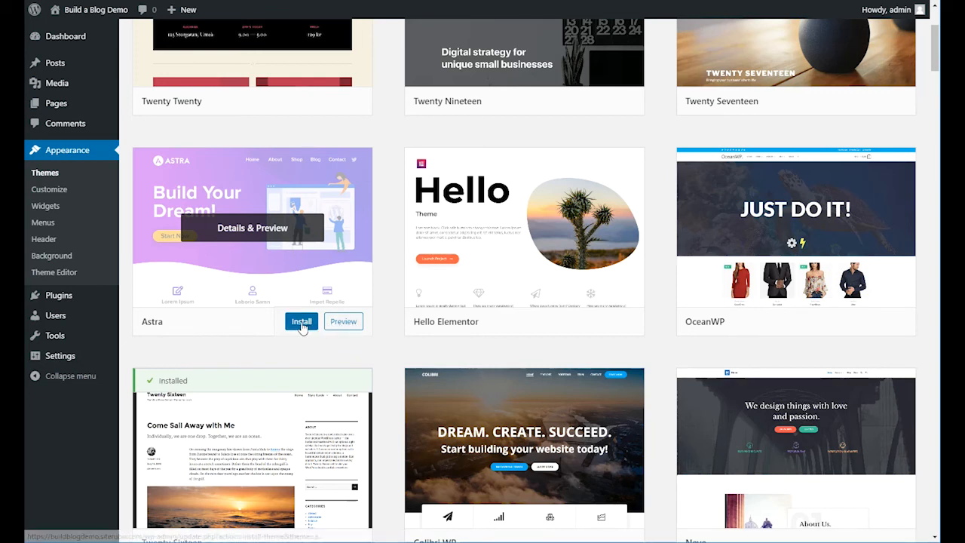
left_click(301, 321)
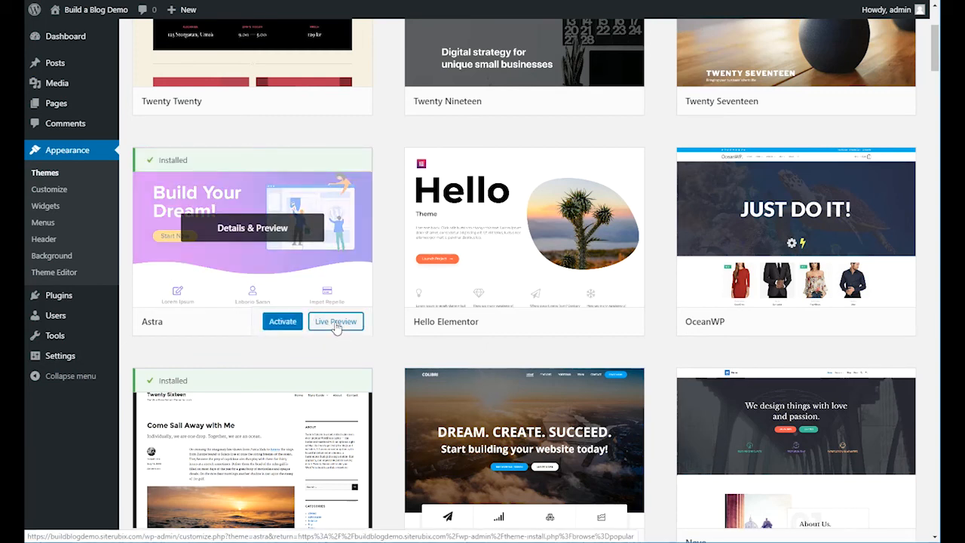
left_click(335, 321)
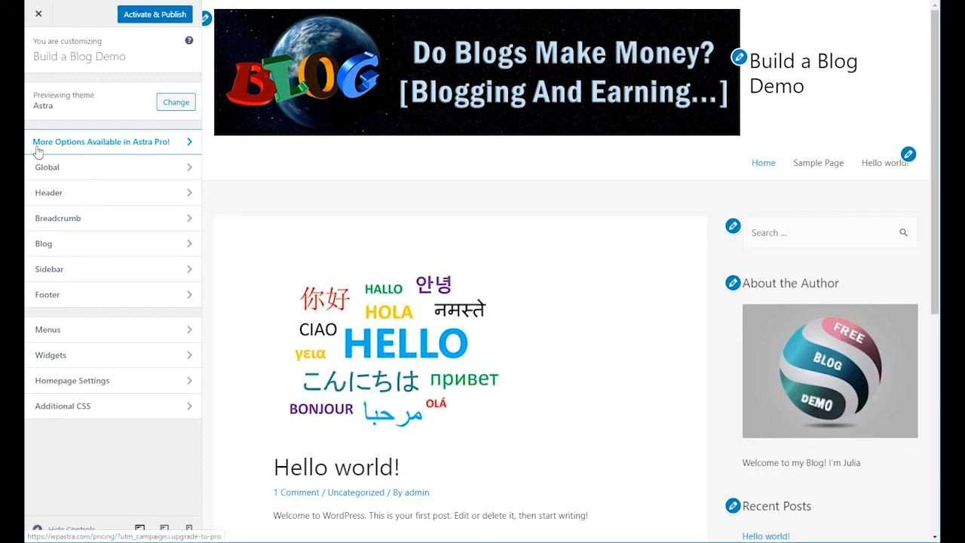
mouse_move(112, 154)
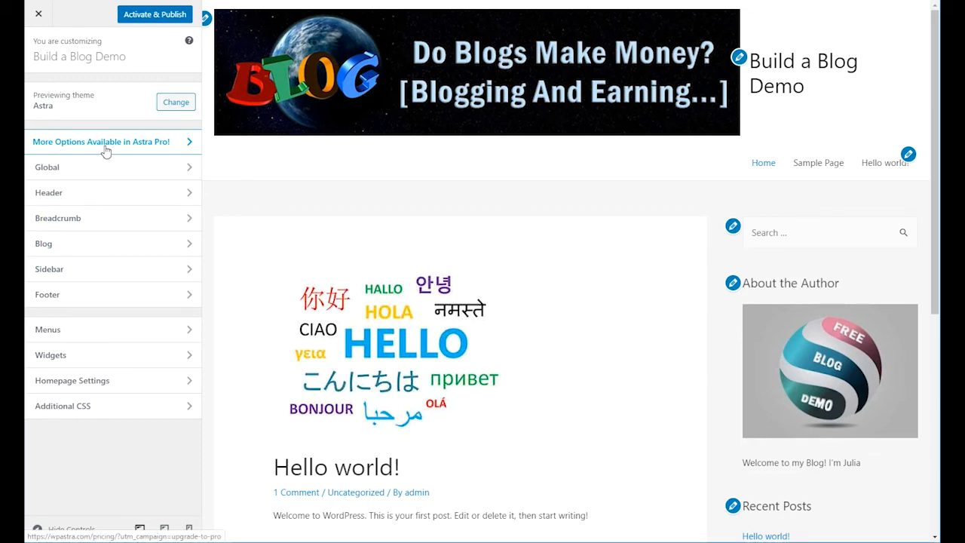
mouse_move(169, 154)
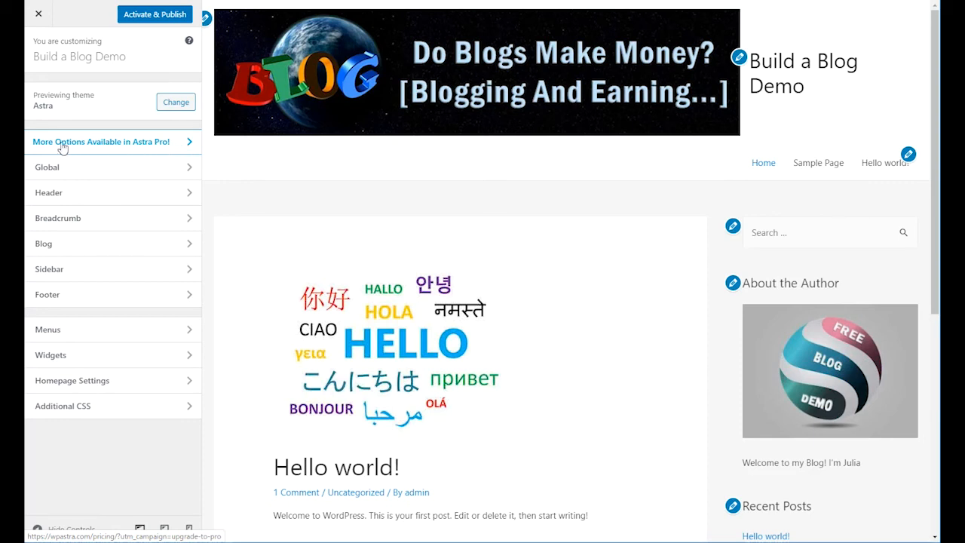
mouse_move(205, 195)
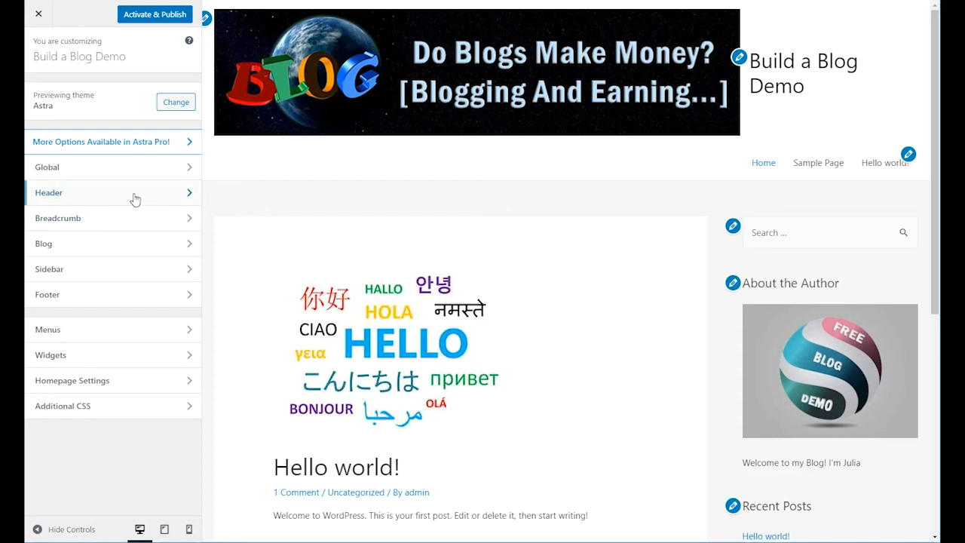
Step: Open the Header section of the Astra preview's Customizer
left_click(49, 193)
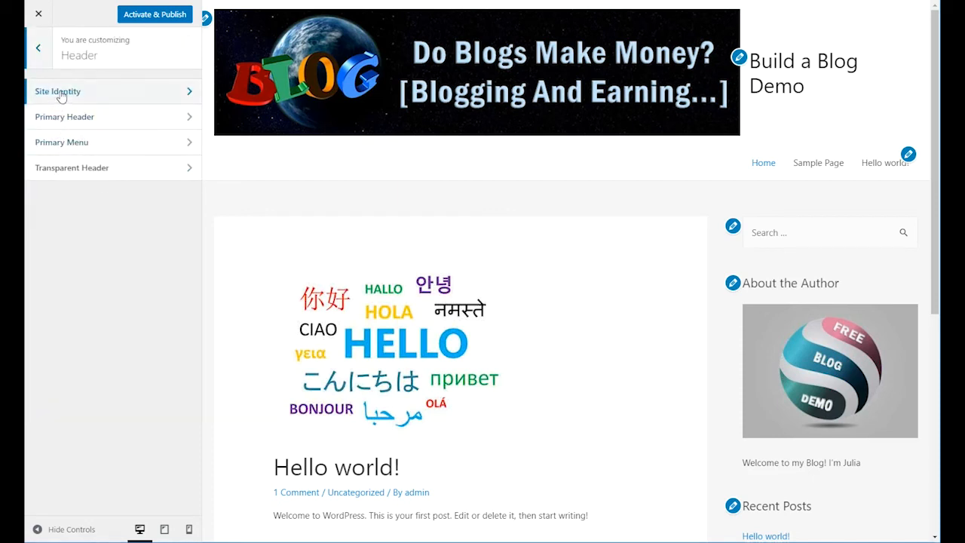
Step: In Site Identity, try the Logo Width slider from narrow up to its largest size
left_click(57, 90)
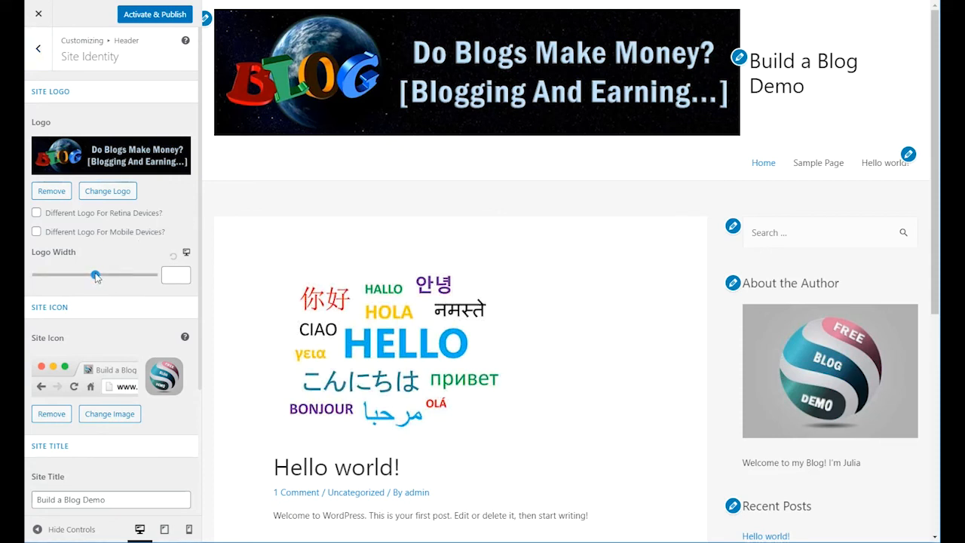
left_click_drag(97, 274, 91, 274)
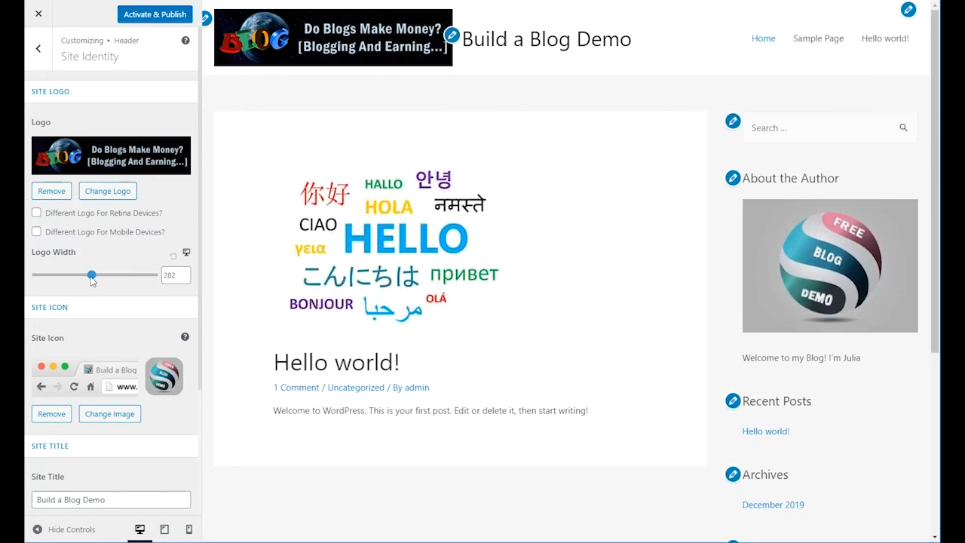
left_click_drag(91, 274, 108, 274)
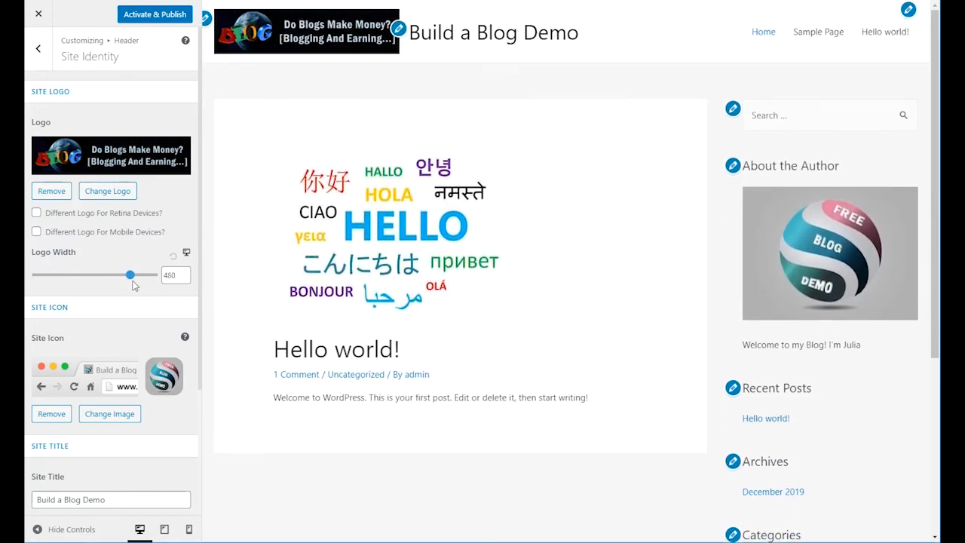
left_click_drag(108, 274, 152, 274)
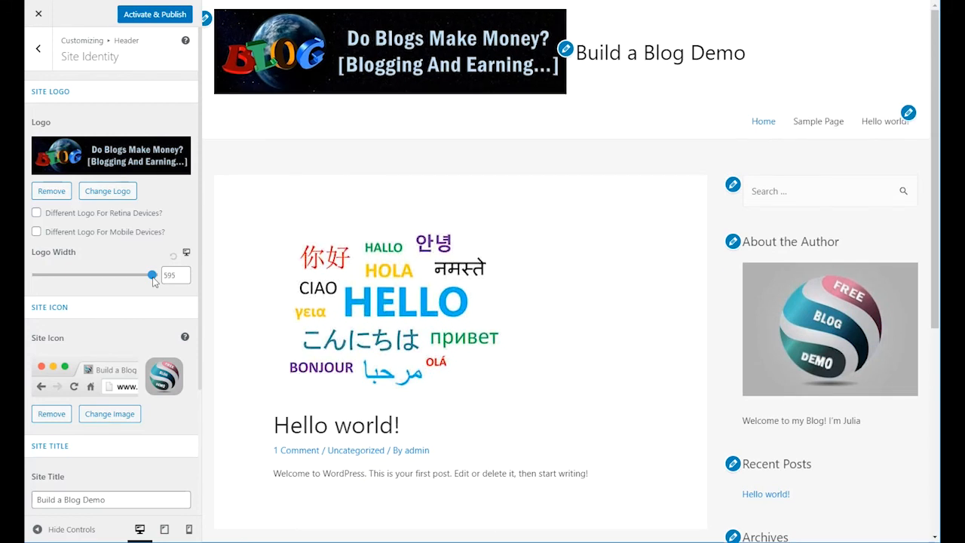
mouse_move(132, 302)
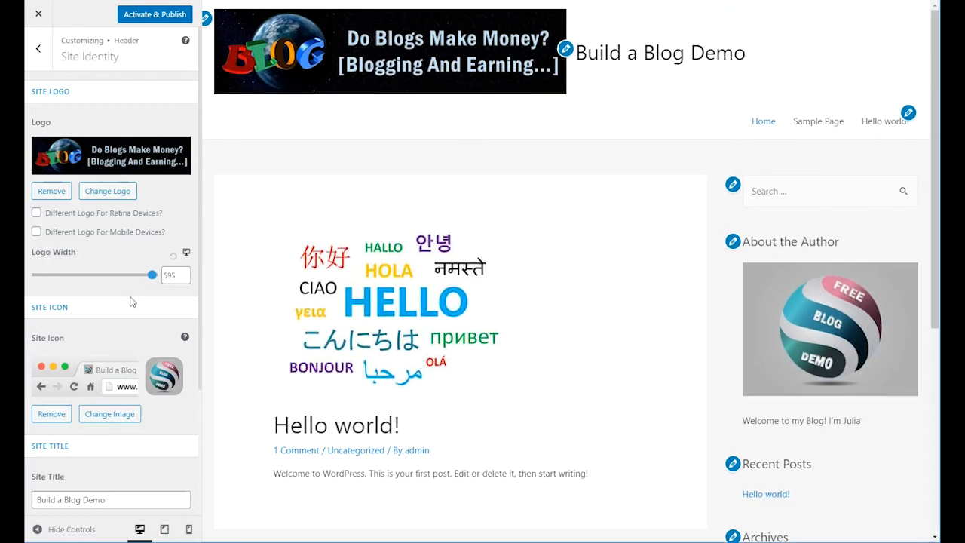
scroll("down", 3)
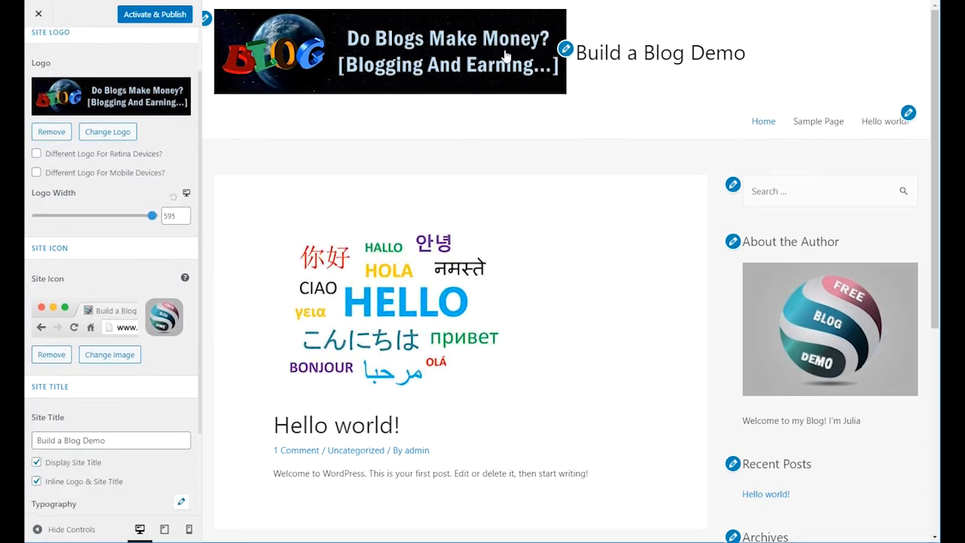
scroll("down", 3)
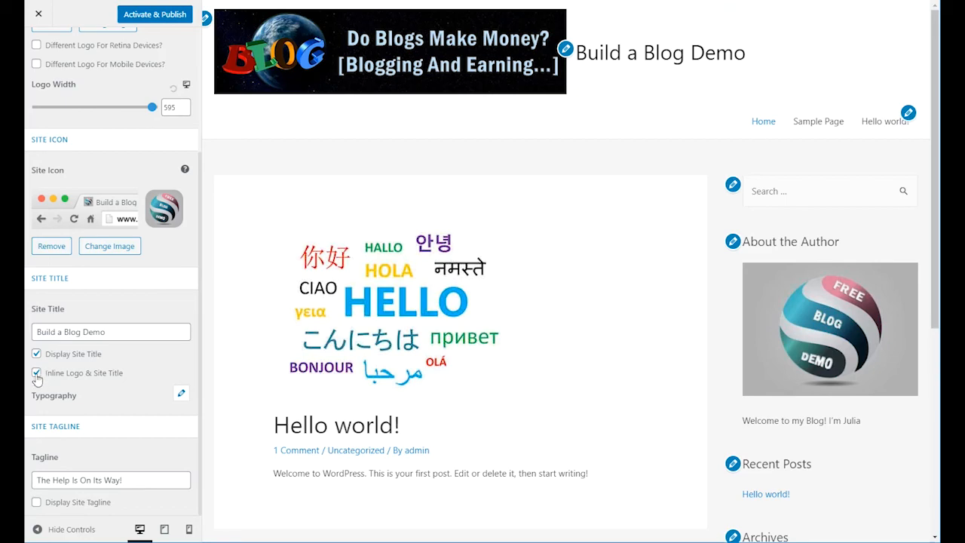
Step: Keep Inline Logo & Site Title checked, set Logo Width to 109 and return to the Header list
left_click(37, 373)
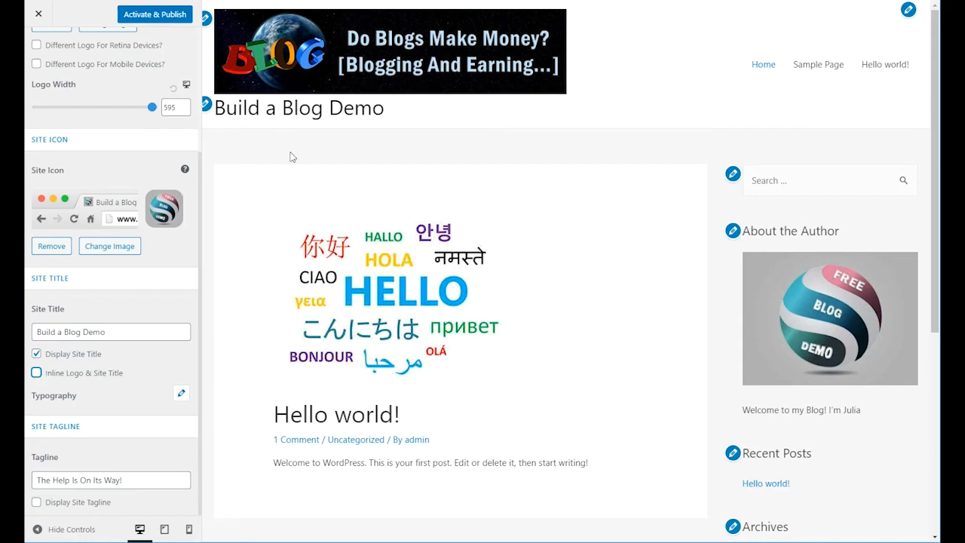
mouse_move(416, 99)
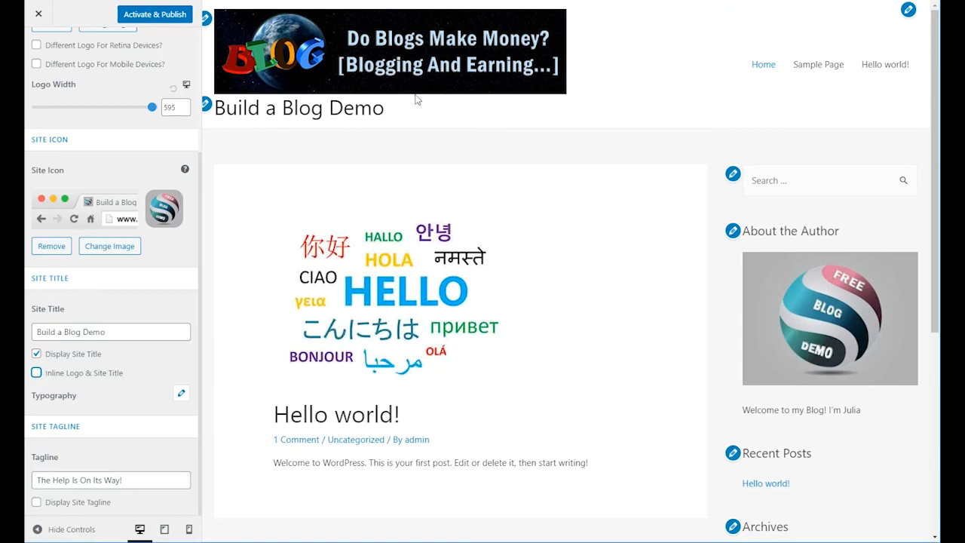
left_click(36, 372)
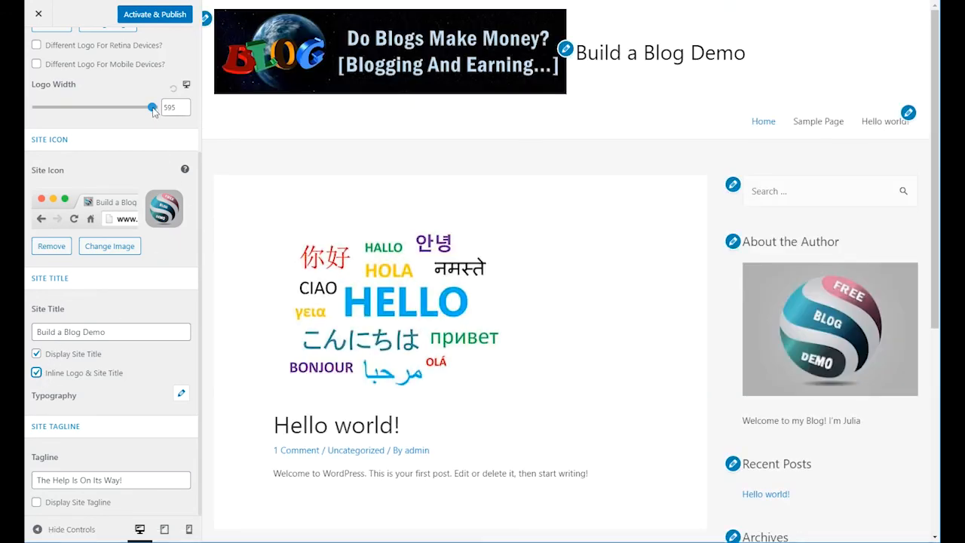
left_click_drag(153, 107, 93, 107)
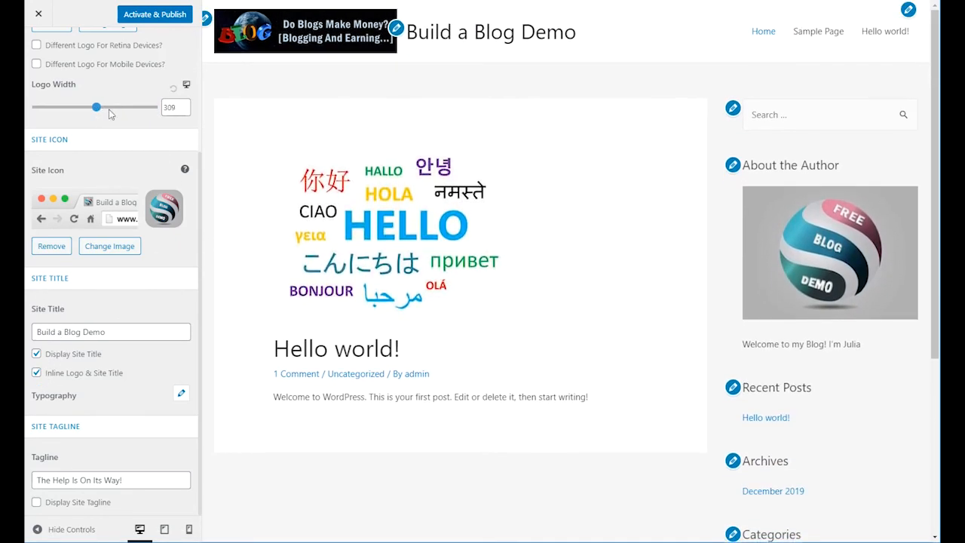
mouse_move(871, 266)
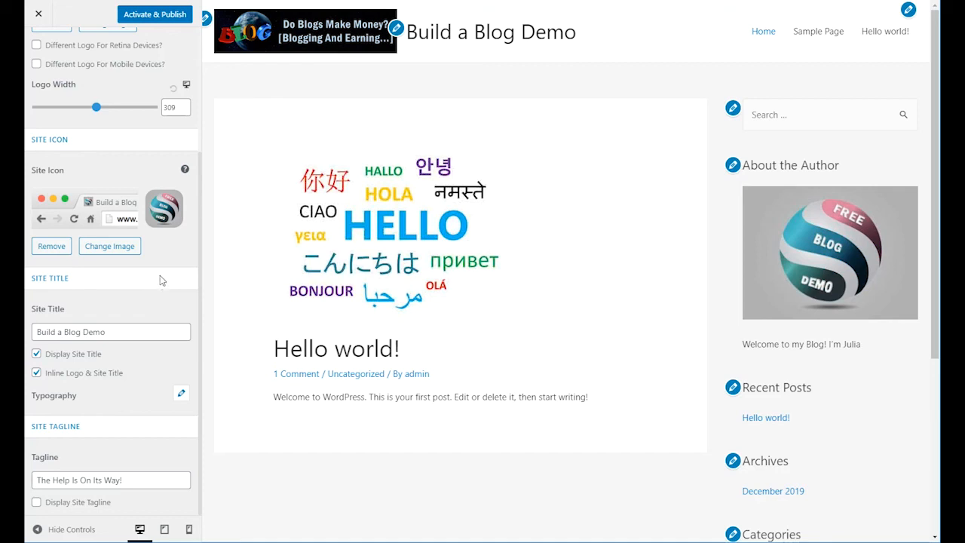
mouse_move(170, 264)
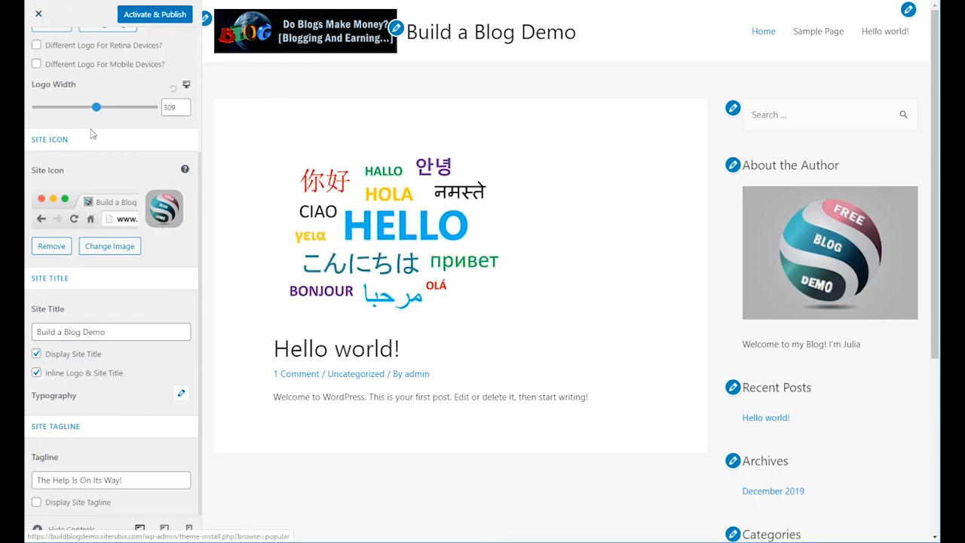
left_click(36, 48)
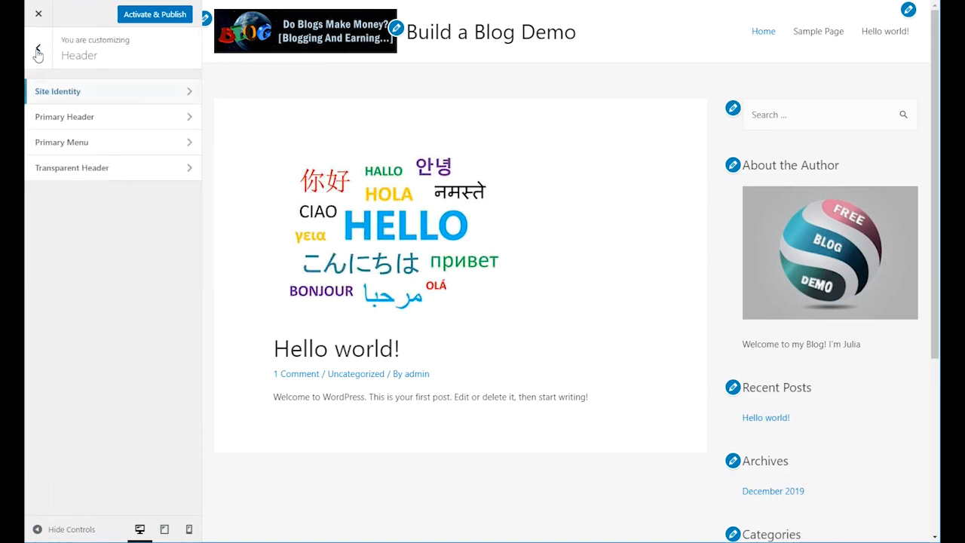
Step: Leave the Astra preview and start a live preview of the Primer theme instead
left_click(36, 55)
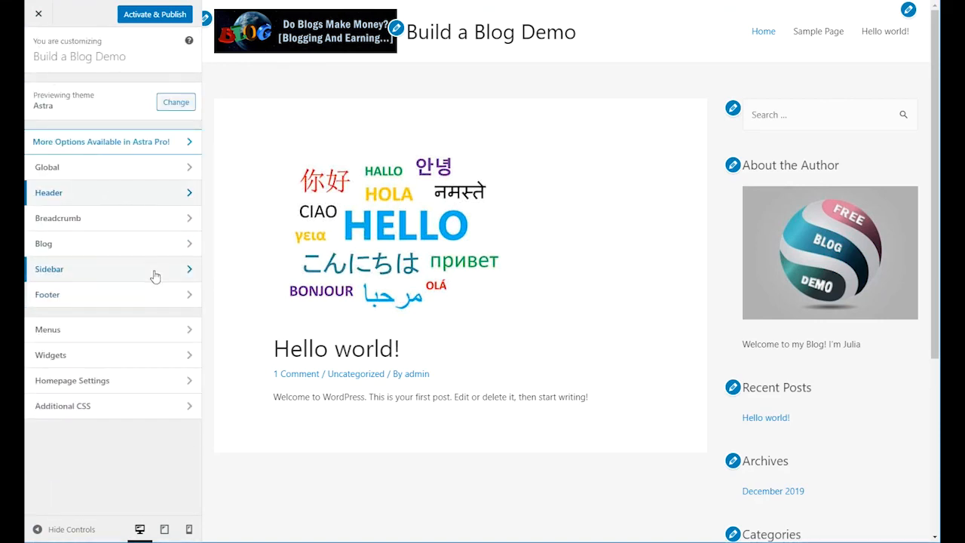
mouse_move(124, 276)
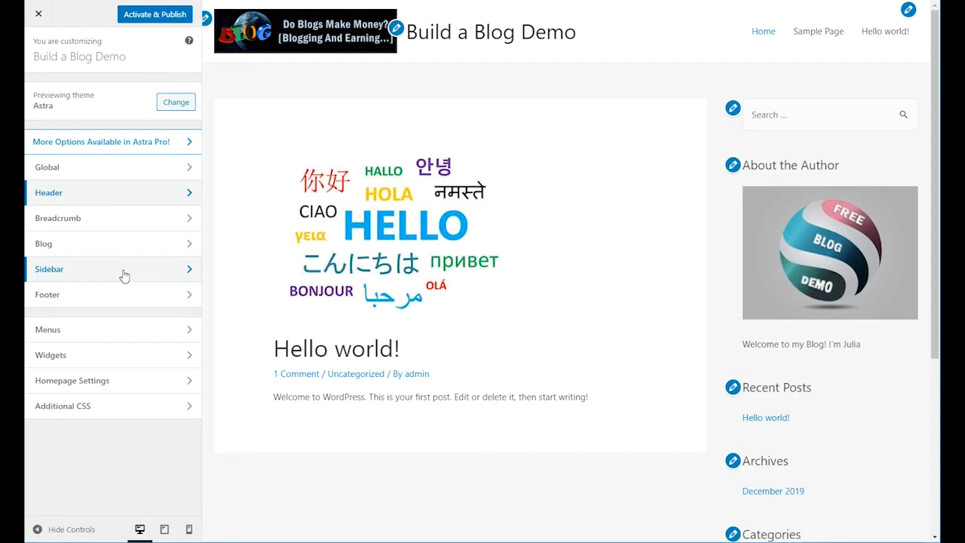
mouse_move(105, 142)
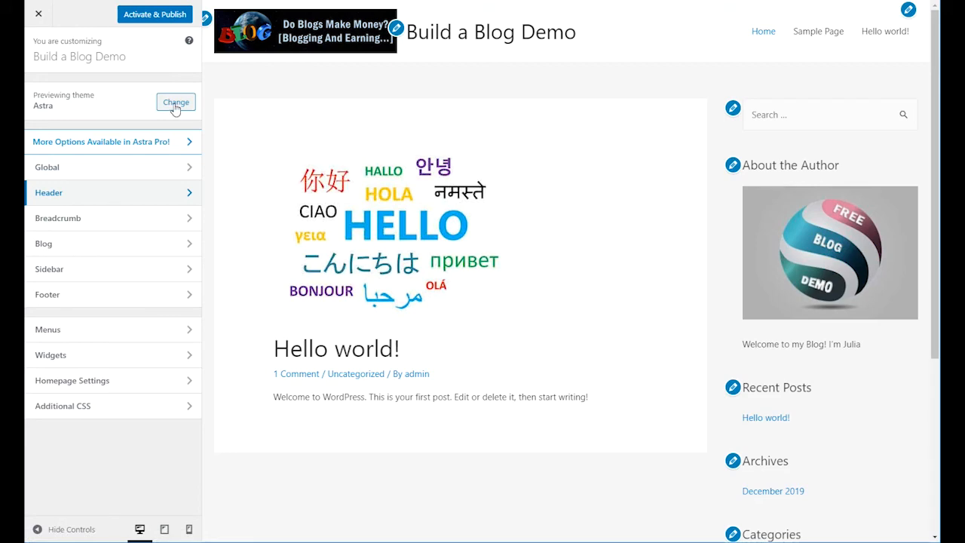
left_click(175, 103)
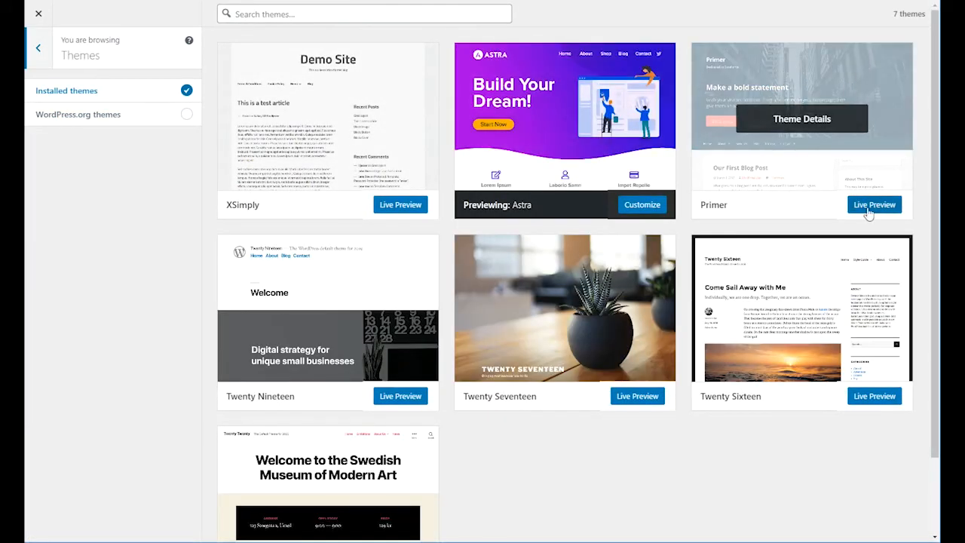
mouse_move(874, 205)
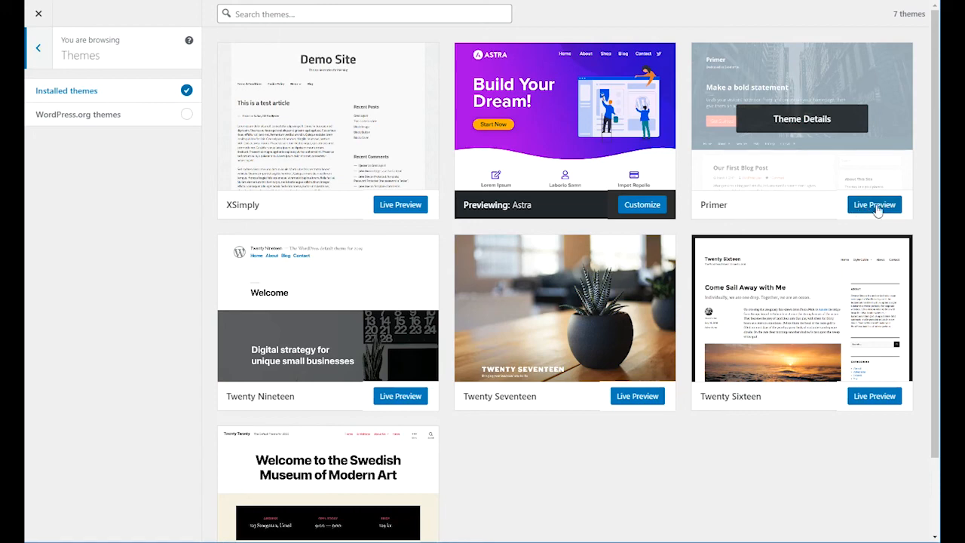
left_click(875, 205)
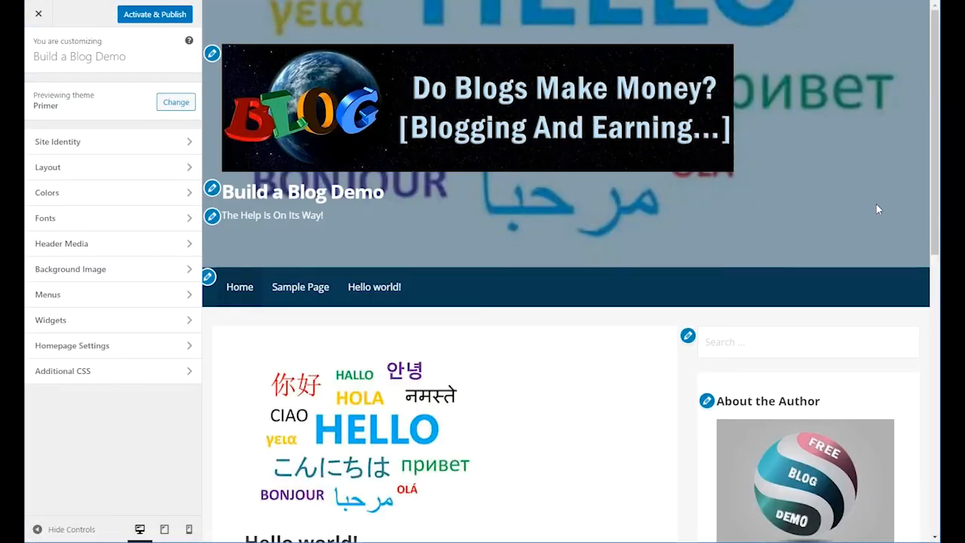
mouse_move(494, 304)
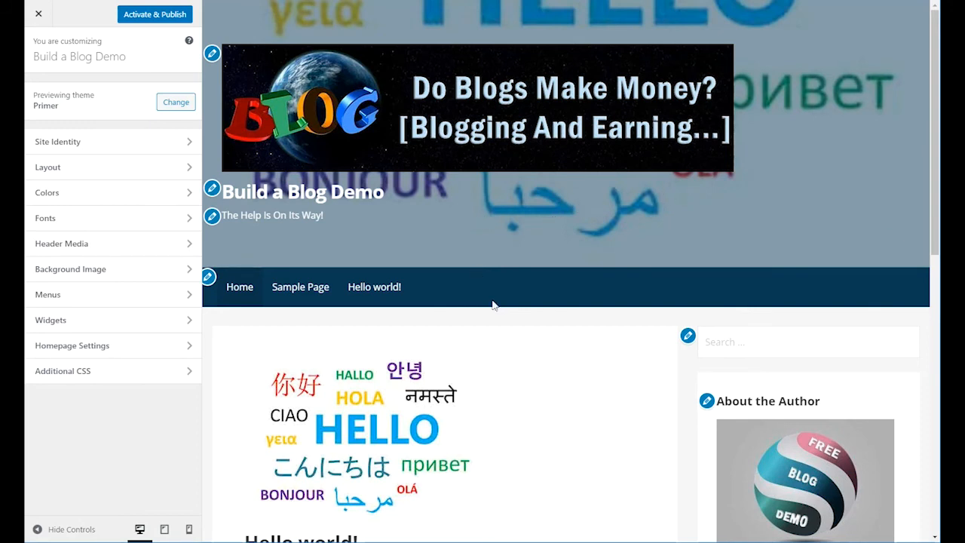
mouse_move(452, 318)
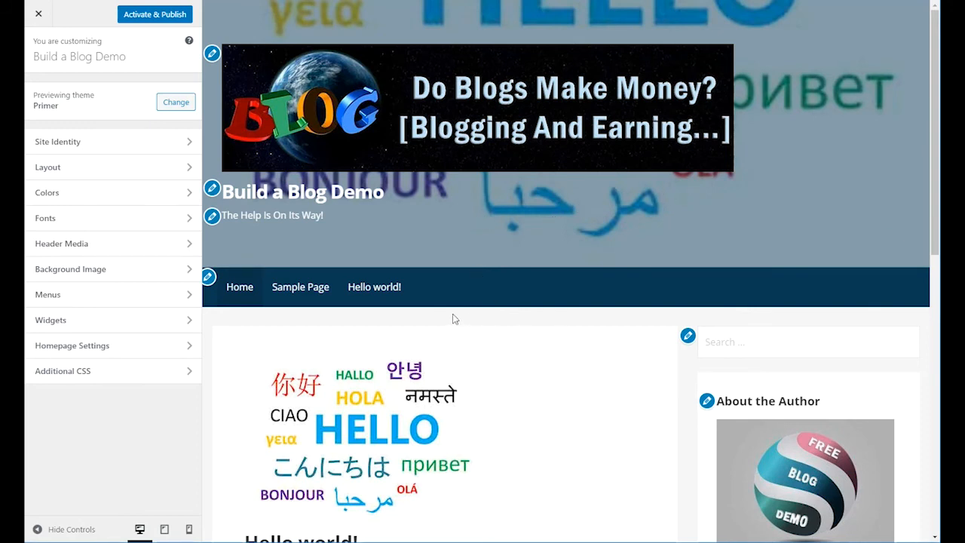
scroll("down", 3)
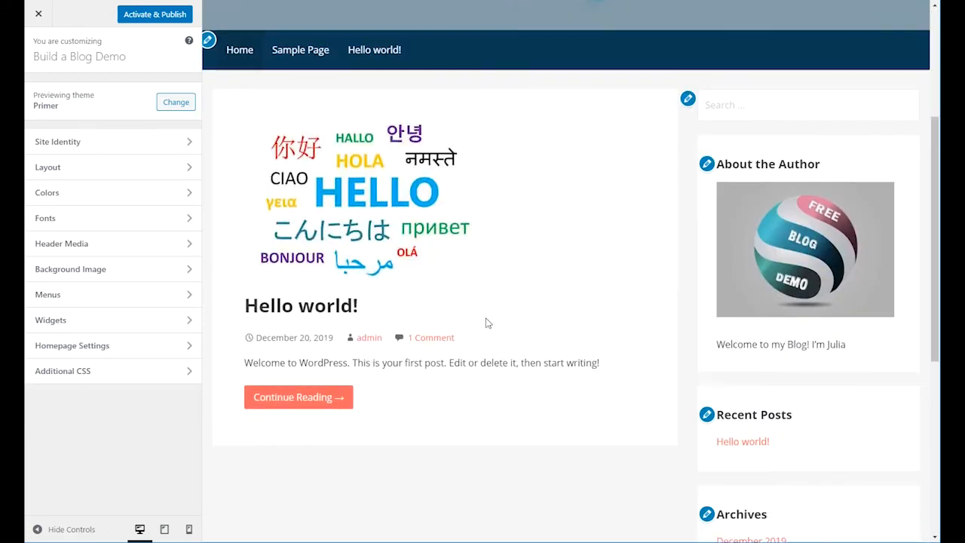
scroll("down", 3)
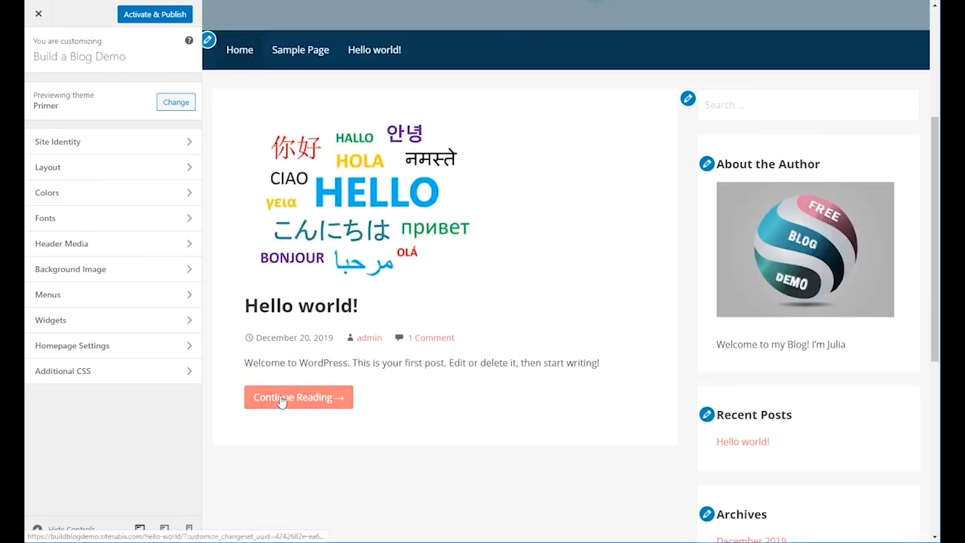
mouse_move(318, 220)
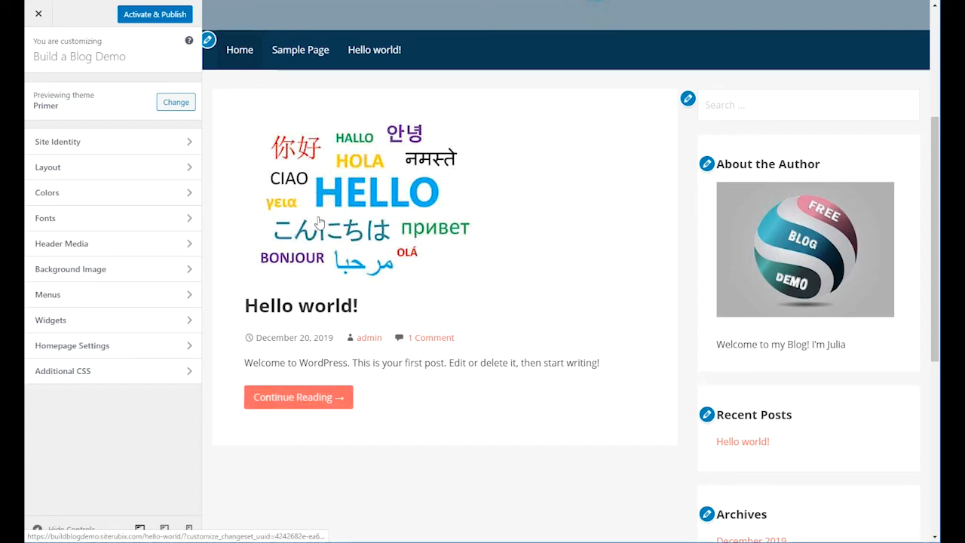
mouse_move(299, 397)
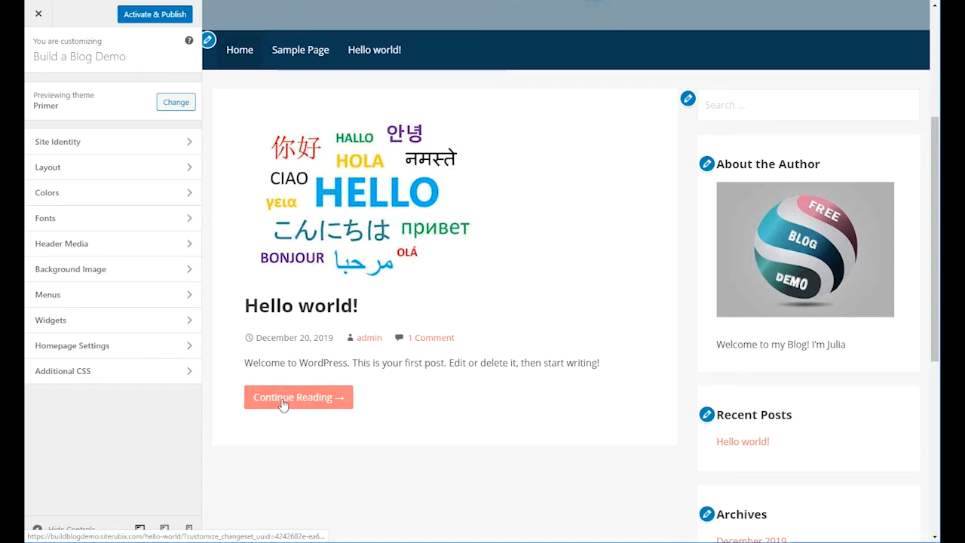
scroll("down", 3)
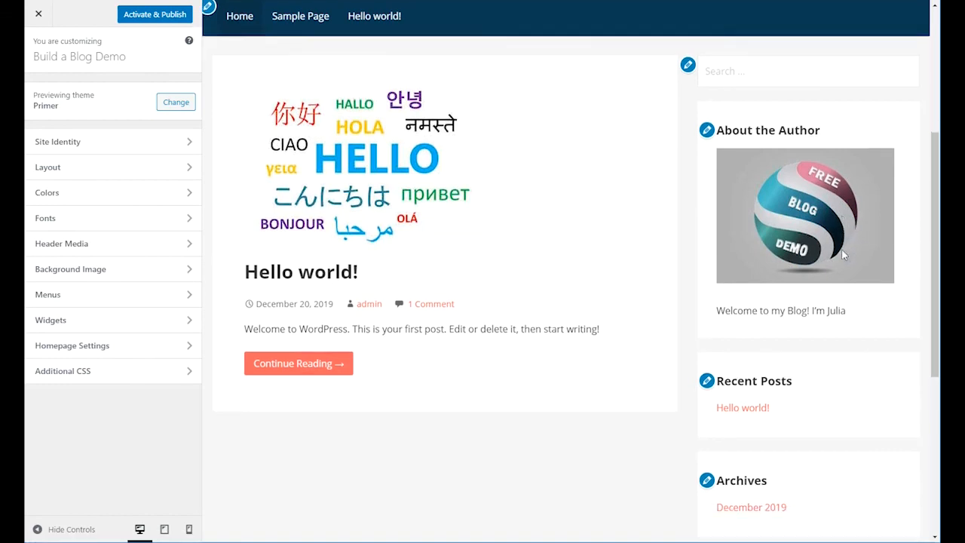
scroll("down", 3)
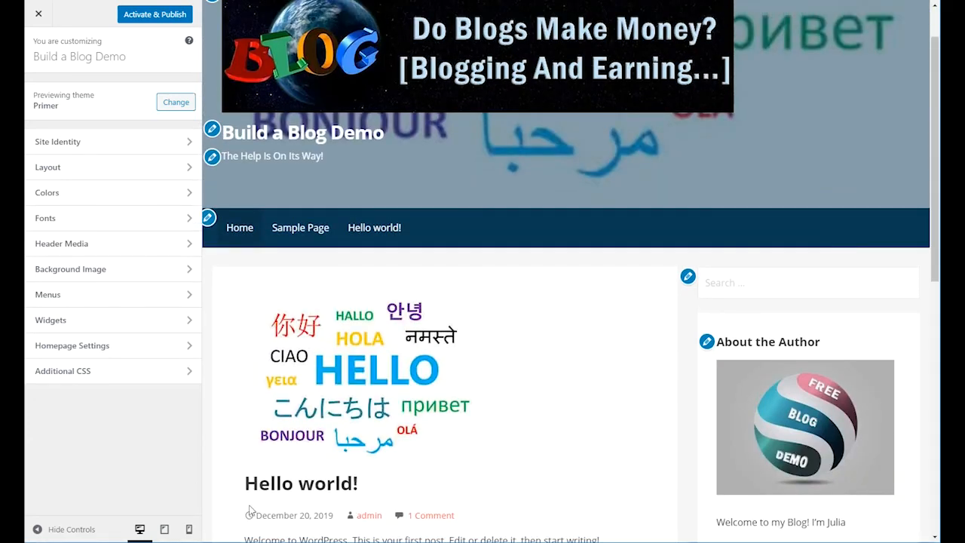
scroll("down", 3)
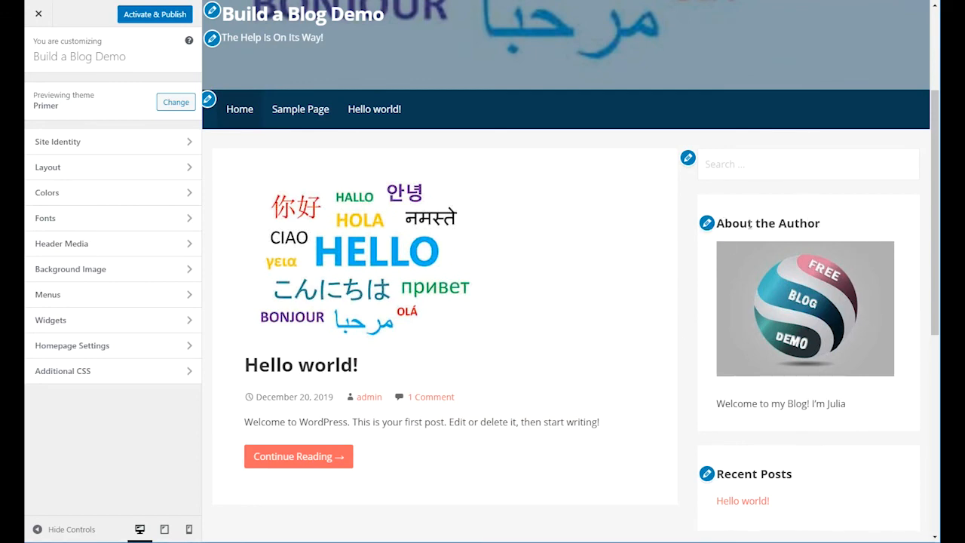
scroll("down", 3)
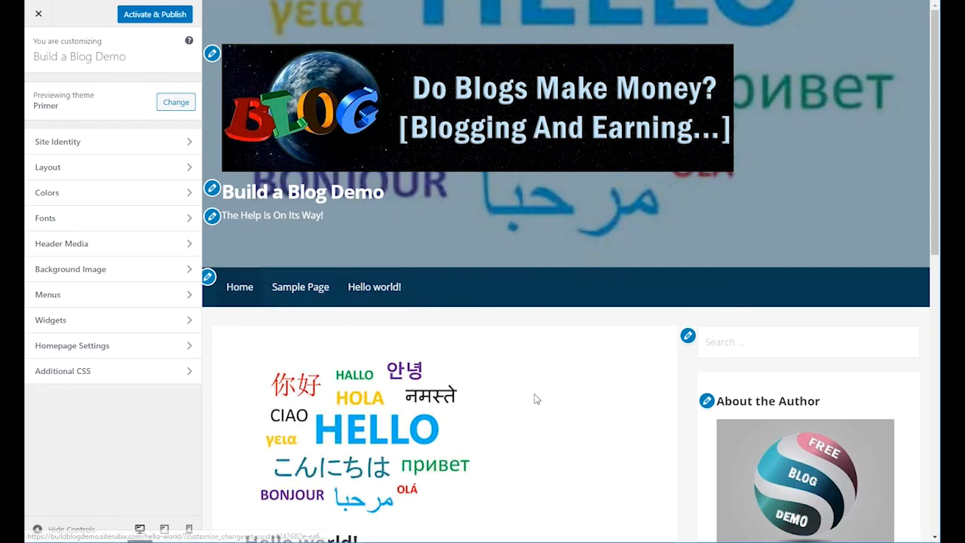
mouse_move(500, 362)
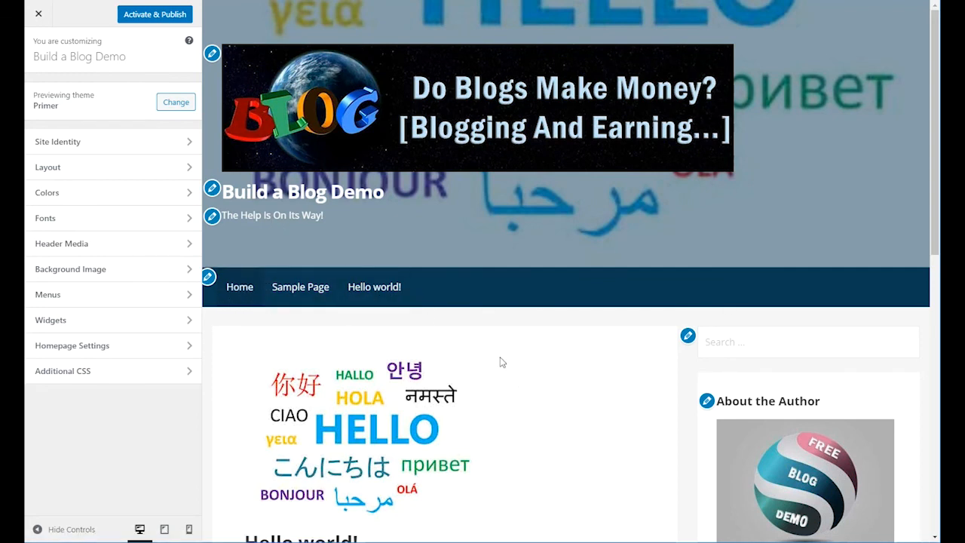
mouse_move(609, 294)
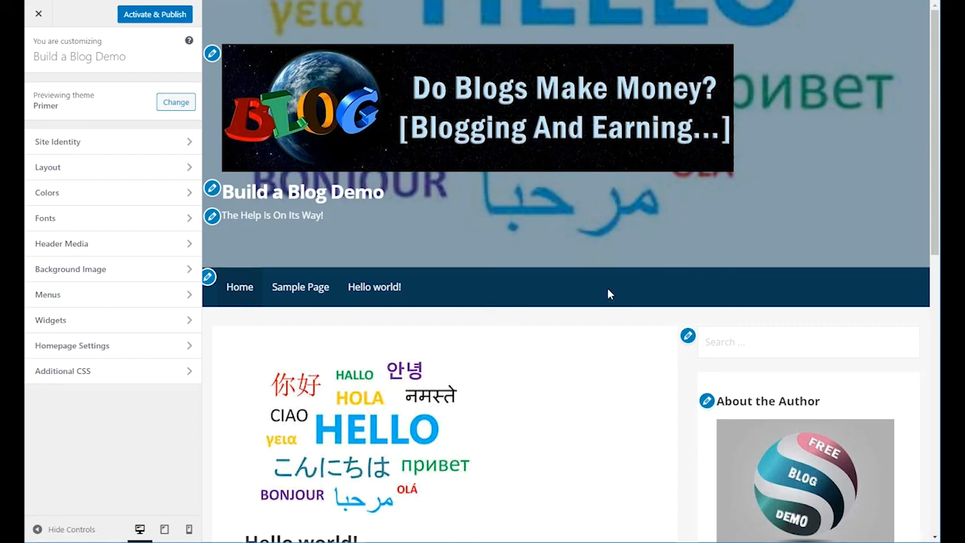
mouse_move(386, 410)
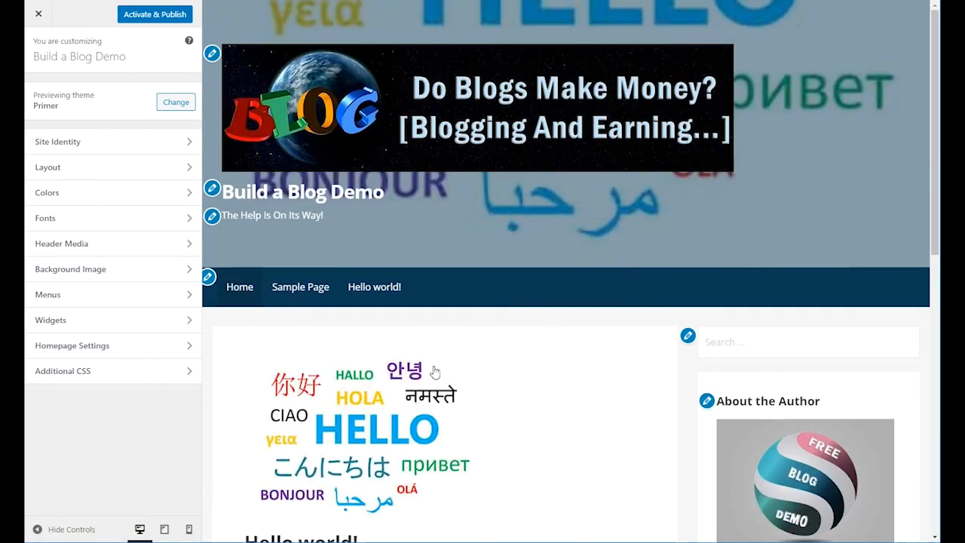
mouse_move(820, 154)
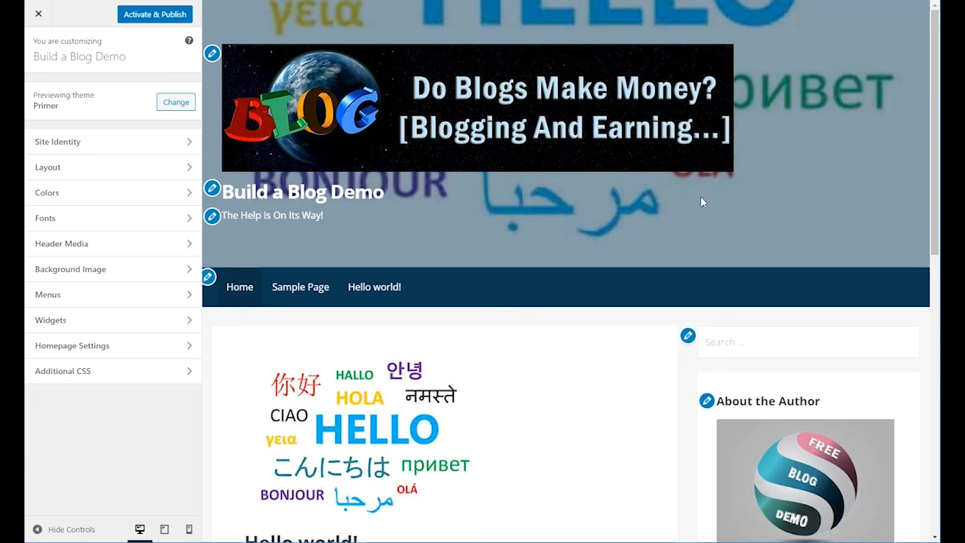
mouse_move(495, 315)
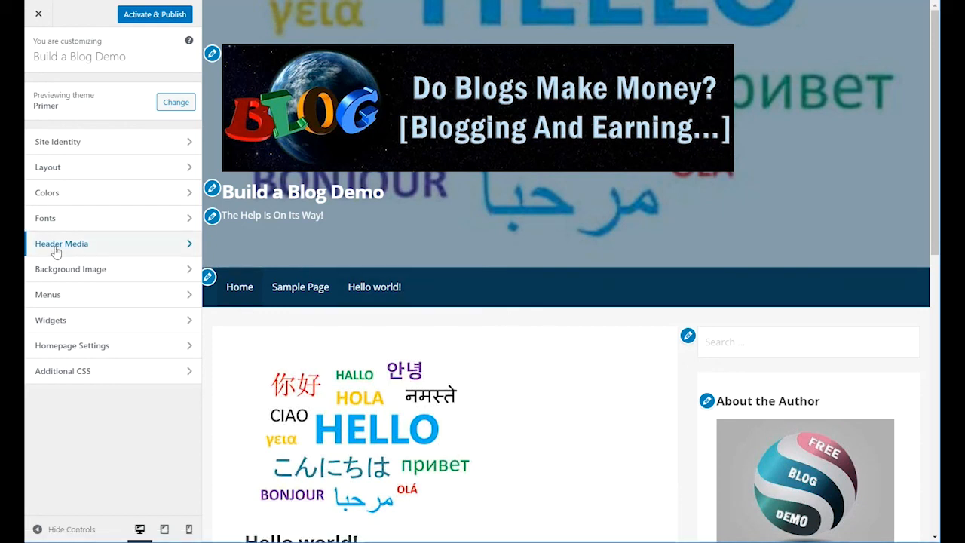
mouse_move(83, 248)
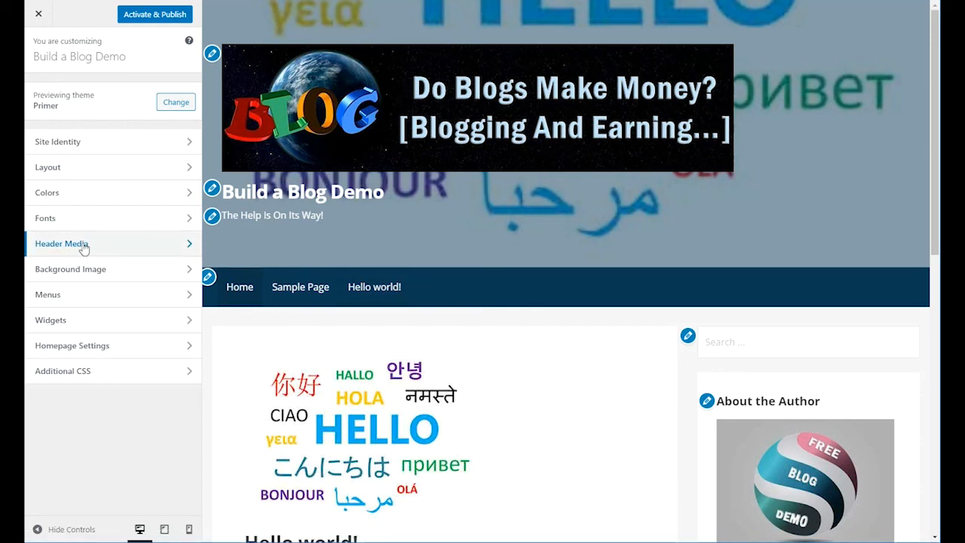
Step: In Header Image, try the How To Create A Blog image as header, then remove it
left_click(62, 243)
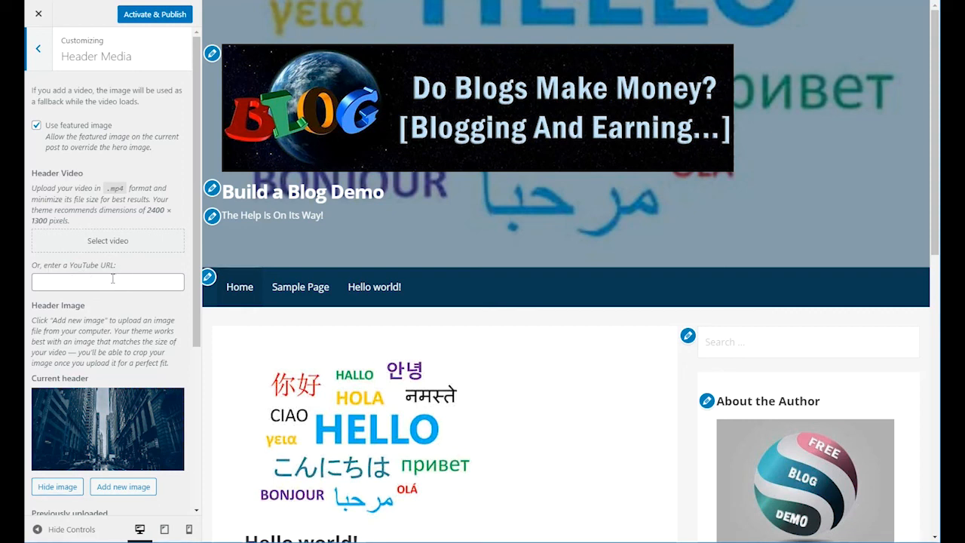
scroll("down", 3)
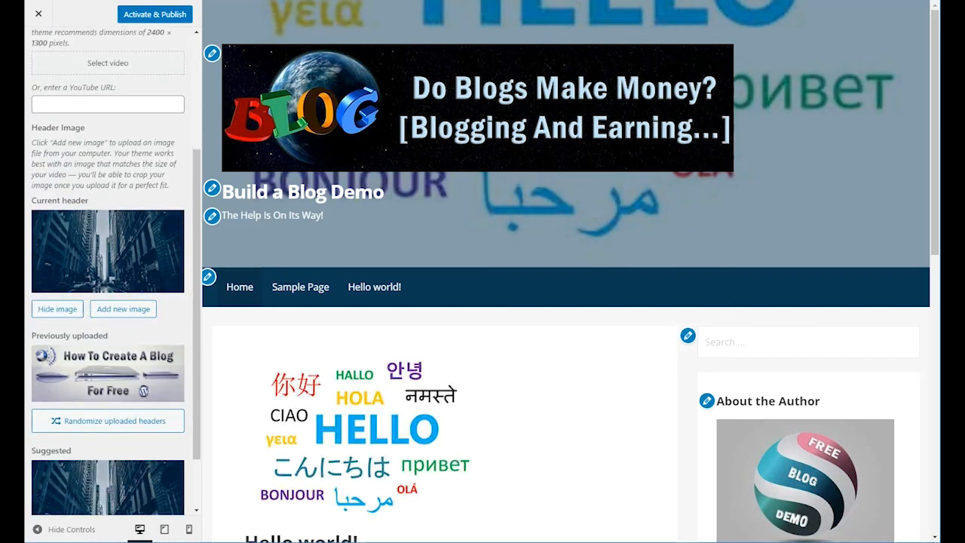
mouse_move(79, 235)
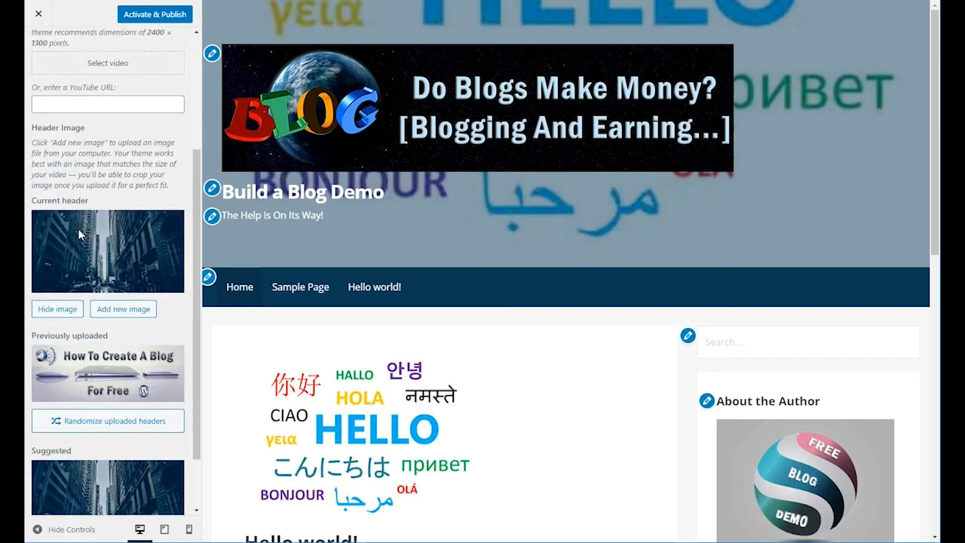
mouse_move(45, 215)
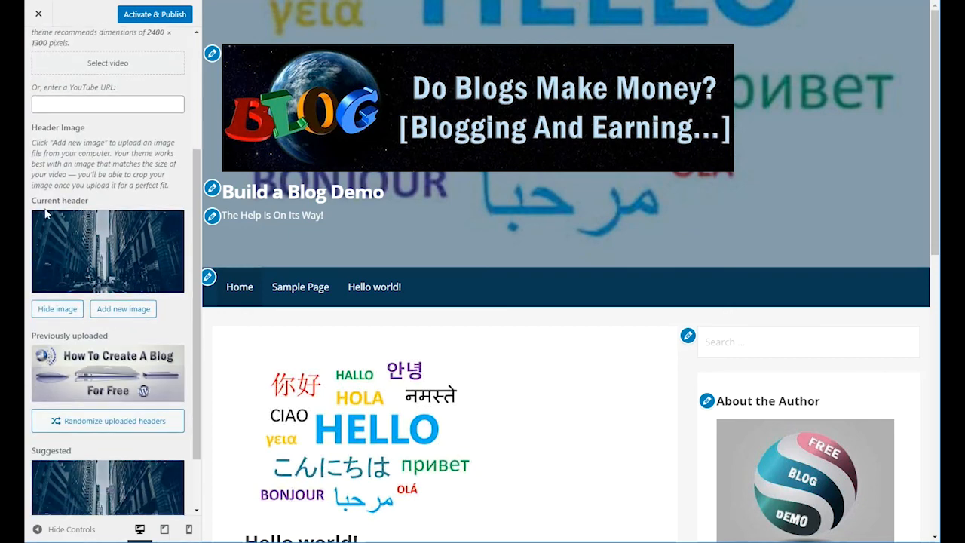
mouse_move(96, 262)
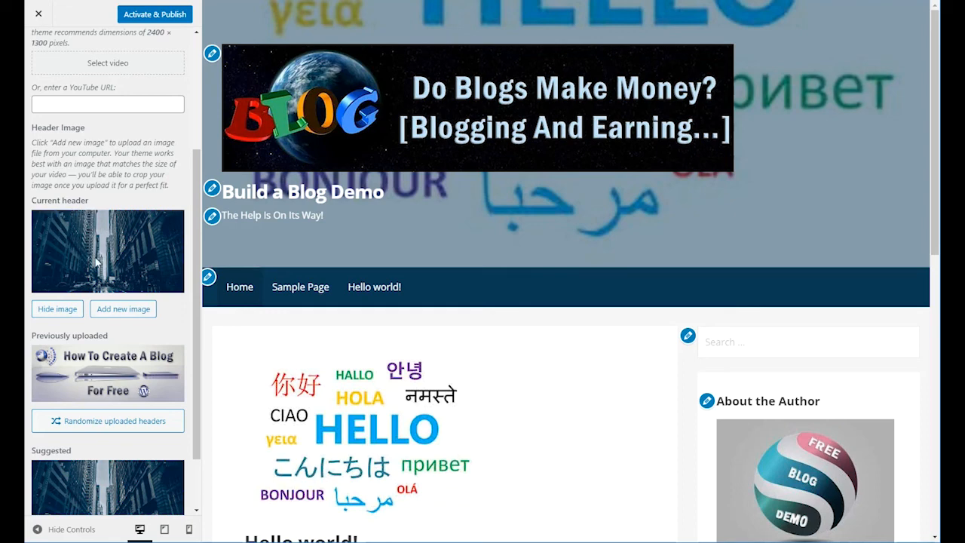
mouse_move(132, 297)
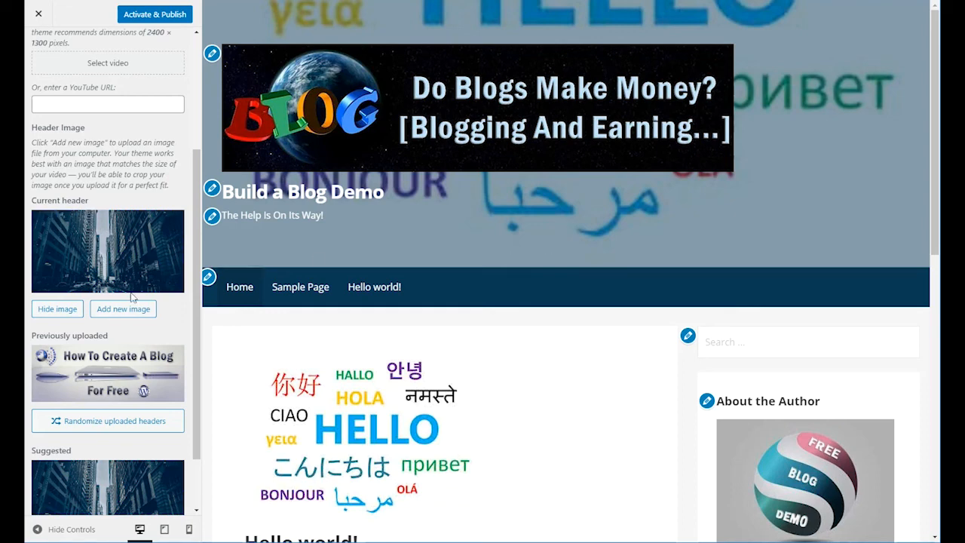
scroll("down", 3)
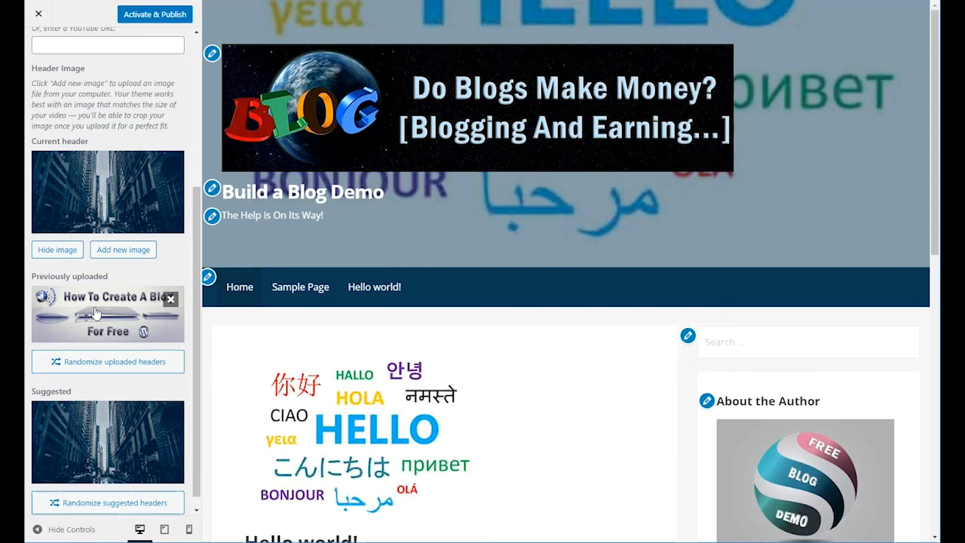
left_click(107, 312)
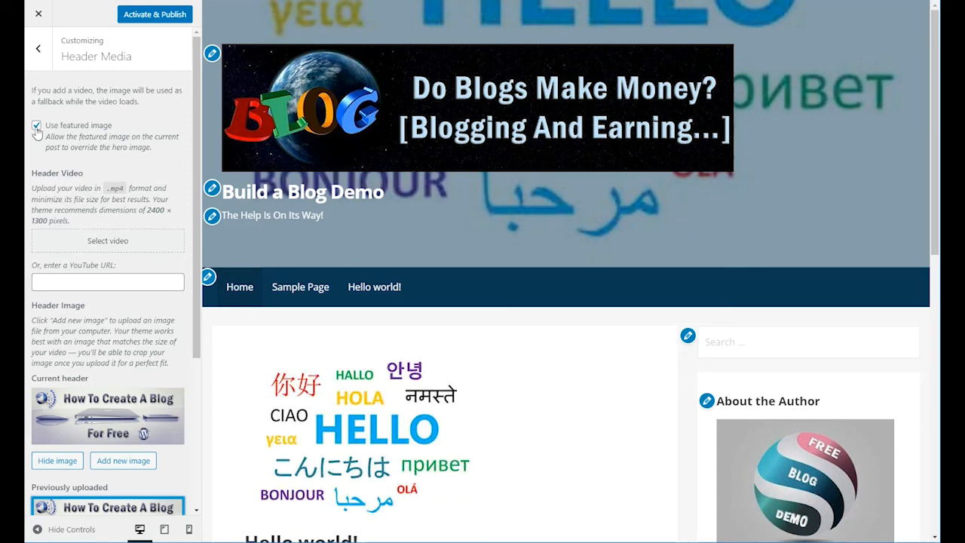
left_click(37, 125)
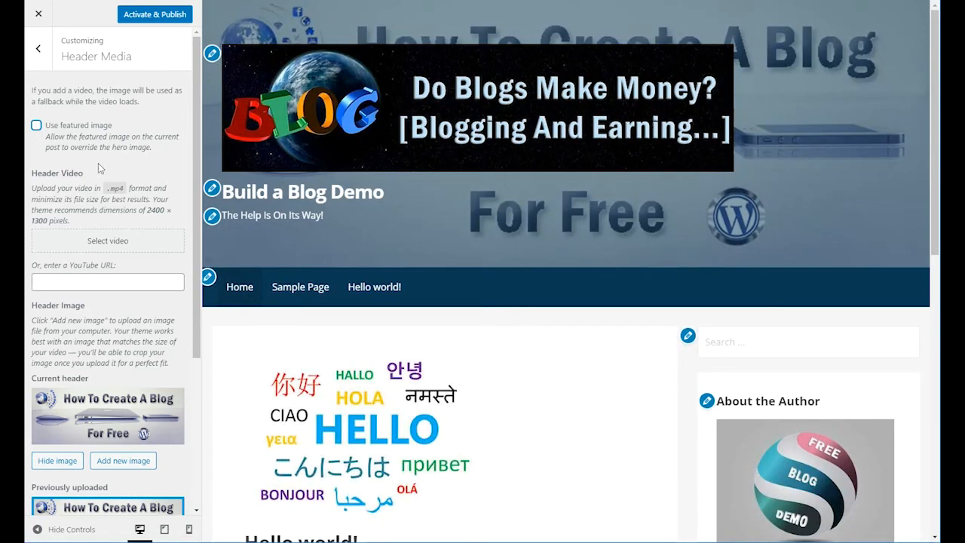
Step: Set the suggested city street photo as the Primer header image
scroll("down", 3)
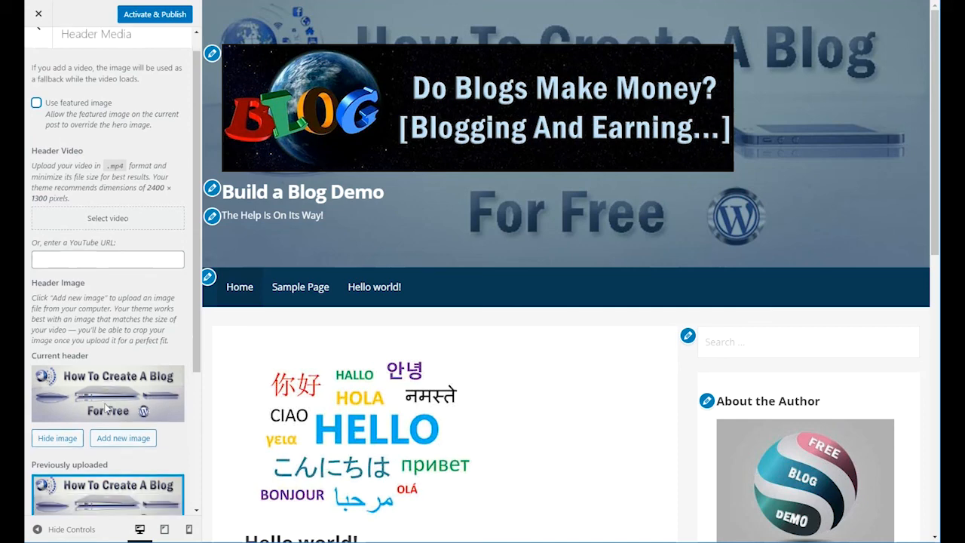
scroll("down", 3)
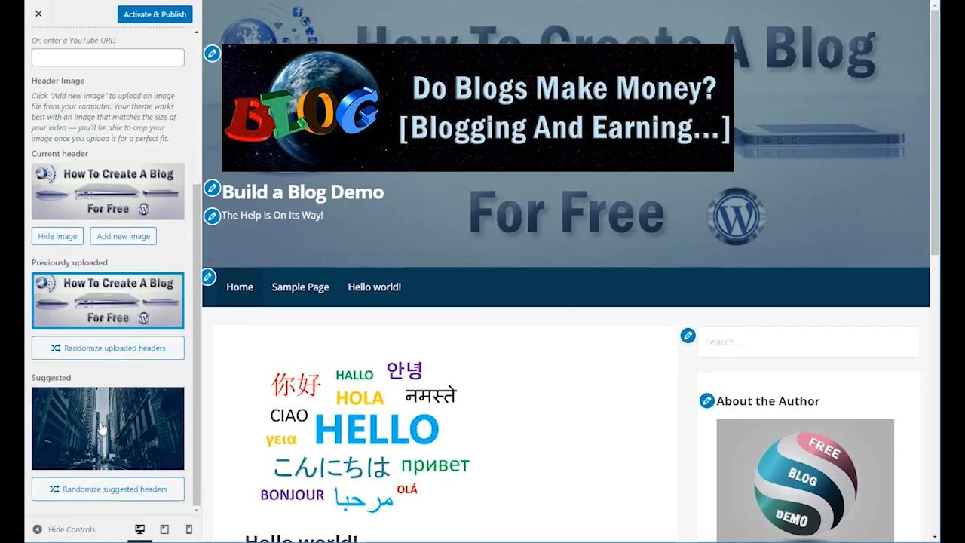
left_click(107, 428)
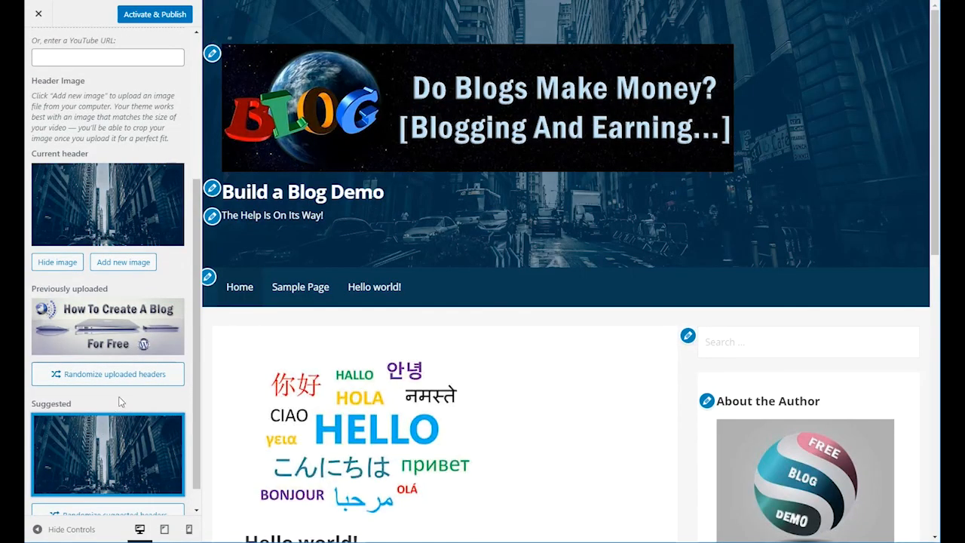
mouse_move(138, 202)
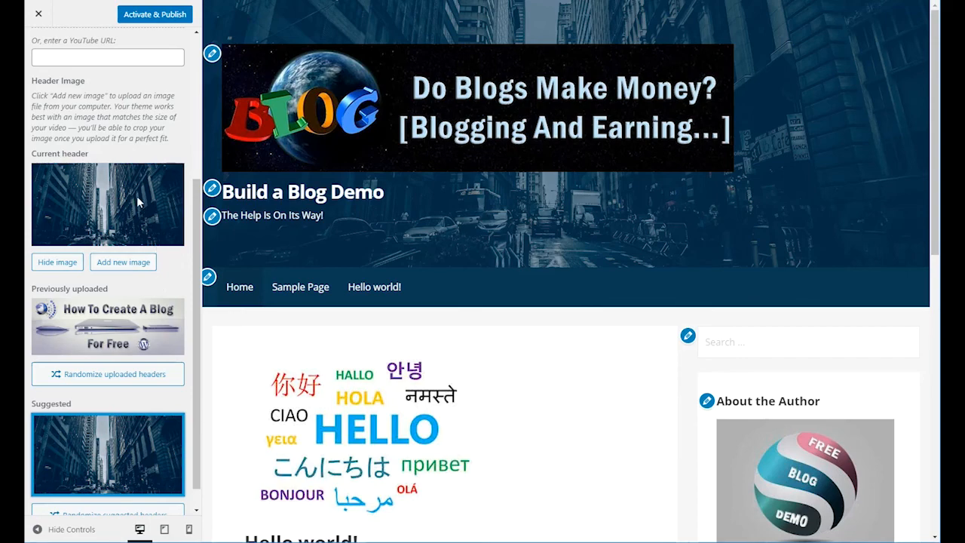
mouse_move(587, 341)
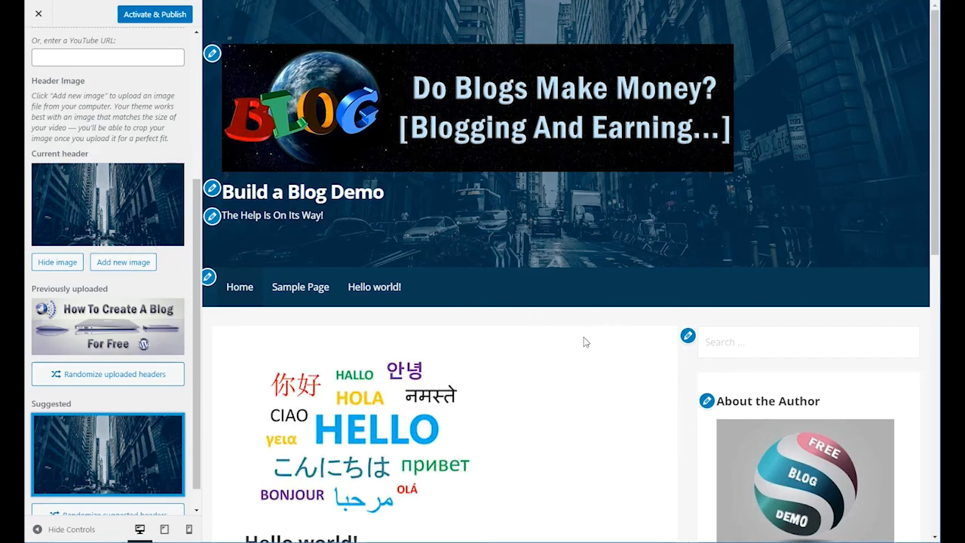
scroll("down", 3)
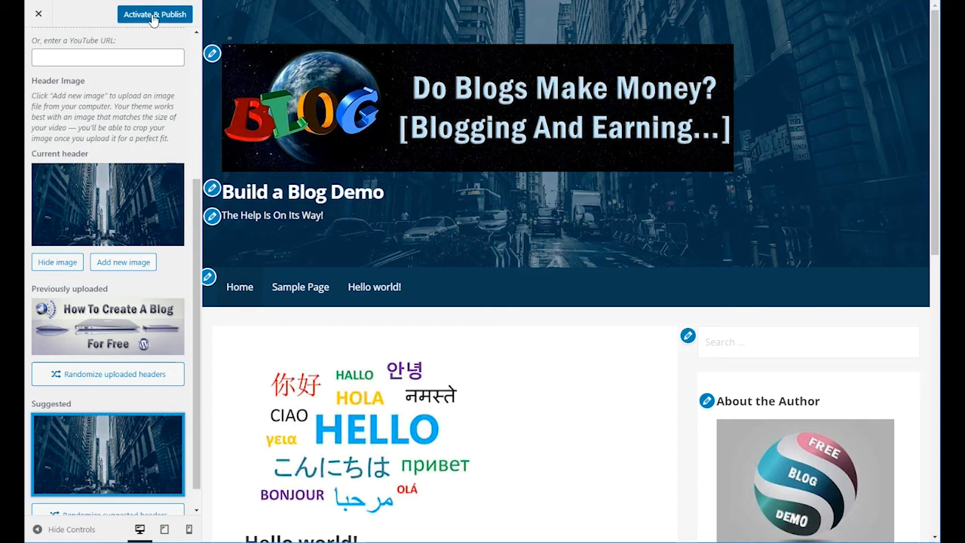
Step: Activate & Publish Primer with the city-street header and visit the live site to check it
left_click(154, 14)
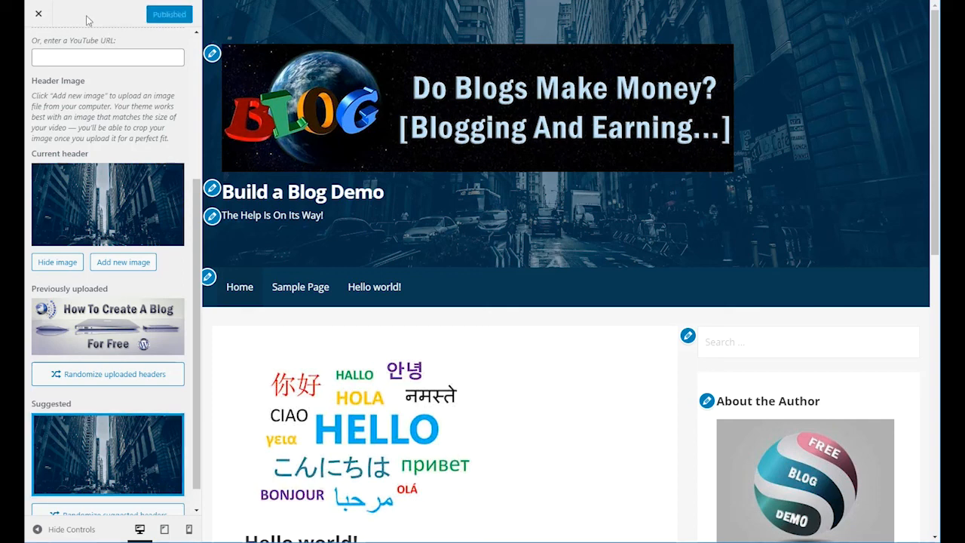
left_click(38, 14)
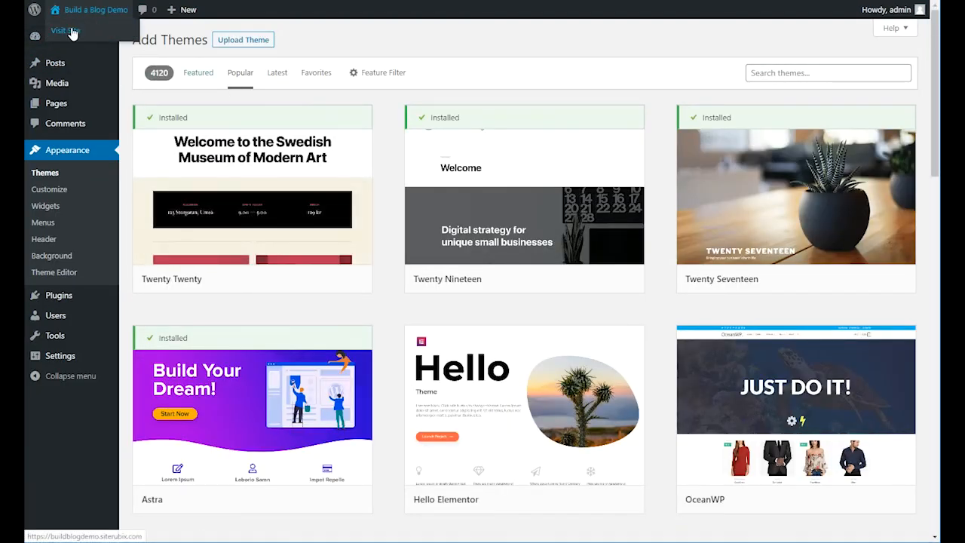
left_click(64, 30)
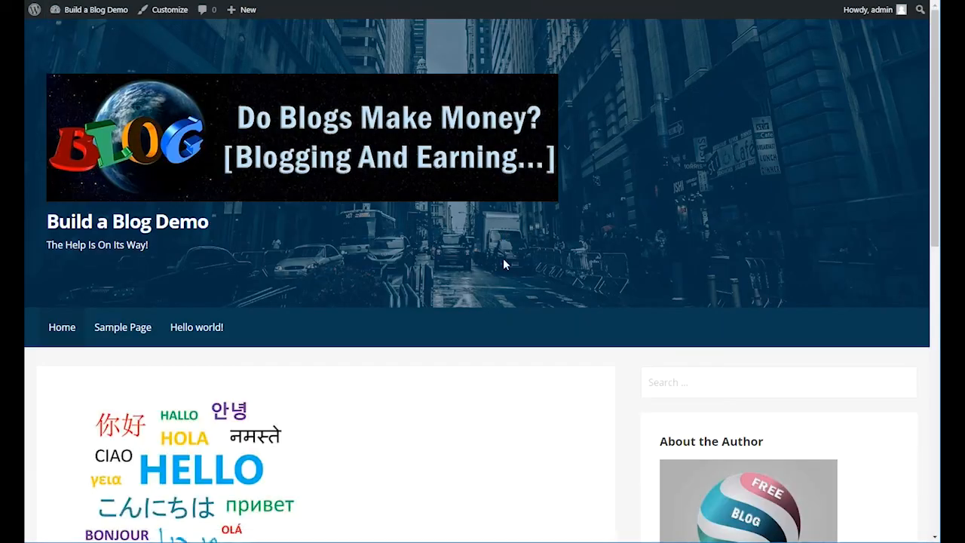
scroll("down", 3)
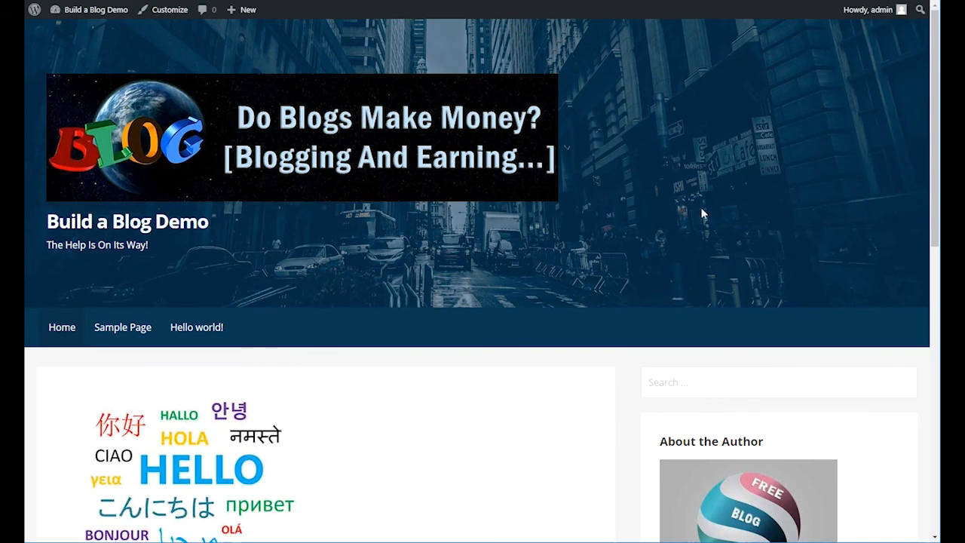
mouse_move(473, 227)
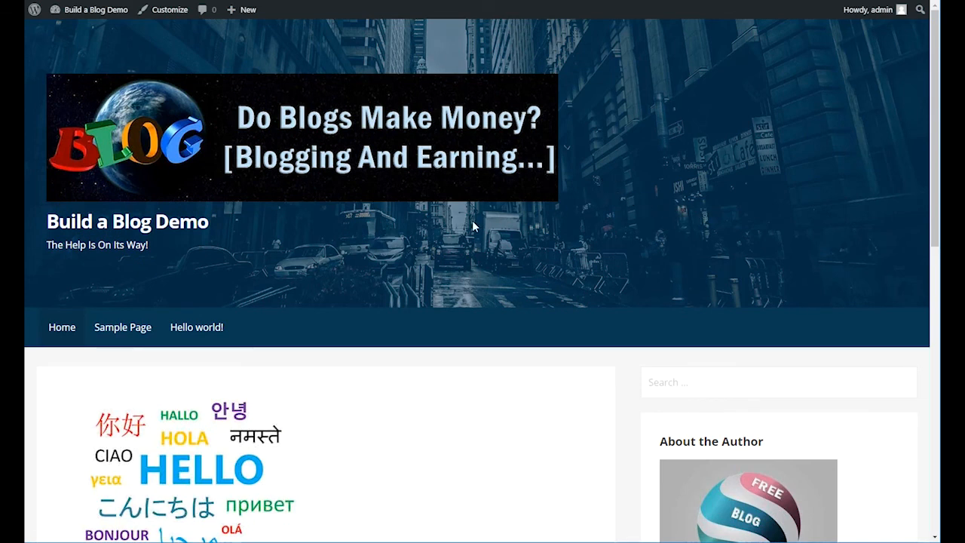
mouse_move(530, 264)
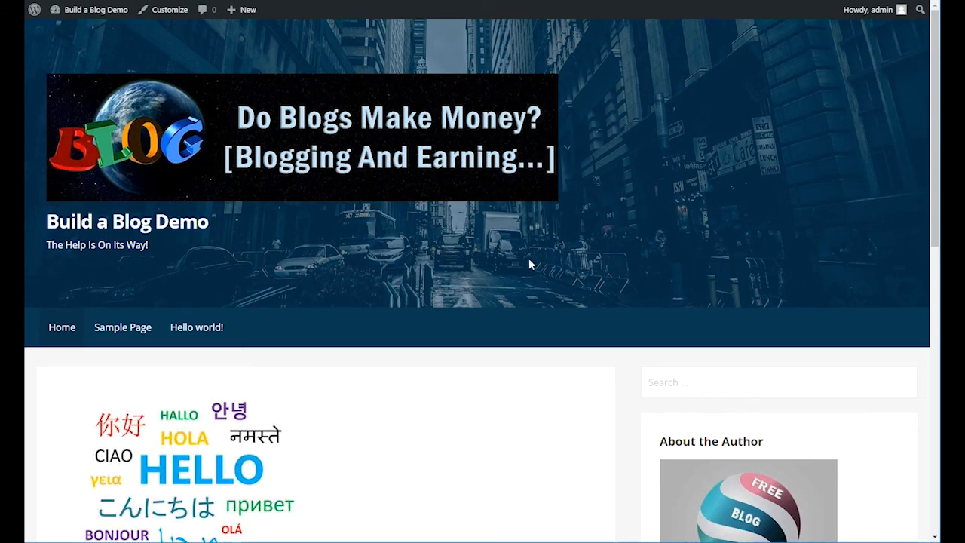
mouse_move(663, 220)
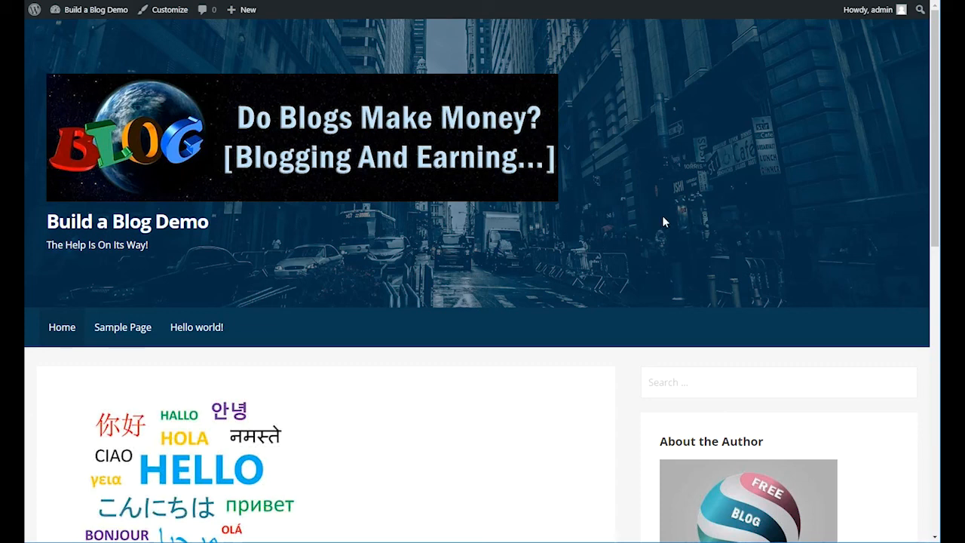
mouse_move(464, 249)
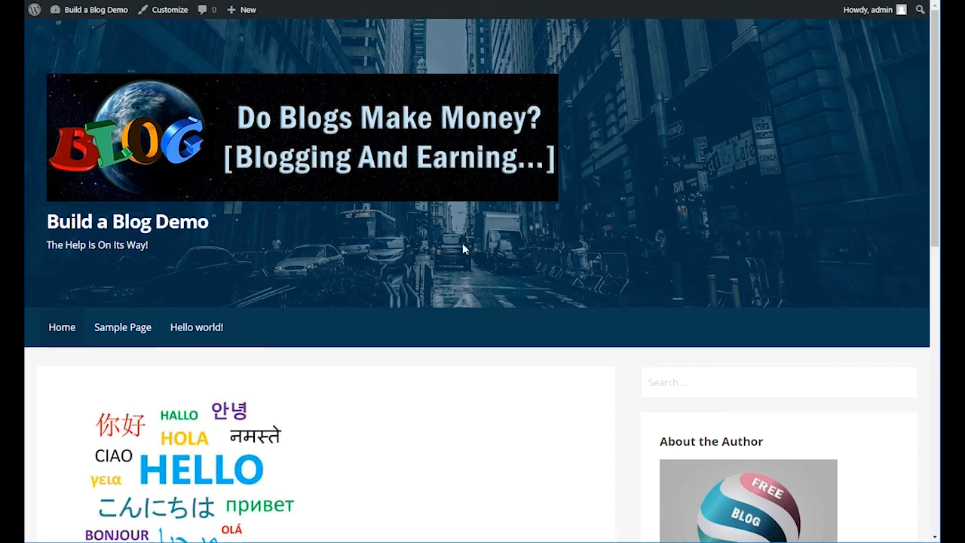
mouse_move(490, 244)
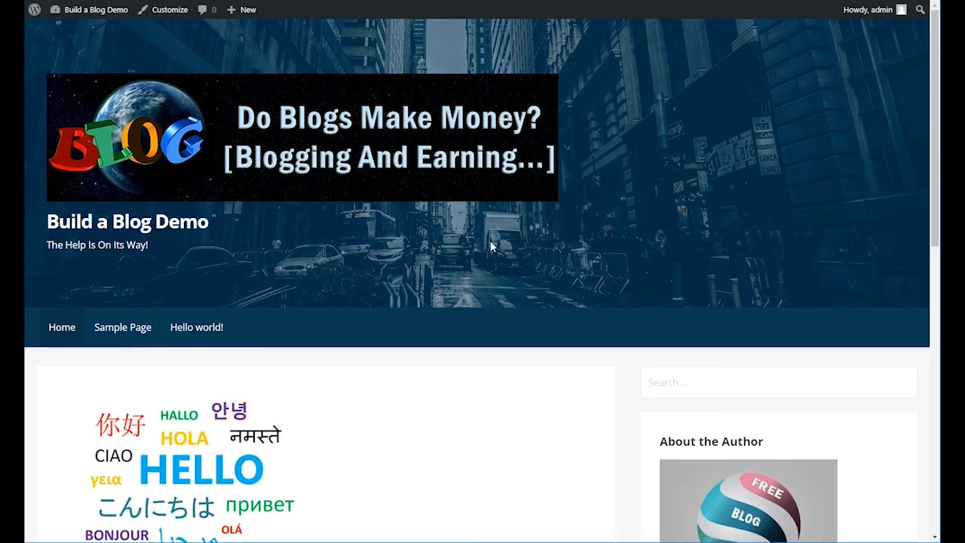
mouse_move(509, 260)
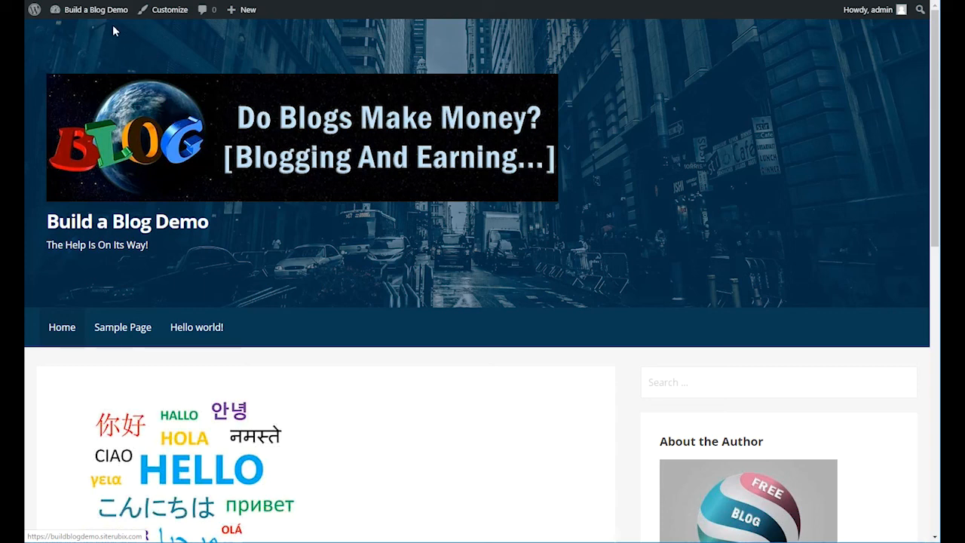
Step: Return to the Dashboard and open Appearance > Themes, where Primer is now active
left_click(94, 9)
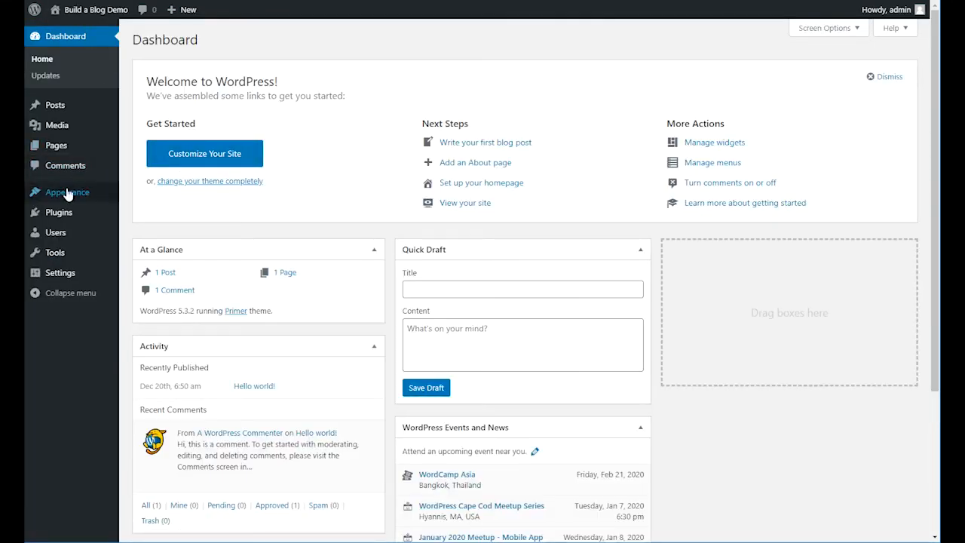
left_click(67, 191)
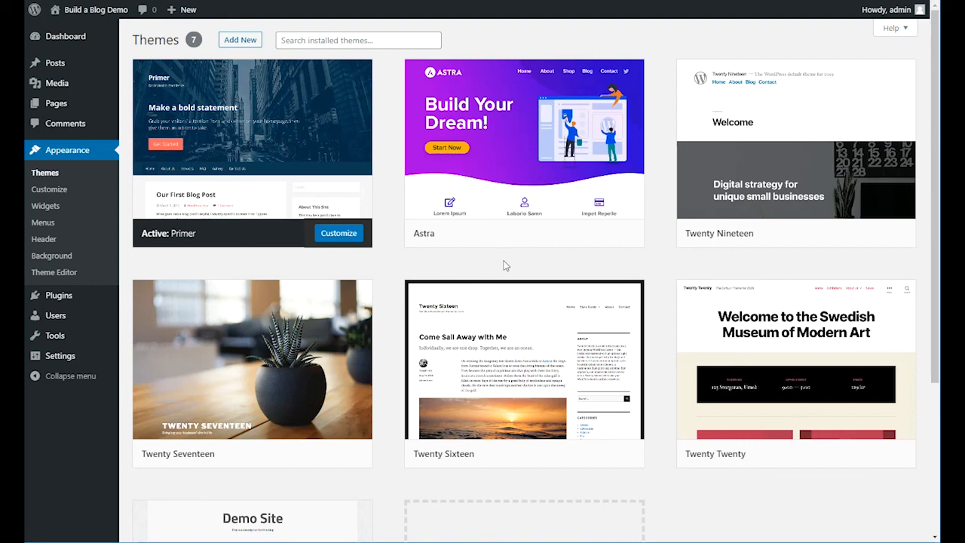
mouse_move(453, 250)
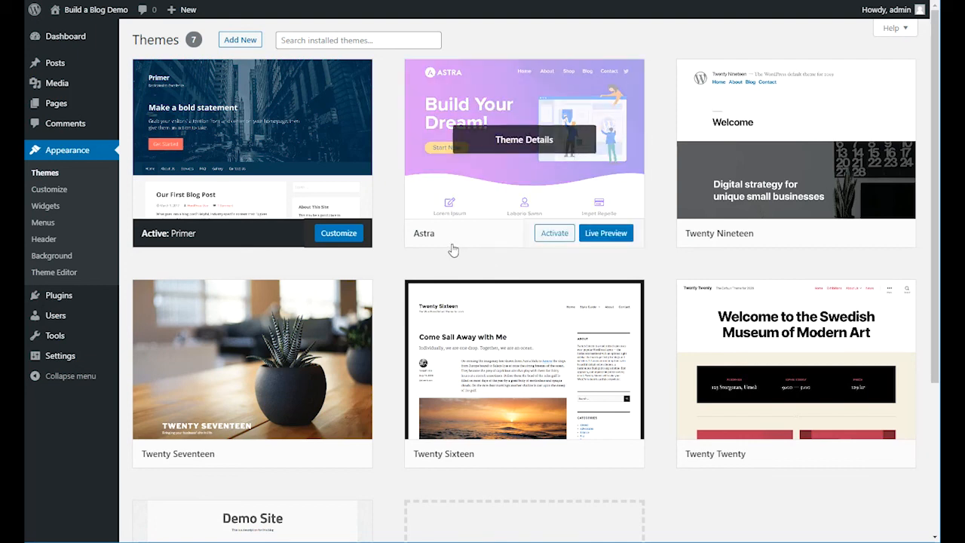
mouse_move(447, 253)
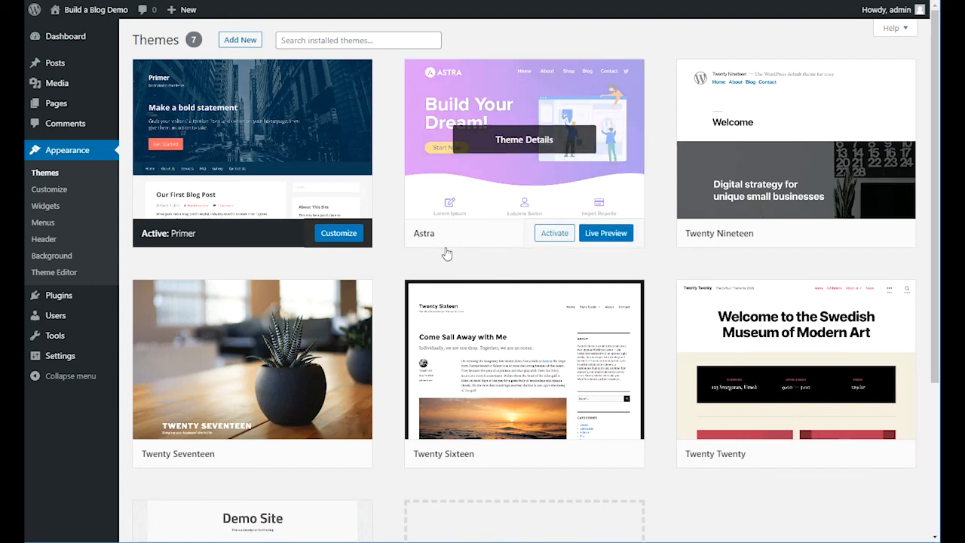
mouse_move(434, 244)
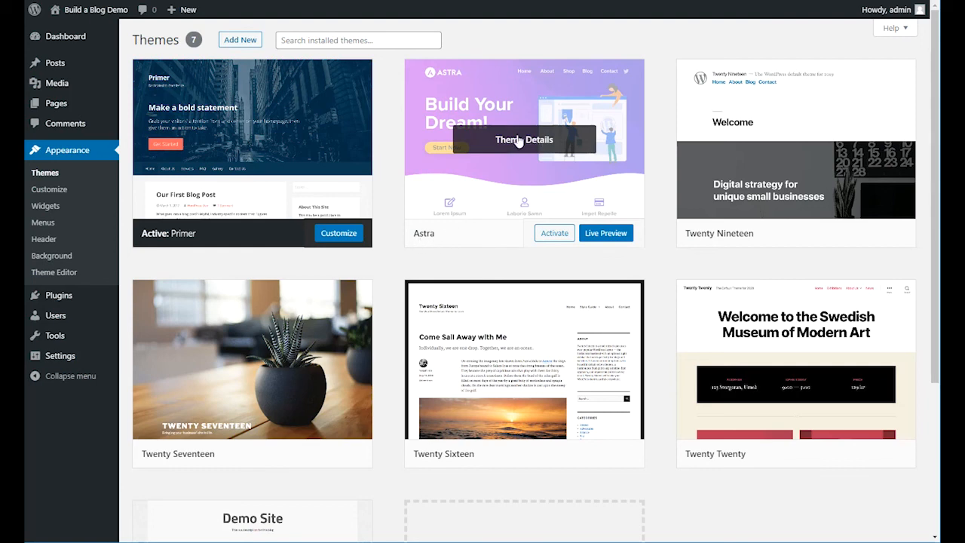
Step: Delete the Astra theme via its Theme Details and confirm, leaving six themes
left_click(523, 139)
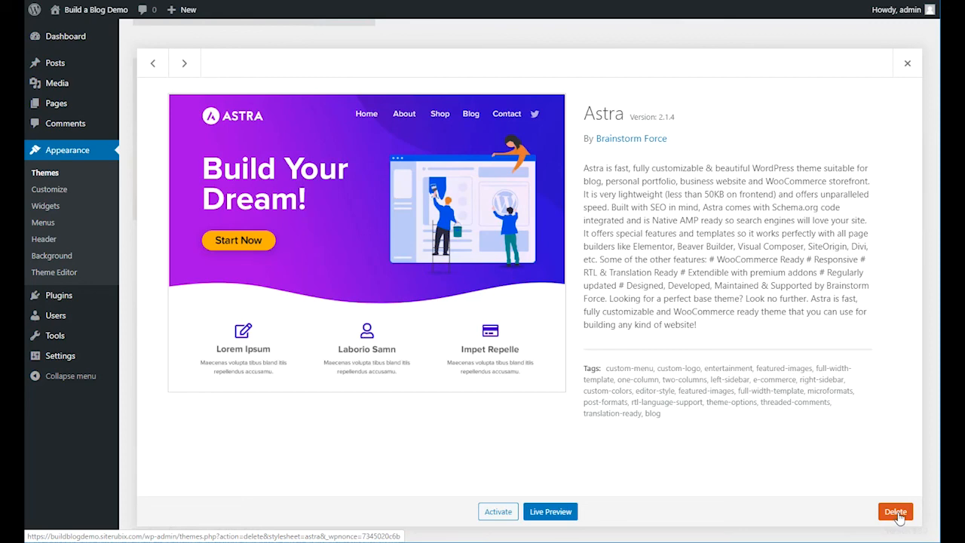
left_click(895, 511)
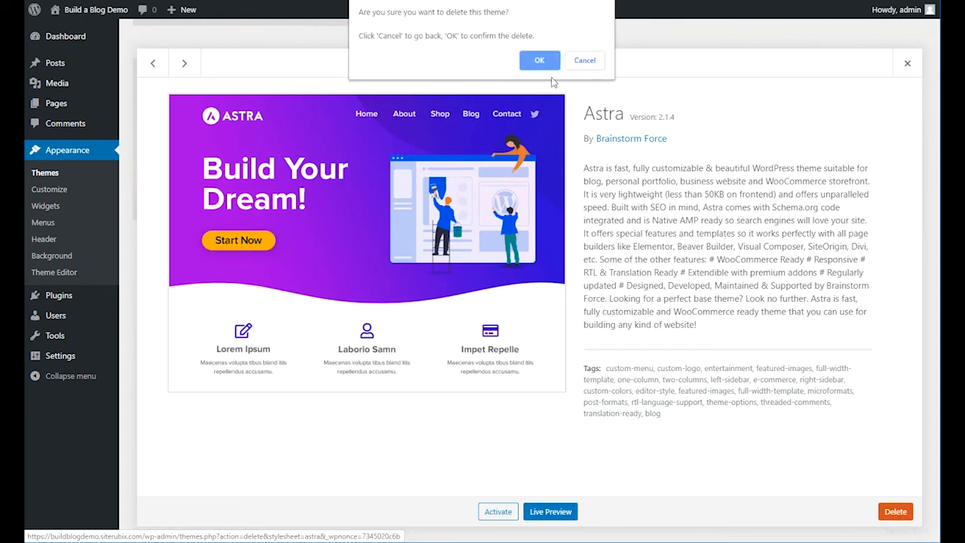
left_click(540, 61)
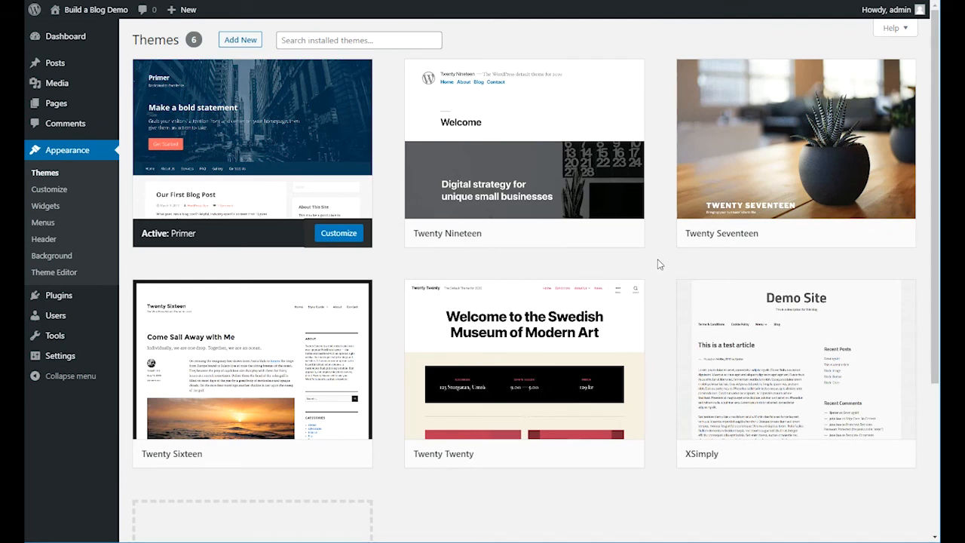
mouse_move(658, 274)
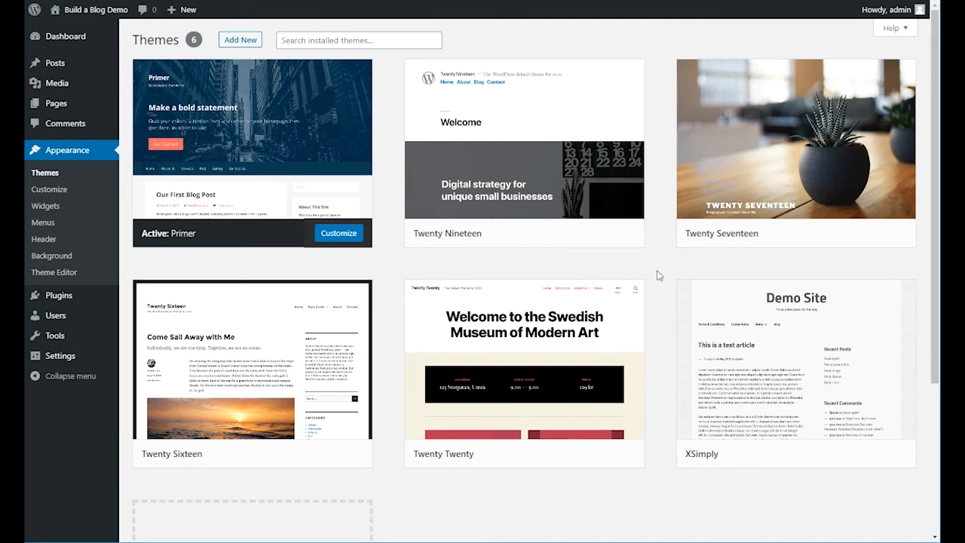
mouse_move(796, 138)
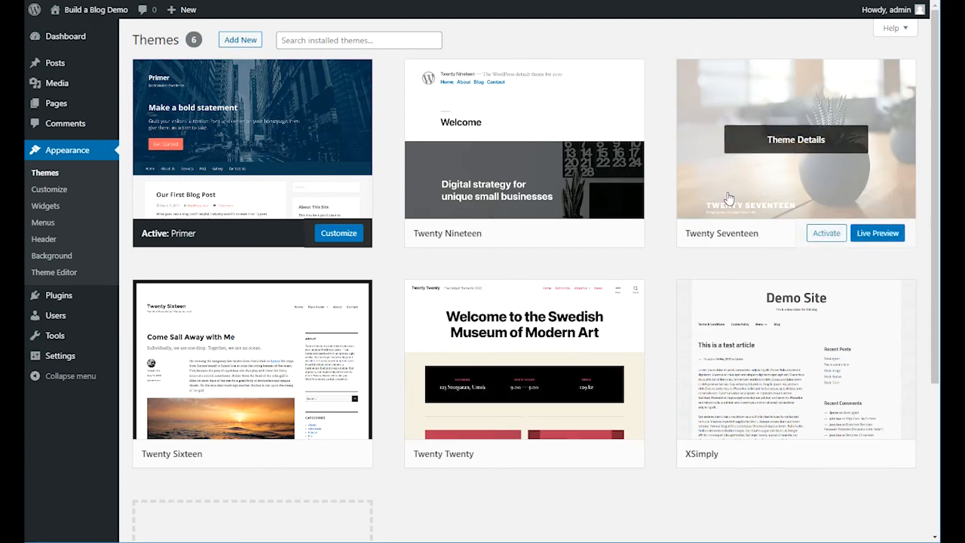
mouse_move(655, 296)
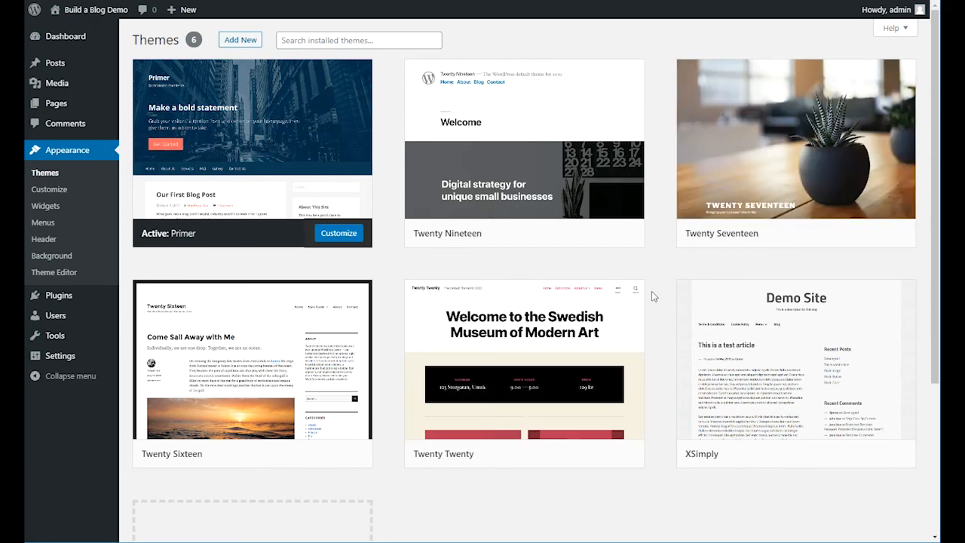